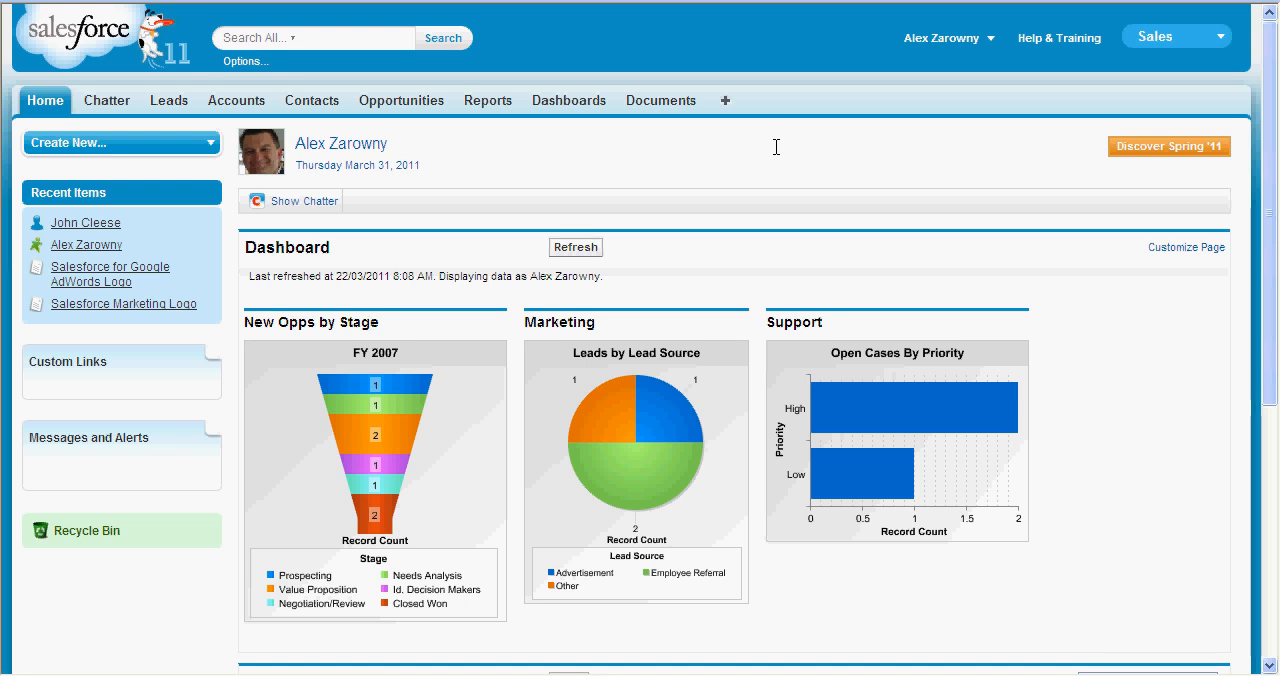
{"action": "mouse_move", "coordinate": [944, 37]}
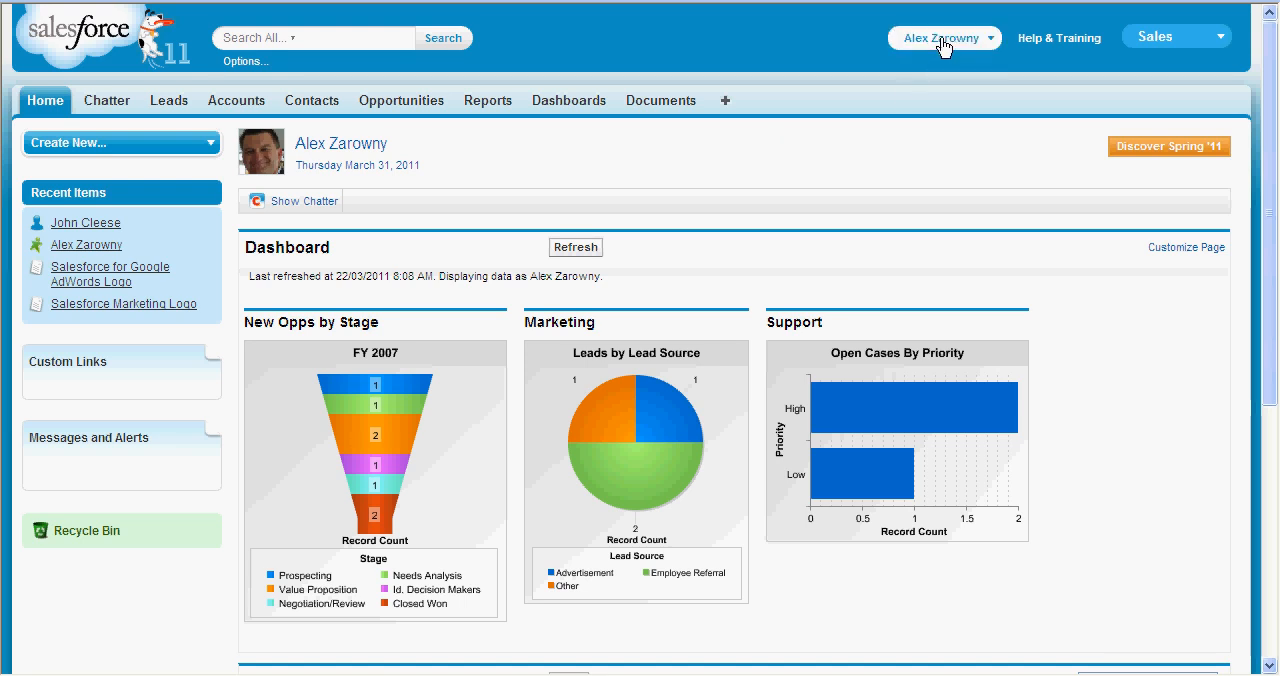
{"action": "mouse_move", "coordinate": [933, 103]}
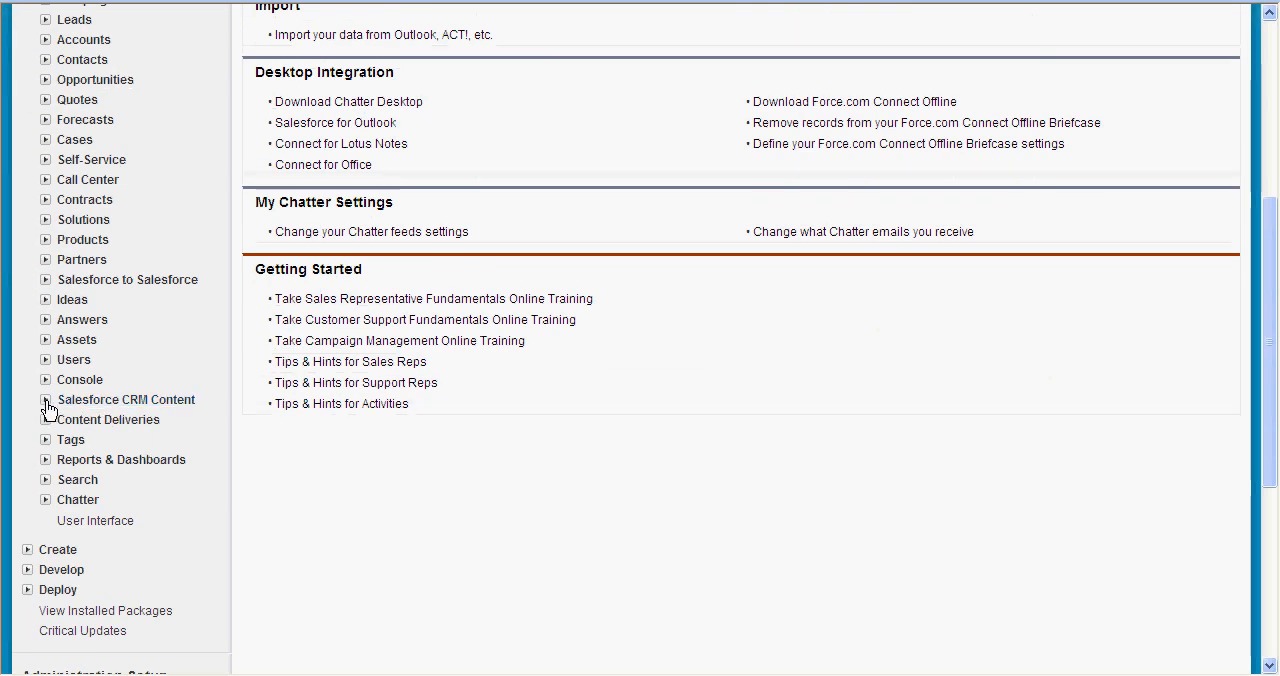
- Expand Customize > Salesforce CRM Content in the setup tree to show its Settings entry
{"action": "left_click", "coordinate": [46, 400]}
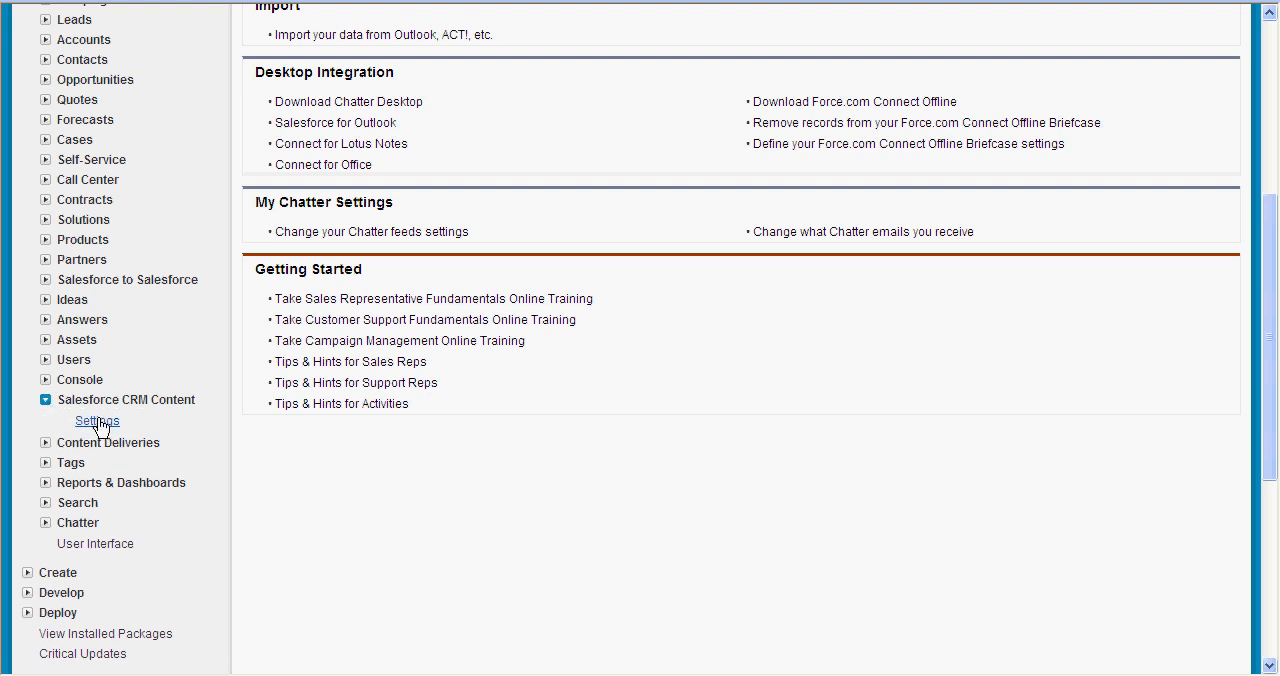
- Enable Salesforce CRM Content with autoassign, content packs, presentation assembly and previews, and save
{"action": "left_click", "coordinate": [96, 421]}
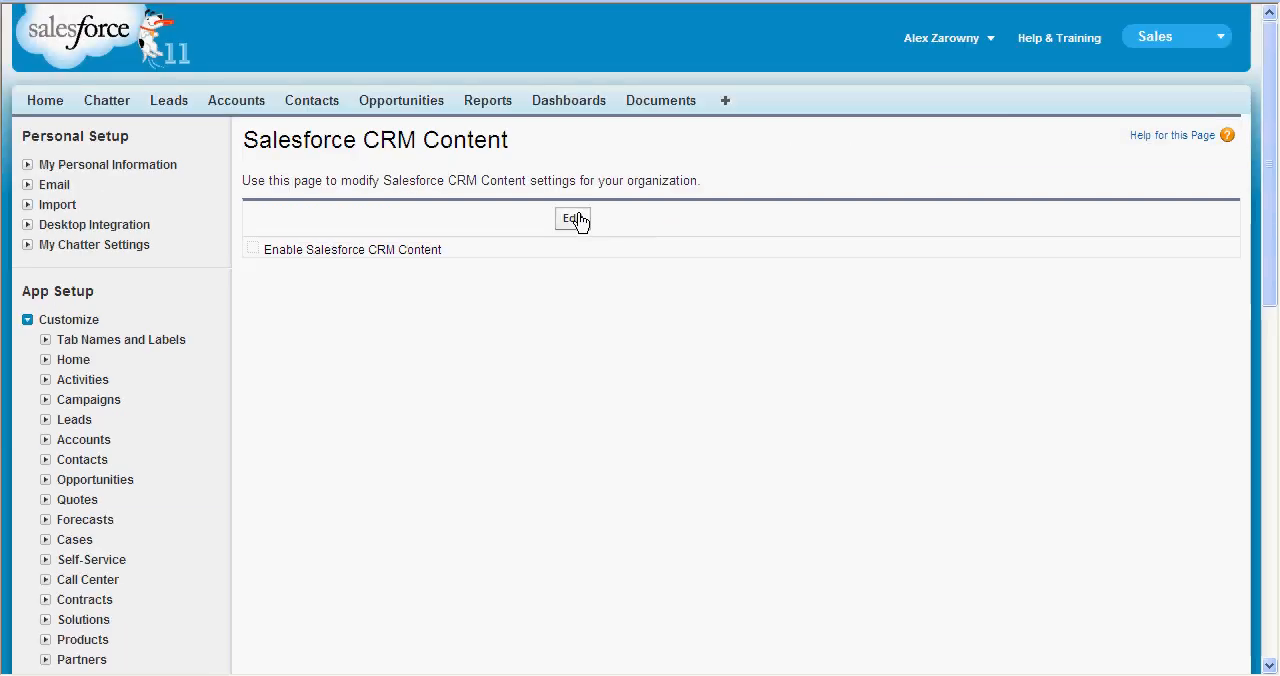
{"action": "left_click", "coordinate": [573, 219]}
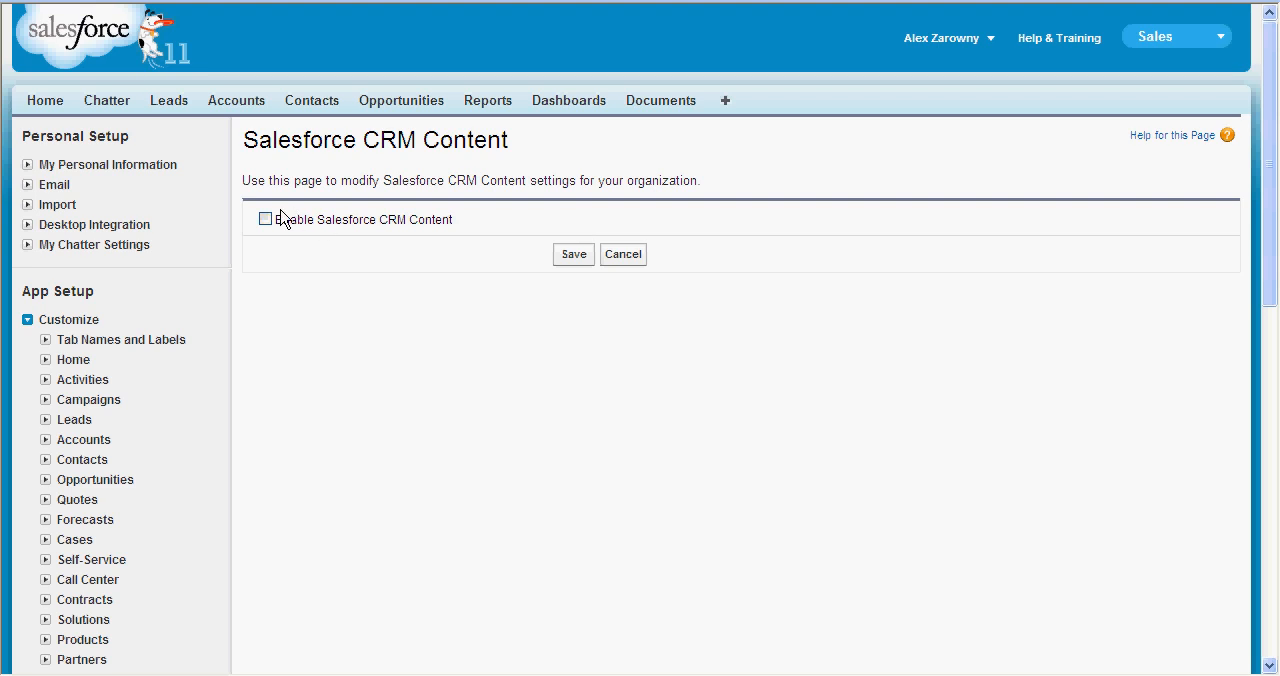
{"action": "left_click", "coordinate": [265, 219]}
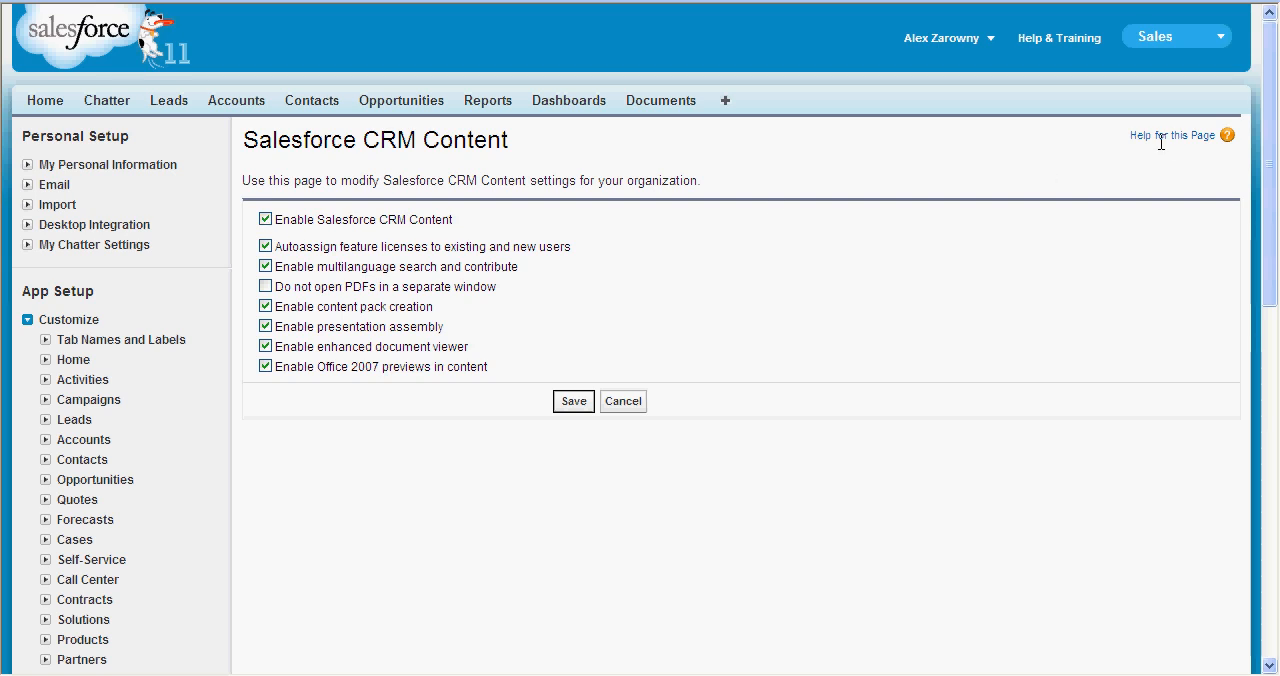
{"action": "mouse_move", "coordinate": [1165, 147]}
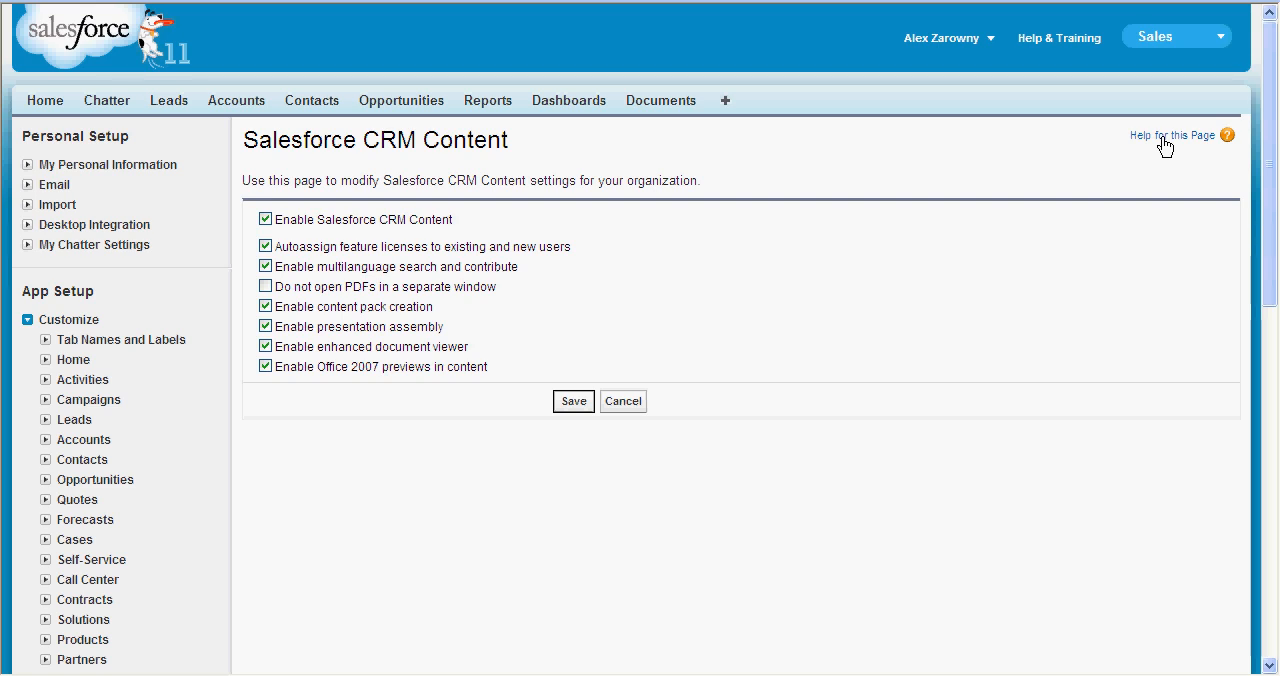
{"action": "mouse_move", "coordinate": [788, 414]}
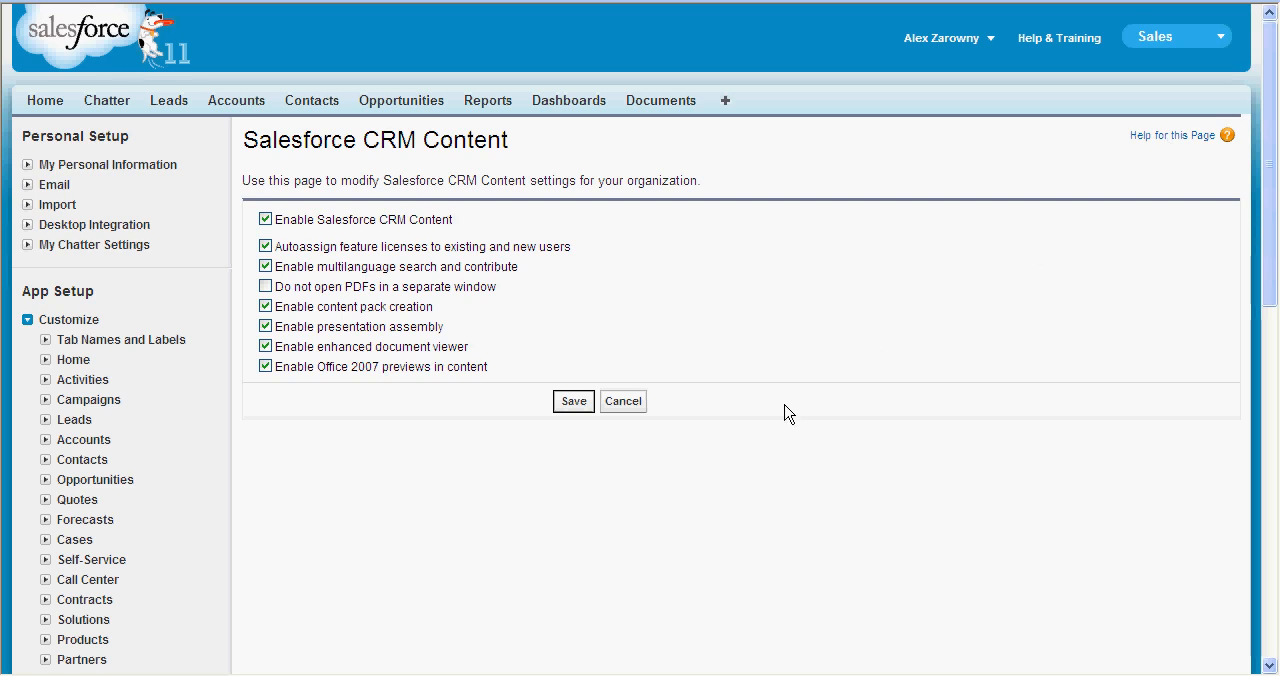
{"action": "left_click", "coordinate": [573, 401]}
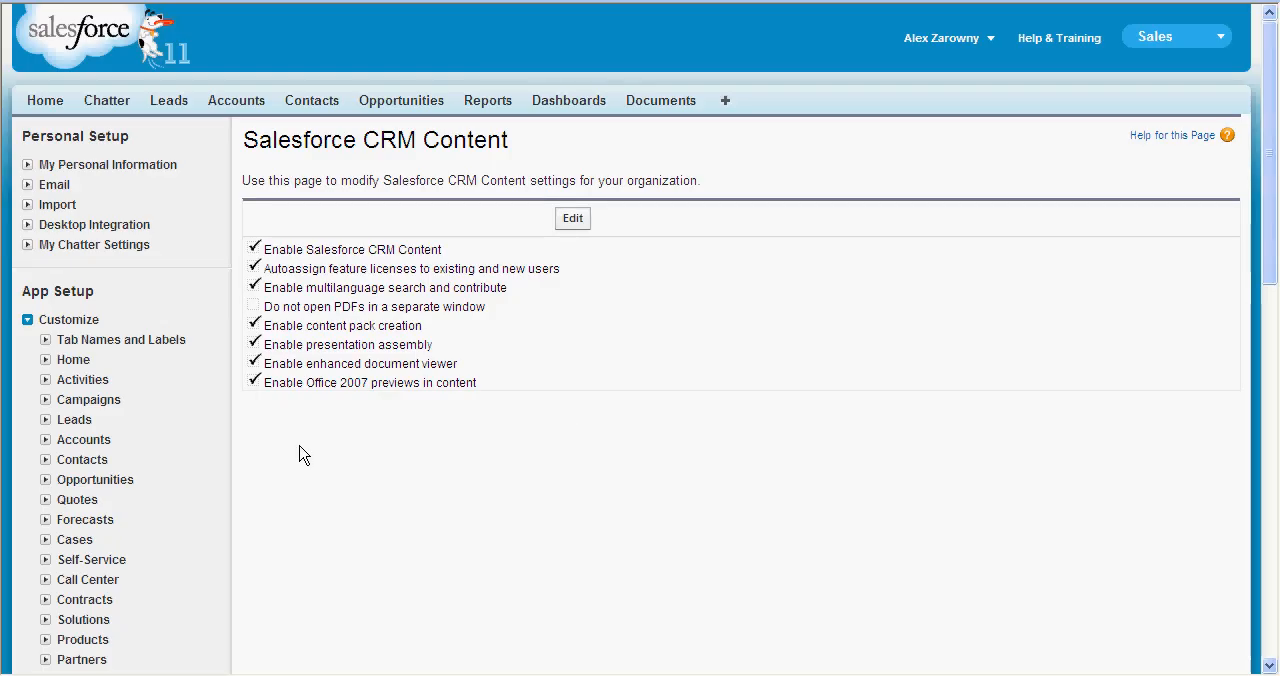
{"action": "scroll", "scroll_direction": "down", "scroll_amount": 3}
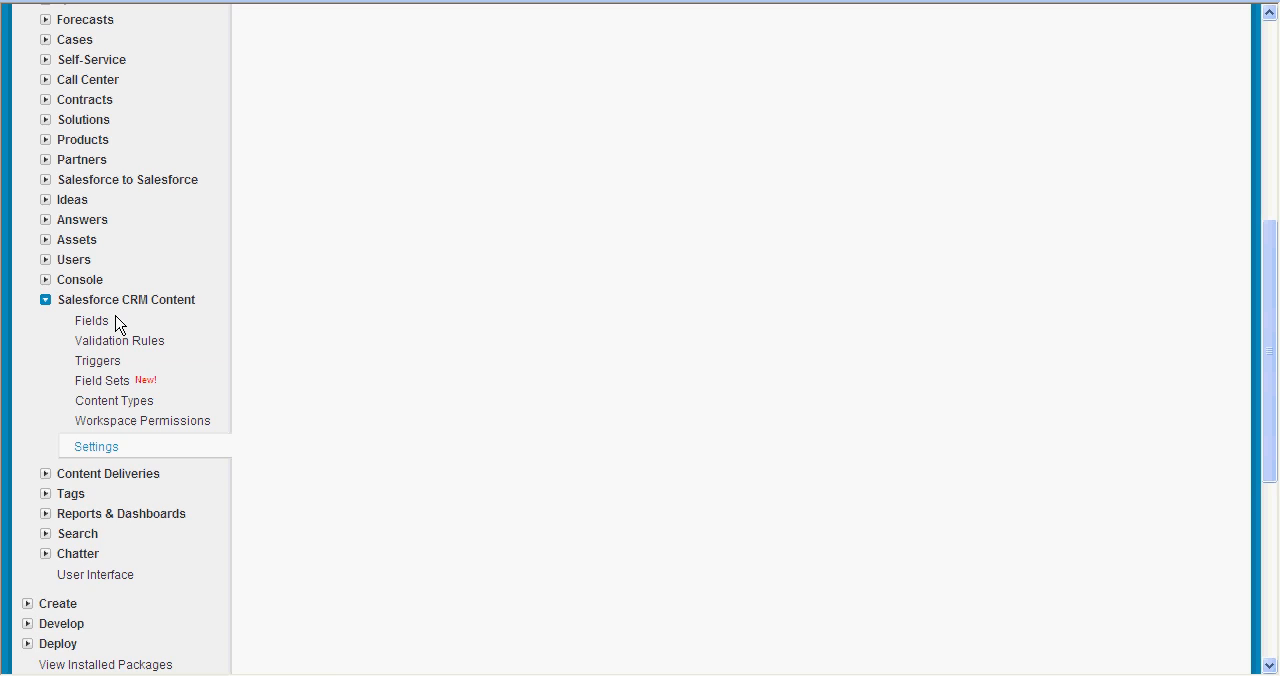
{"action": "left_click", "coordinate": [96, 446]}
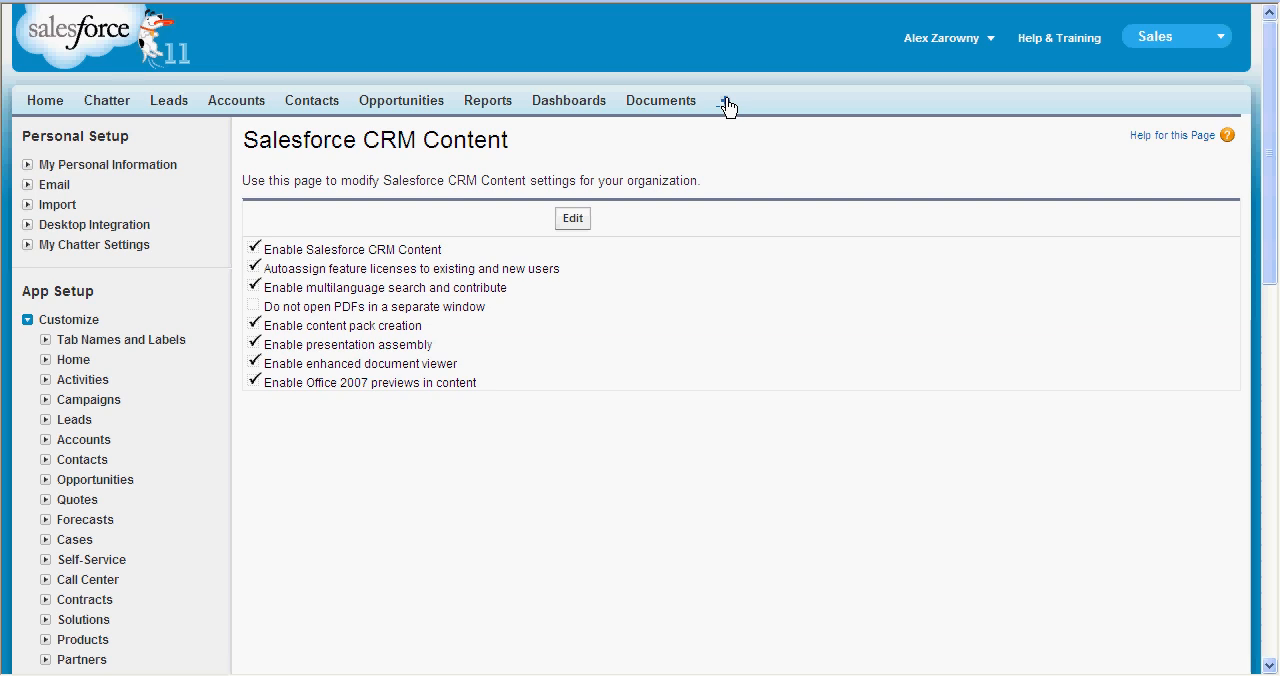
- Add Workspaces to the Sales app's displayed tabs and view the empty Content Workspaces overview
{"action": "left_click", "coordinate": [725, 100]}
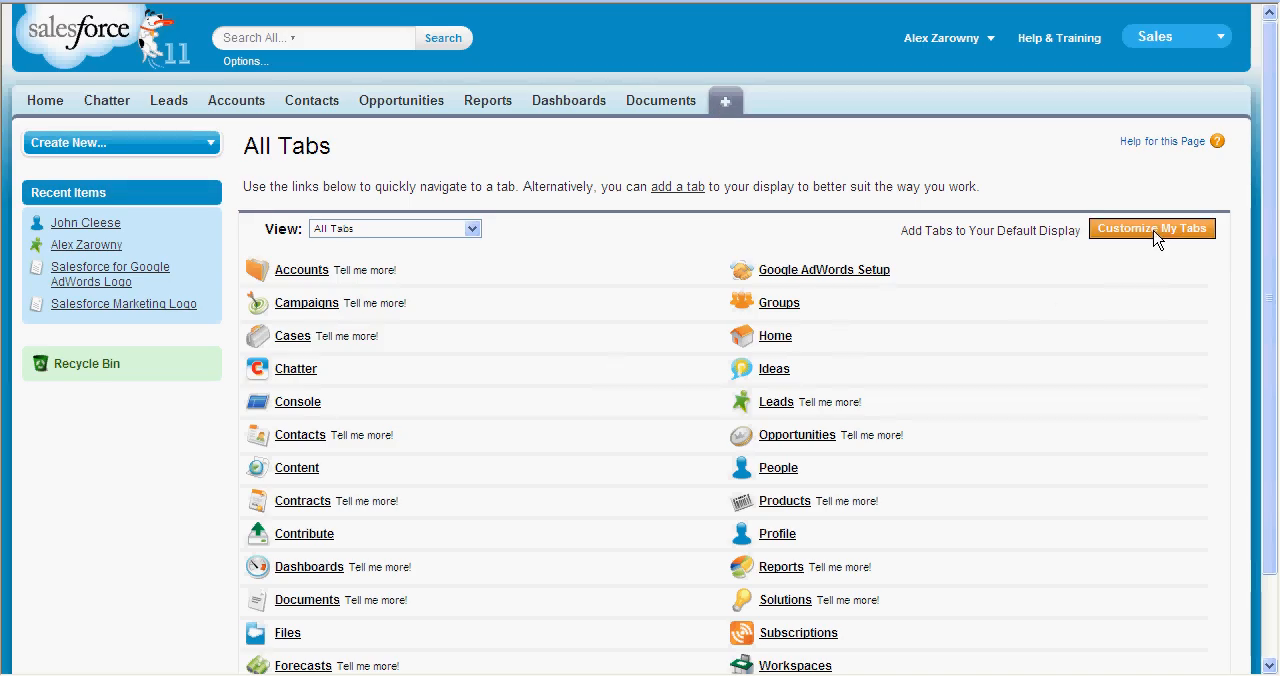
{"action": "left_click", "coordinate": [1151, 228]}
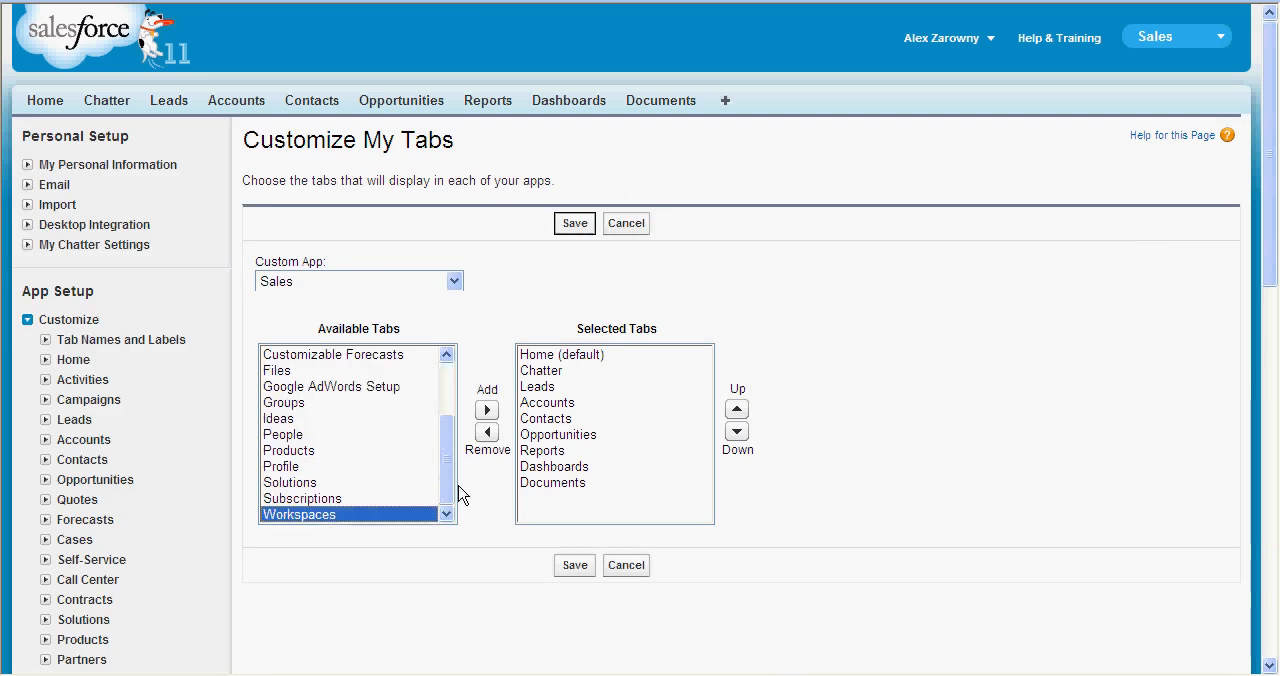
{"action": "left_click", "coordinate": [486, 409]}
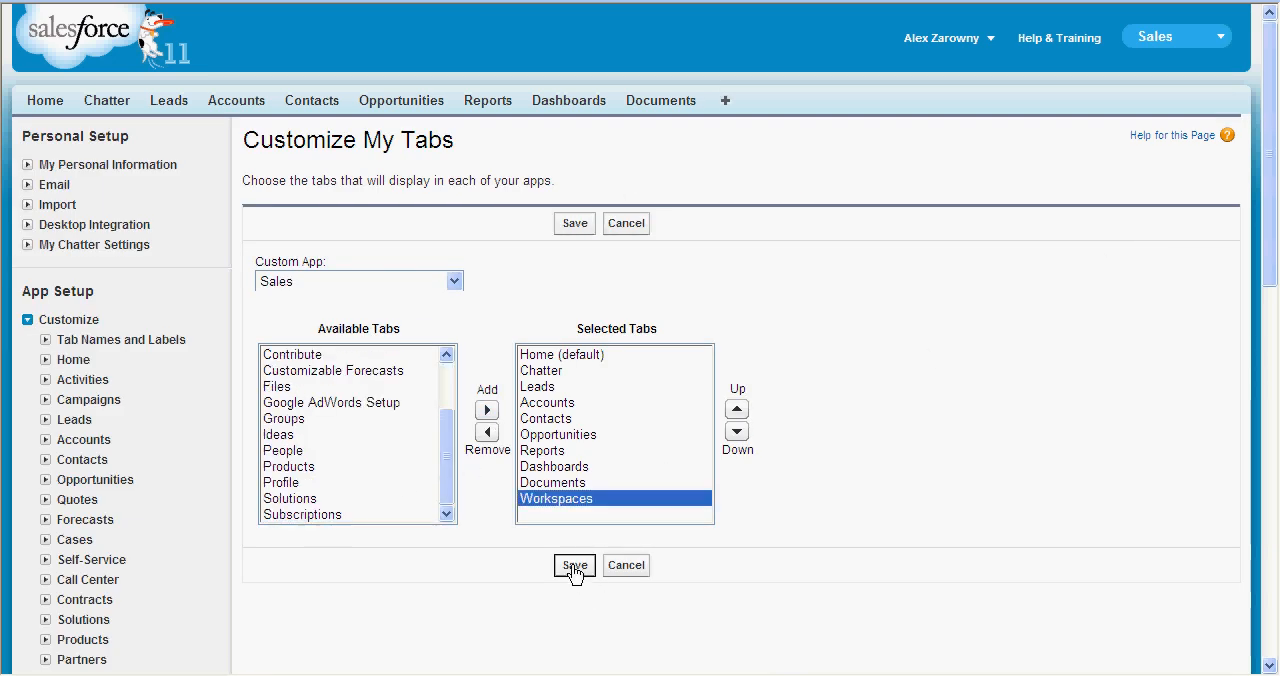
{"action": "left_click", "coordinate": [573, 565]}
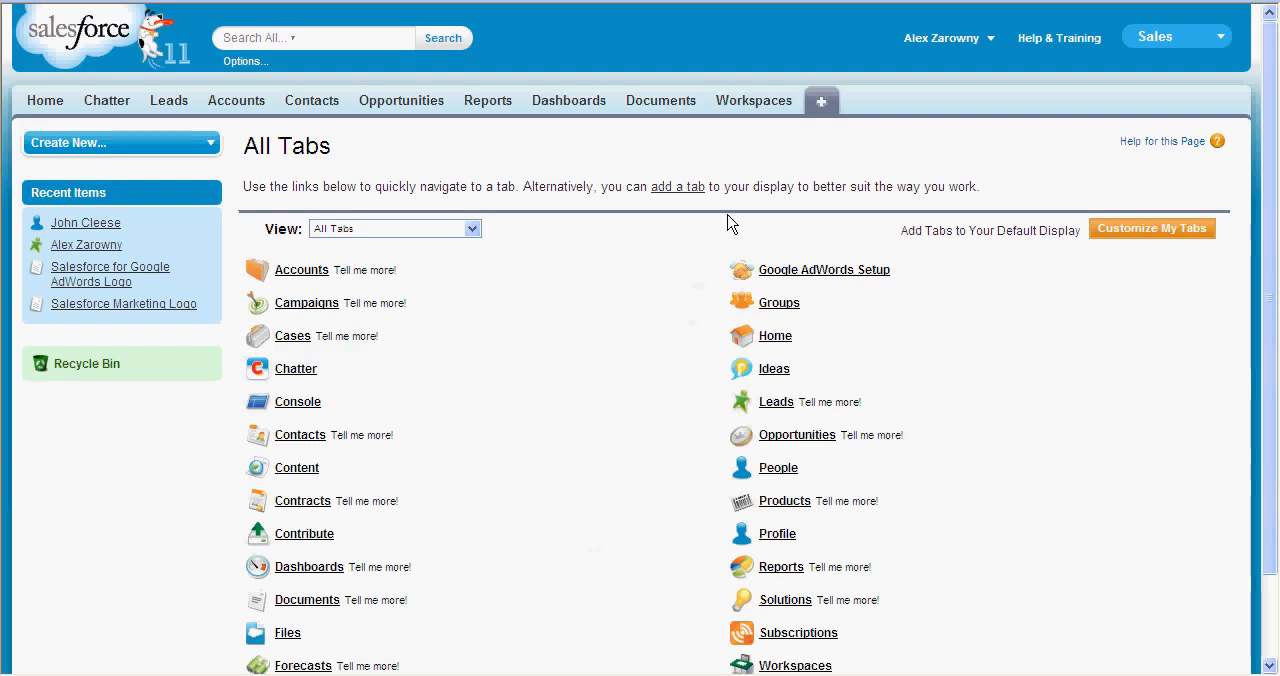
{"action": "left_click", "coordinate": [753, 100]}
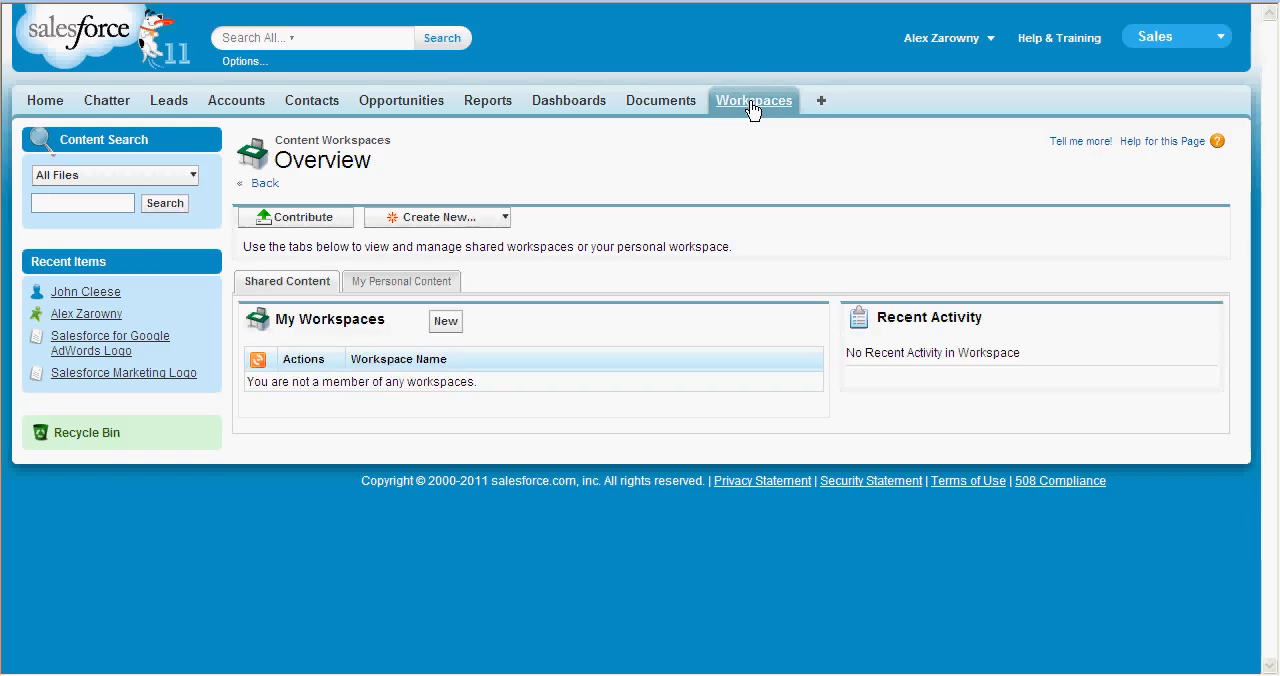
{"action": "mouse_move", "coordinate": [8, 162]}
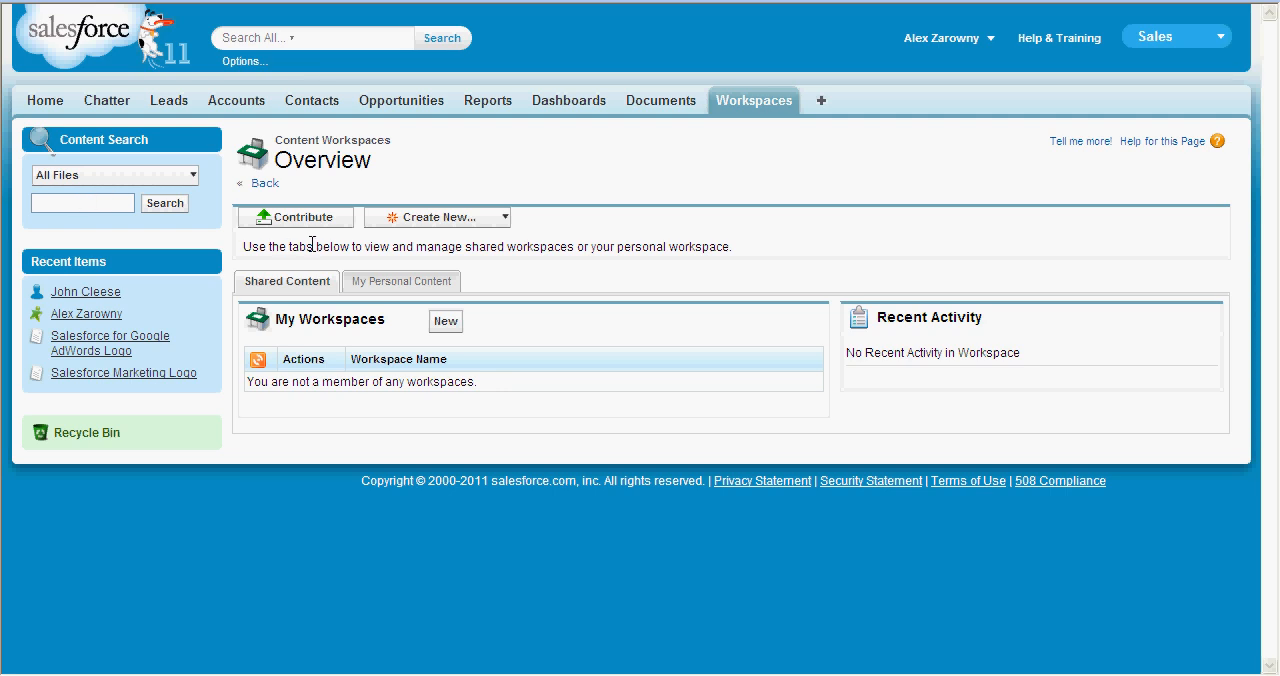
{"action": "mouse_move", "coordinate": [314, 228]}
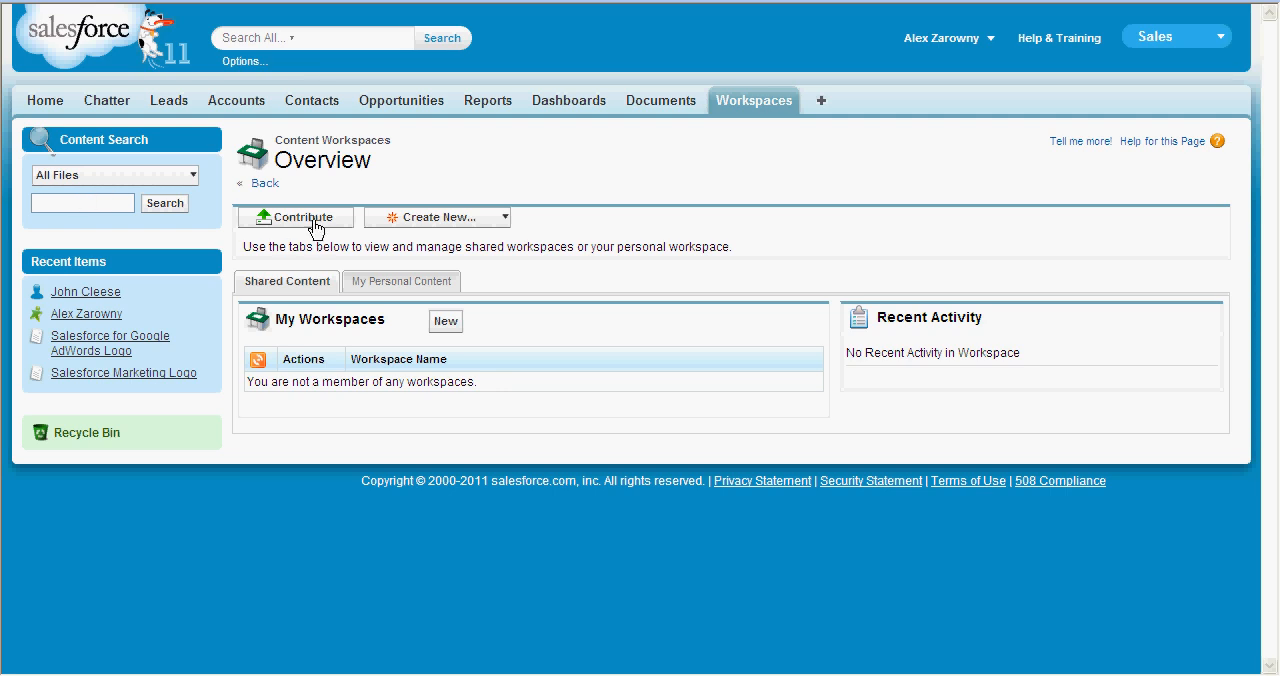
- Choose the 10096 DELOITTE SAAS SURVEY_LR2 PDF from the desktop as new contributed content
{"action": "left_click", "coordinate": [295, 217]}
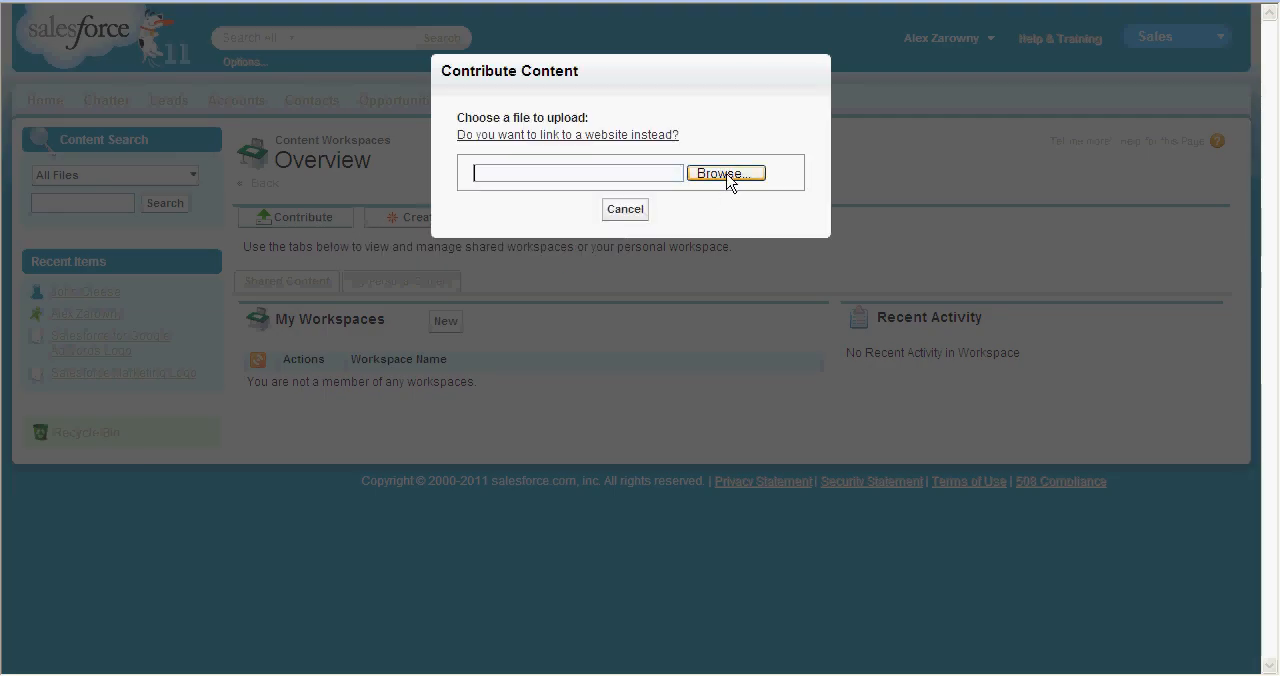
{"action": "left_click", "coordinate": [727, 173]}
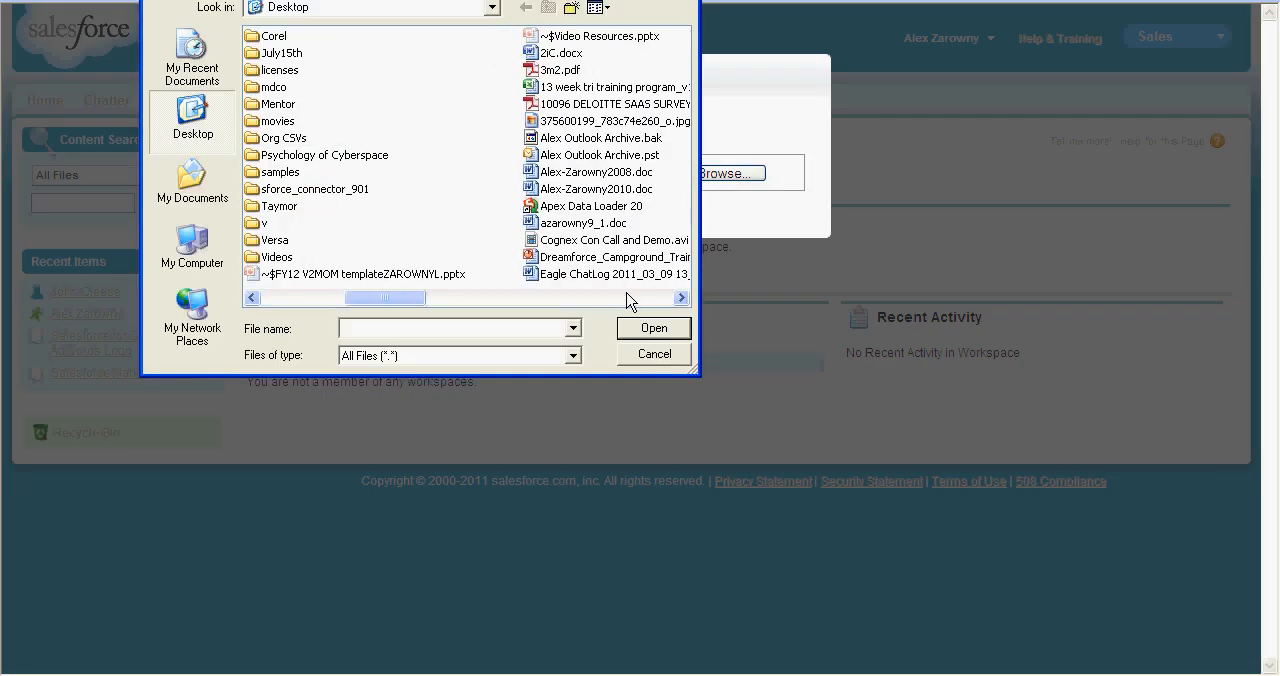
{"action": "left_click", "coordinate": [654, 327]}
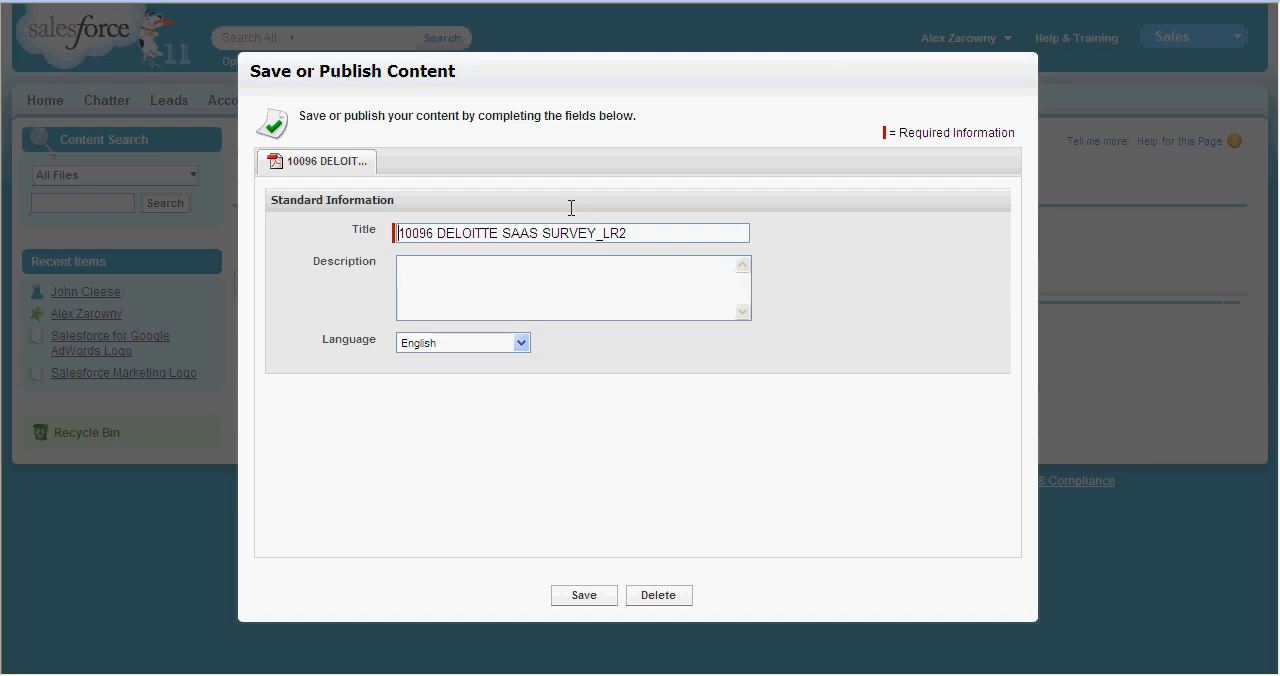
{"action": "mouse_move", "coordinate": [573, 216]}
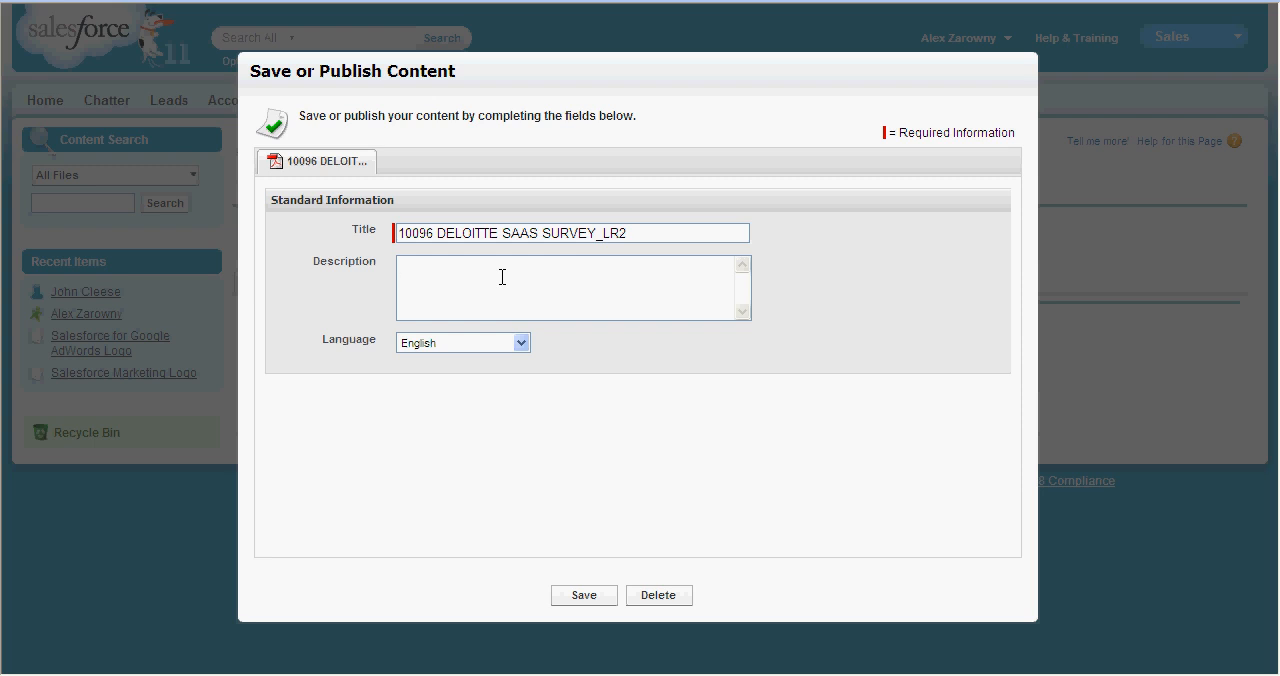
- Describe the Deloitte PDF as 'Survey from Deloitte' and save it to the personal workspace
{"action": "type", "text": "Sur"}
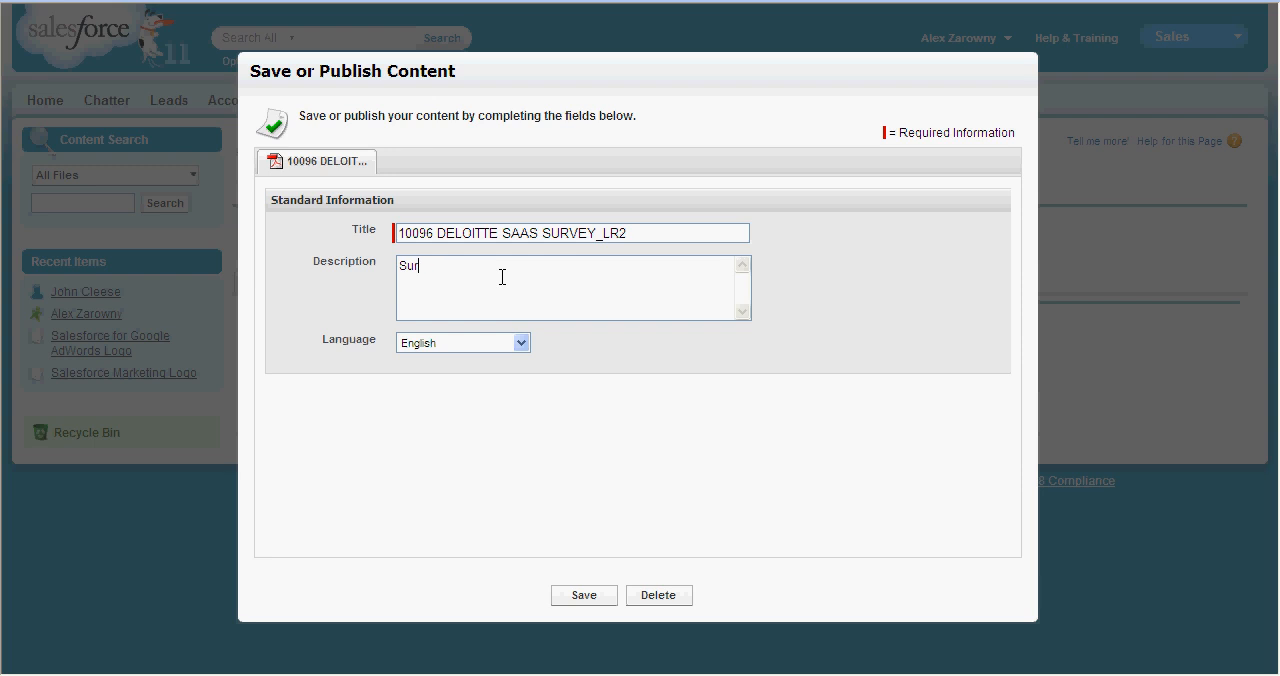
{"action": "type", "text": "vey from"}
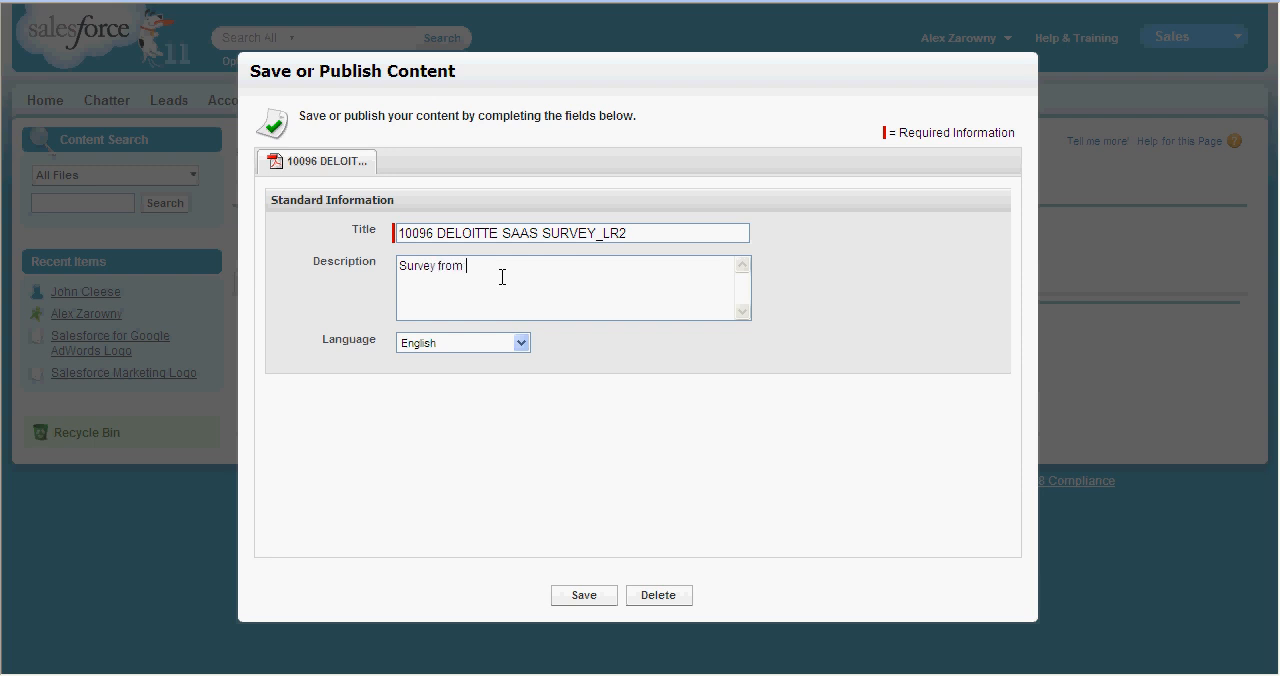
{"action": "type", "text": "Deloit"}
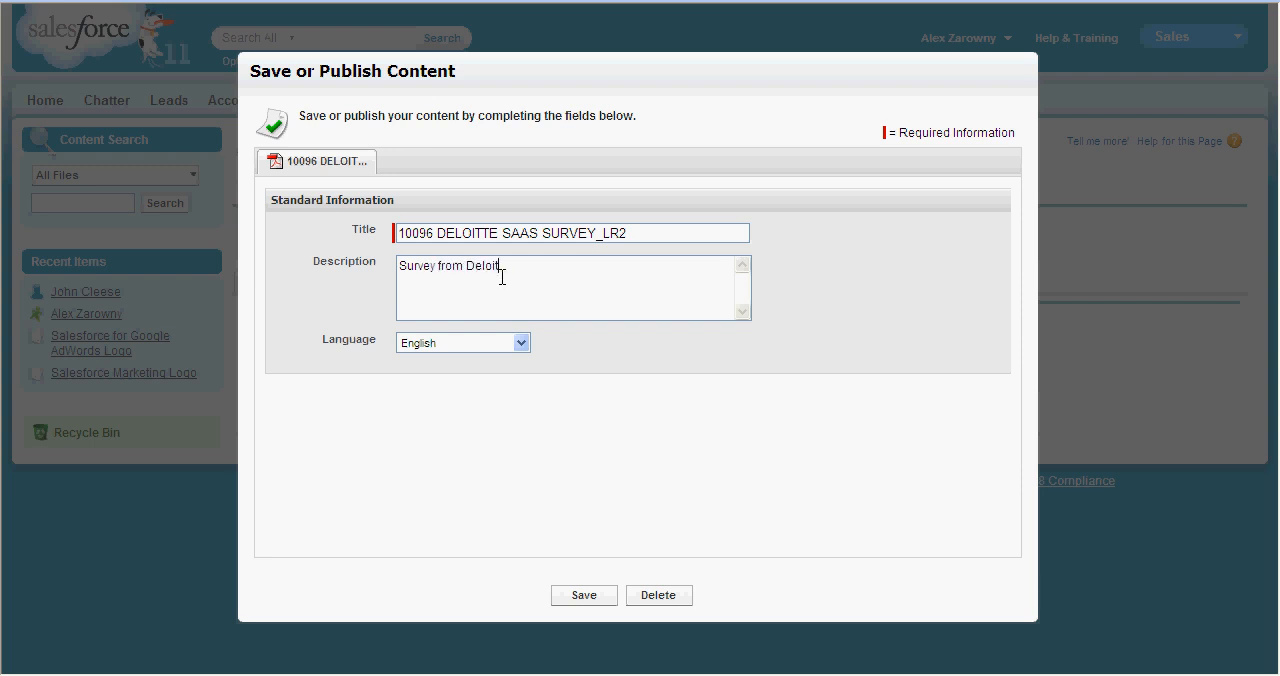
{"action": "left_click", "coordinate": [521, 342]}
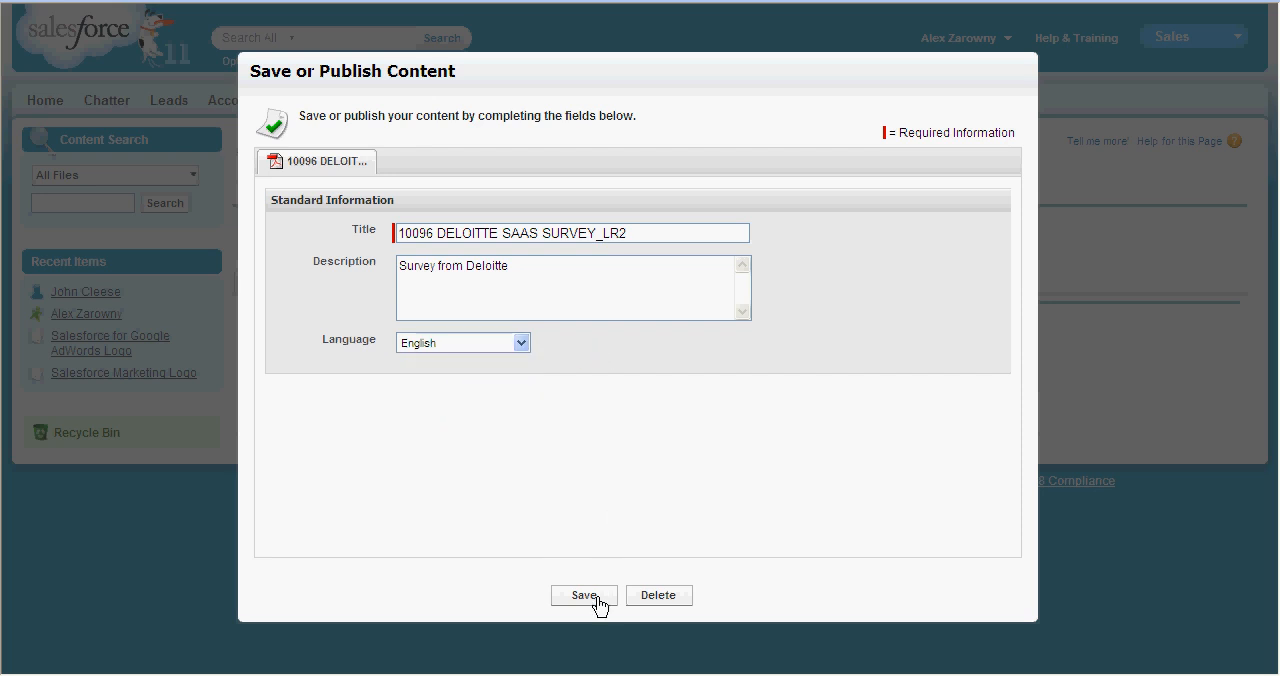
{"action": "left_click", "coordinate": [584, 595]}
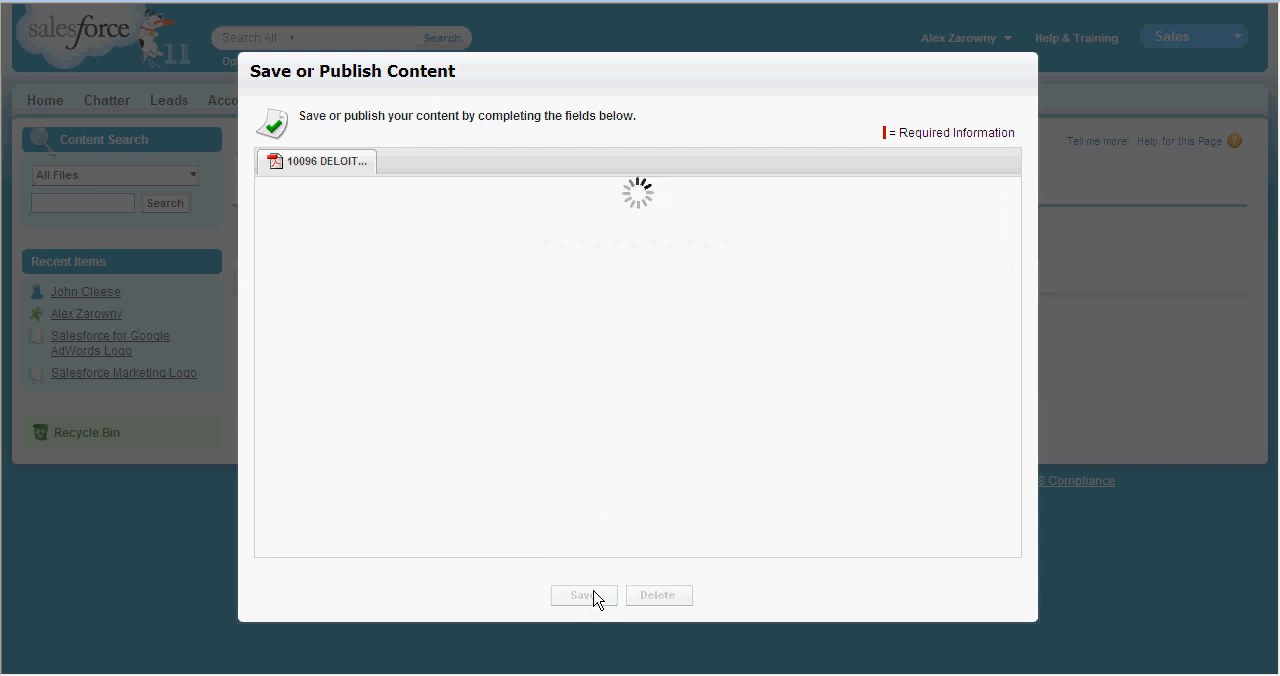
{"action": "left_click", "coordinate": [584, 595]}
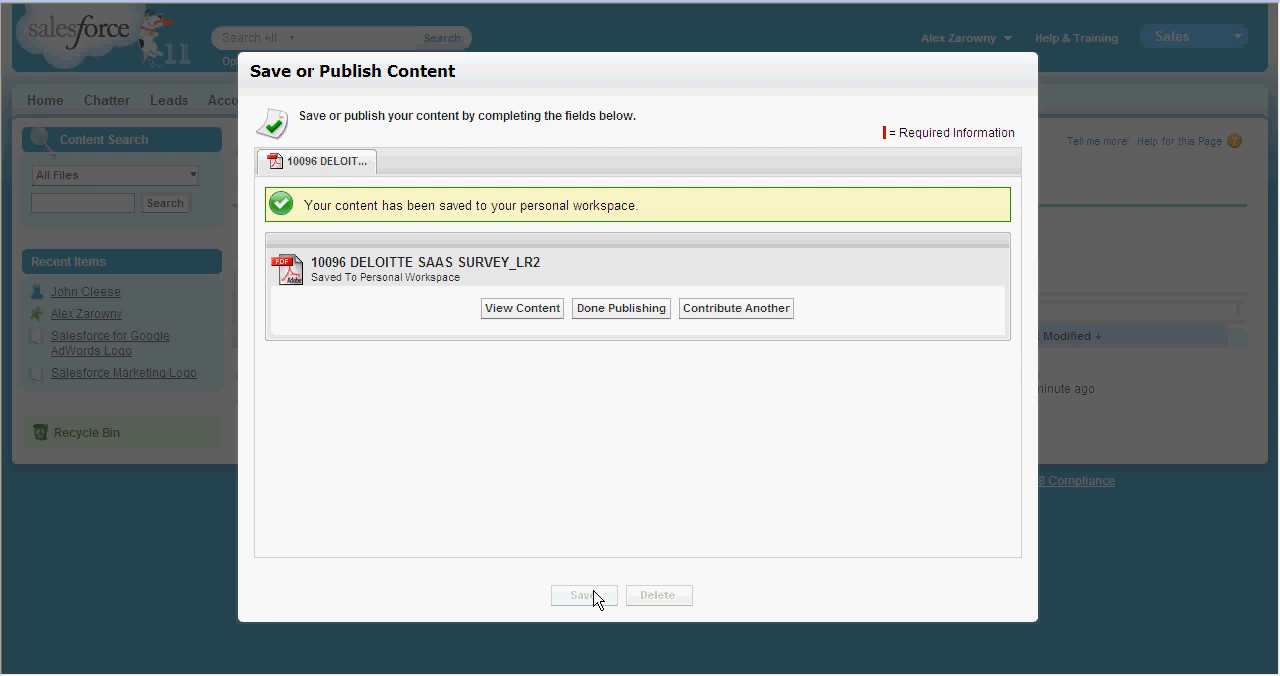
{"action": "mouse_move", "coordinate": [630, 346]}
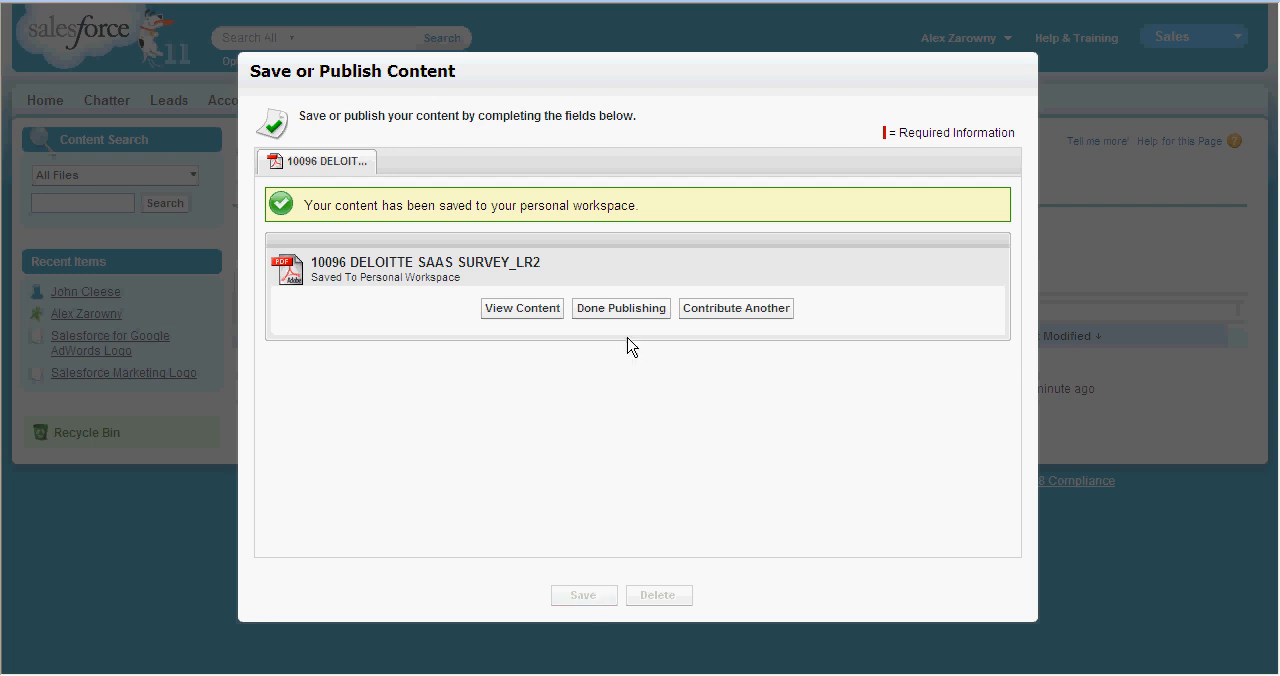
{"action": "left_click", "coordinate": [620, 308]}
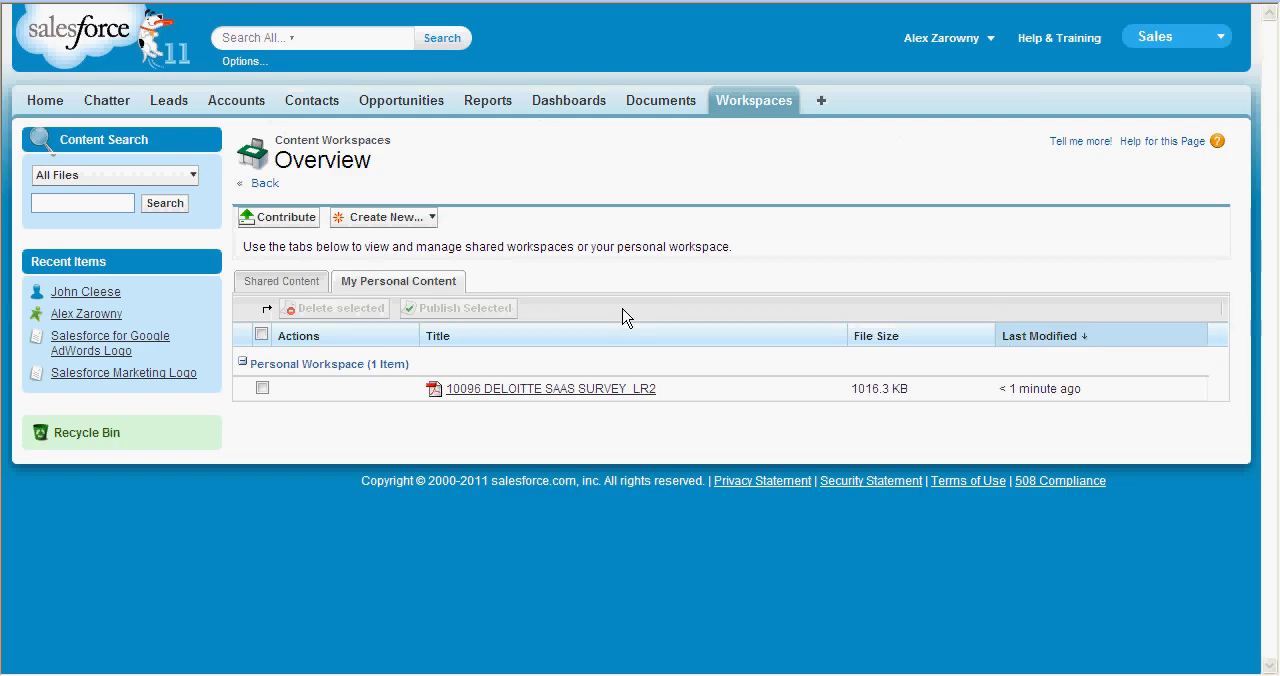
{"action": "mouse_move", "coordinate": [695, 389]}
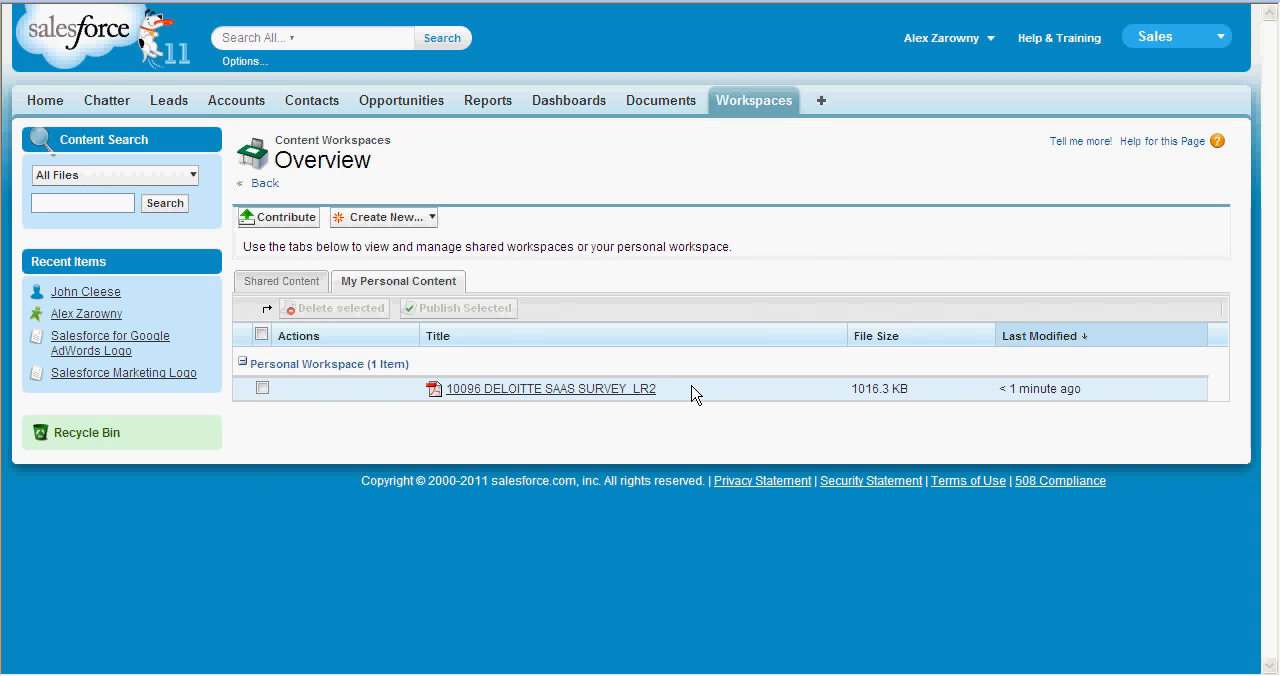
{"action": "mouse_move", "coordinate": [930, 398]}
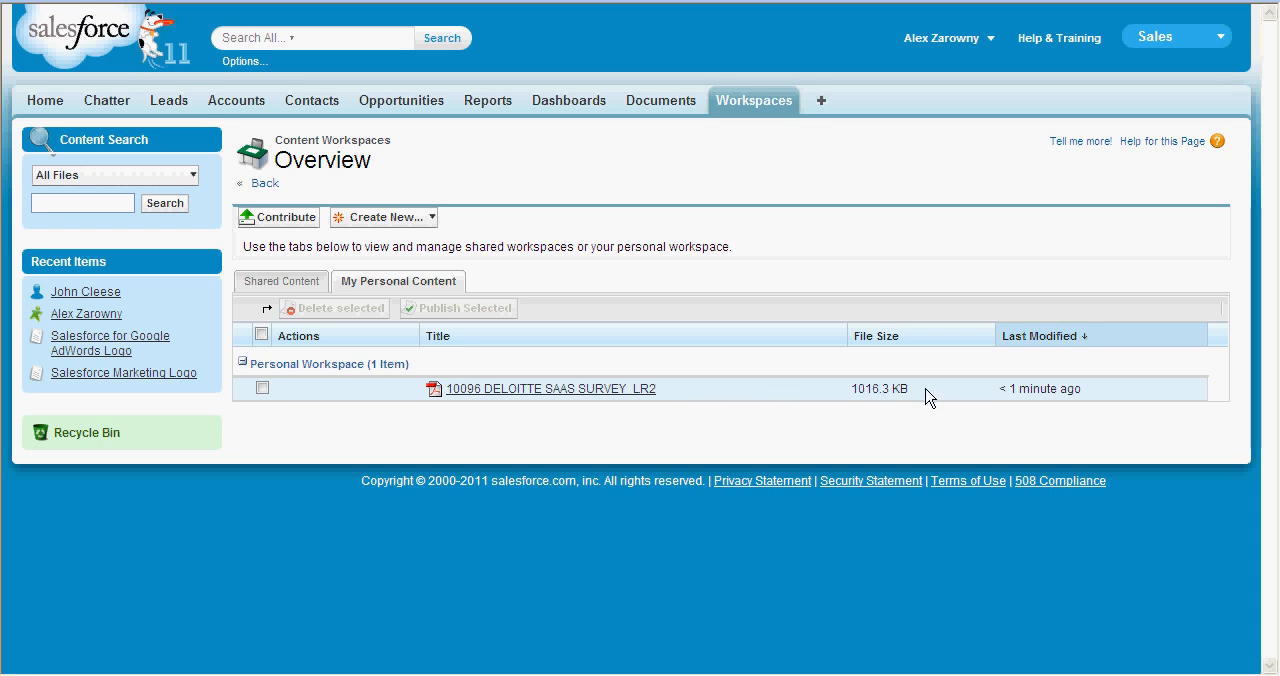
{"action": "mouse_move", "coordinate": [1100, 400]}
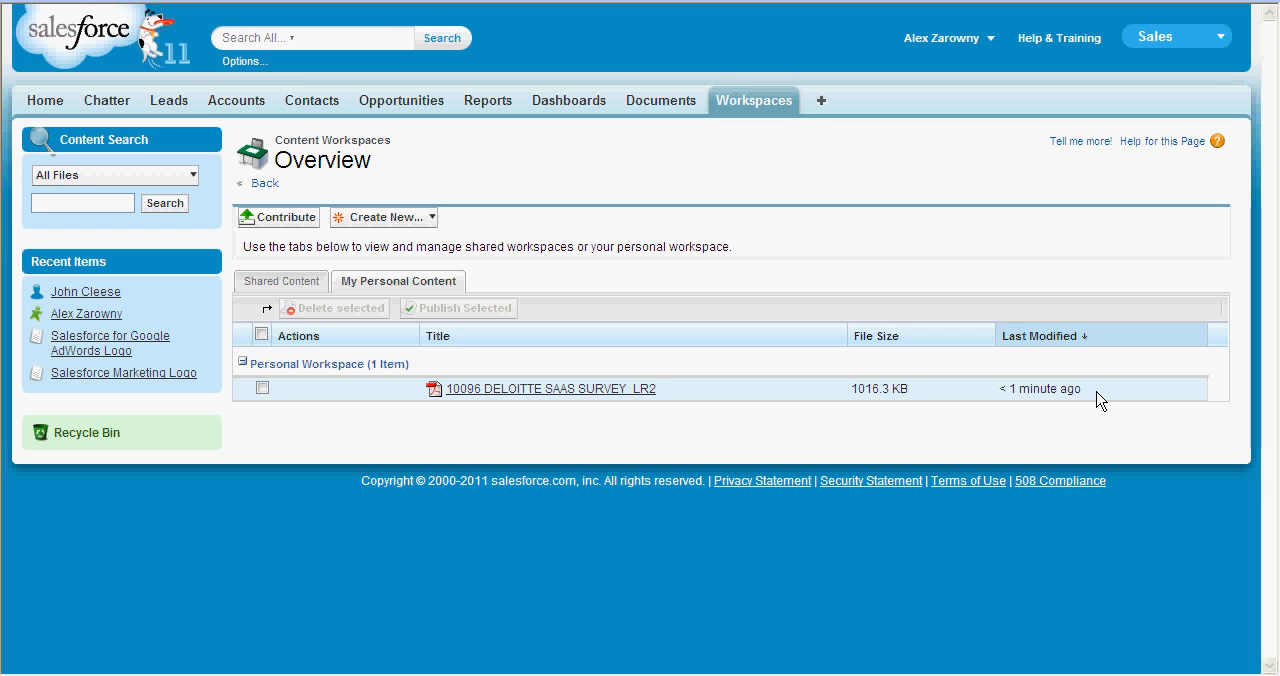
{"action": "mouse_move", "coordinate": [1097, 400]}
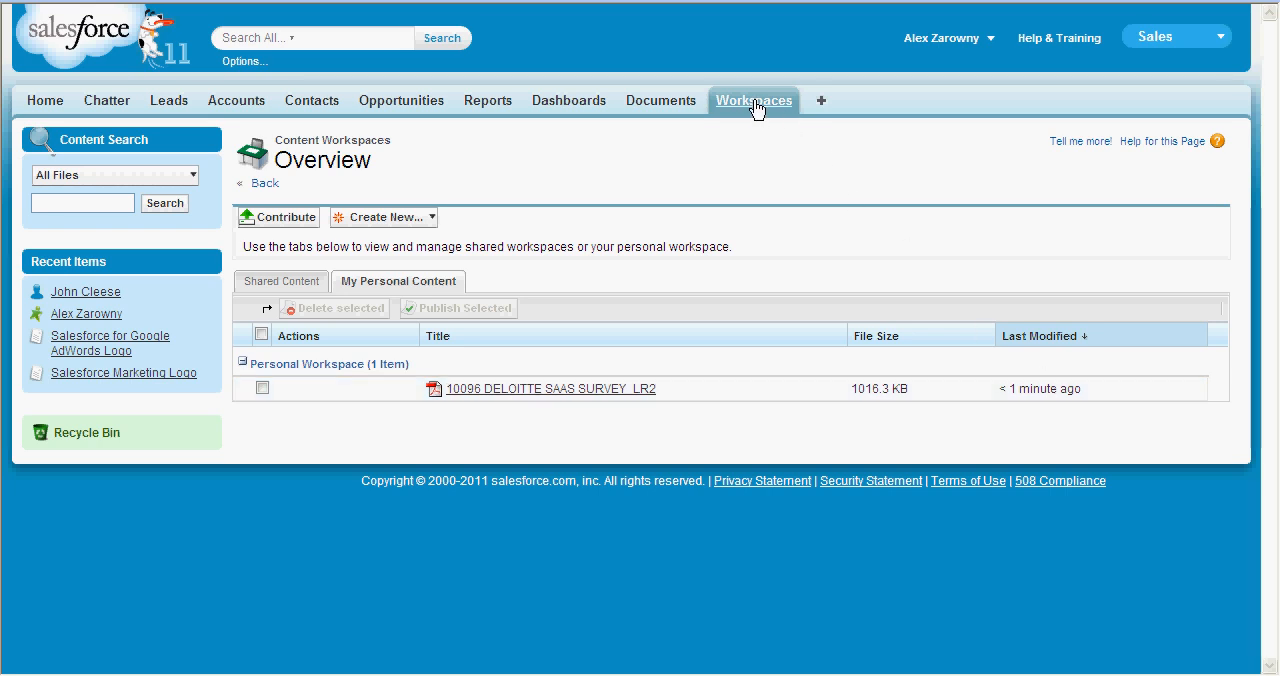
{"action": "mouse_move", "coordinate": [700, 185]}
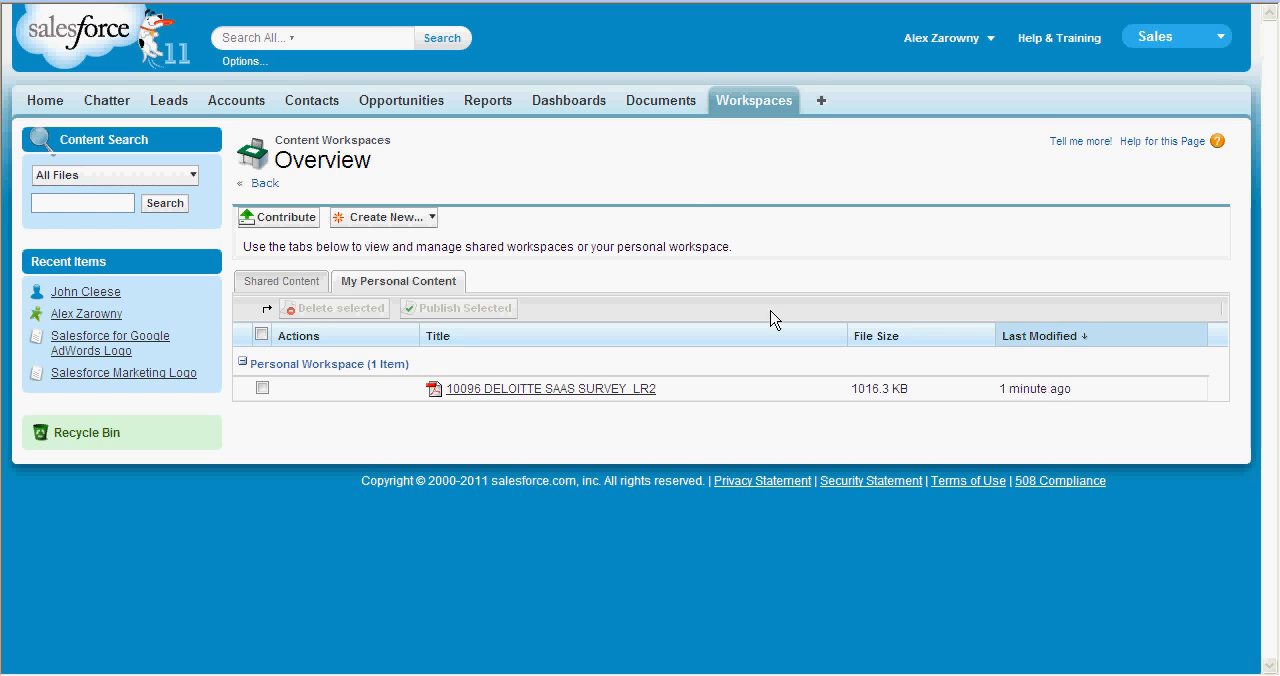
{"action": "mouse_move", "coordinate": [329, 283]}
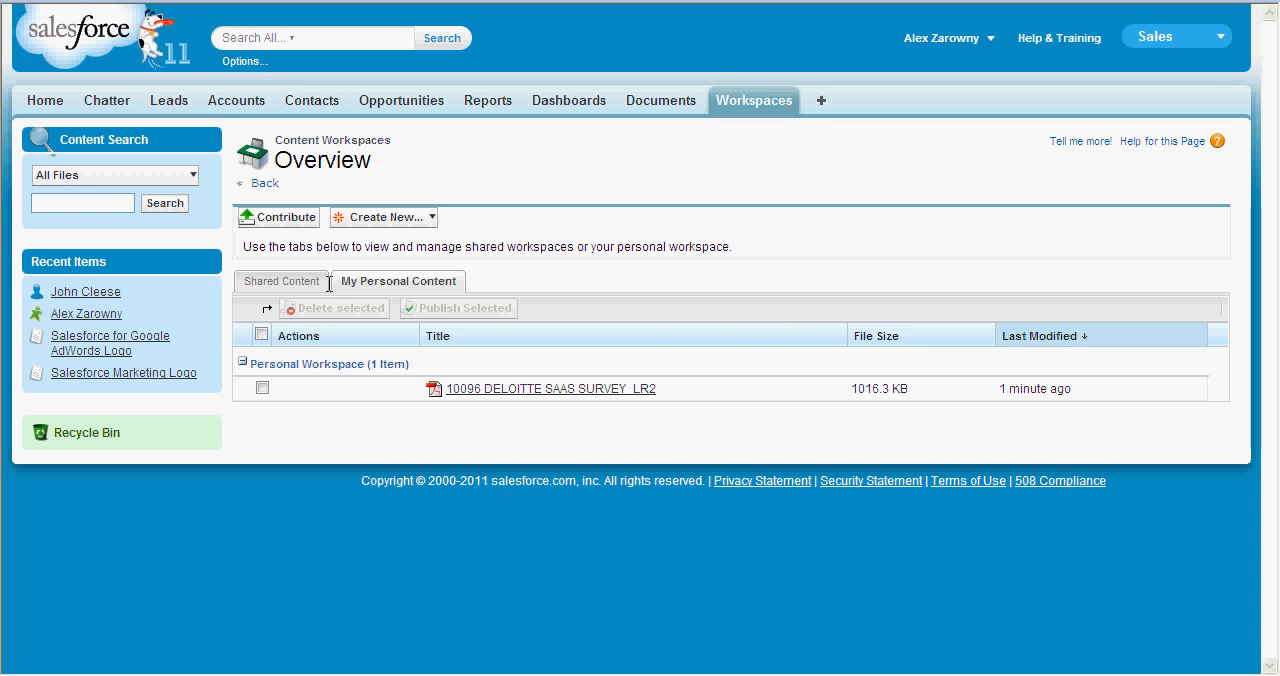
- From Shared Content, start a new workspace and name it 'Sales Workspace'
{"action": "left_click", "coordinate": [286, 281]}
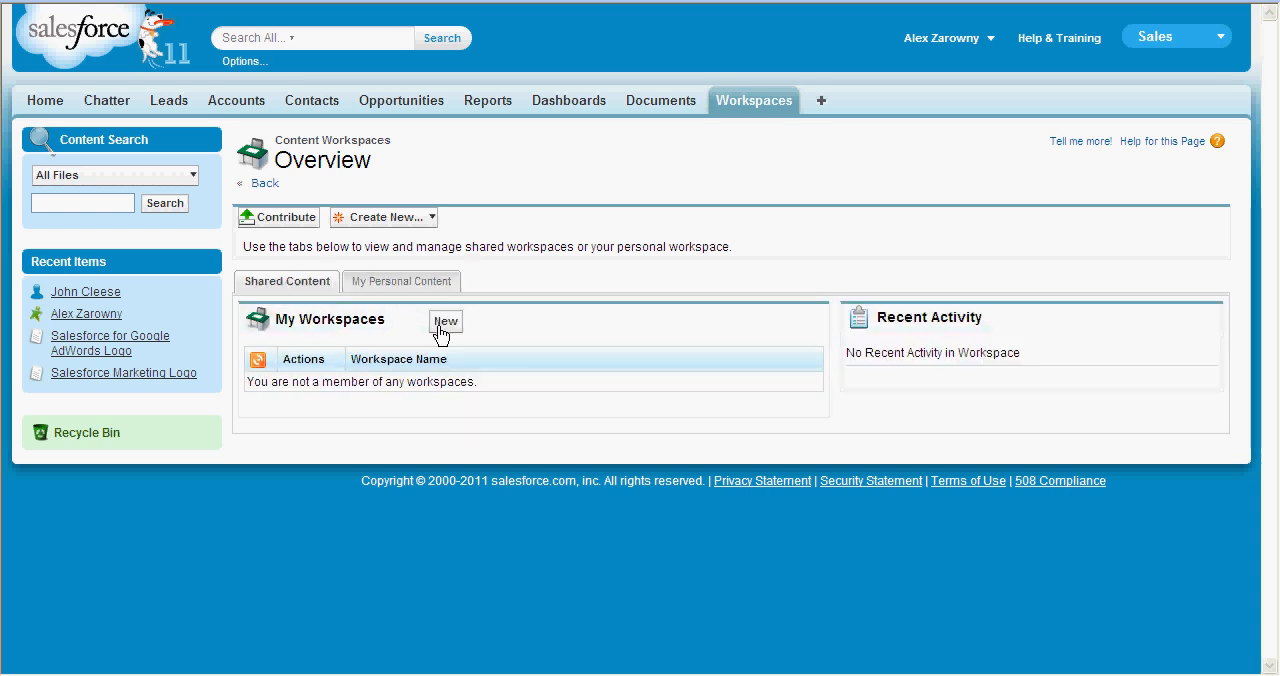
{"action": "left_click", "coordinate": [445, 321]}
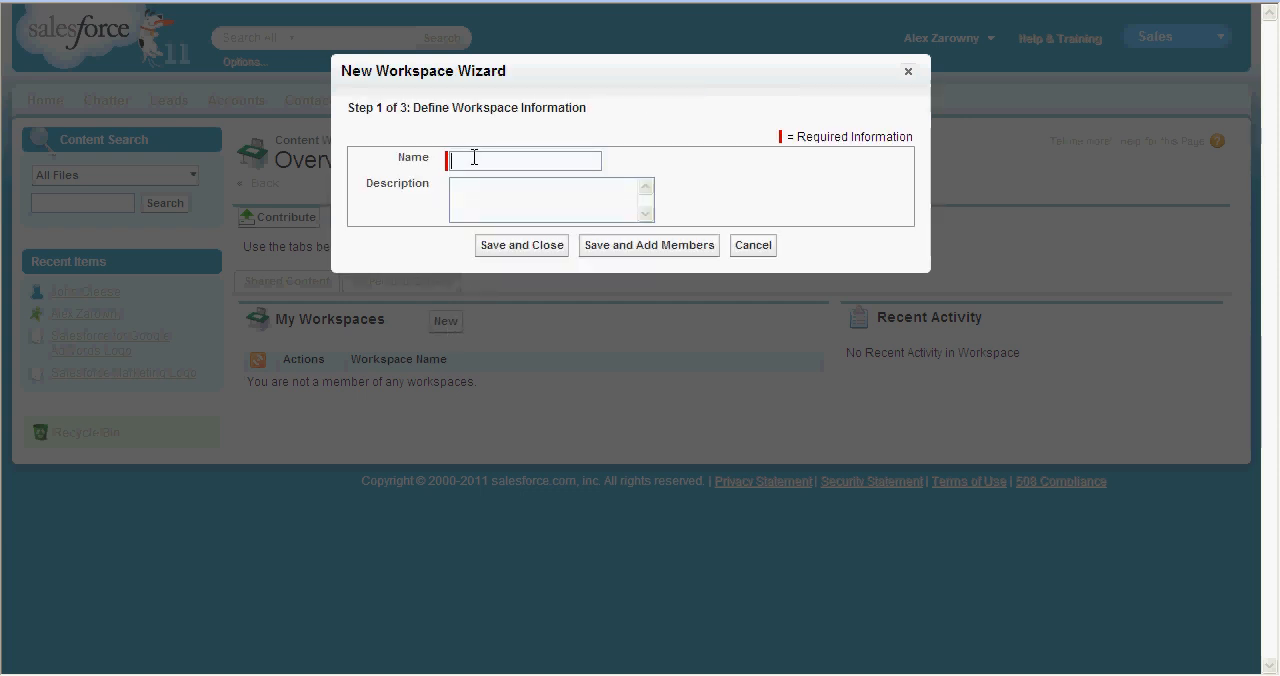
{"action": "type", "text": "Sales Wor"}
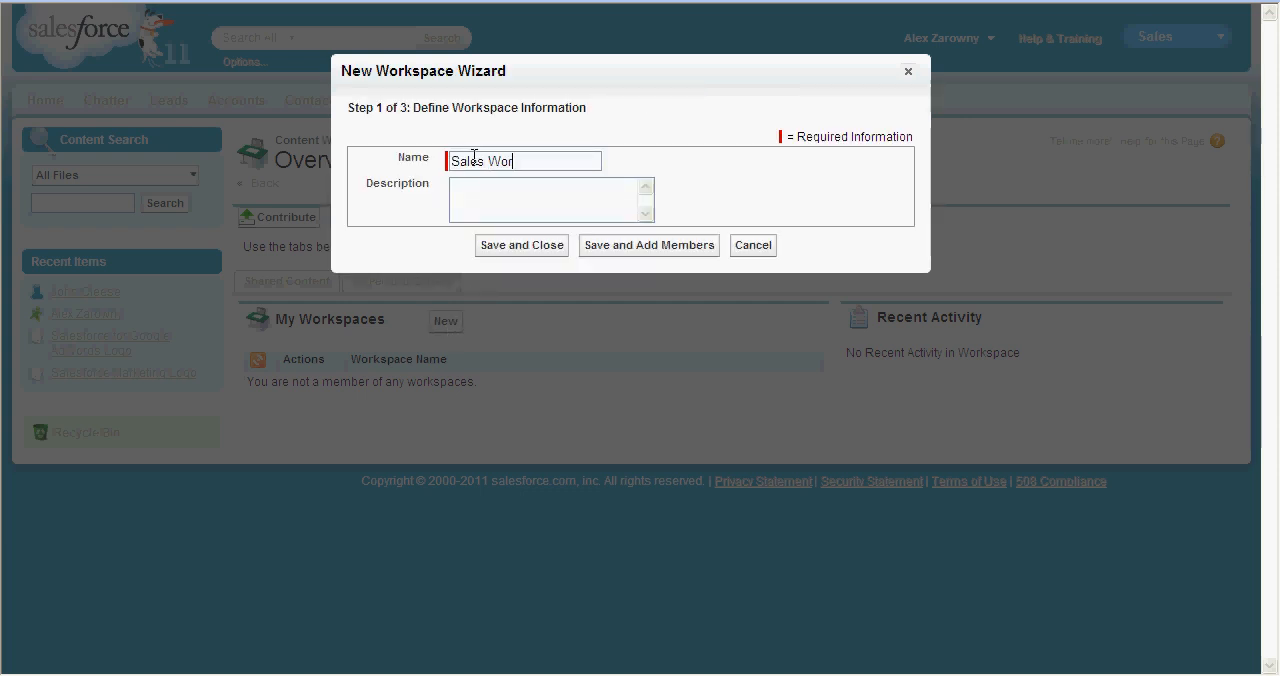
{"action": "type", "text": "kspace"}
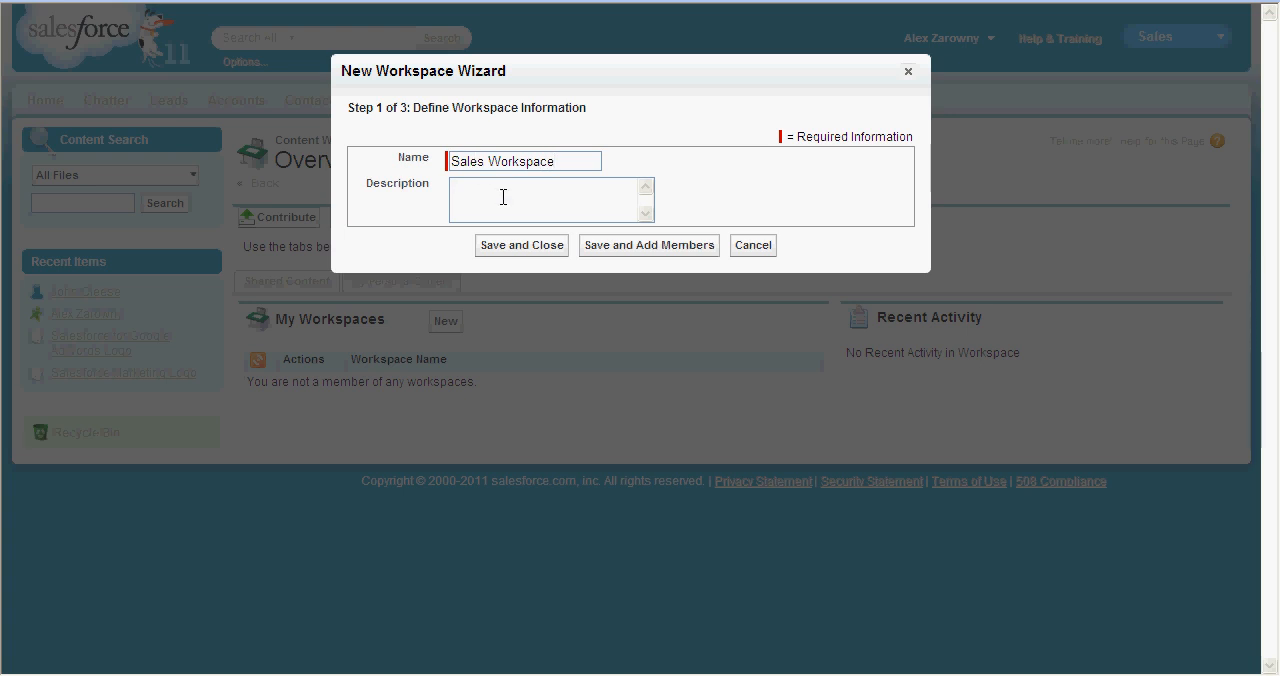
{"action": "mouse_move", "coordinate": [643, 257]}
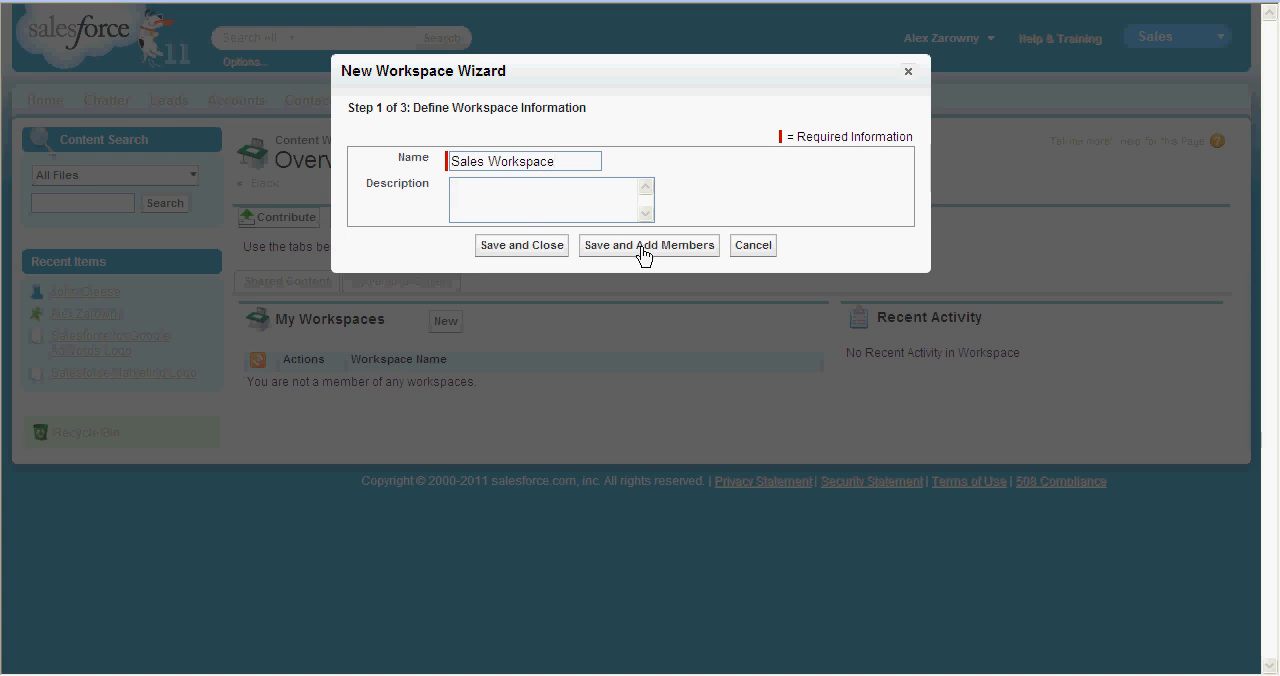
{"action": "left_click", "coordinate": [550, 190]}
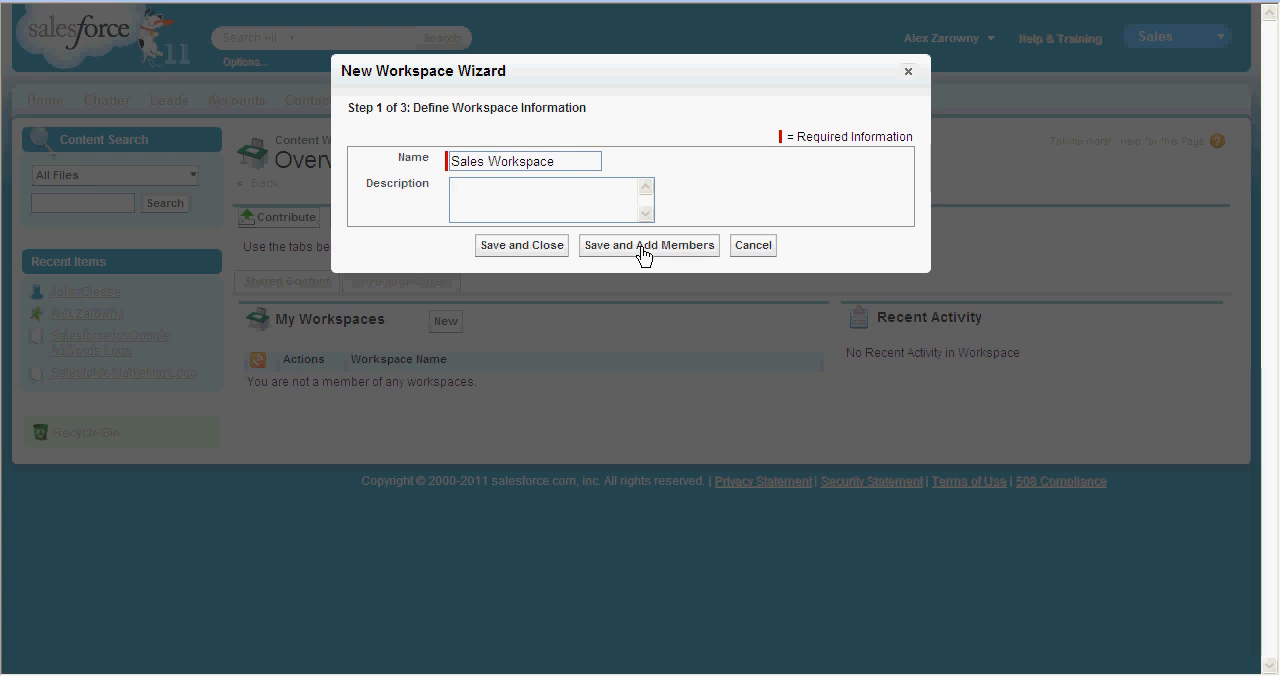
{"action": "left_click", "coordinate": [550, 200]}
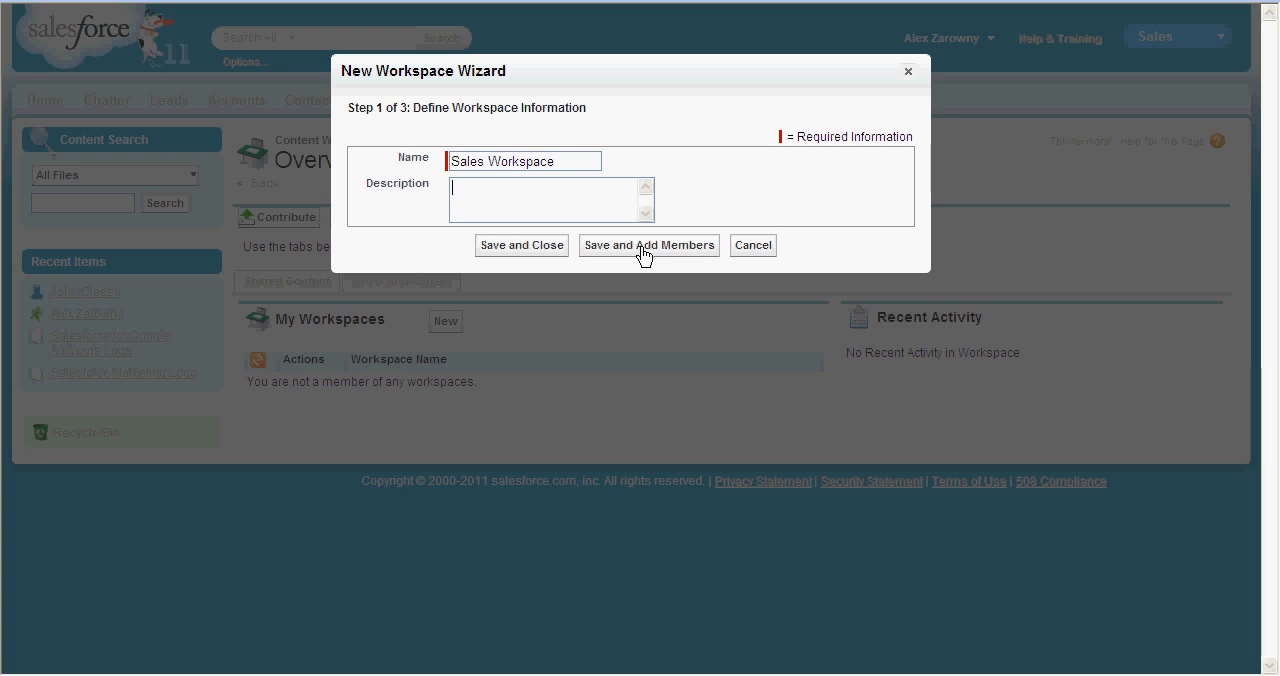
- Add John Cleese as a Sales Workspace member with Author permission
{"action": "left_click", "coordinate": [648, 245]}
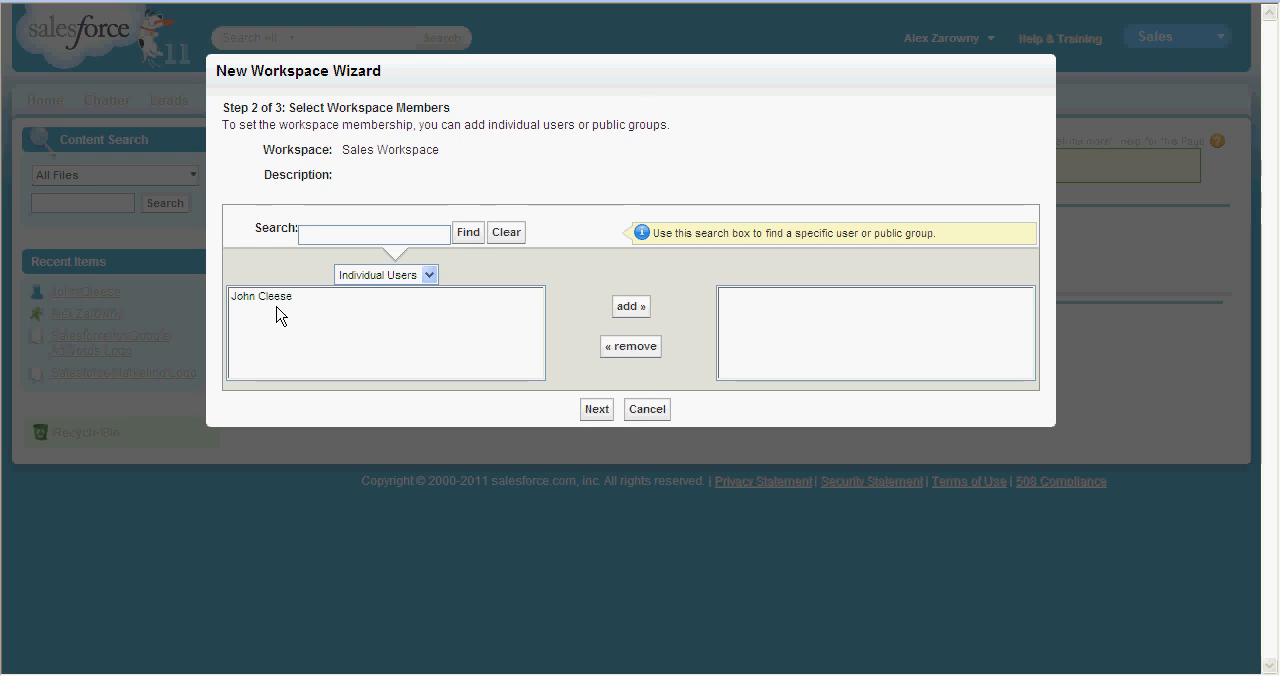
{"action": "left_click", "coordinate": [630, 306]}
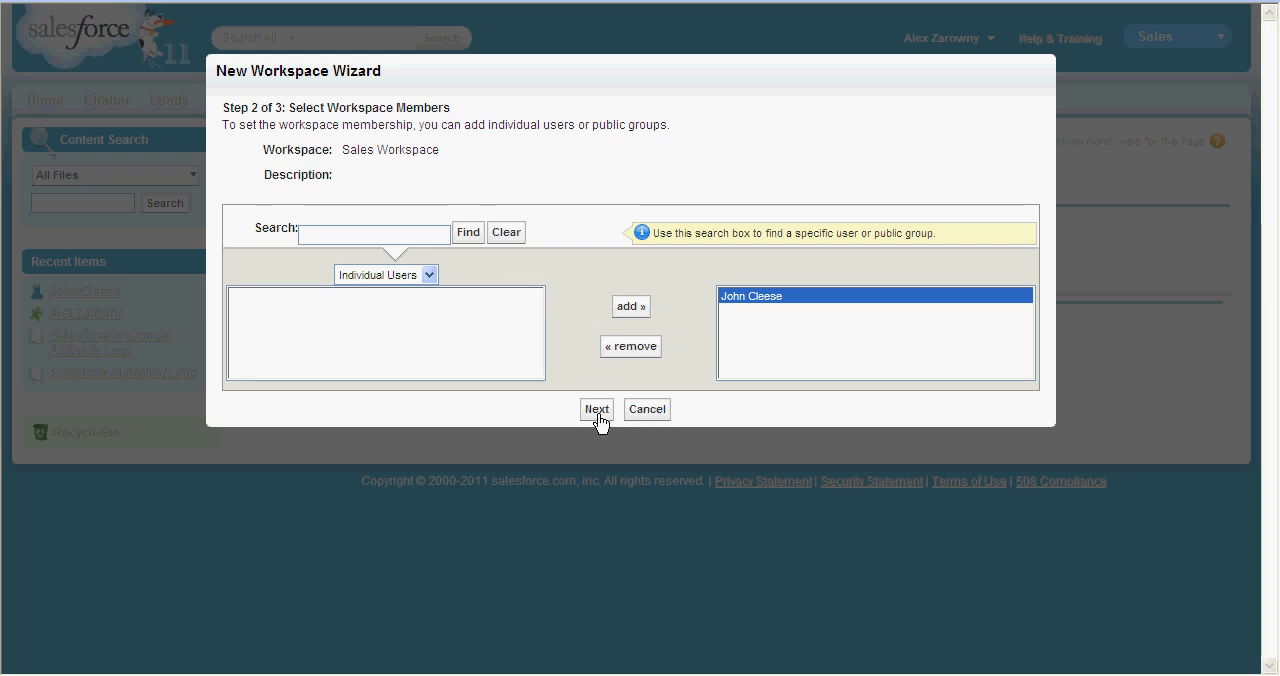
{"action": "left_click", "coordinate": [596, 409]}
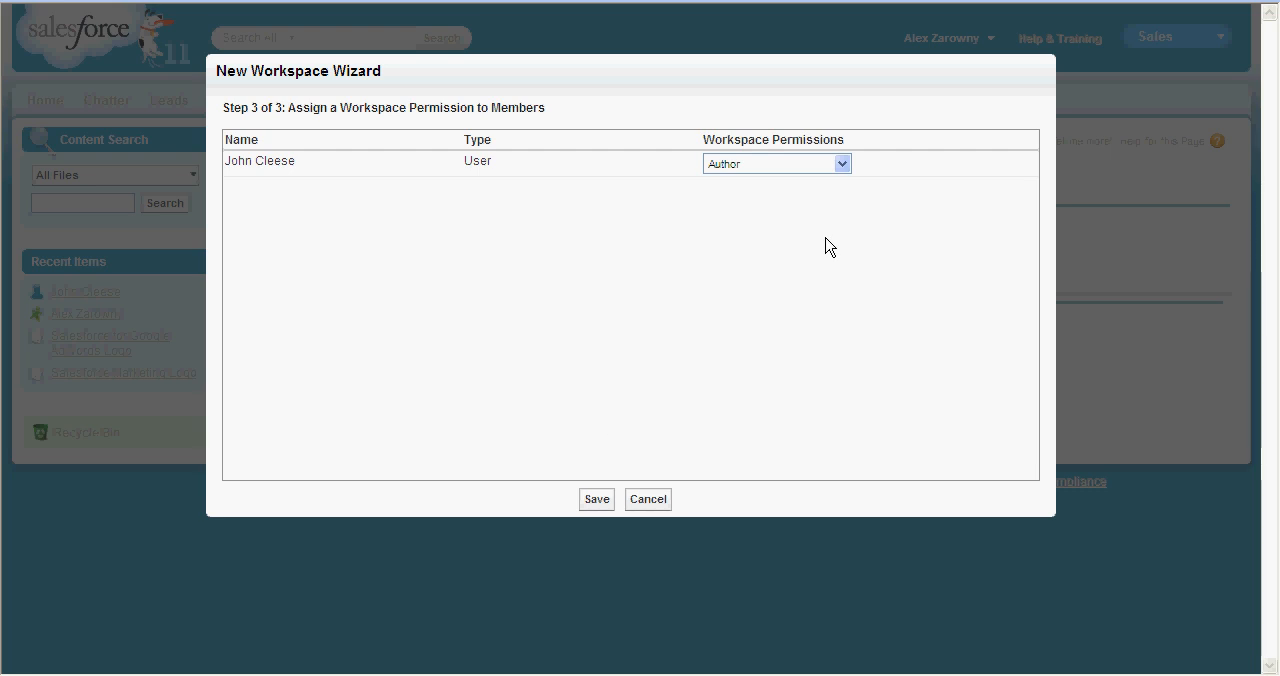
{"action": "left_click", "coordinate": [841, 163]}
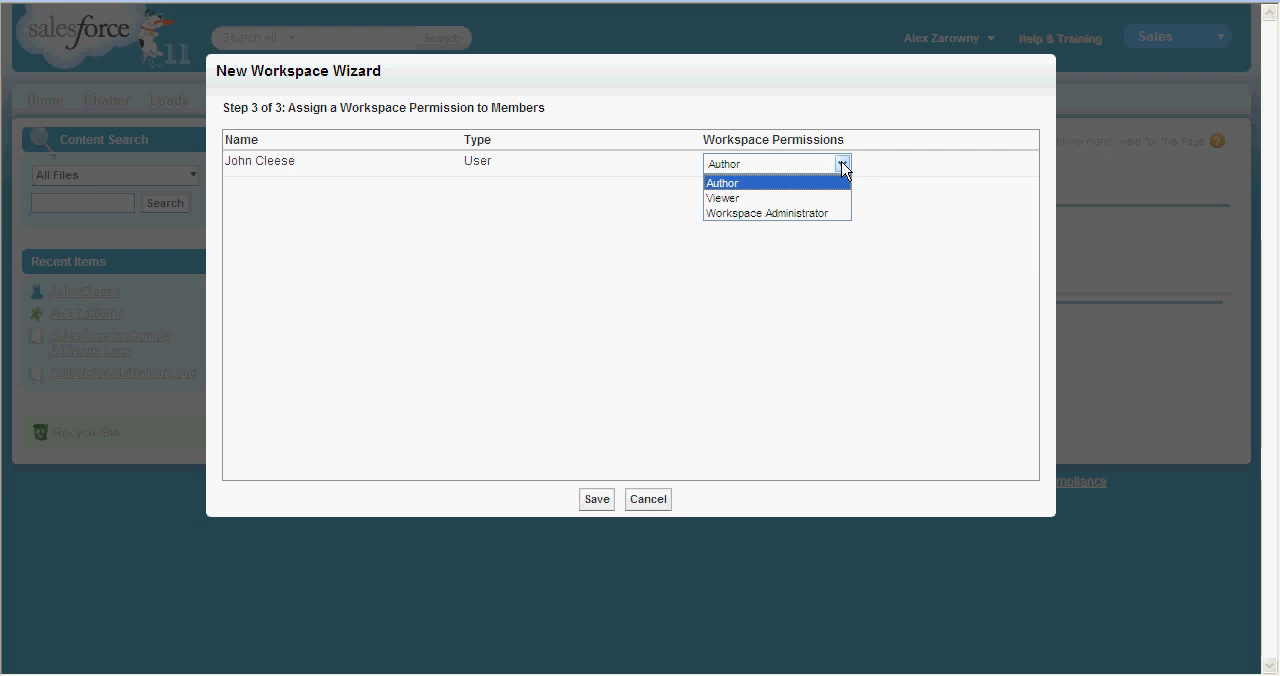
{"action": "mouse_move", "coordinate": [838, 188]}
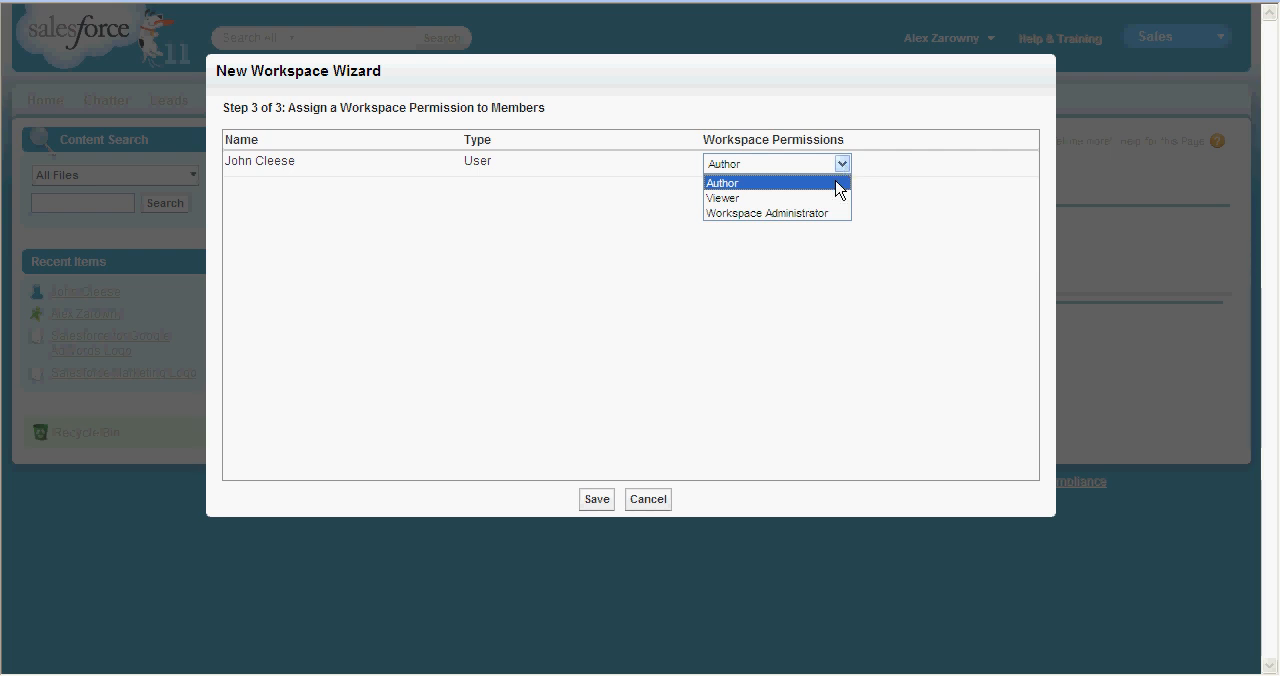
{"action": "left_click", "coordinate": [722, 183]}
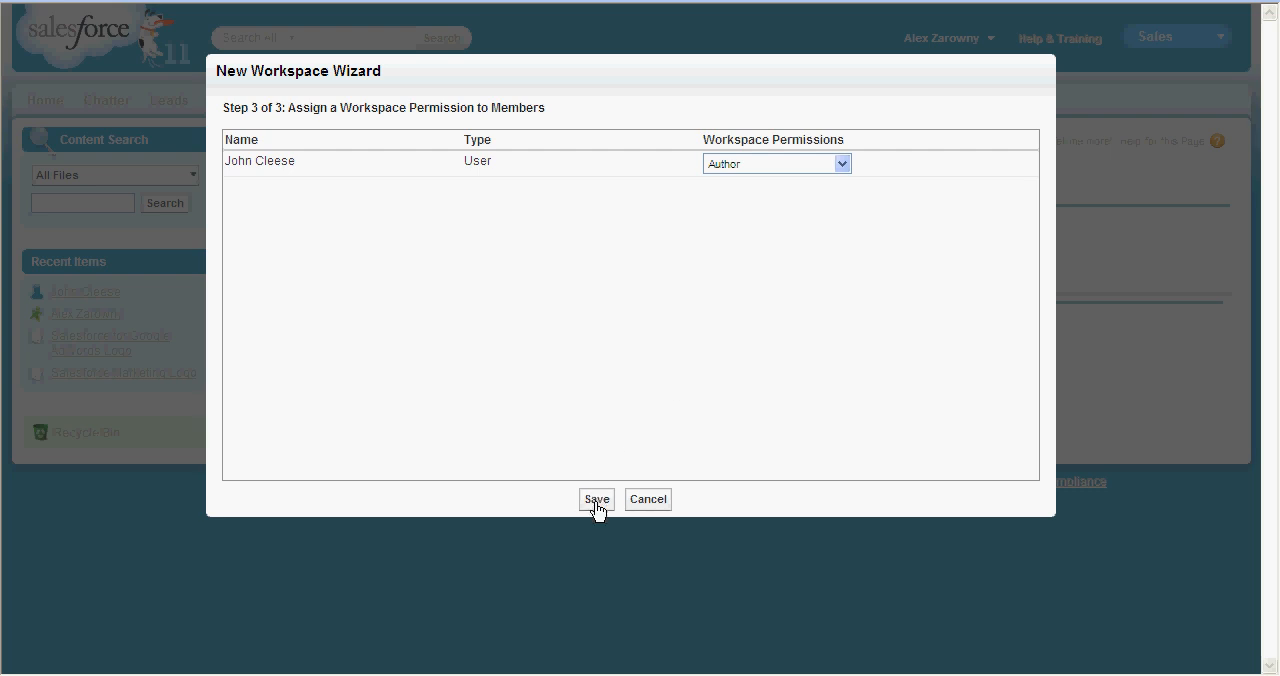
- Save Sales Workspace, open its page under Shared Content, and begin contributing a file
{"action": "left_click", "coordinate": [596, 499]}
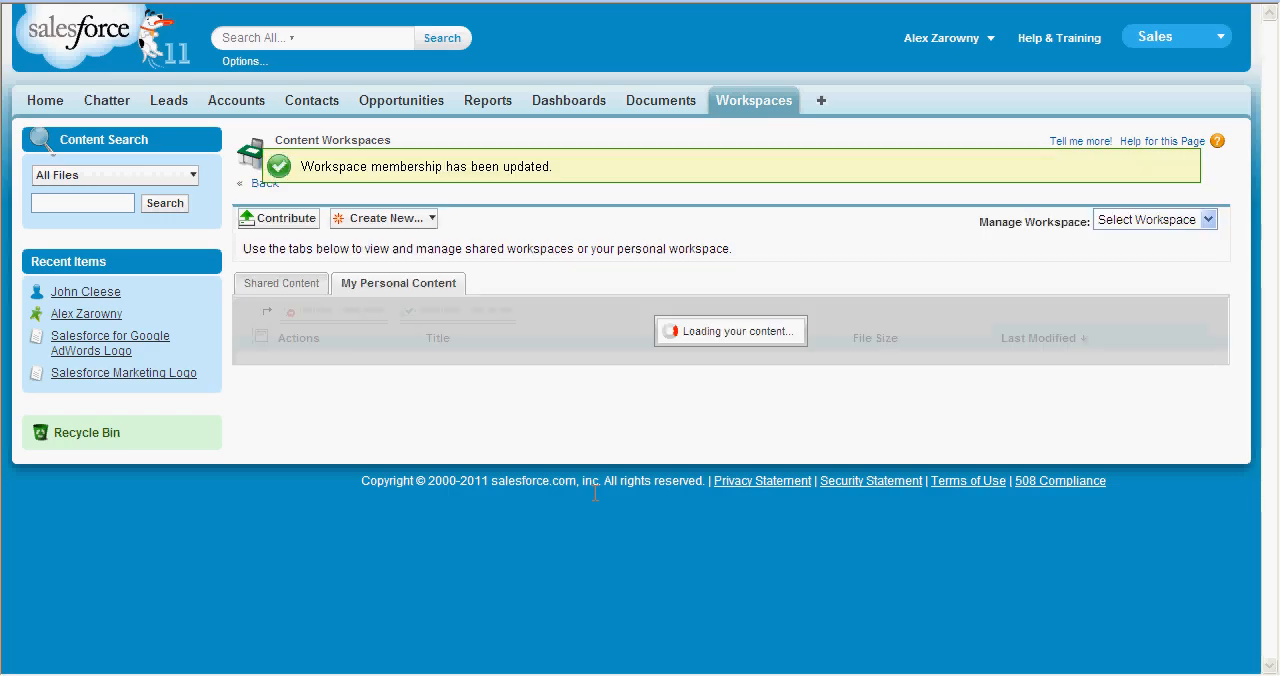
{"action": "left_click", "coordinate": [281, 283]}
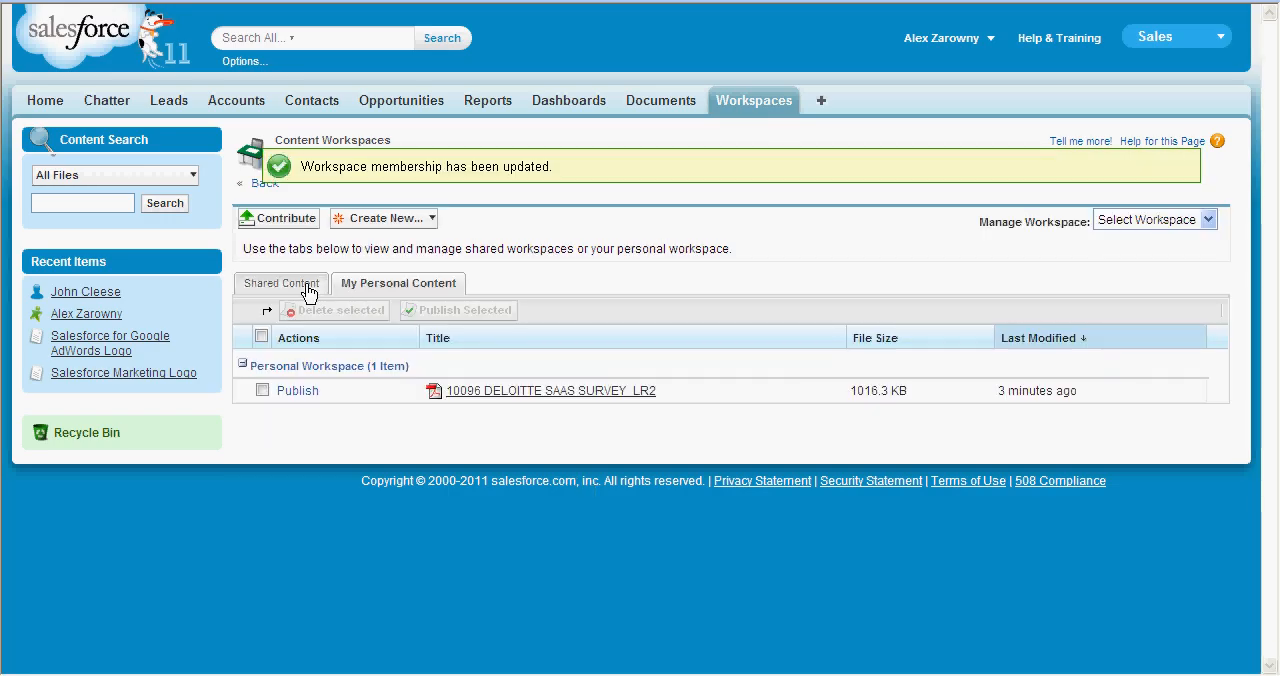
{"action": "left_click", "coordinate": [285, 283]}
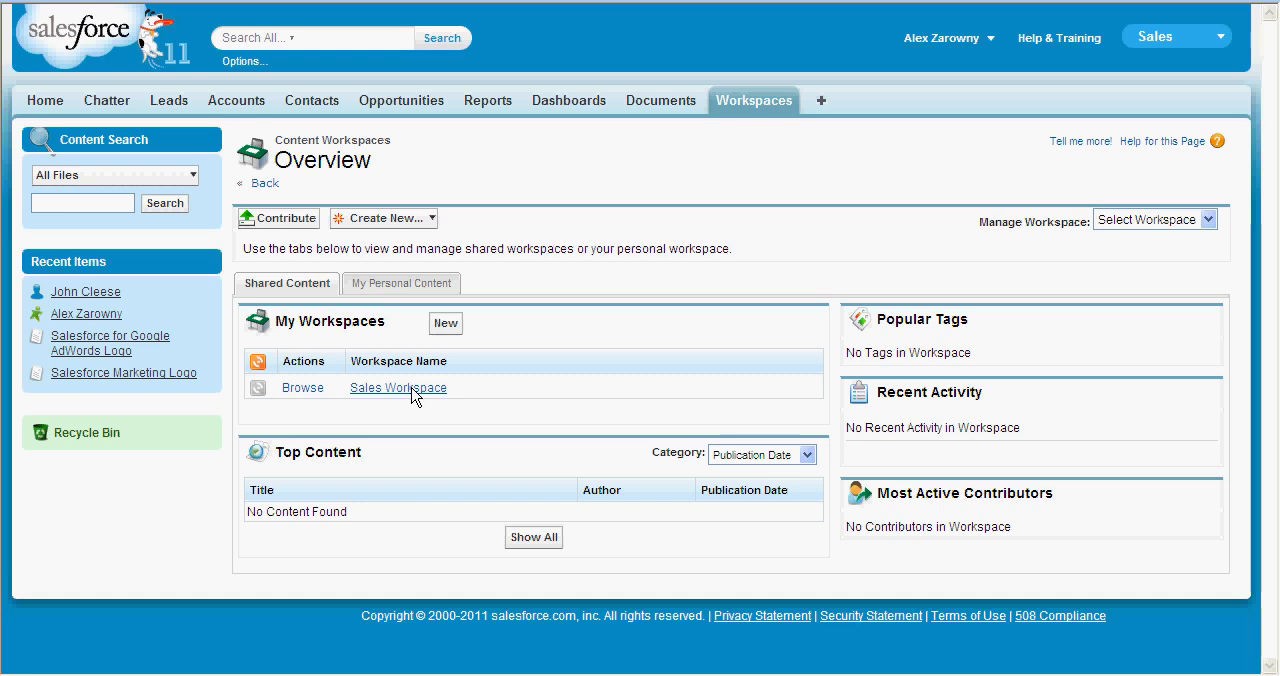
{"action": "left_click", "coordinate": [398, 387]}
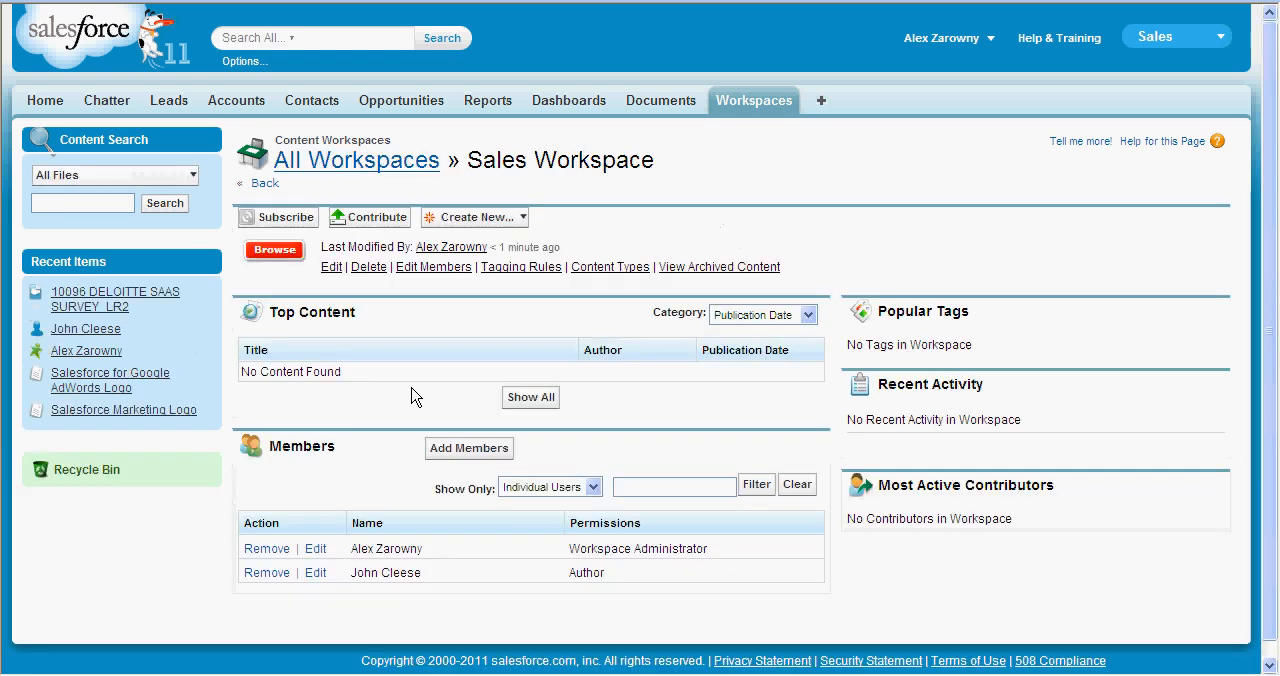
{"action": "mouse_move", "coordinate": [407, 388]}
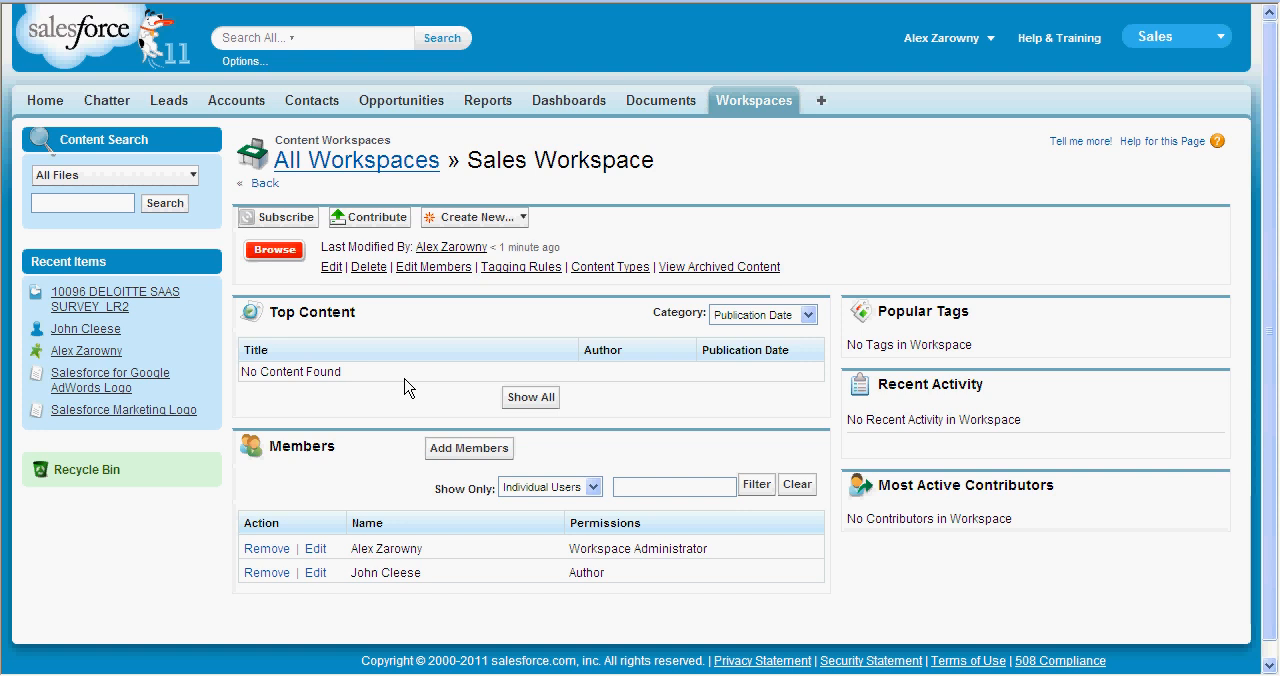
{"action": "mouse_move", "coordinate": [322, 258]}
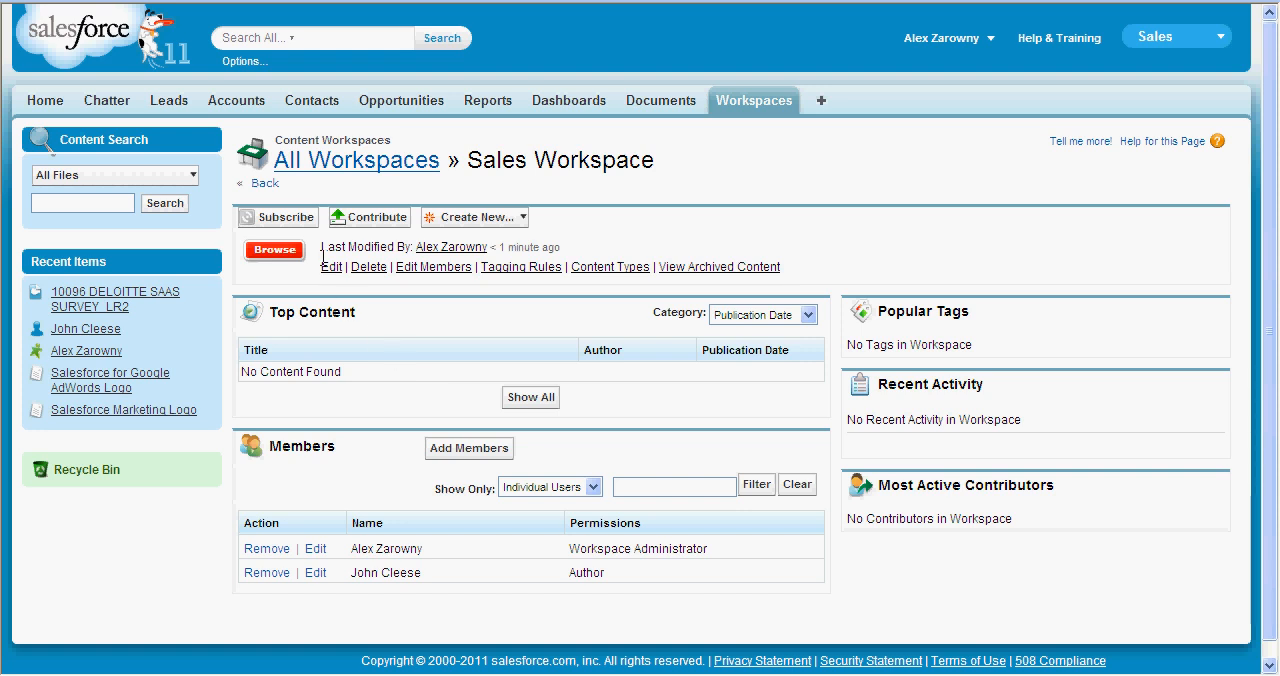
{"action": "mouse_move", "coordinate": [293, 217]}
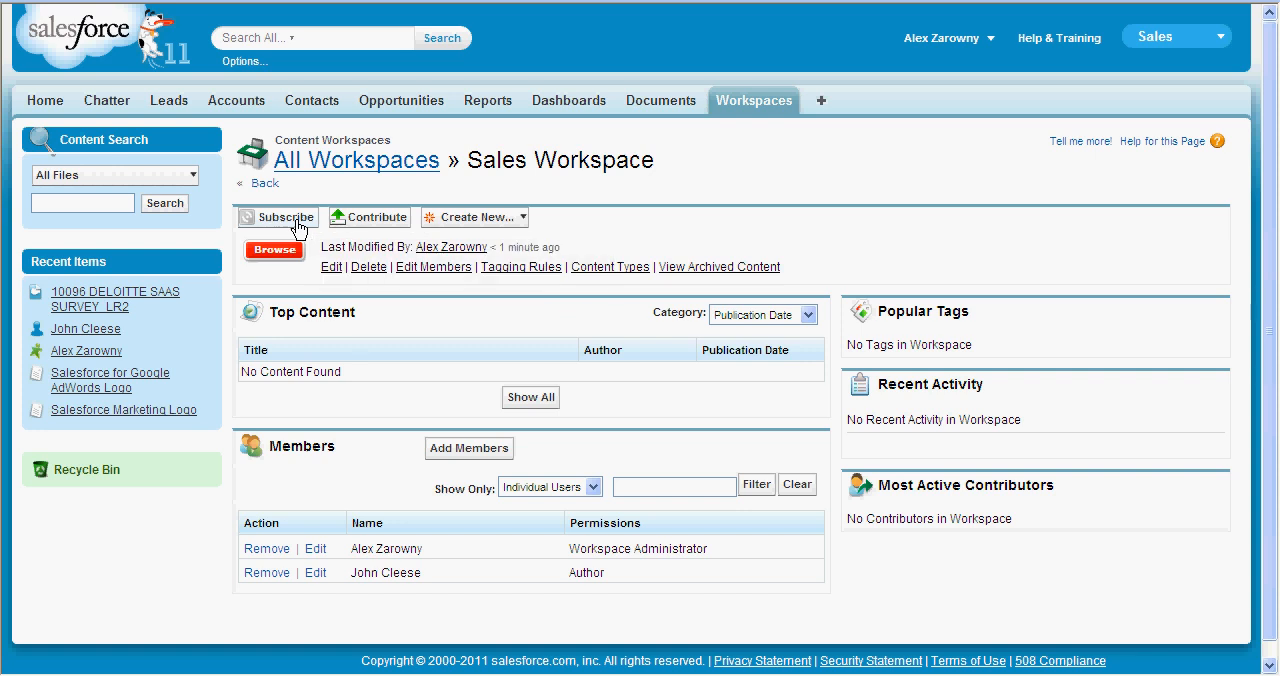
{"action": "left_click", "coordinate": [284, 217]}
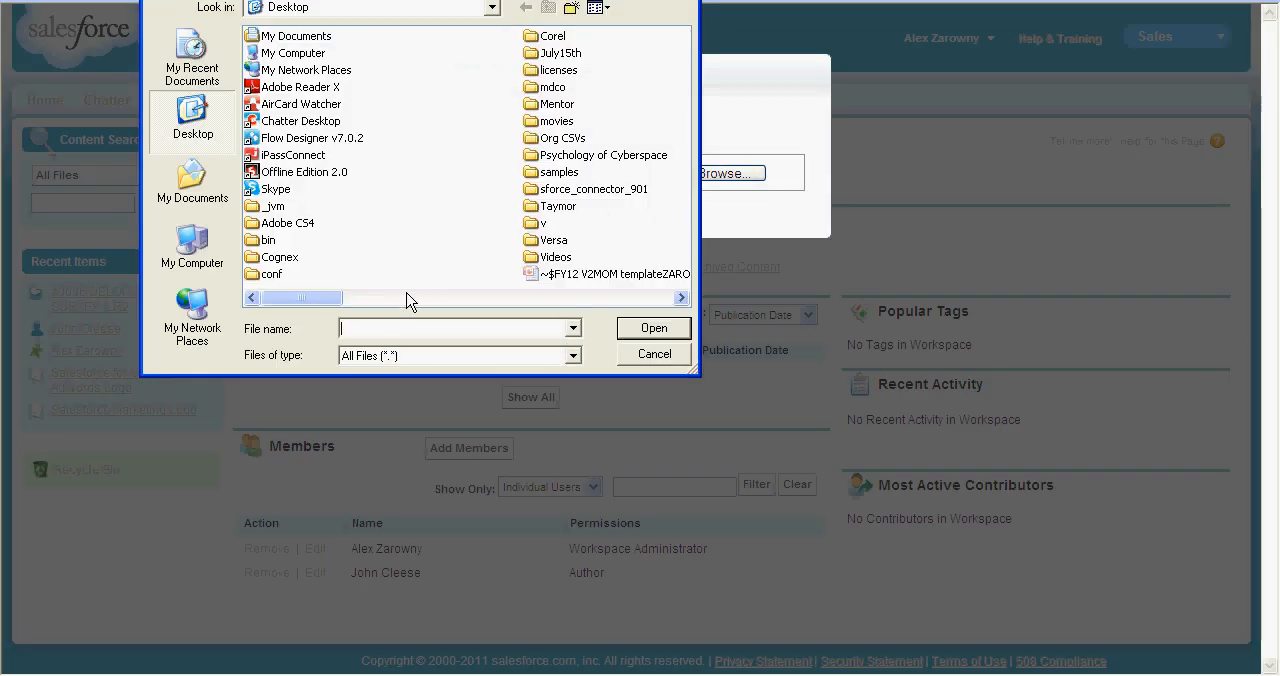
- Select HR on Force com - V2.ppt as the file to upload
{"action": "type", "text": "hr"}
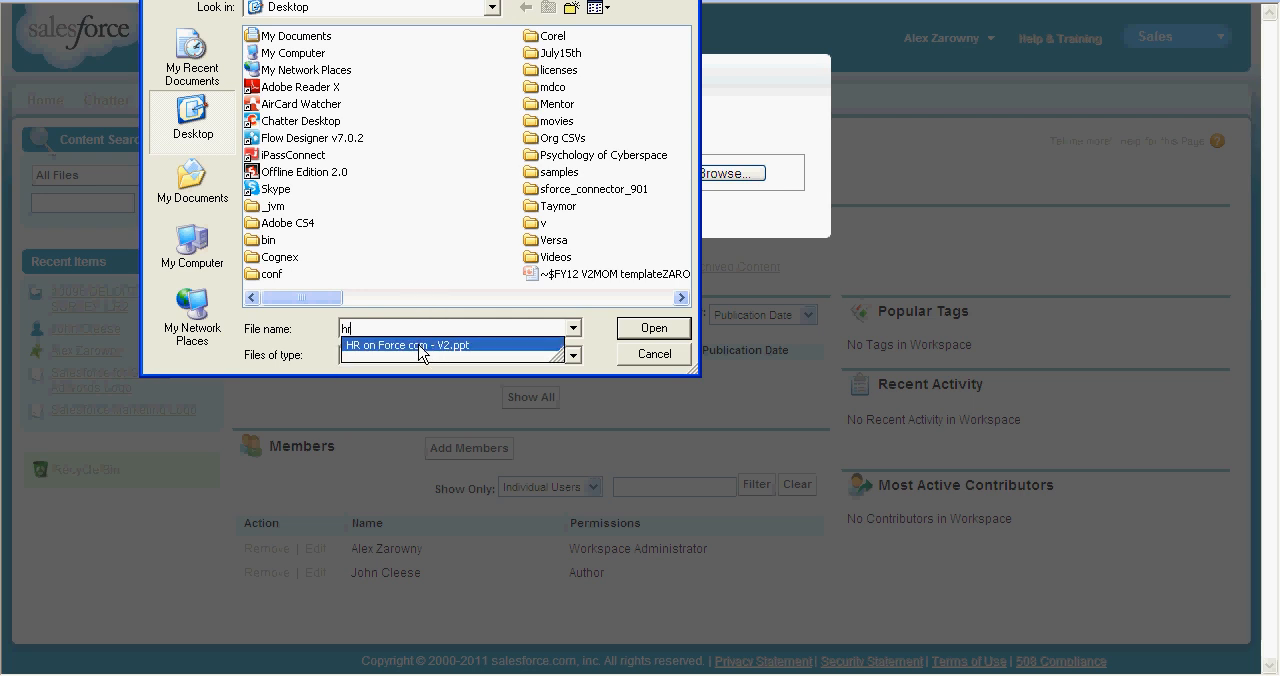
{"action": "left_click", "coordinate": [654, 327]}
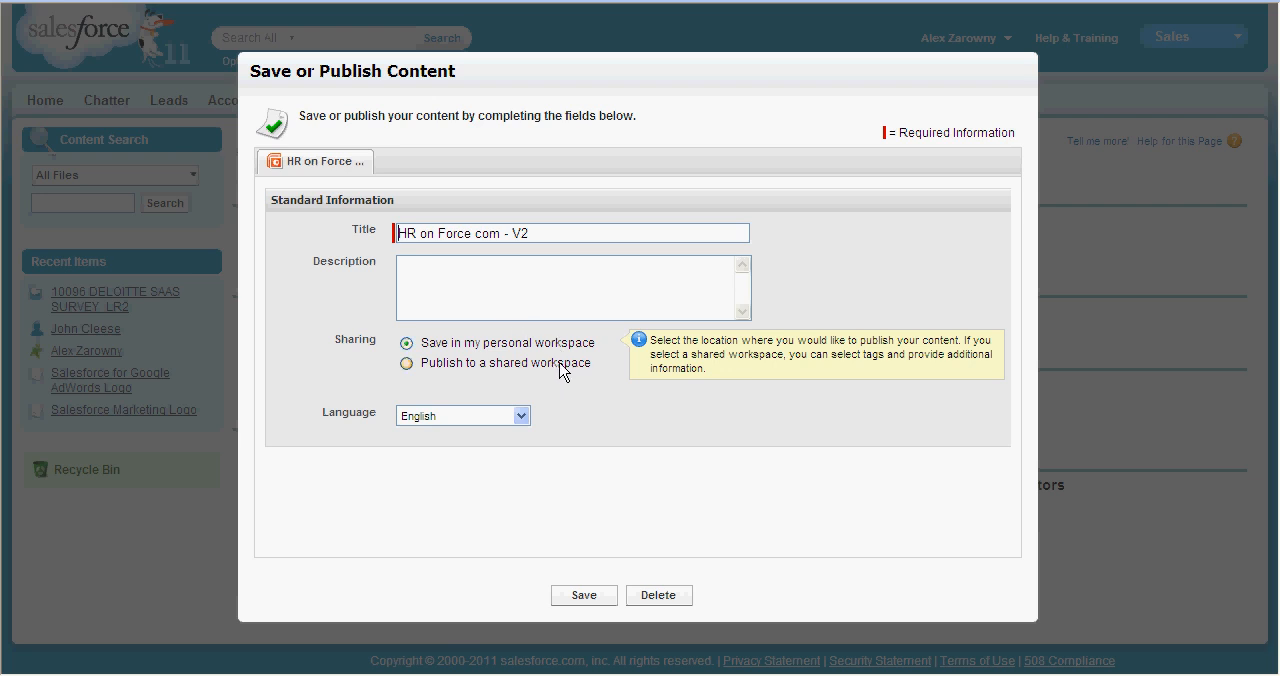
- Publish HR on Force com - V2 to Sales Workspace with tags HR, Sales, Force.com
{"action": "left_click", "coordinate": [406, 363]}
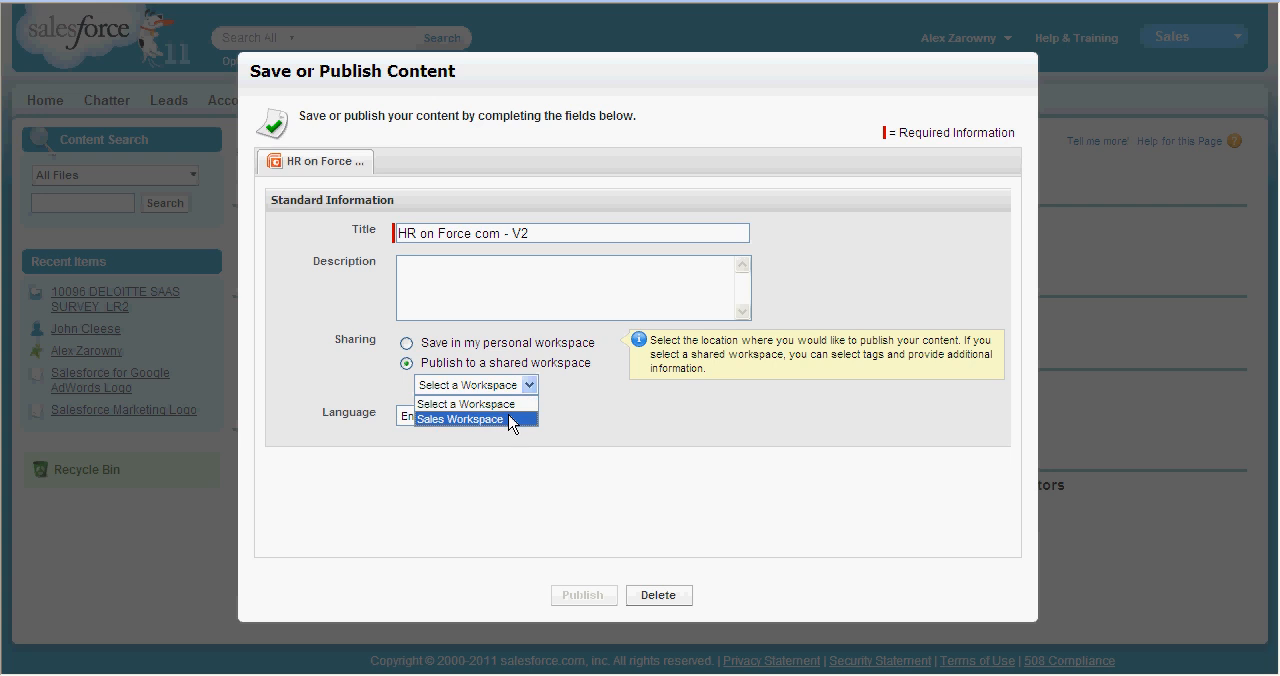
{"action": "left_click", "coordinate": [459, 419]}
{"action": "type", "text": "H"}
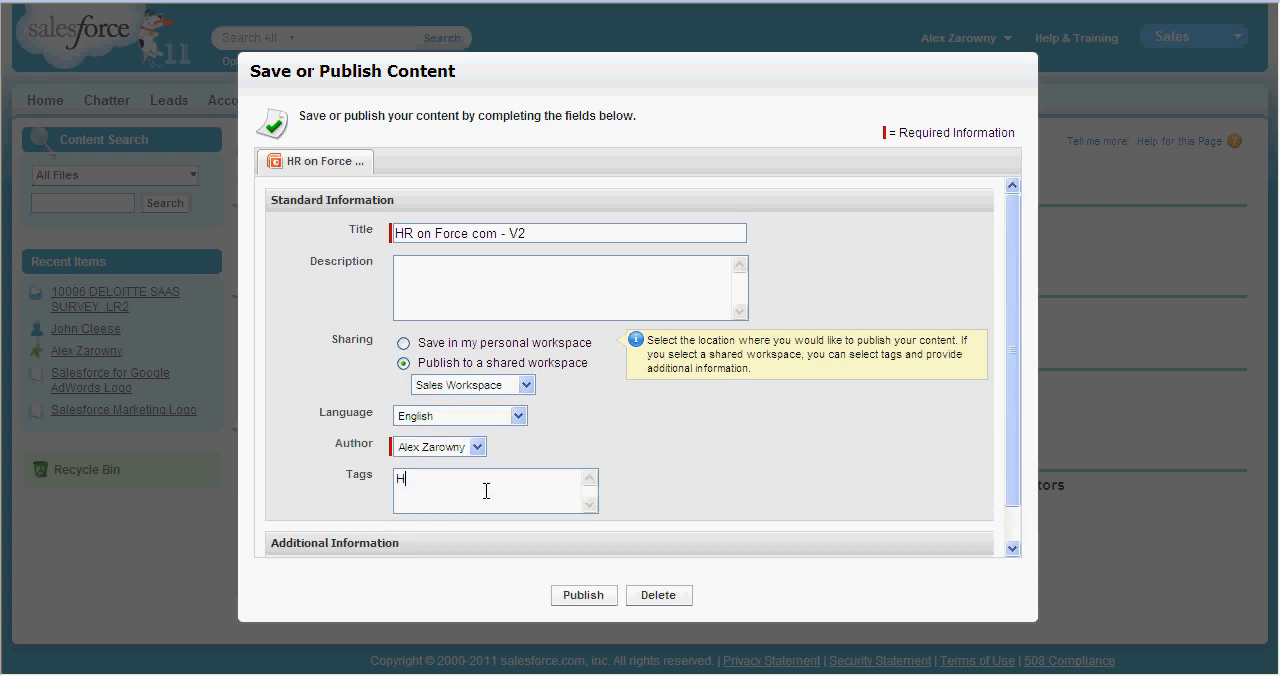
{"action": "type", "text": "R, S"}
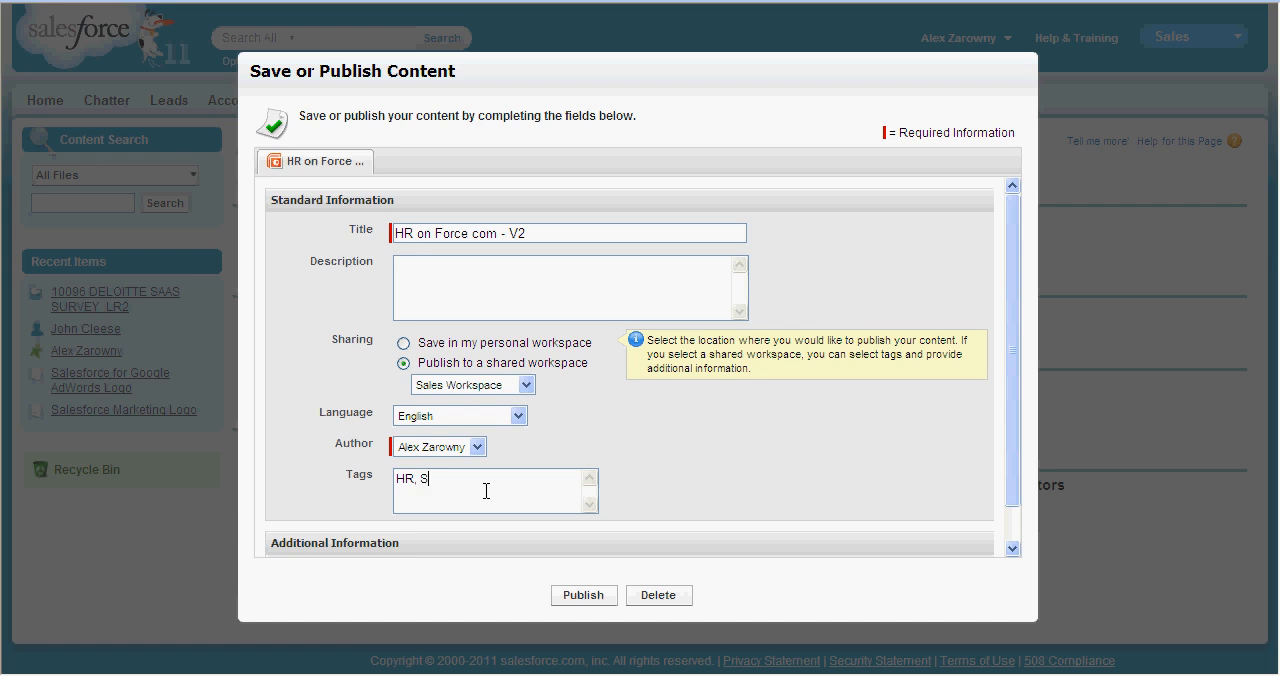
{"action": "type", "text": "ales, For"}
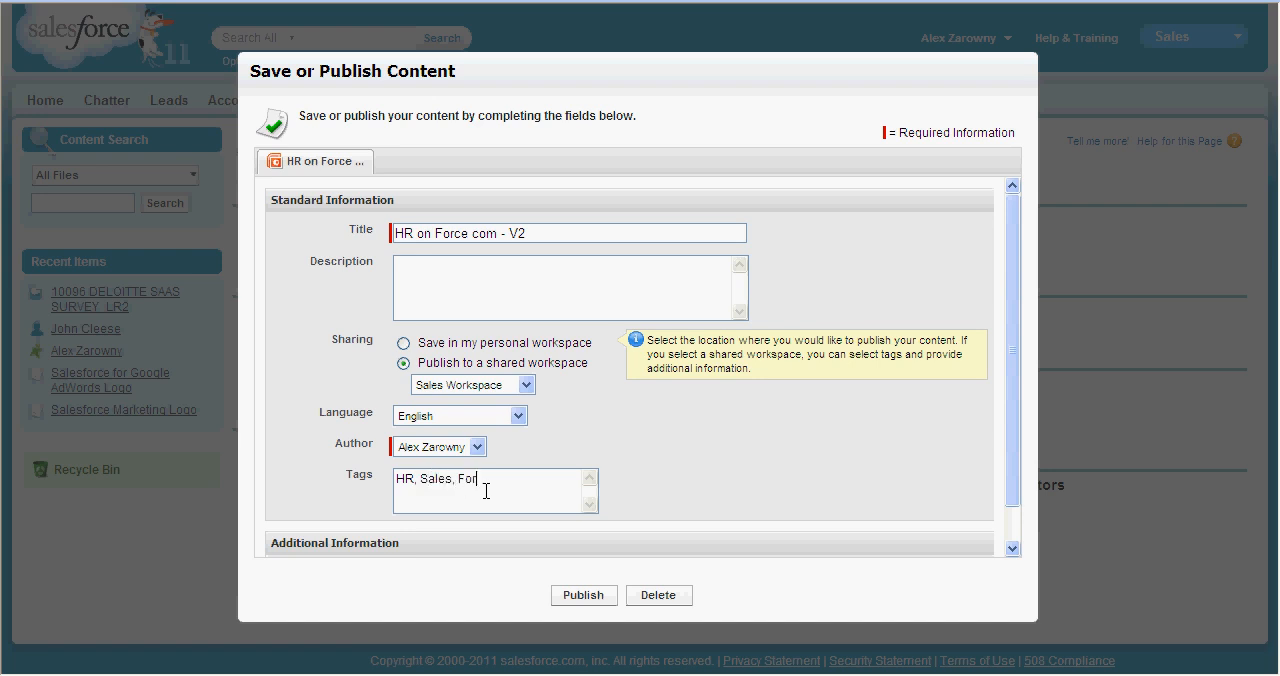
{"action": "type", "text": "ce.com"}
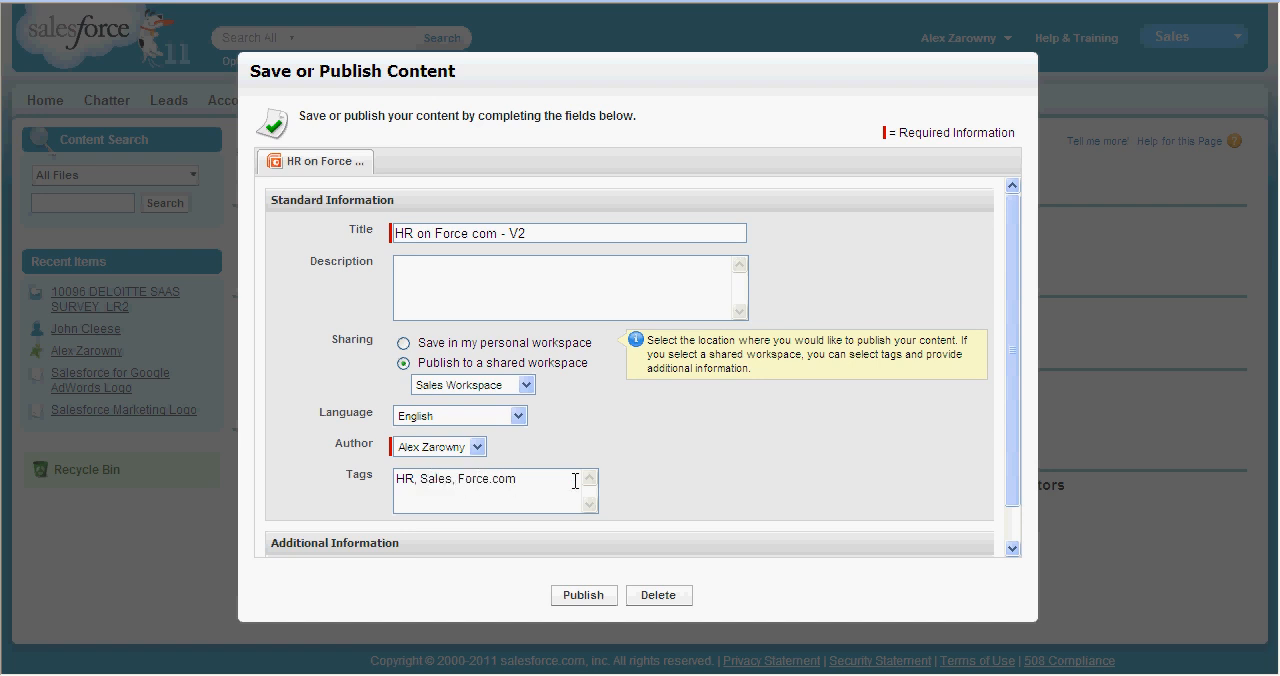
{"action": "scroll", "scroll_direction": "down", "scroll_amount": 3}
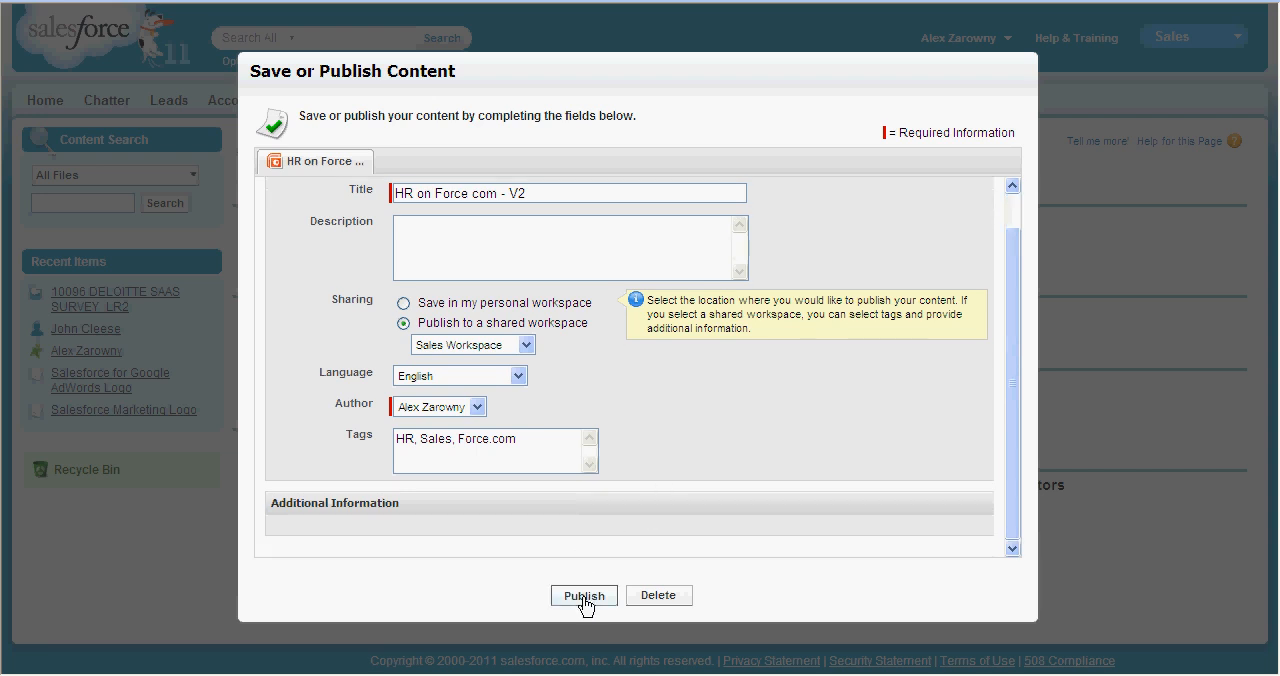
{"action": "left_click", "coordinate": [583, 595]}
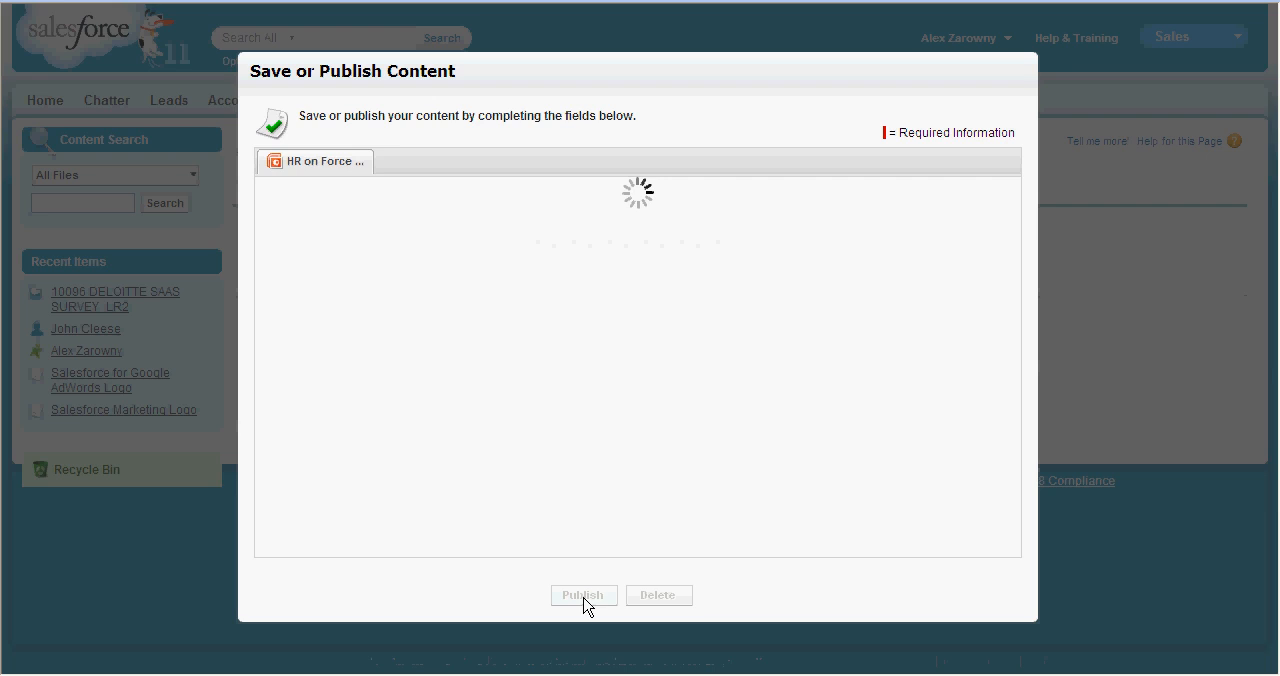
{"action": "left_click", "coordinate": [583, 594]}
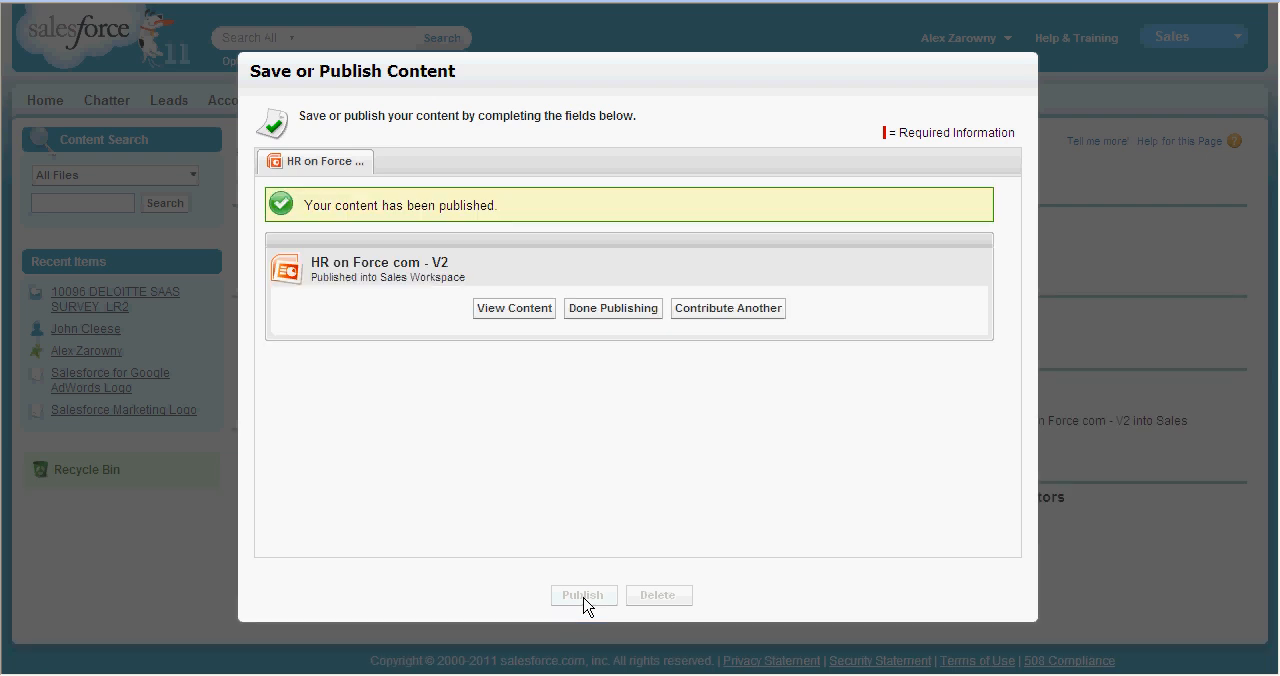
{"action": "mouse_move", "coordinate": [512, 313]}
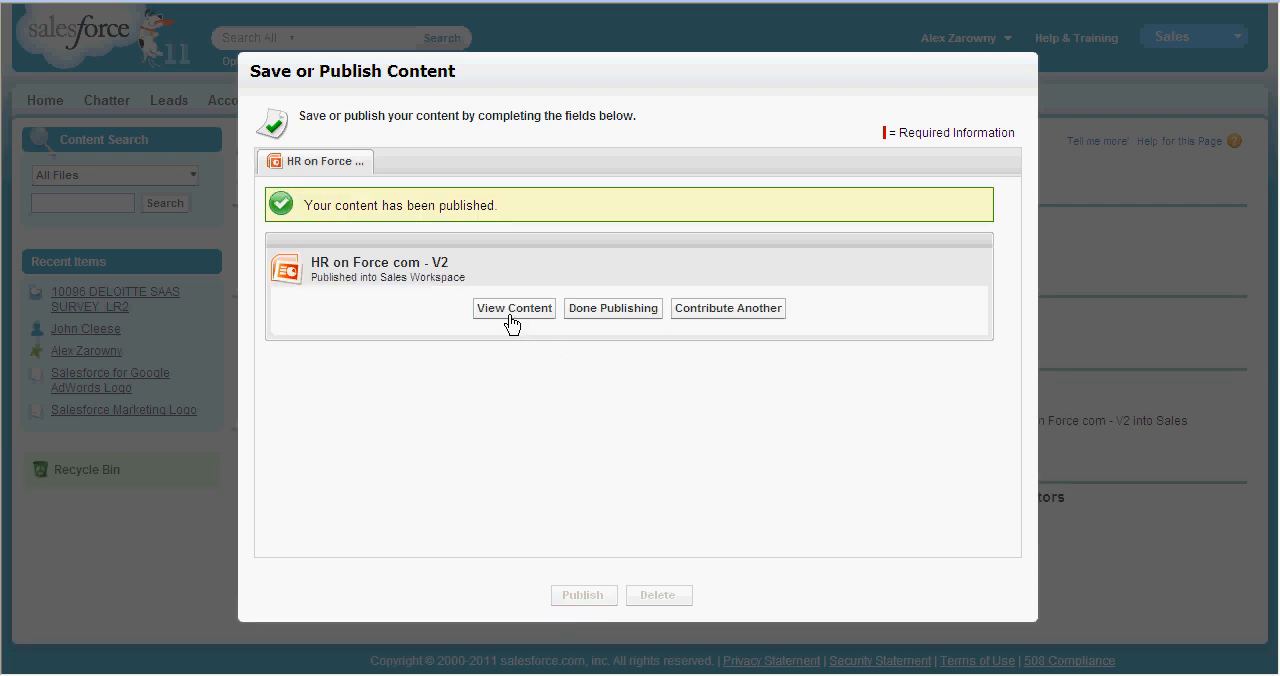
- Open the HR on Force com - V2 content detail page from the publish confirmation
{"action": "left_click", "coordinate": [613, 308]}
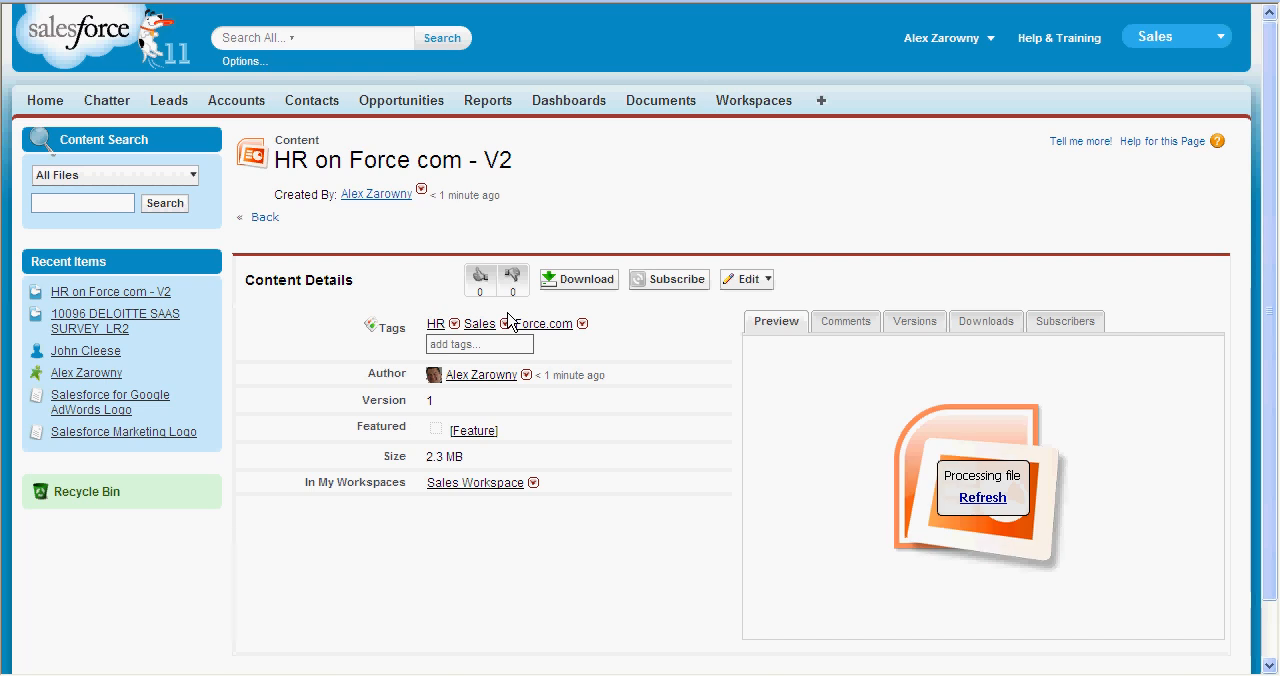
{"action": "mouse_move", "coordinate": [1082, 513]}
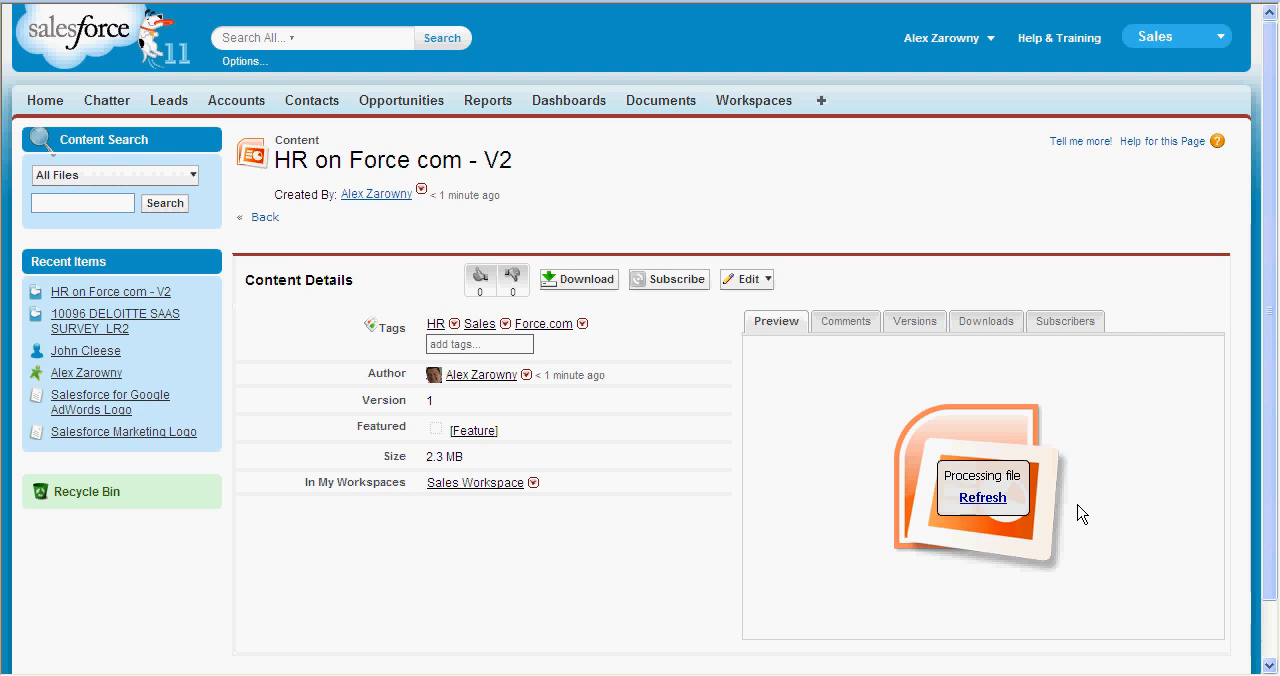
{"action": "mouse_move", "coordinate": [612, 303]}
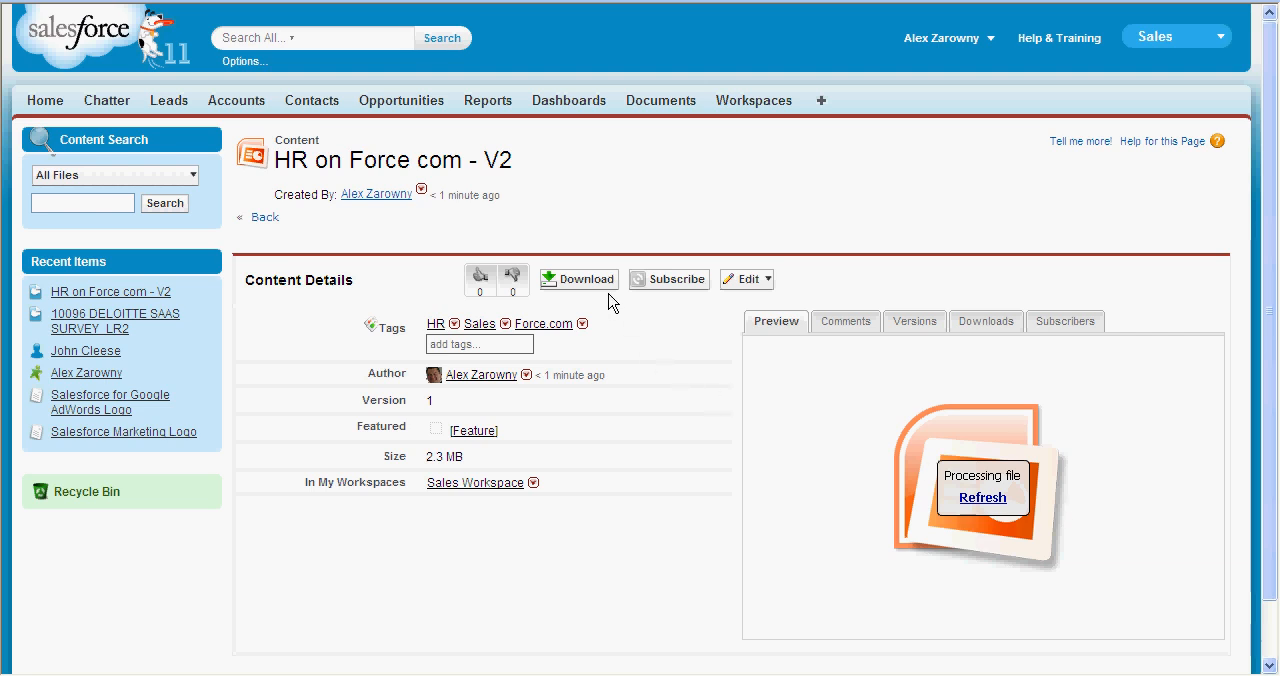
{"action": "mouse_move", "coordinate": [663, 293]}
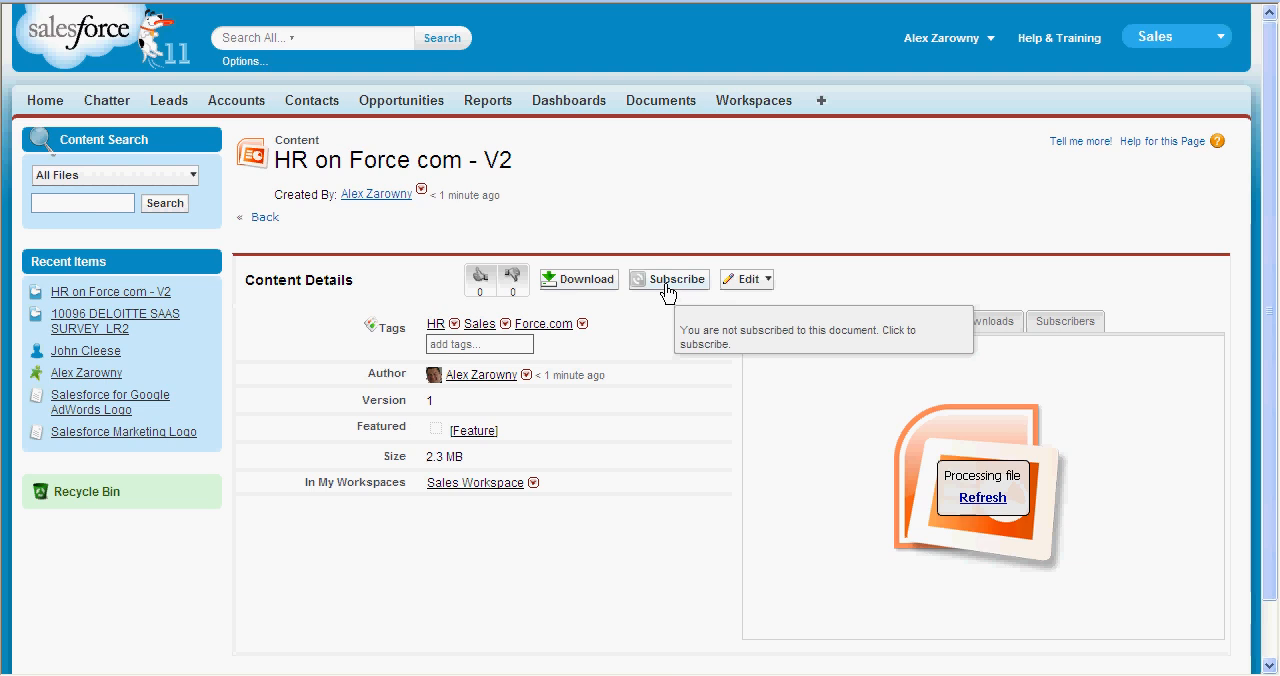
{"action": "mouse_move", "coordinate": [770, 280]}
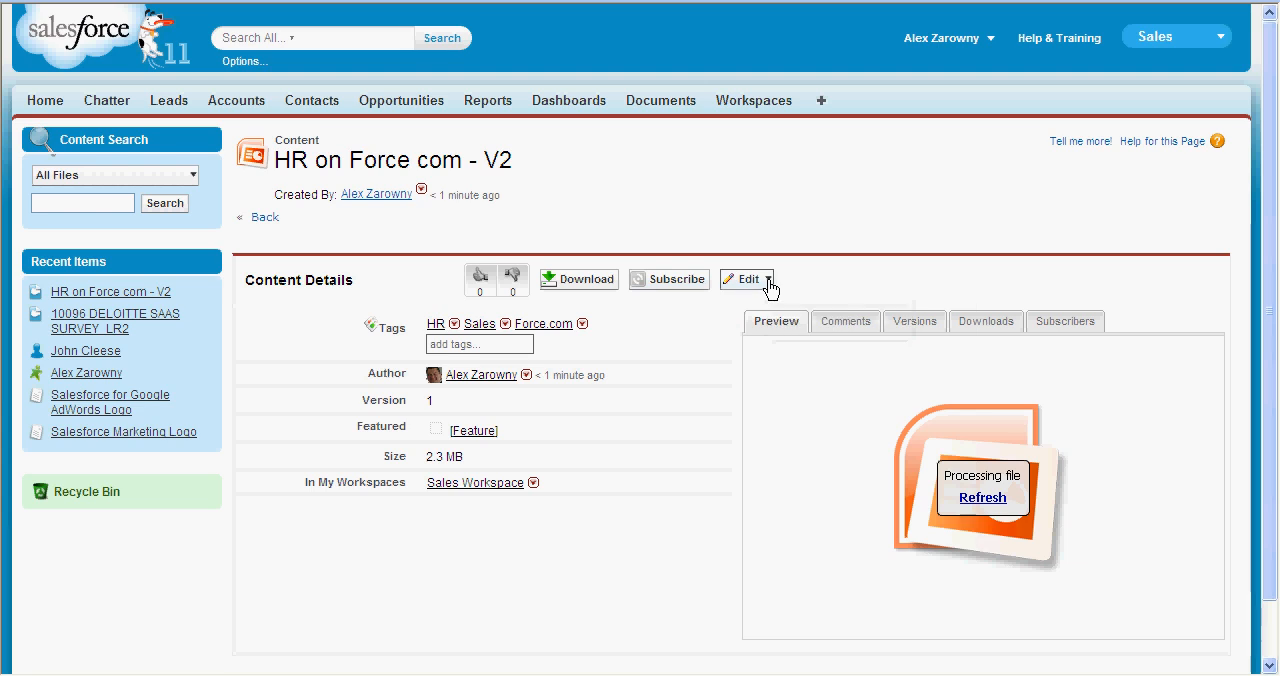
{"action": "left_click", "coordinate": [766, 279]}
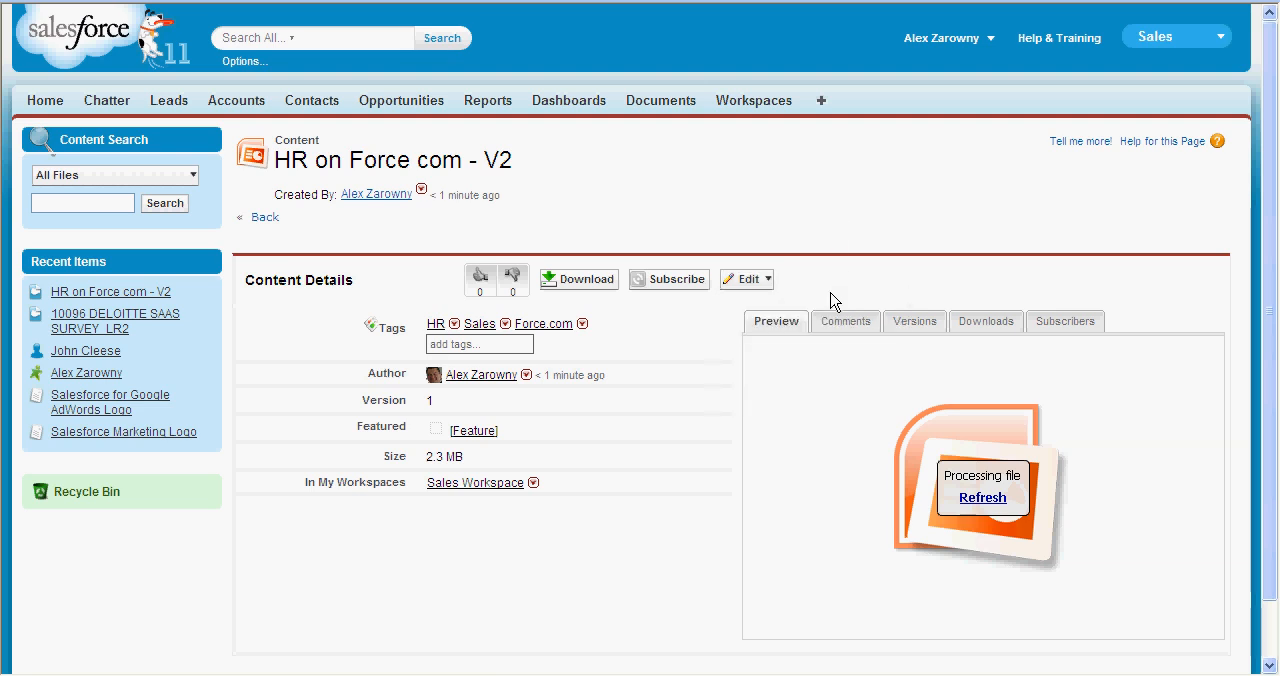
{"action": "mouse_move", "coordinate": [849, 328]}
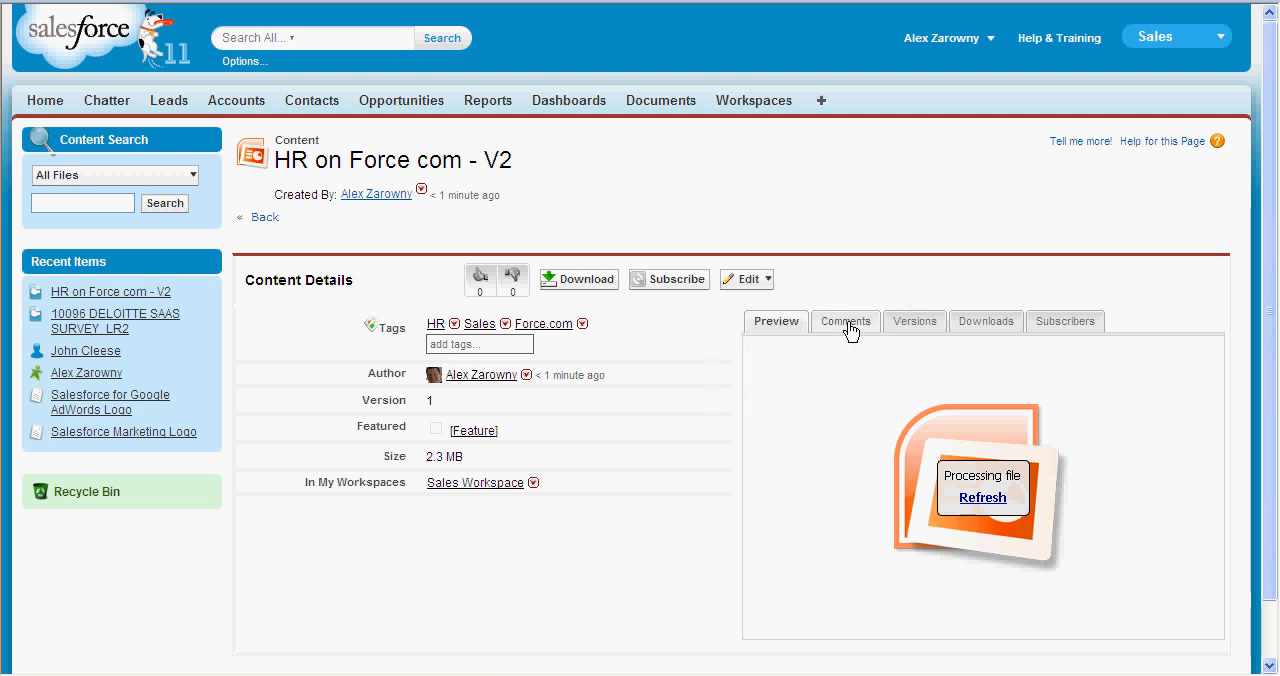
- Check the Comments, Versions, Downloads and Subscribers tabs, then like HR on Force com - V2
{"action": "left_click", "coordinate": [845, 321]}
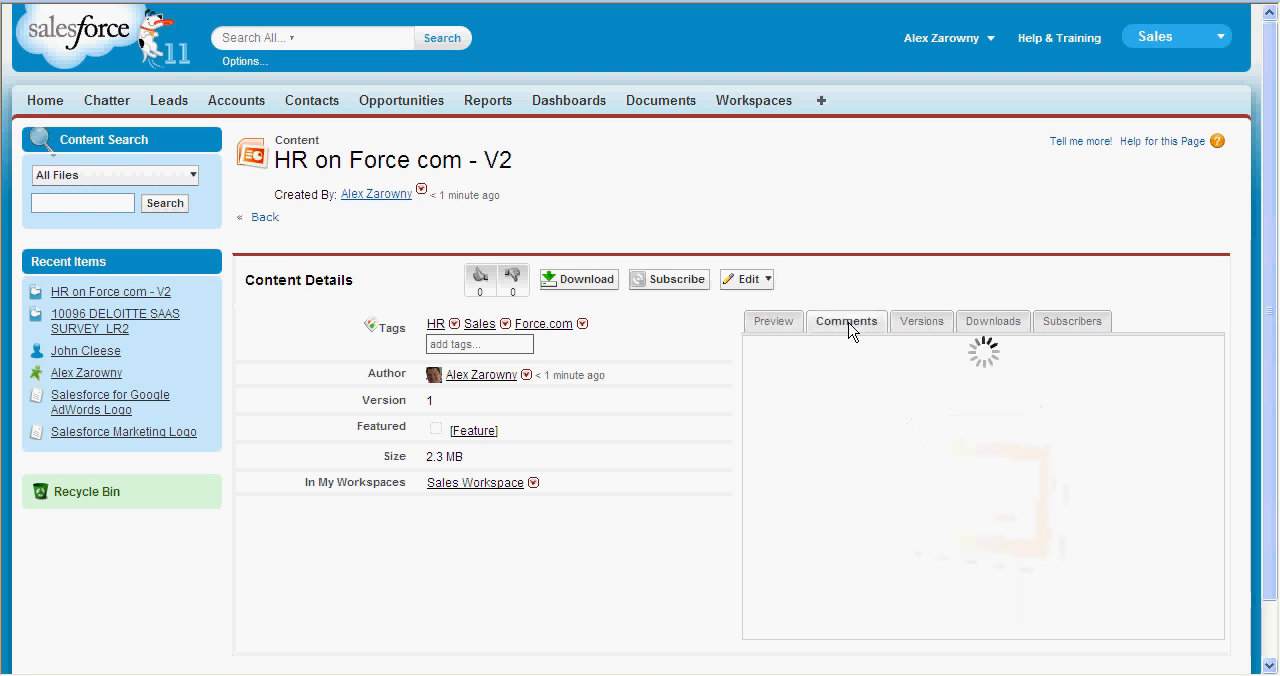
{"action": "left_click", "coordinate": [846, 321]}
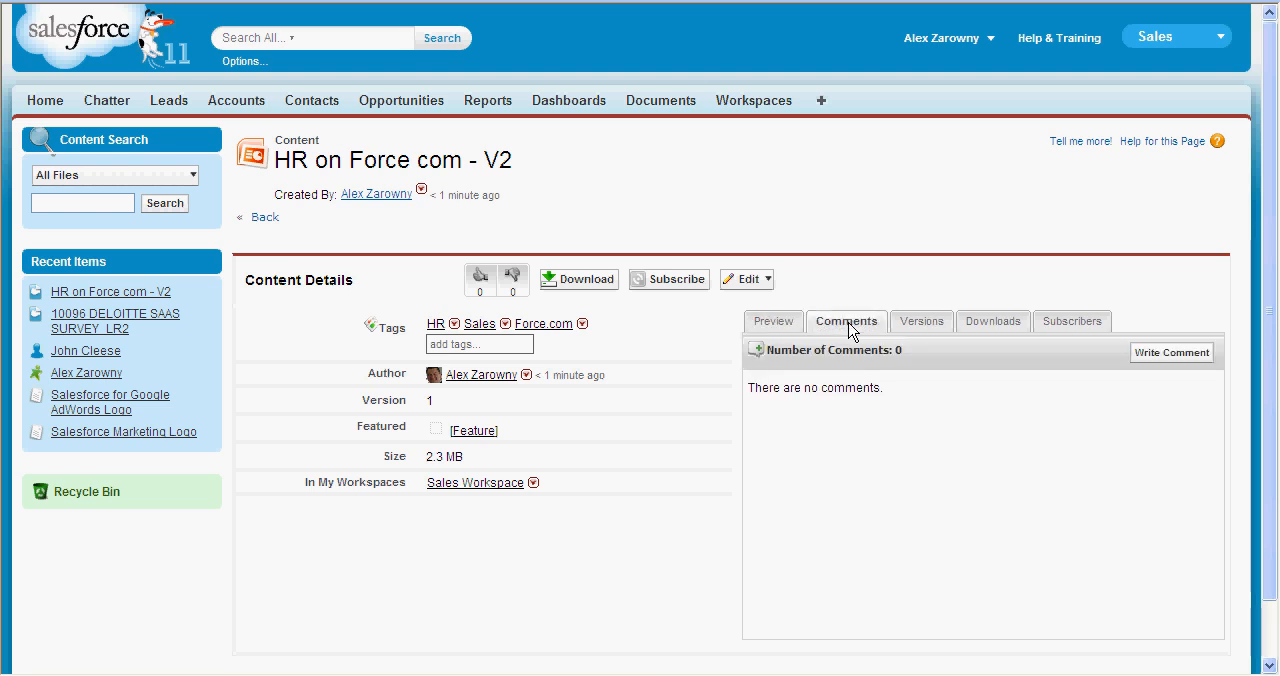
{"action": "mouse_move", "coordinate": [921, 321]}
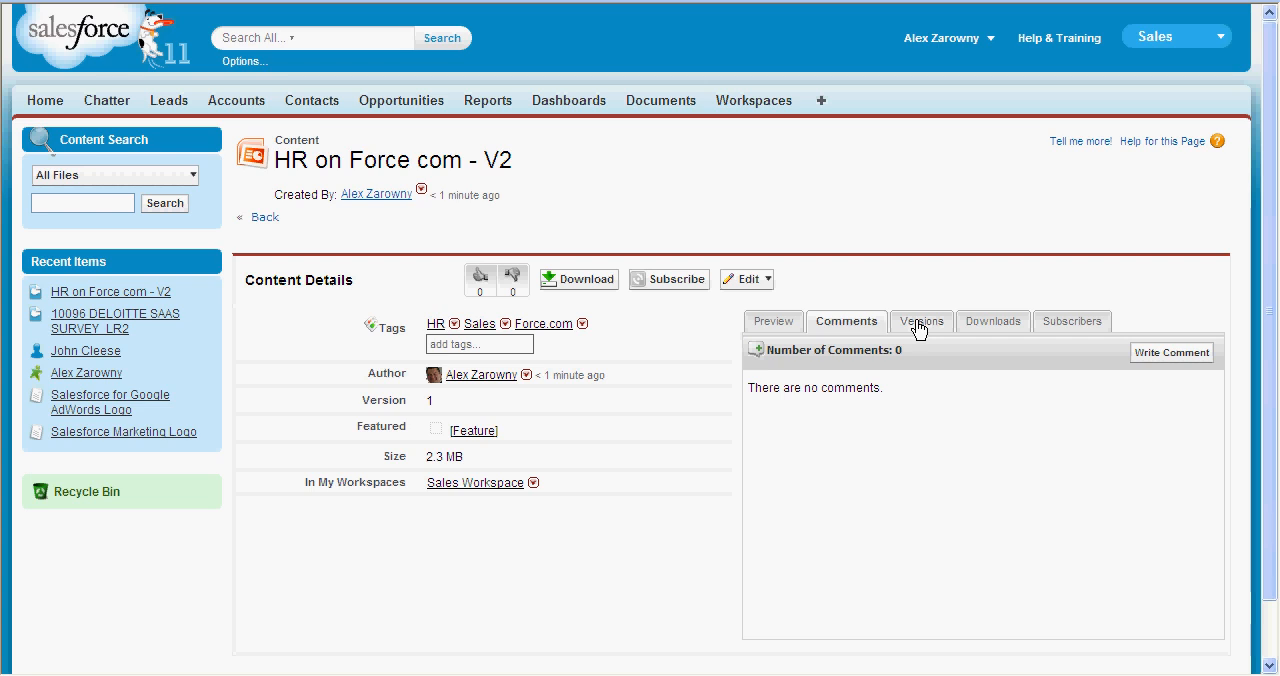
{"action": "left_click", "coordinate": [921, 321]}
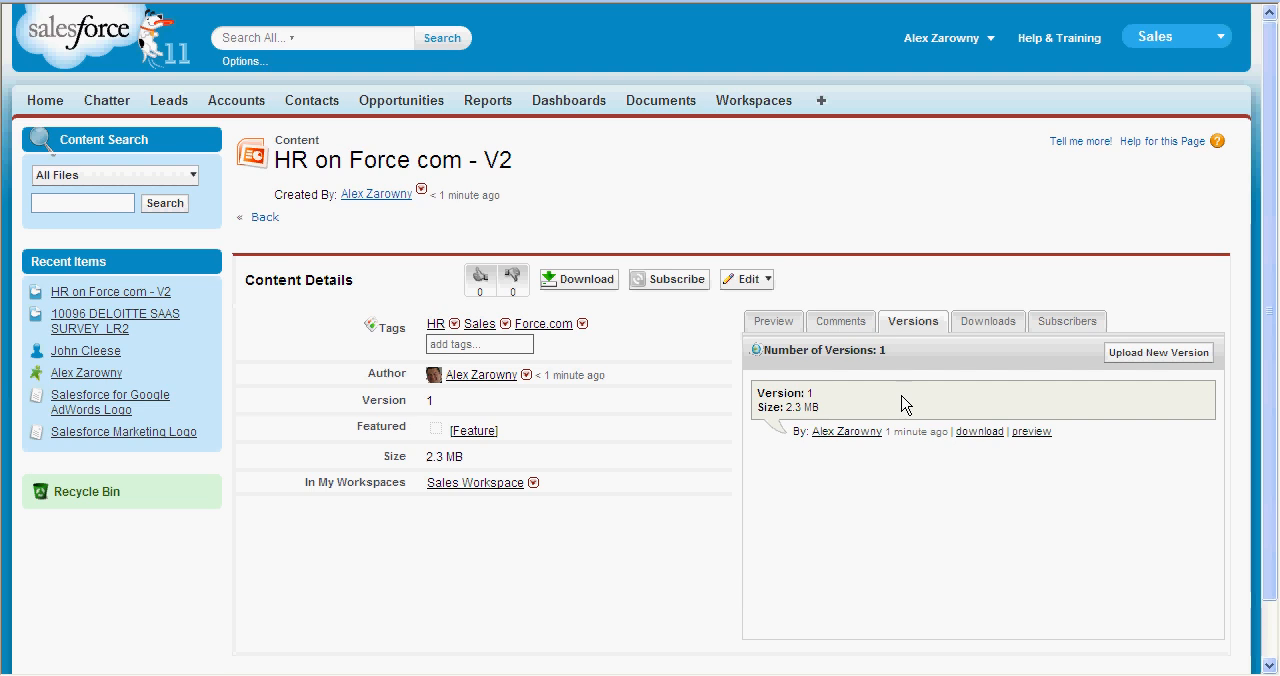
{"action": "left_click", "coordinate": [985, 321]}
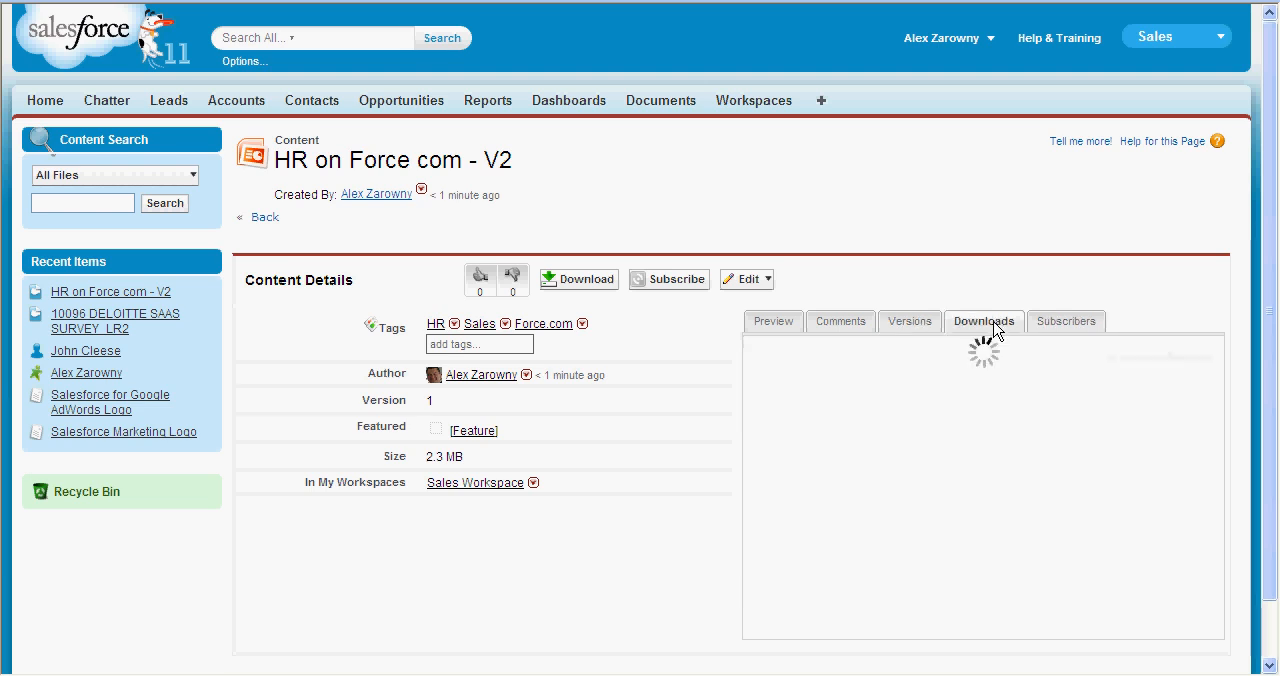
{"action": "left_click", "coordinate": [984, 321]}
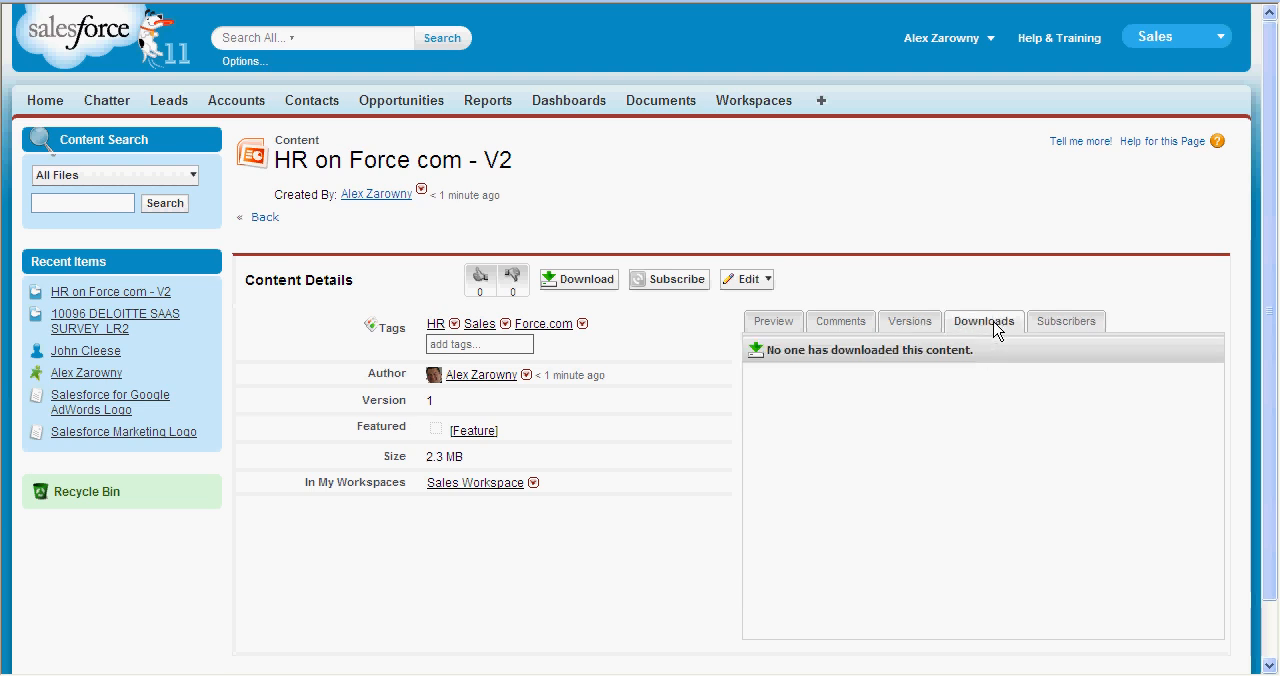
{"action": "left_click", "coordinate": [1065, 321]}
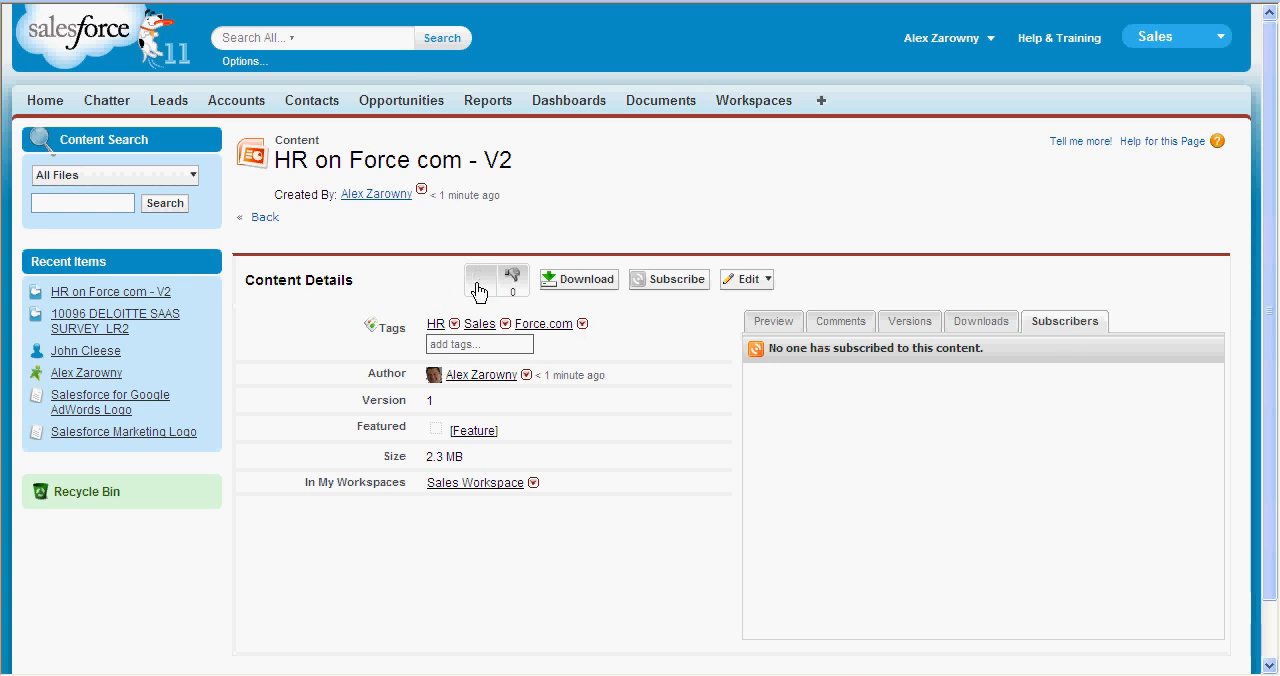
{"action": "left_click", "coordinate": [481, 278]}
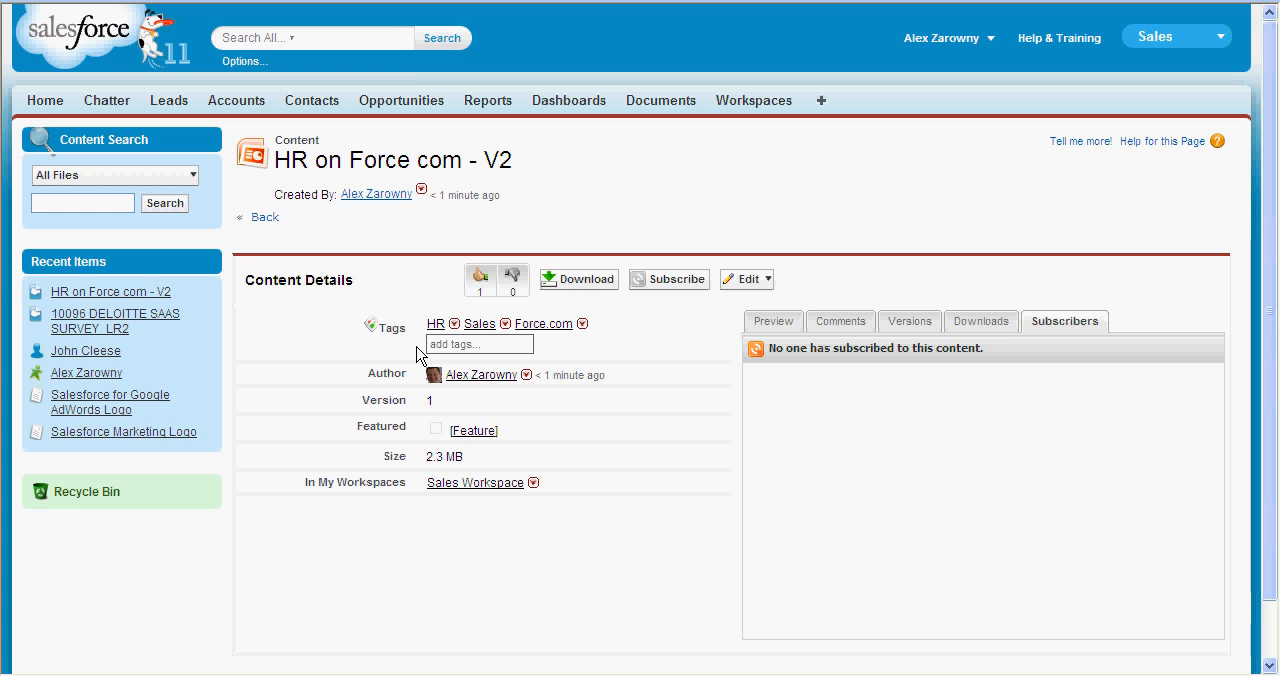
{"action": "mouse_move", "coordinate": [413, 406]}
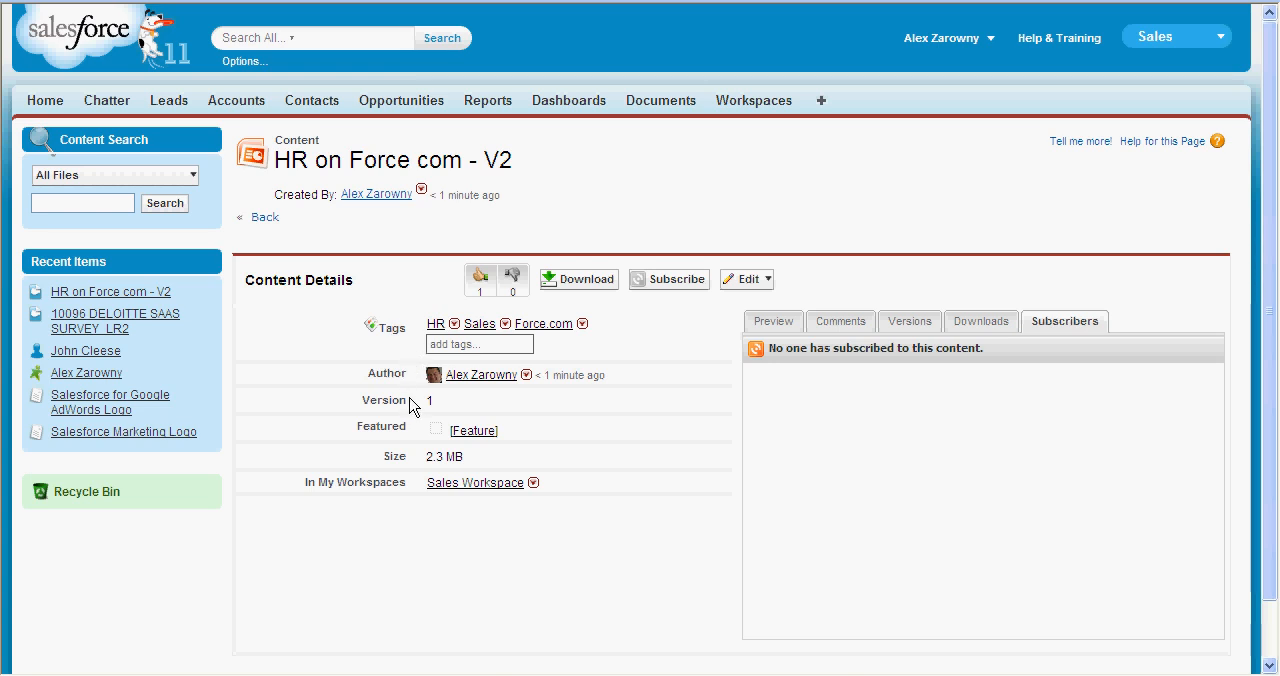
{"action": "mouse_move", "coordinate": [596, 477]}
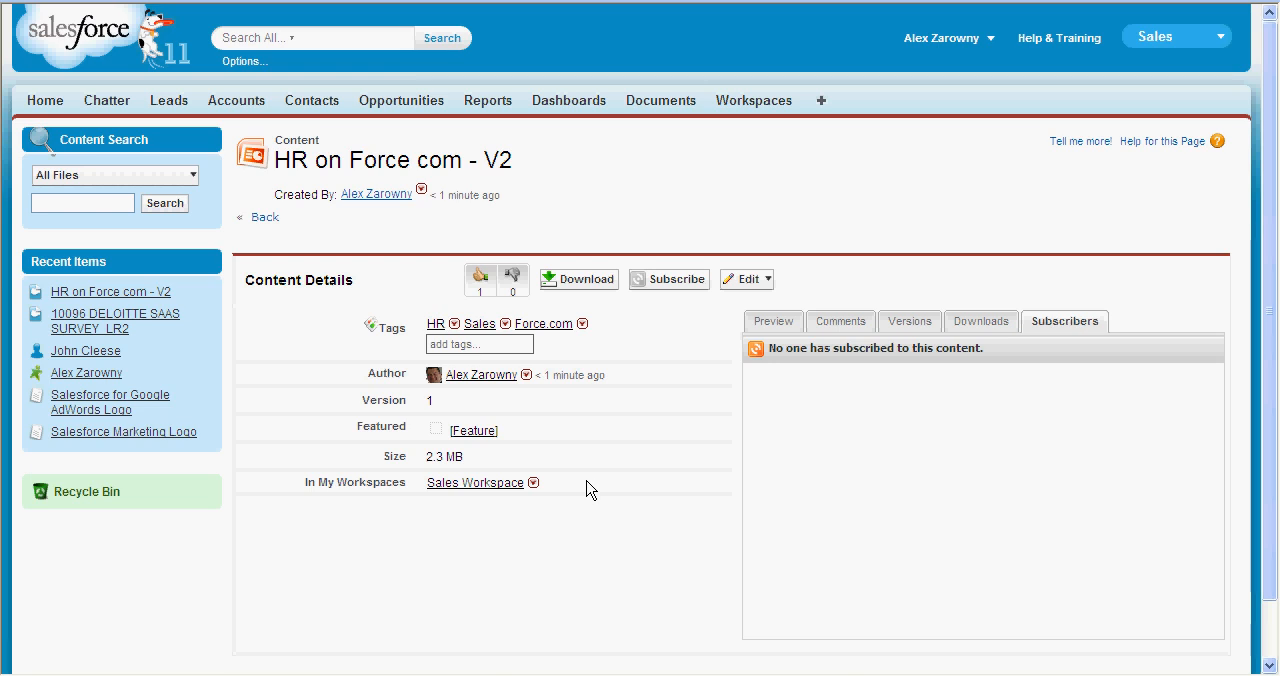
- Refresh the preview and page through the slides to slide 5 of 21
{"action": "left_click", "coordinate": [773, 321]}
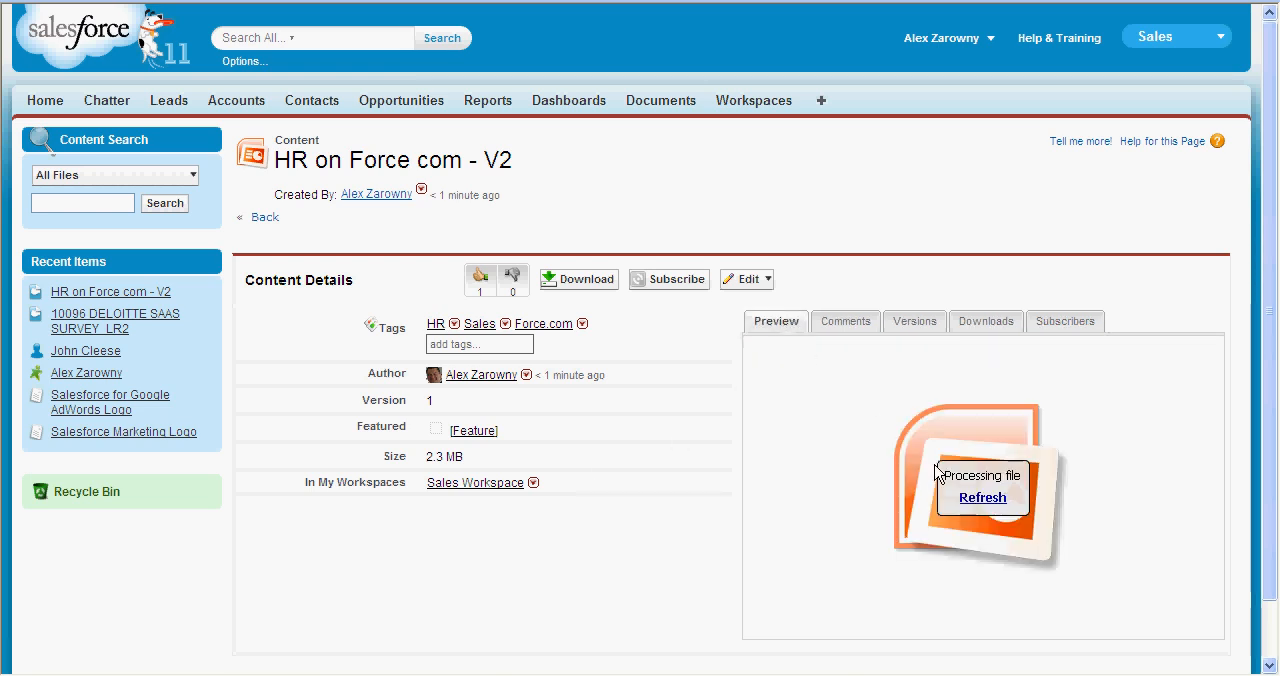
{"action": "left_click", "coordinate": [982, 497]}
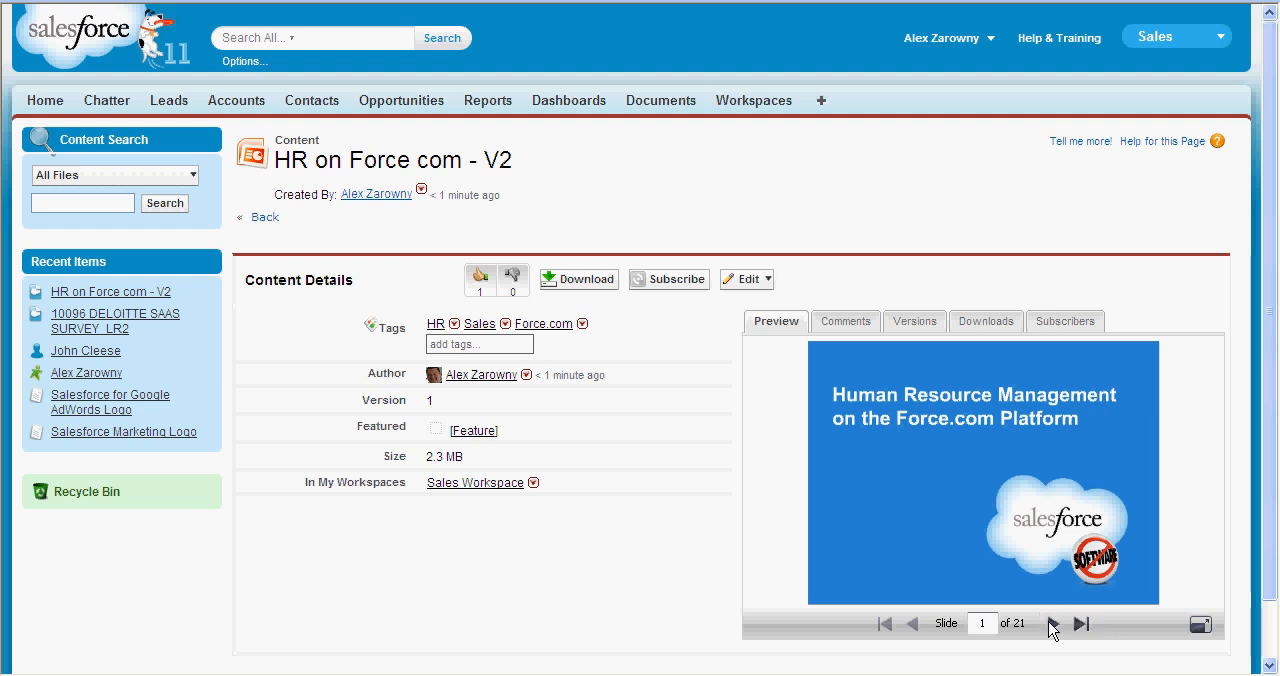
{"action": "left_click", "coordinate": [1051, 623]}
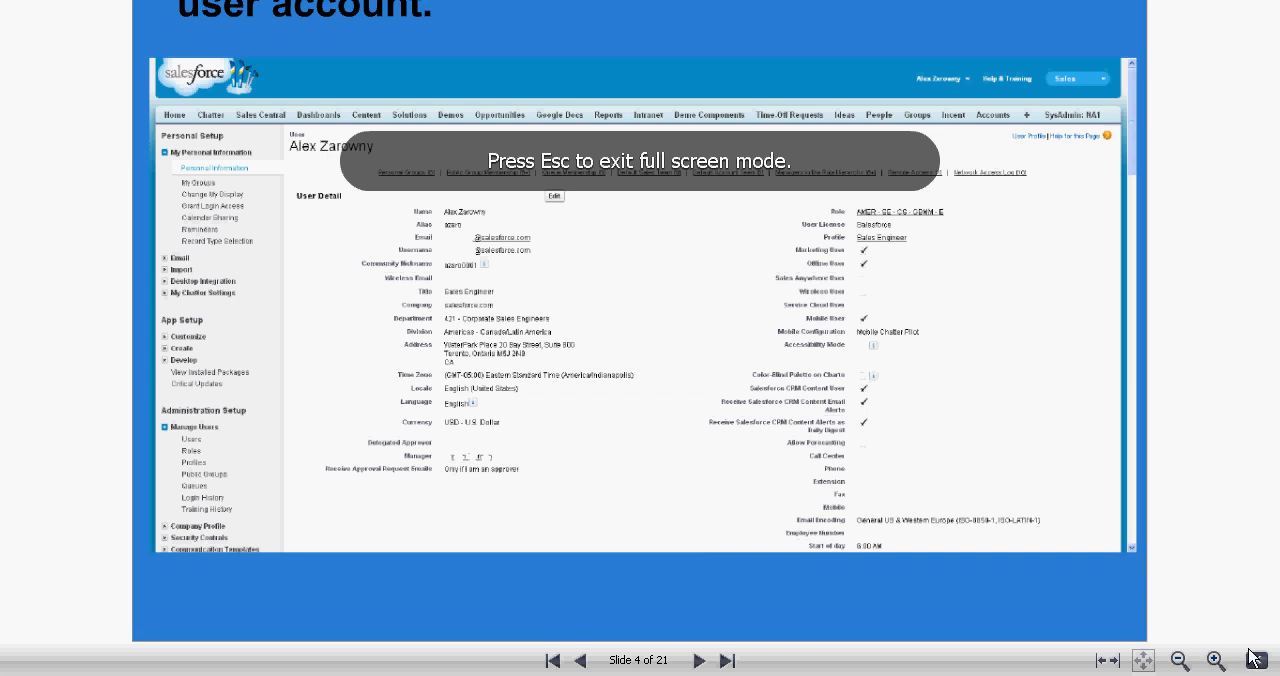
{"action": "left_click", "coordinate": [707, 660]}
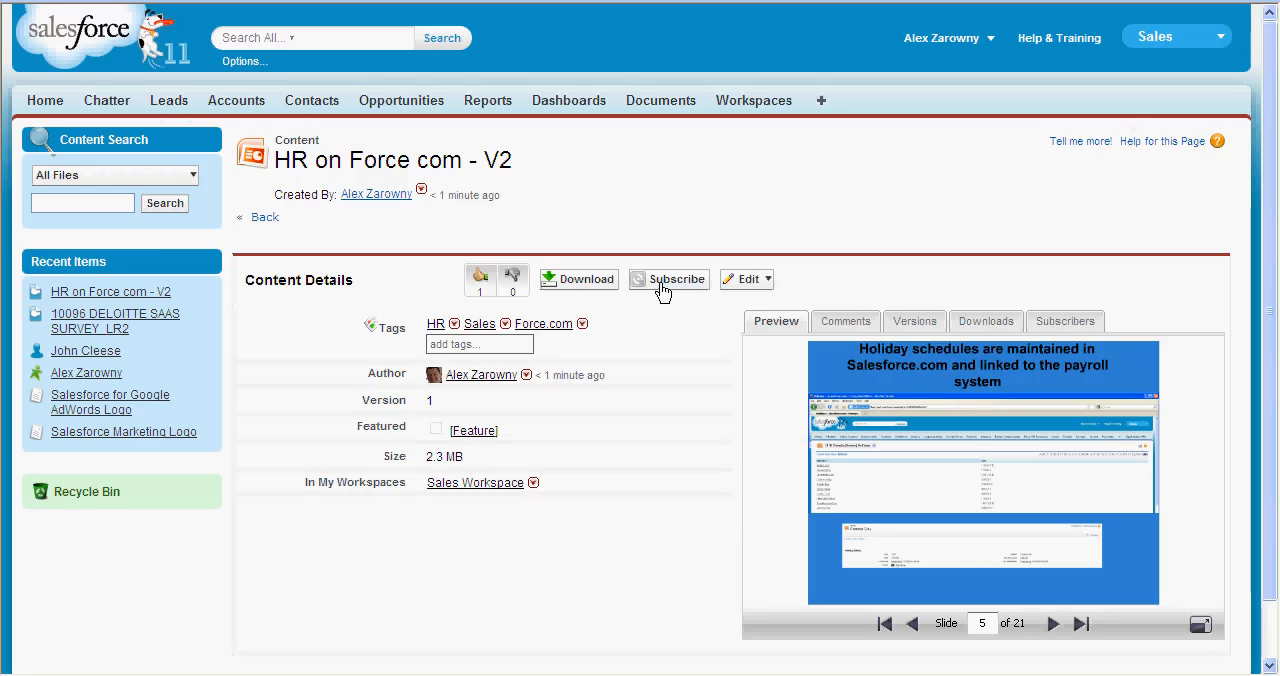
- Subscribe to HR on Force com - V2 and get the 'You are now subscribed' confirmation
{"action": "left_click", "coordinate": [668, 278]}
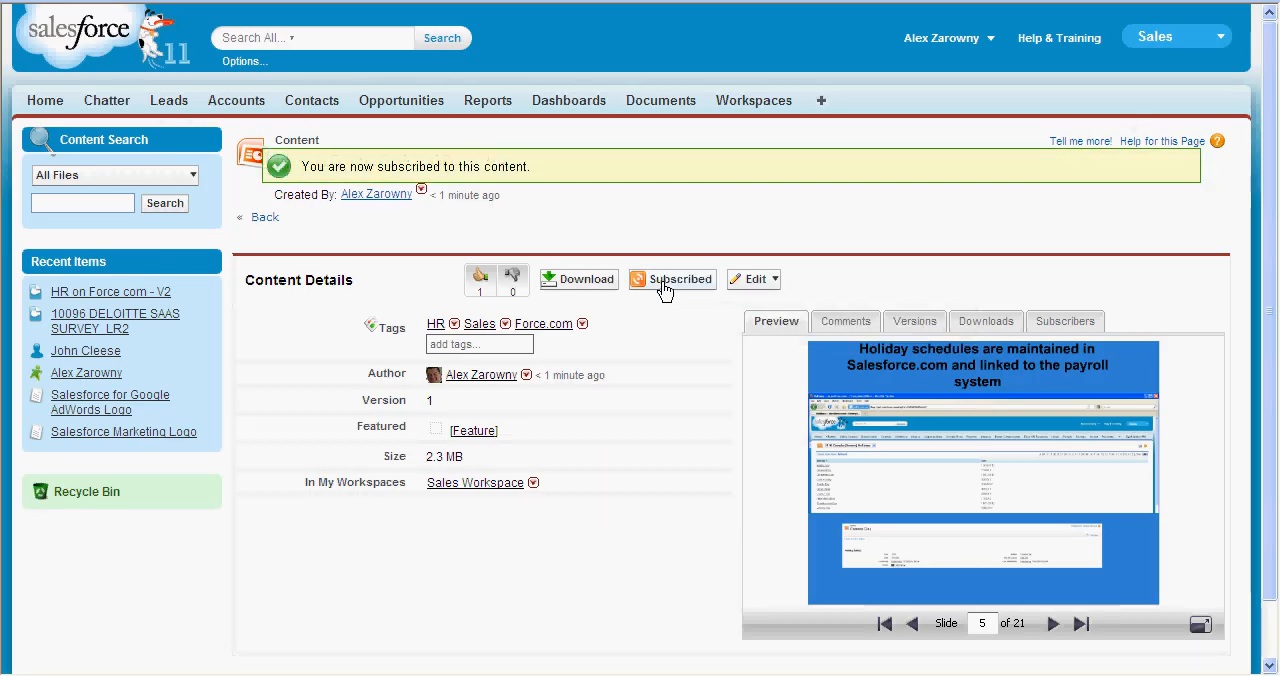
{"action": "mouse_move", "coordinate": [614, 214]}
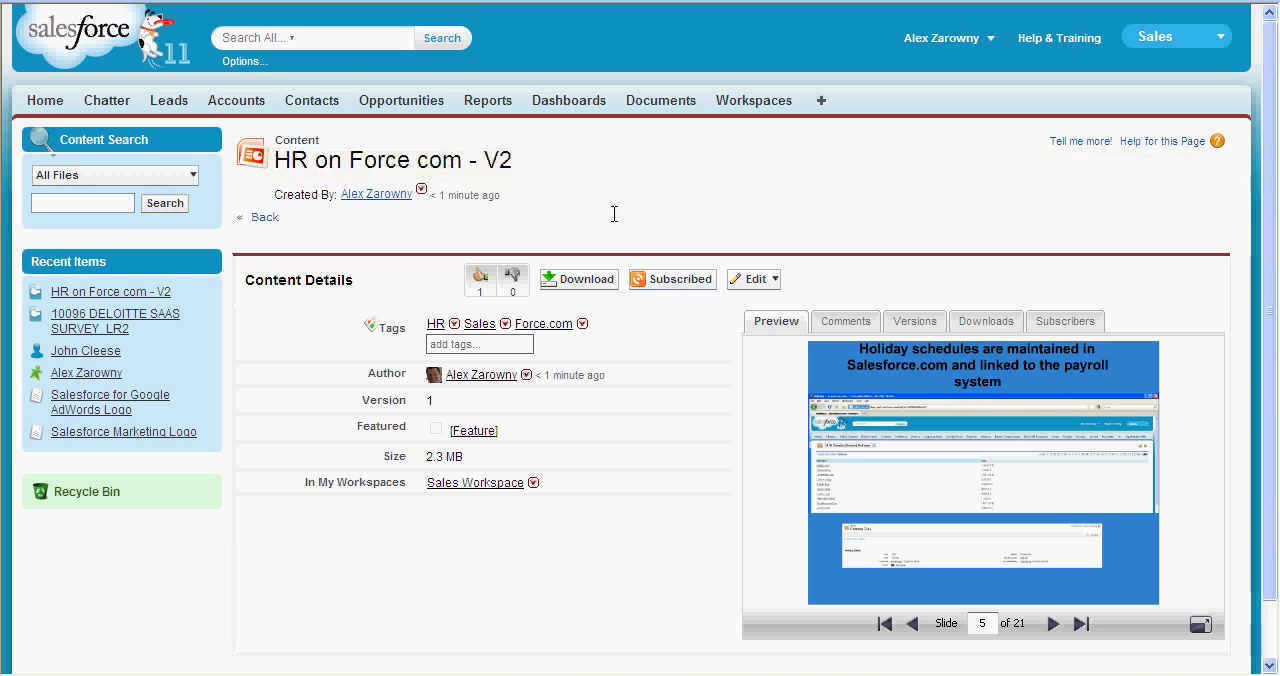
{"action": "mouse_move", "coordinate": [757, 107]}
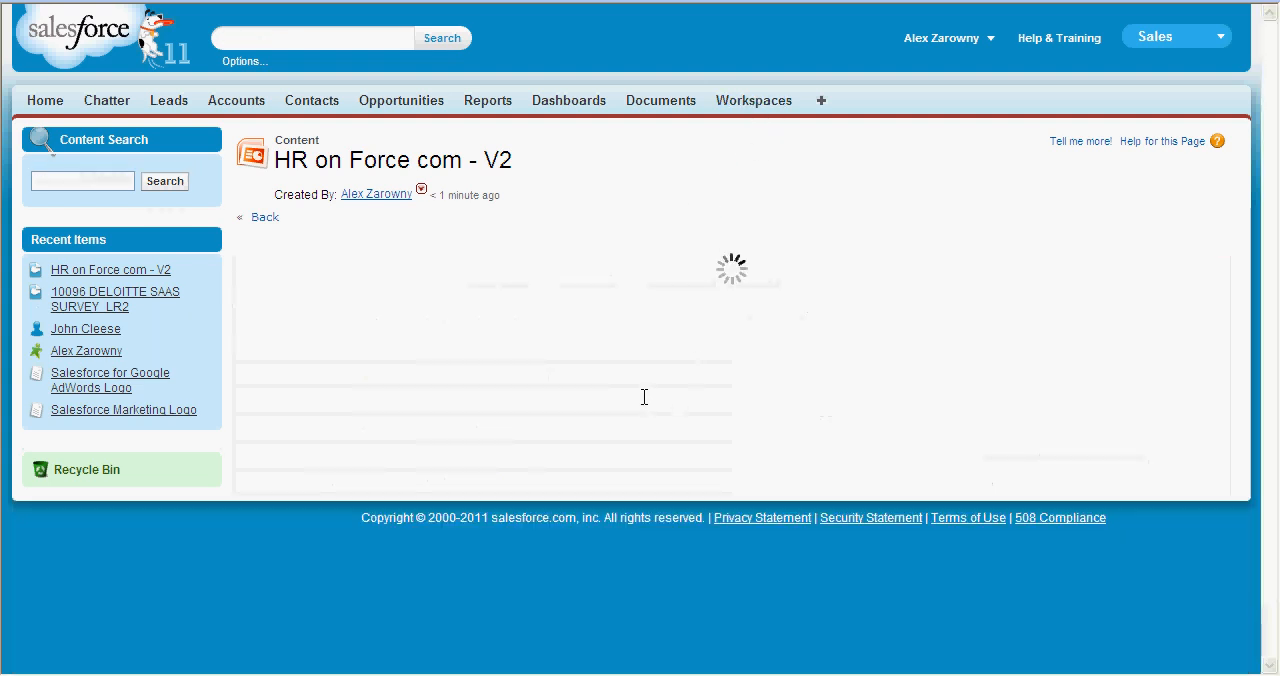
- Go to the Workspaces overview showing the subscription, like and publish activity
{"action": "left_click", "coordinate": [753, 100]}
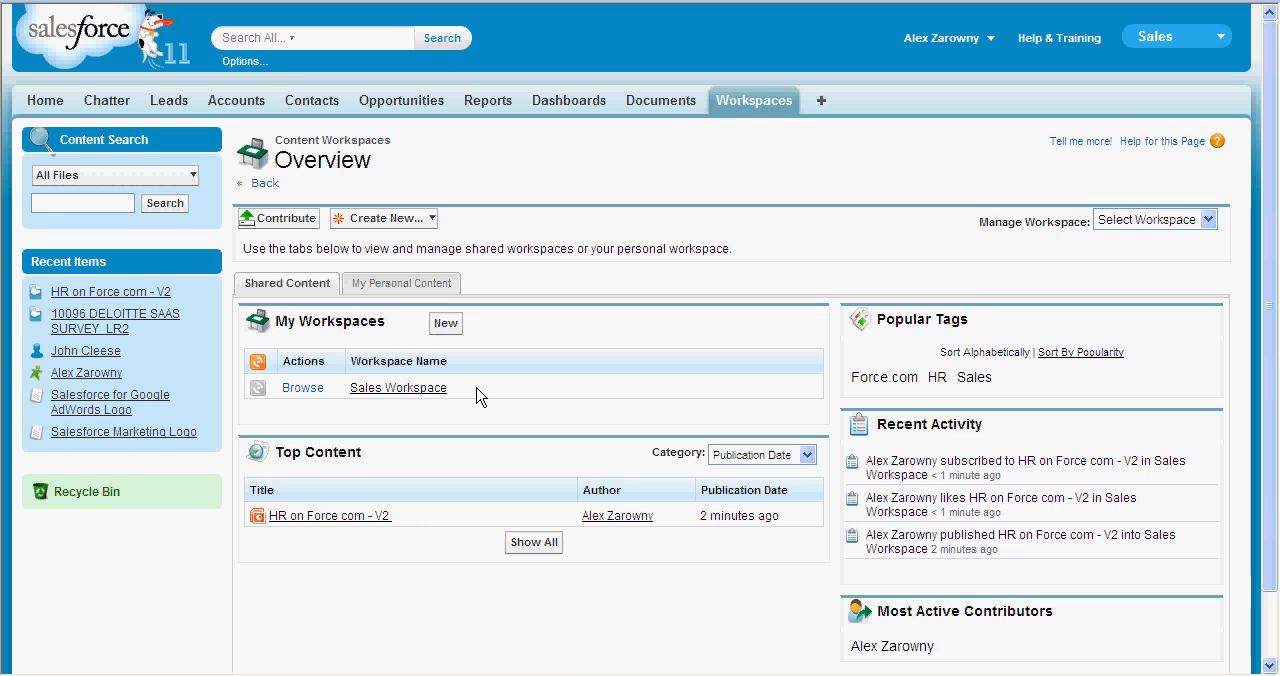
{"action": "mouse_move", "coordinate": [443, 524]}
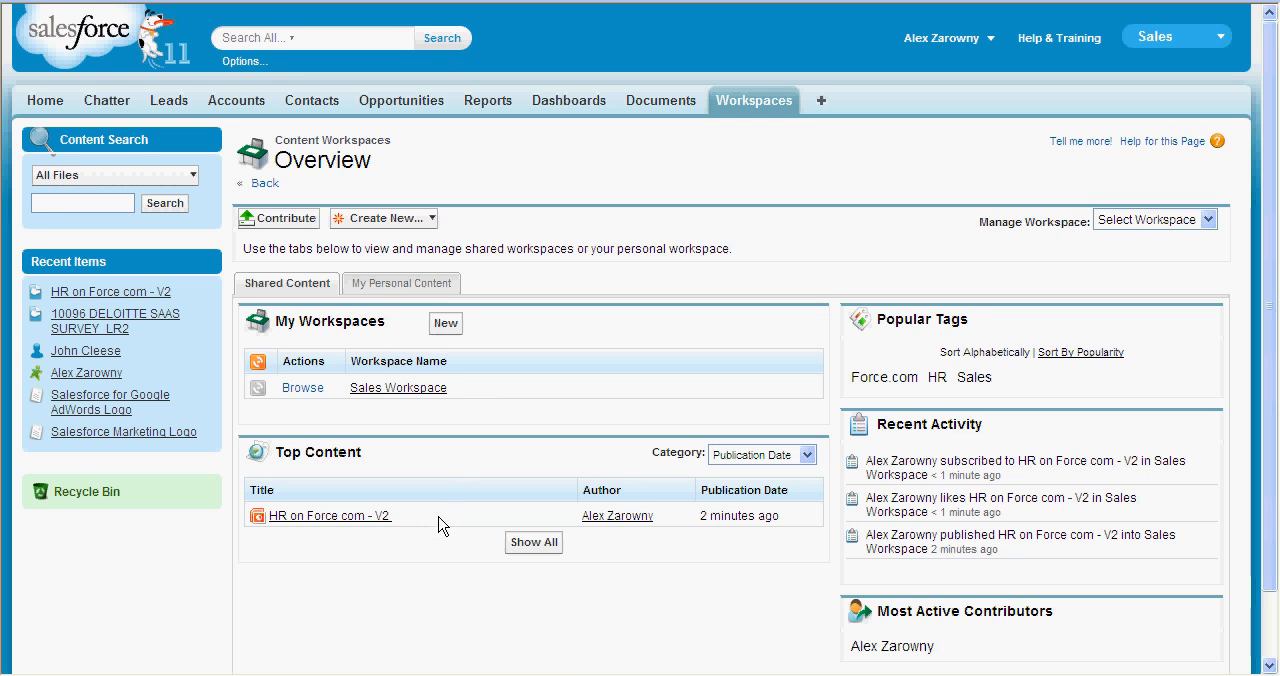
{"action": "mouse_move", "coordinate": [1021, 396]}
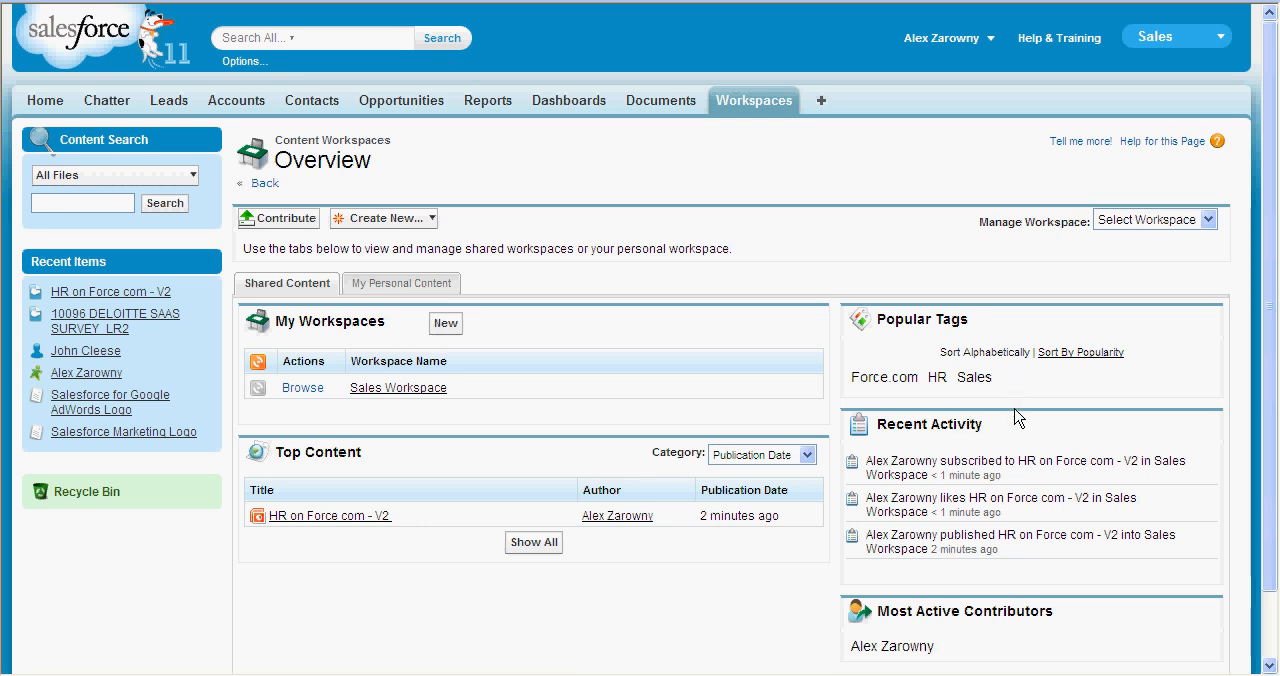
{"action": "mouse_move", "coordinate": [1206, 470]}
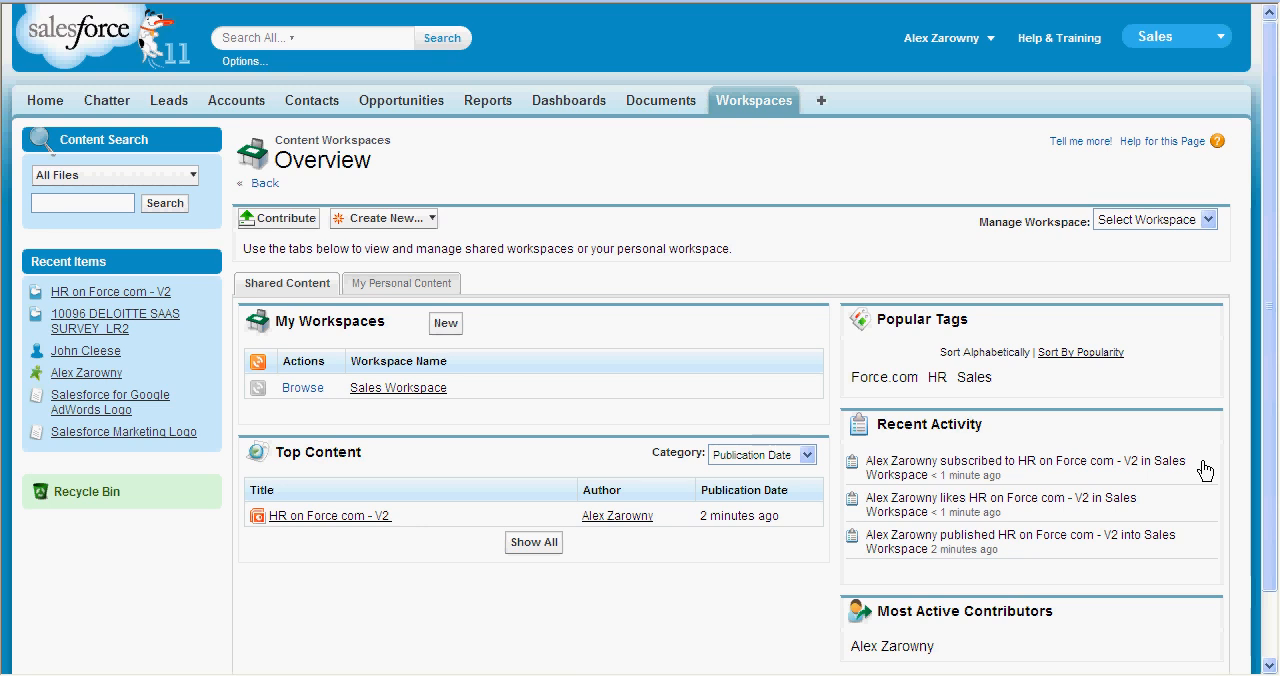
{"action": "mouse_move", "coordinate": [1171, 503]}
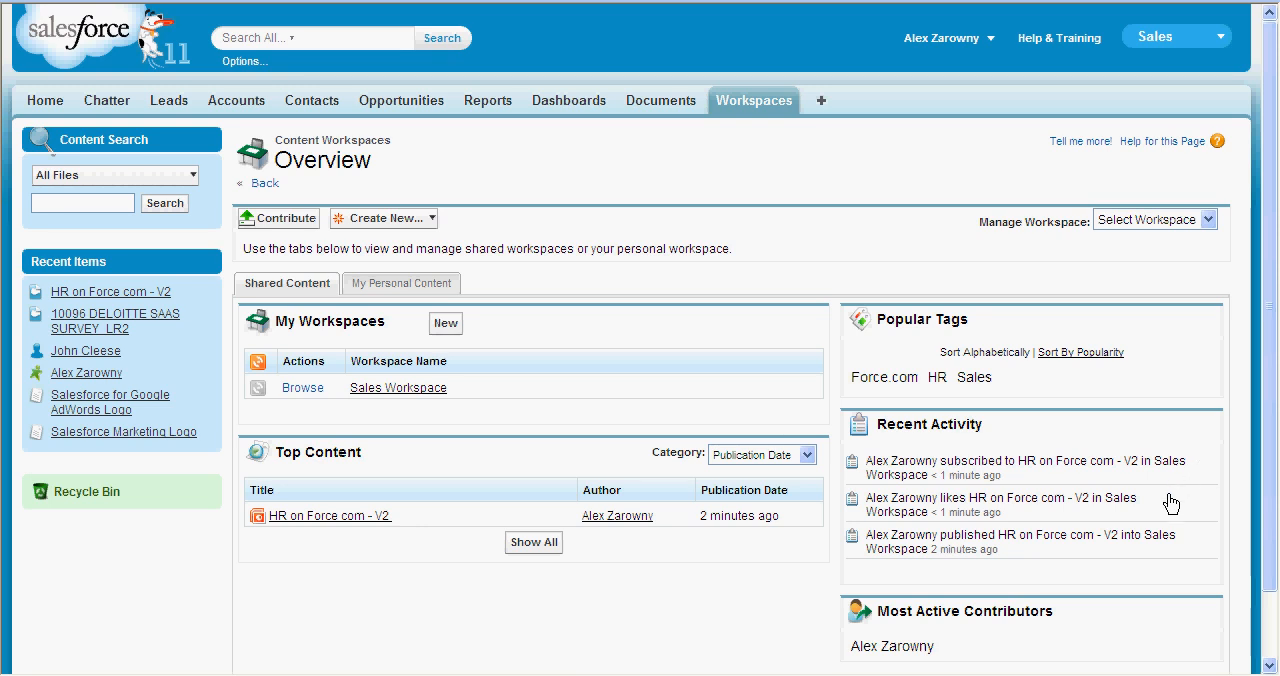
{"action": "mouse_move", "coordinate": [1192, 542]}
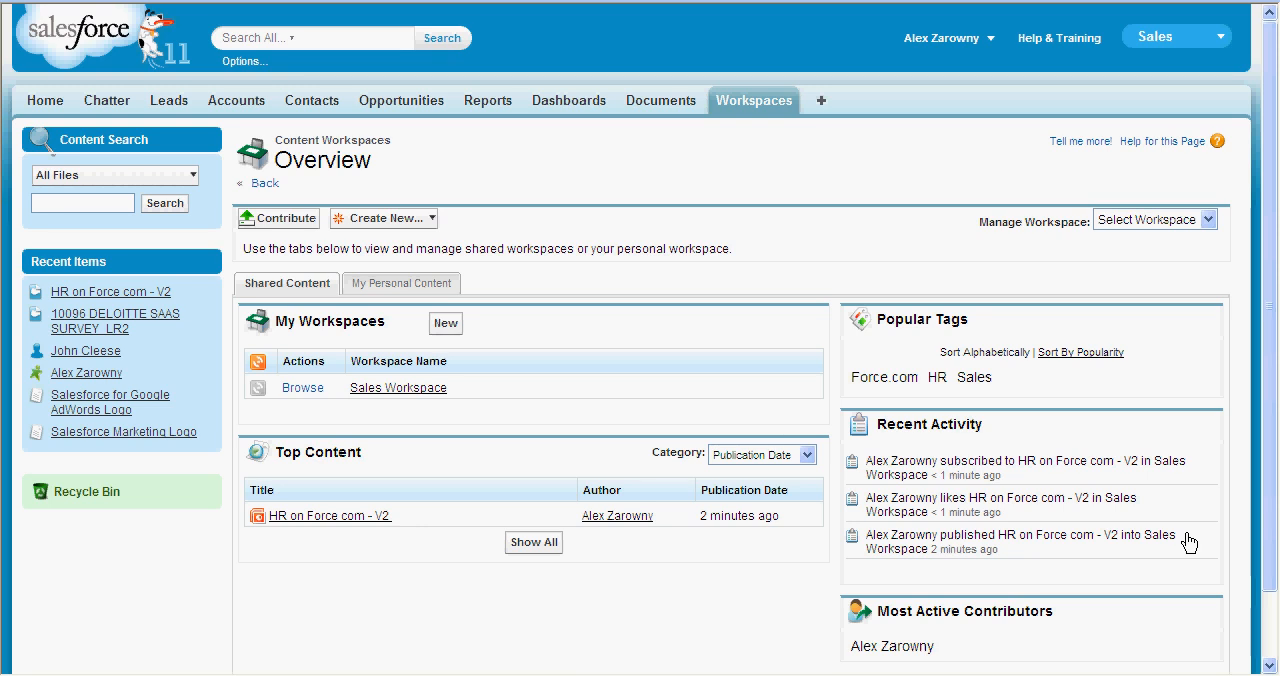
{"action": "mouse_move", "coordinate": [453, 423]}
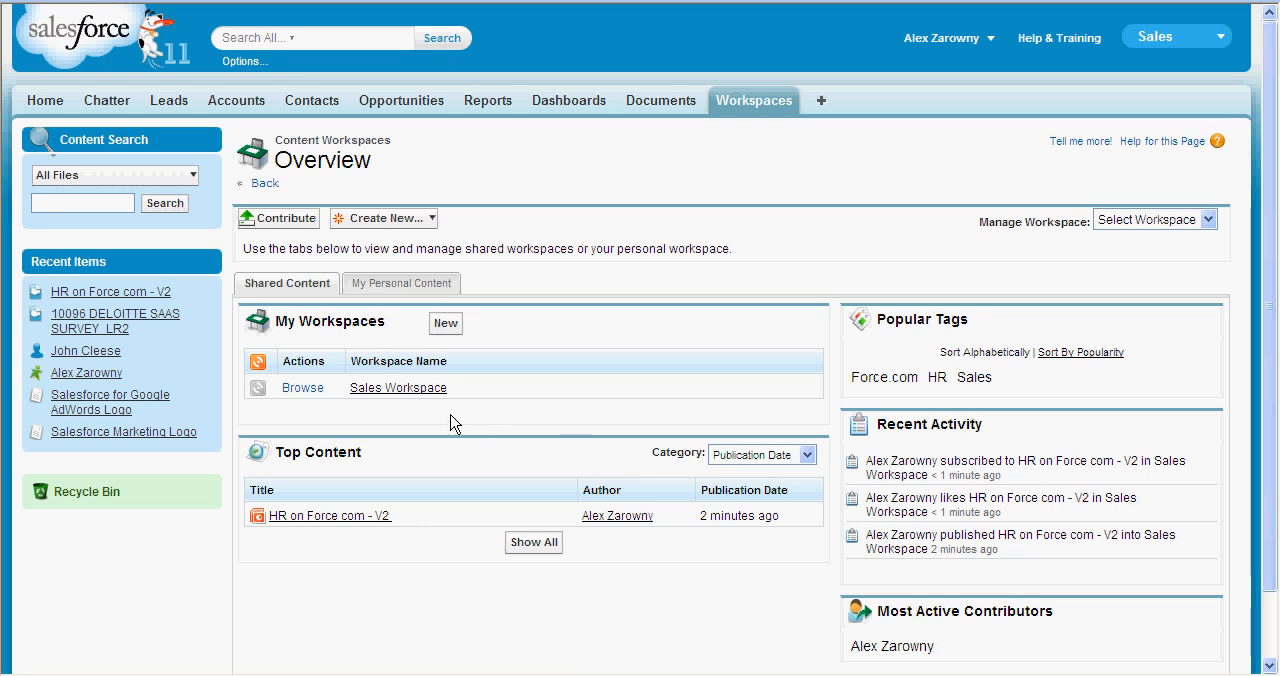
{"action": "mouse_move", "coordinate": [398, 387]}
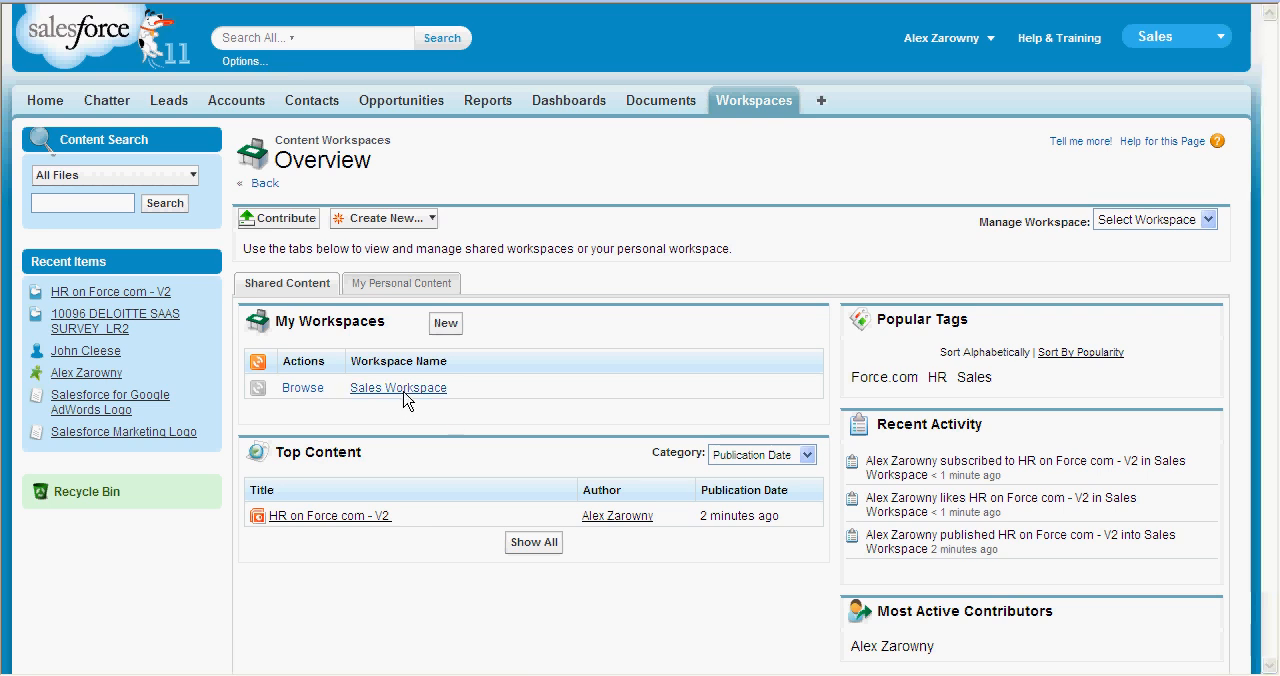
- Open Sales Workspace and enter 'hr' into the Content Search box
{"action": "left_click", "coordinate": [397, 387]}
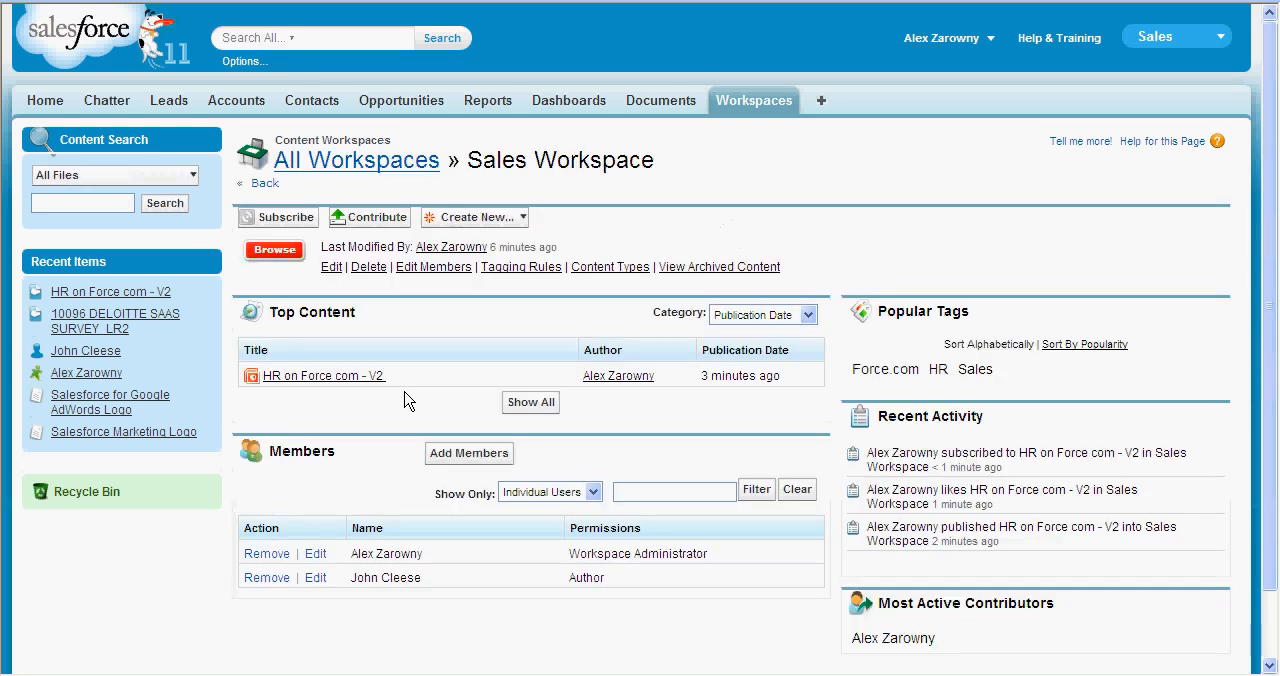
{"action": "mouse_move", "coordinate": [420, 388]}
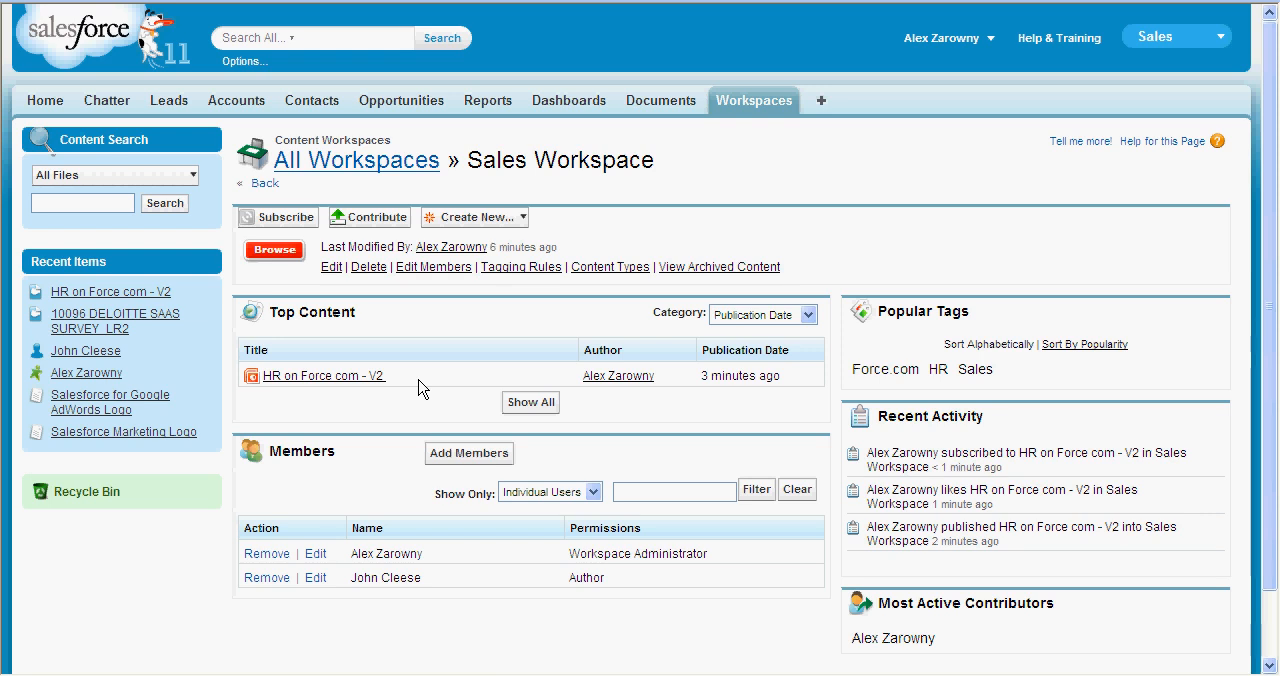
{"action": "left_click", "coordinate": [82, 203]}
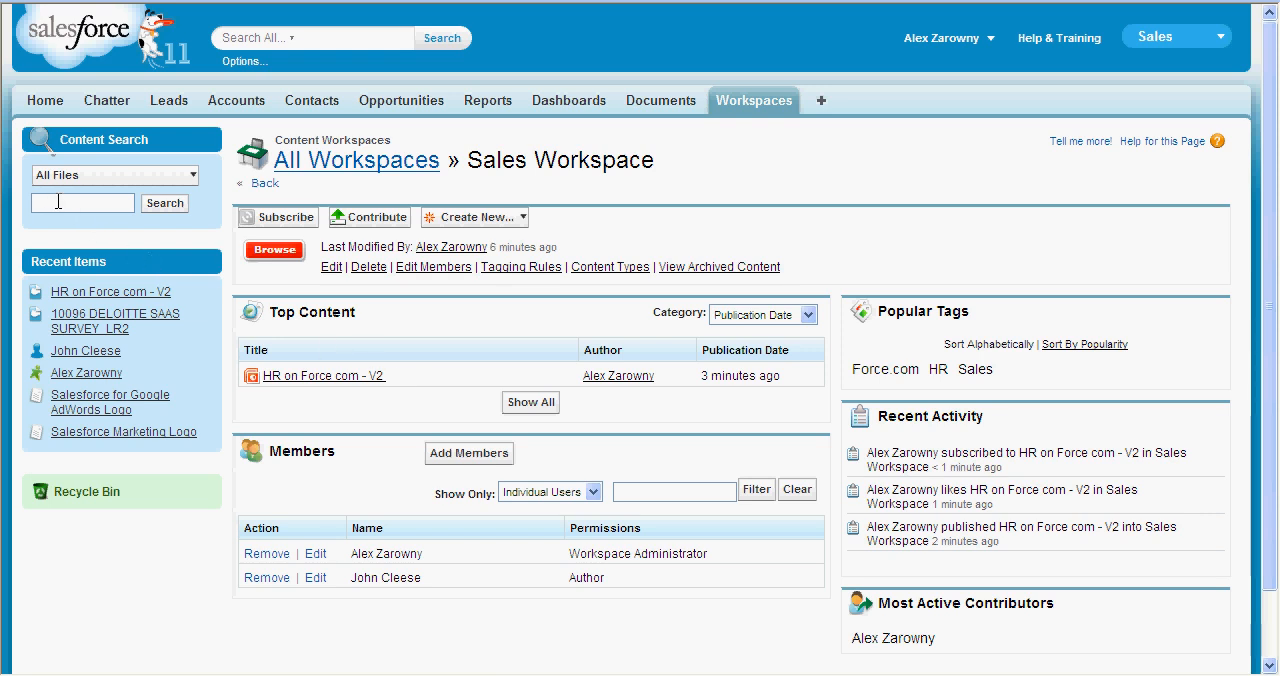
{"action": "type", "text": "hr"}
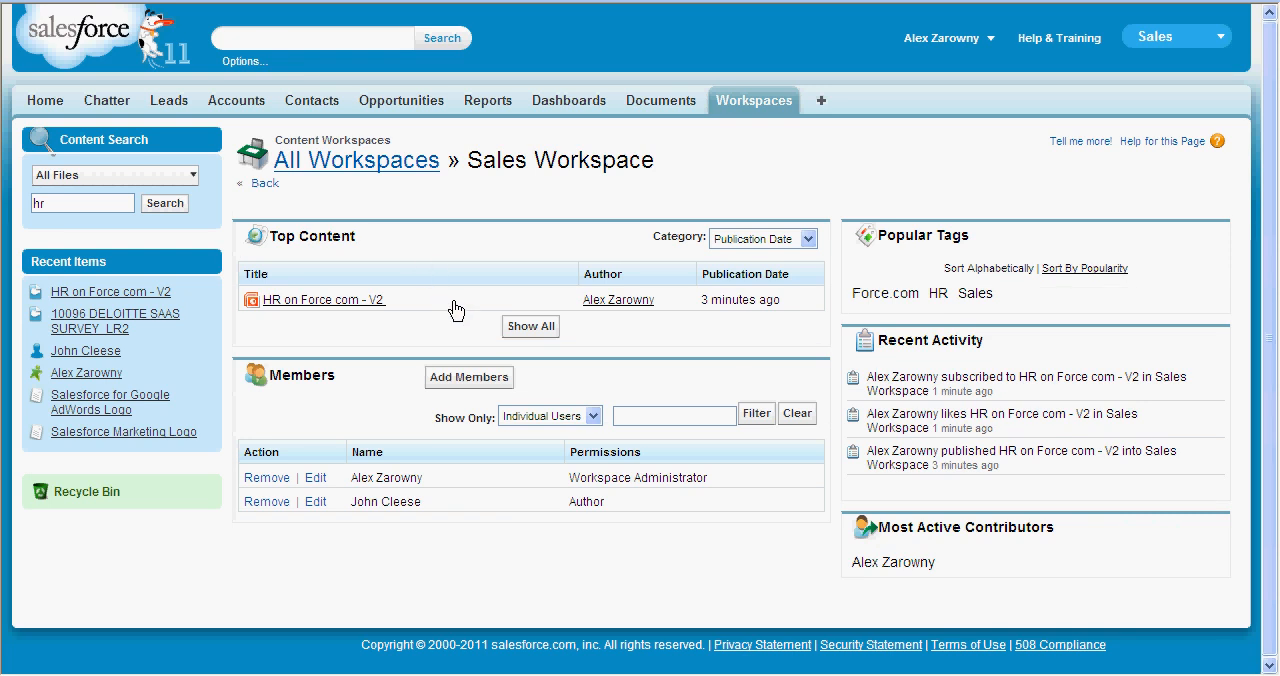
- Search content for 'hr', returning the single HR on Force com - V2 result
{"action": "left_click", "coordinate": [164, 203]}
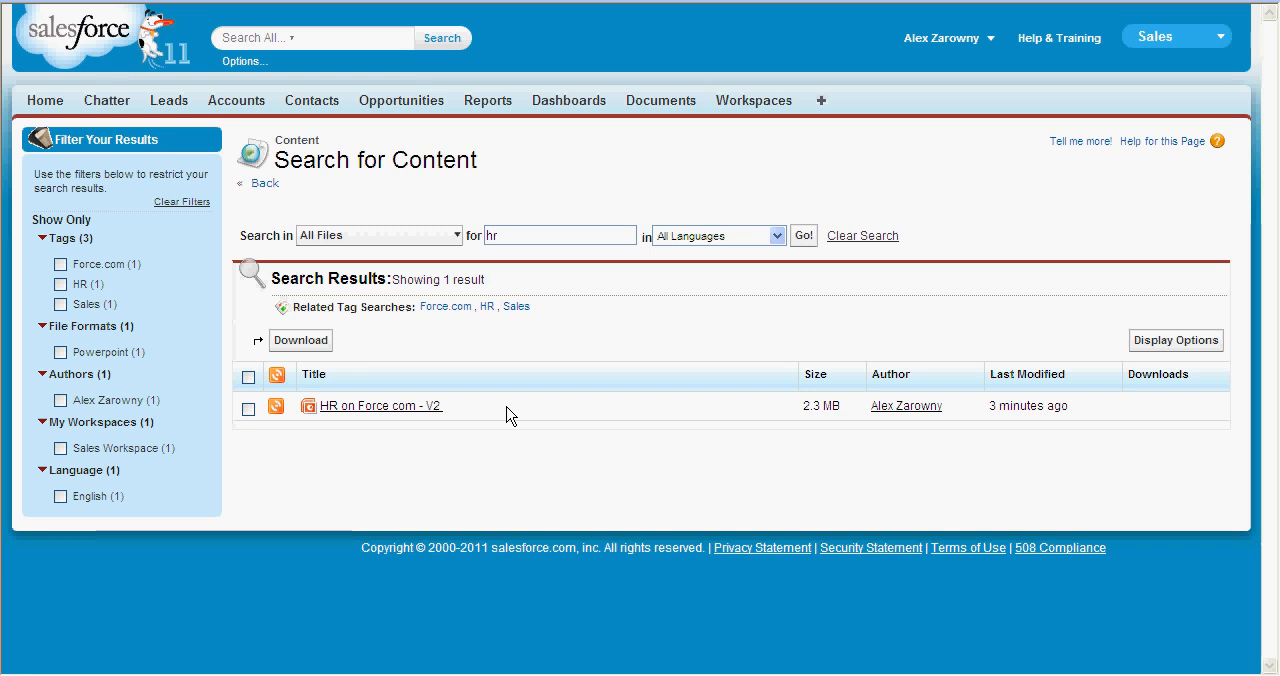
{"action": "mouse_move", "coordinate": [340, 360]}
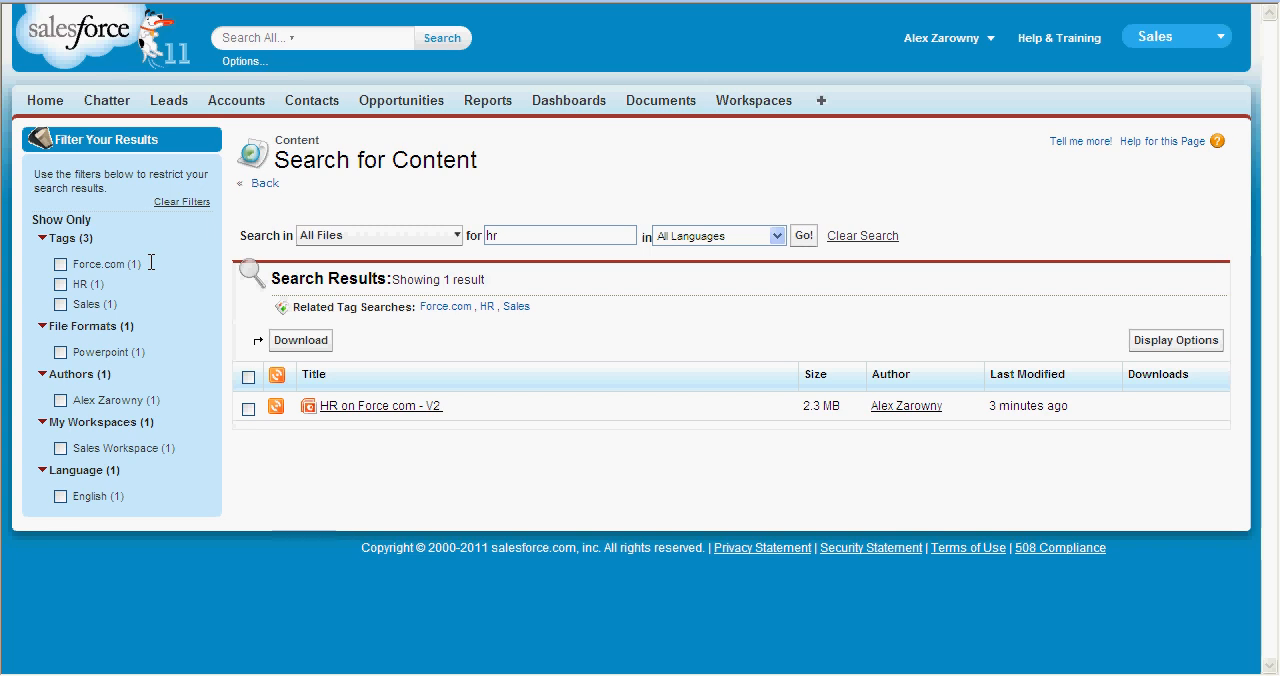
{"action": "mouse_move", "coordinate": [97, 351]}
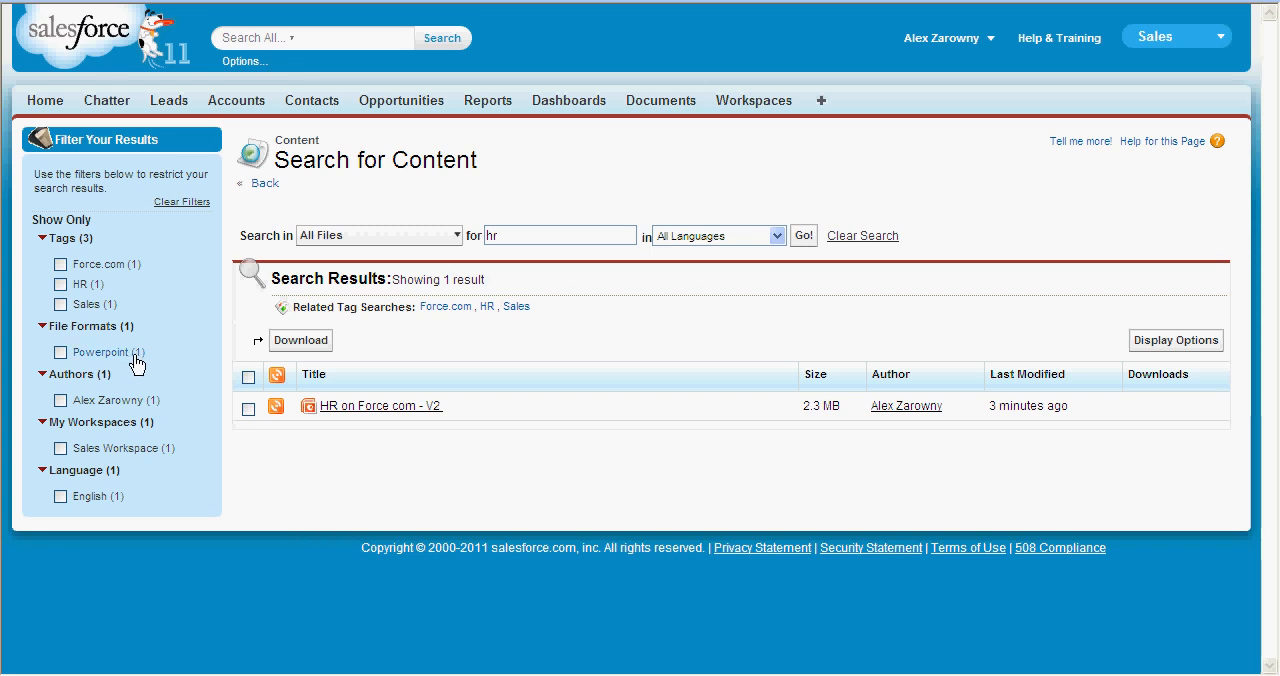
{"action": "mouse_move", "coordinate": [186, 437]}
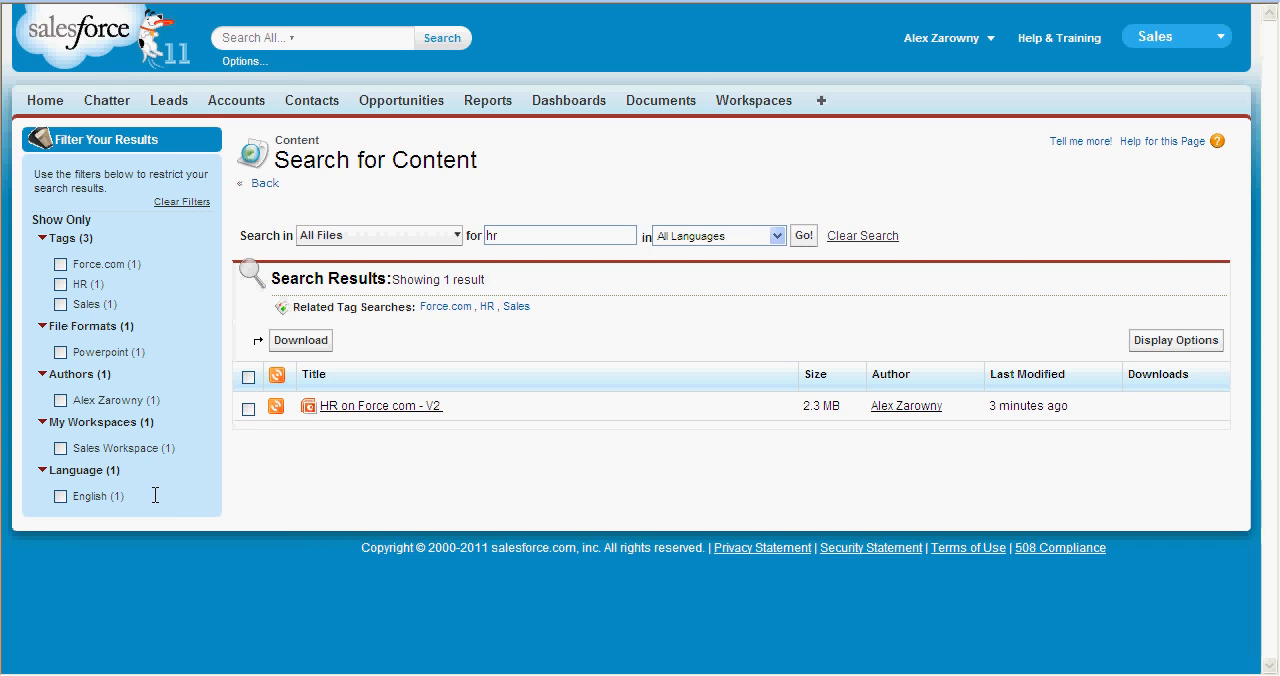
{"action": "mouse_move", "coordinate": [271, 486]}
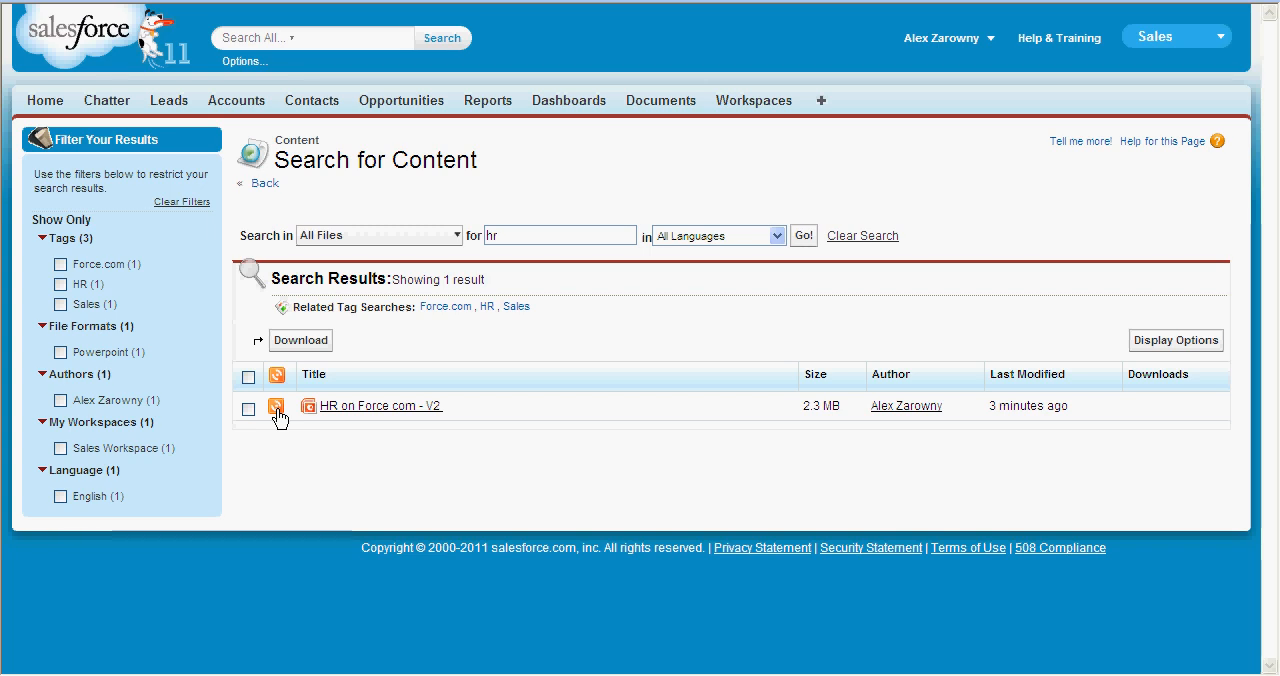
{"action": "mouse_move", "coordinate": [350, 418]}
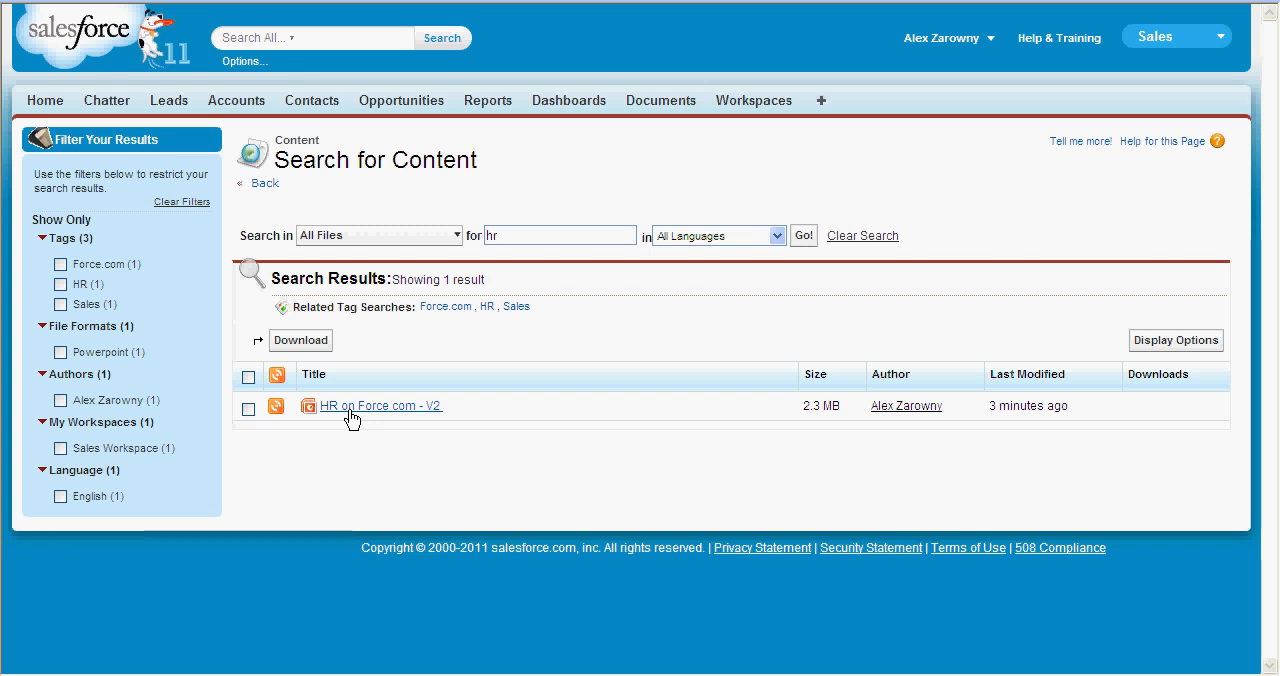
{"action": "mouse_move", "coordinate": [946, 51]}
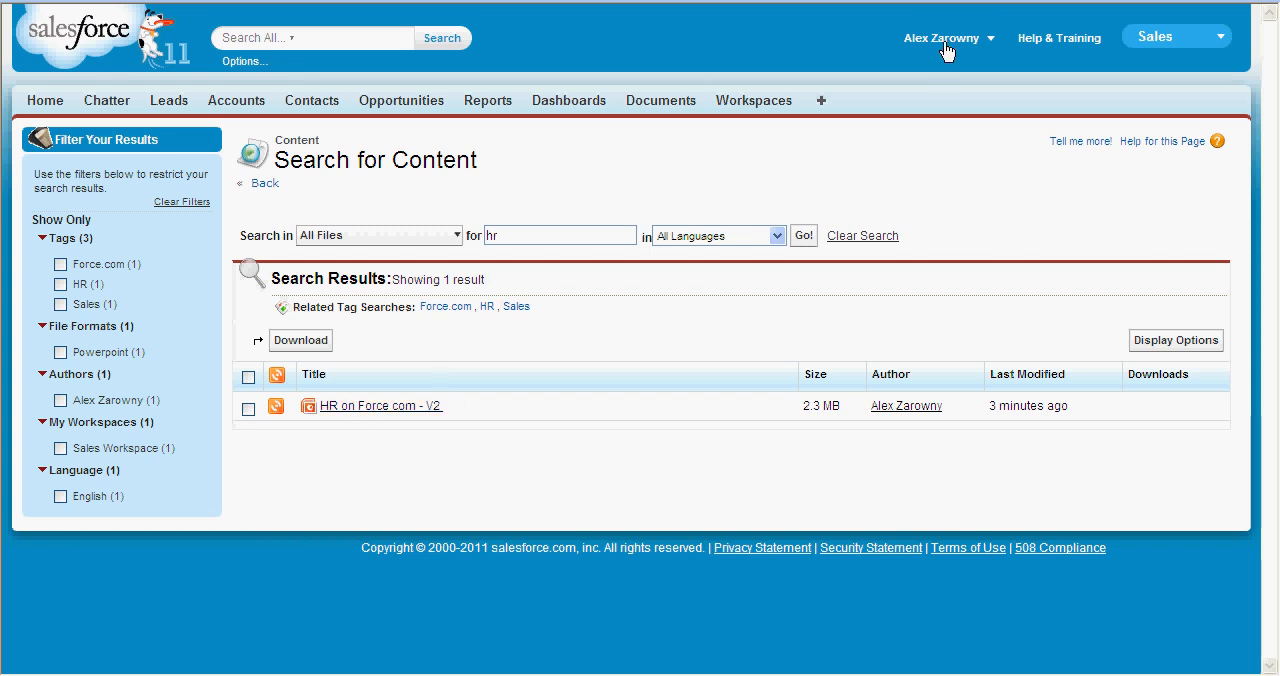
{"action": "mouse_move", "coordinate": [918, 107]}
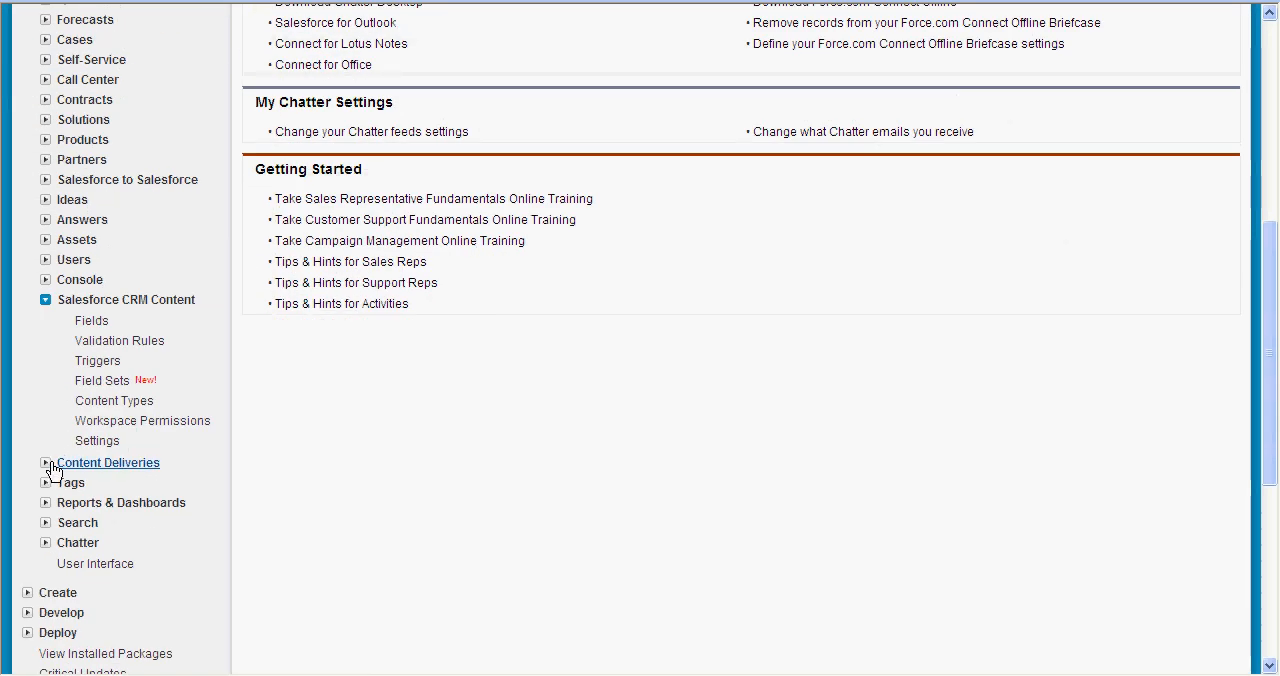
- Check Content Deliveries settings are enabled, then go back to the Workspaces overview
{"action": "left_click", "coordinate": [45, 462]}
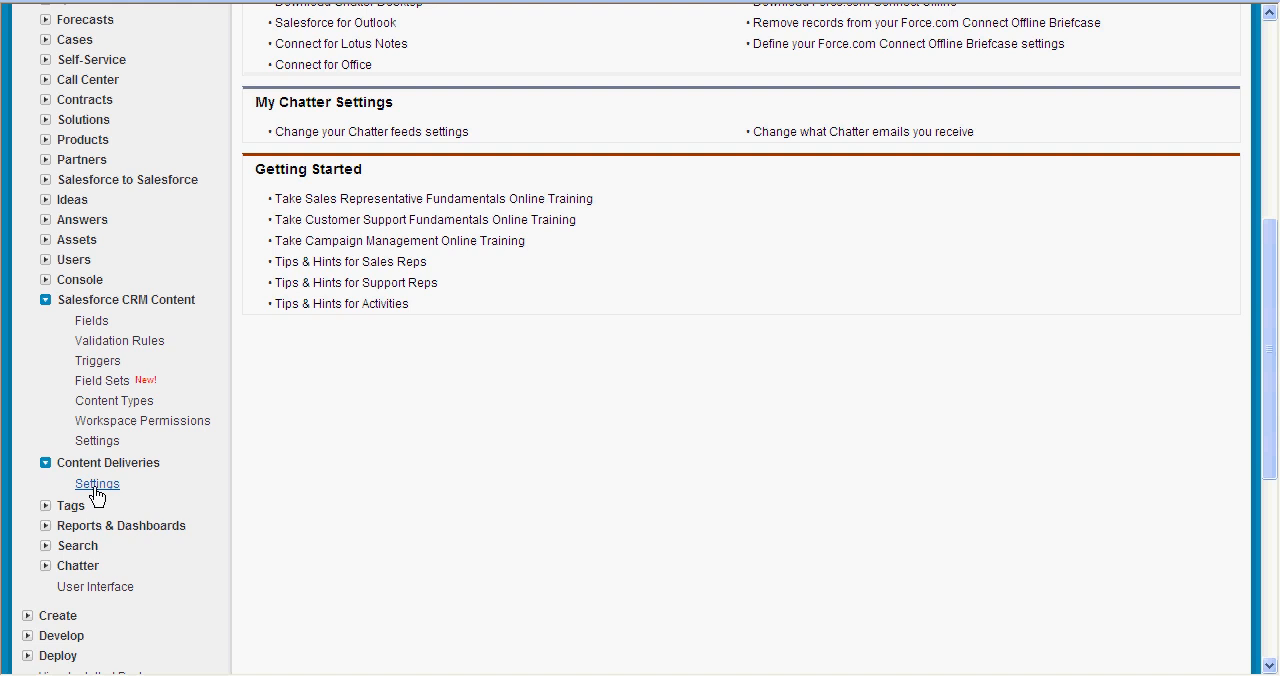
{"action": "left_click", "coordinate": [97, 483]}
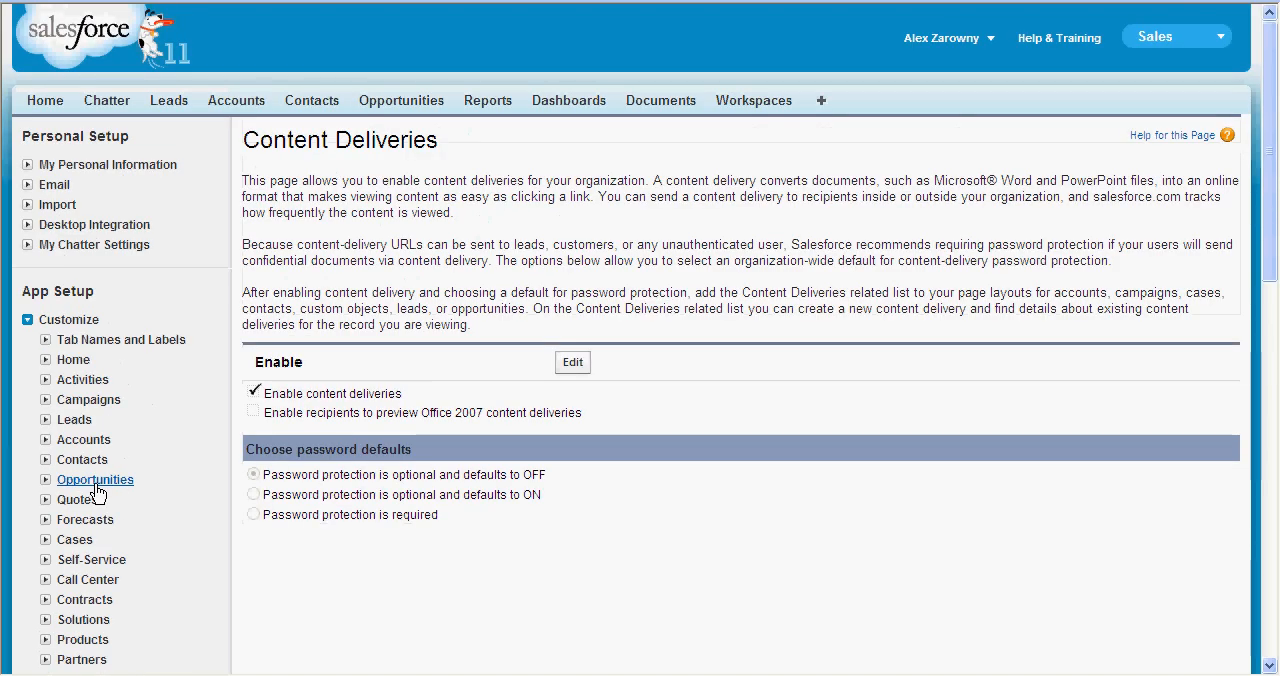
{"action": "double_click", "coordinate": [352, 392]}
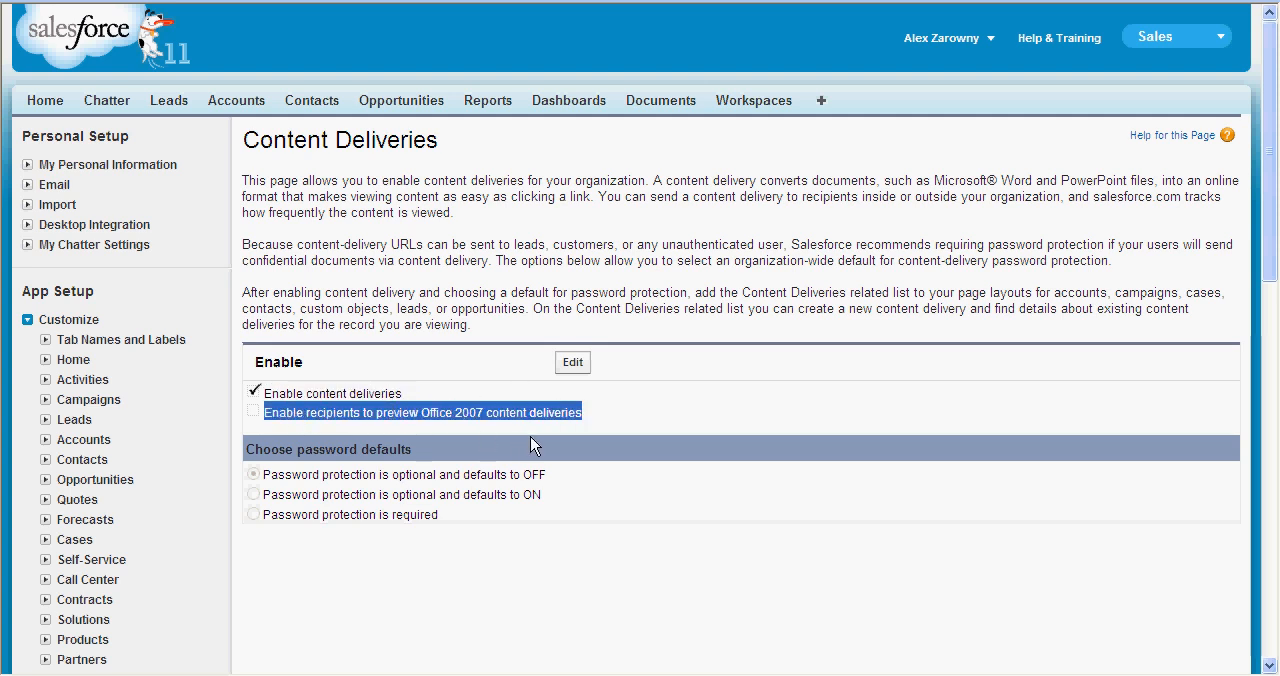
{"action": "mouse_move", "coordinate": [557, 474]}
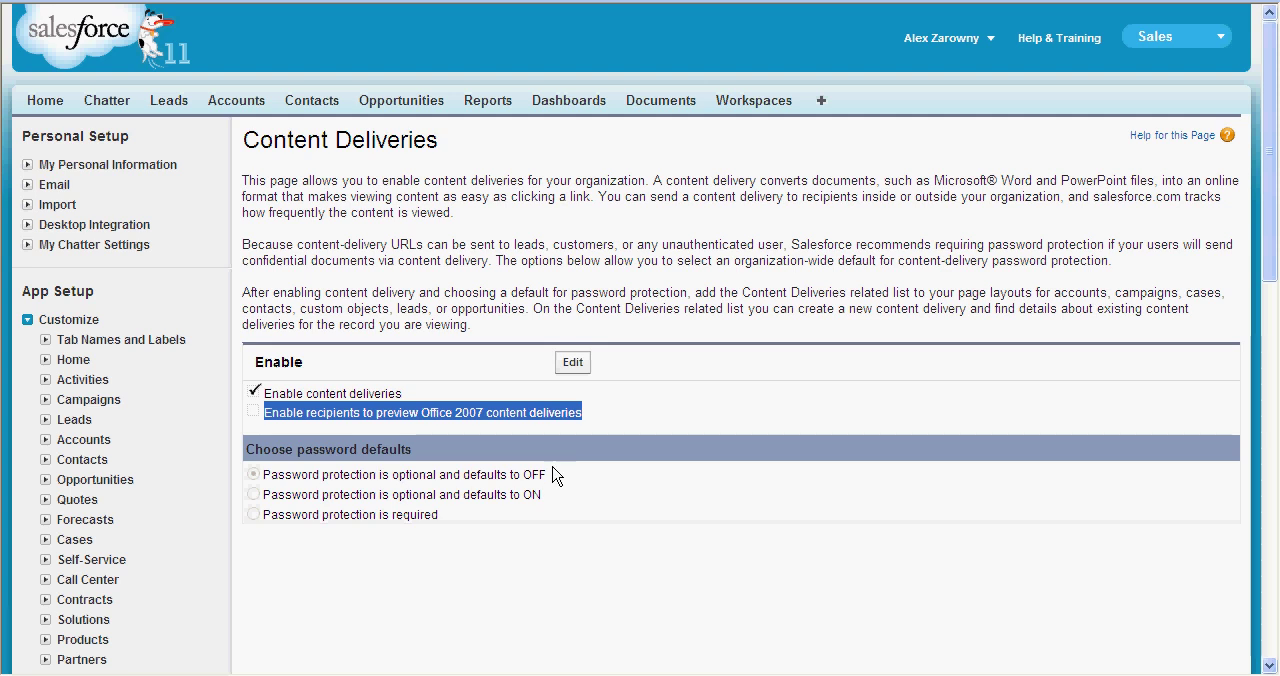
{"action": "mouse_move", "coordinate": [558, 497]}
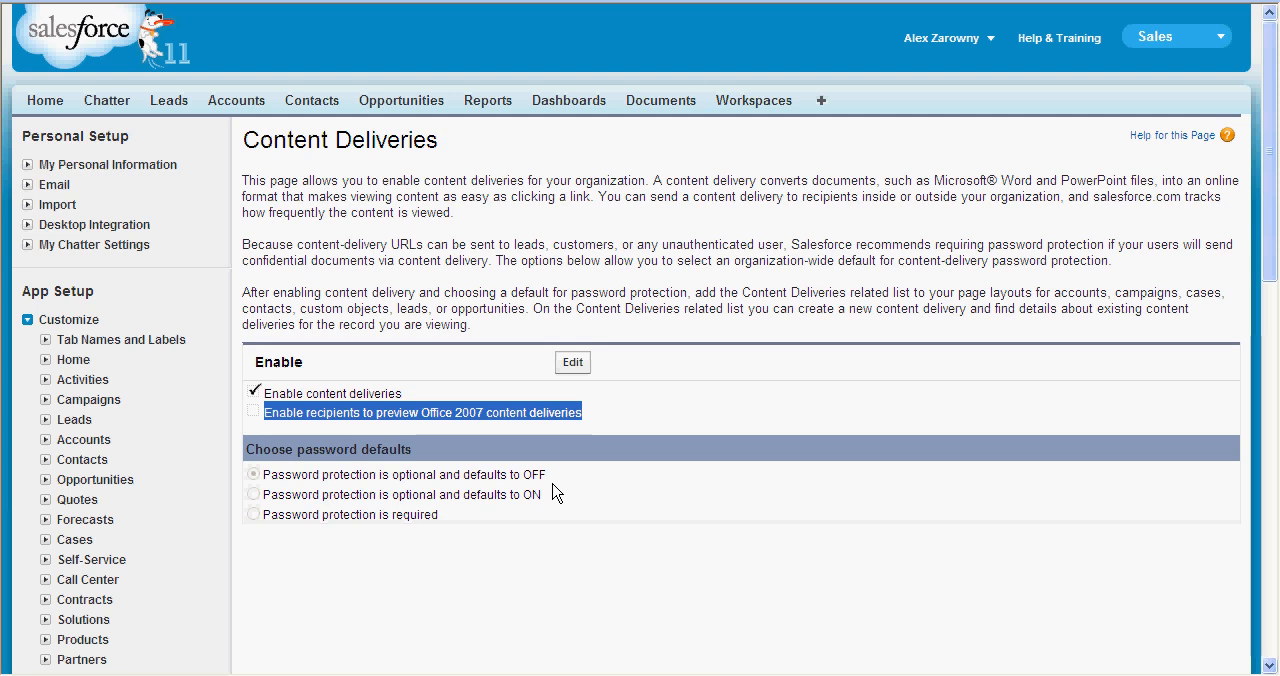
{"action": "mouse_move", "coordinate": [655, 337]}
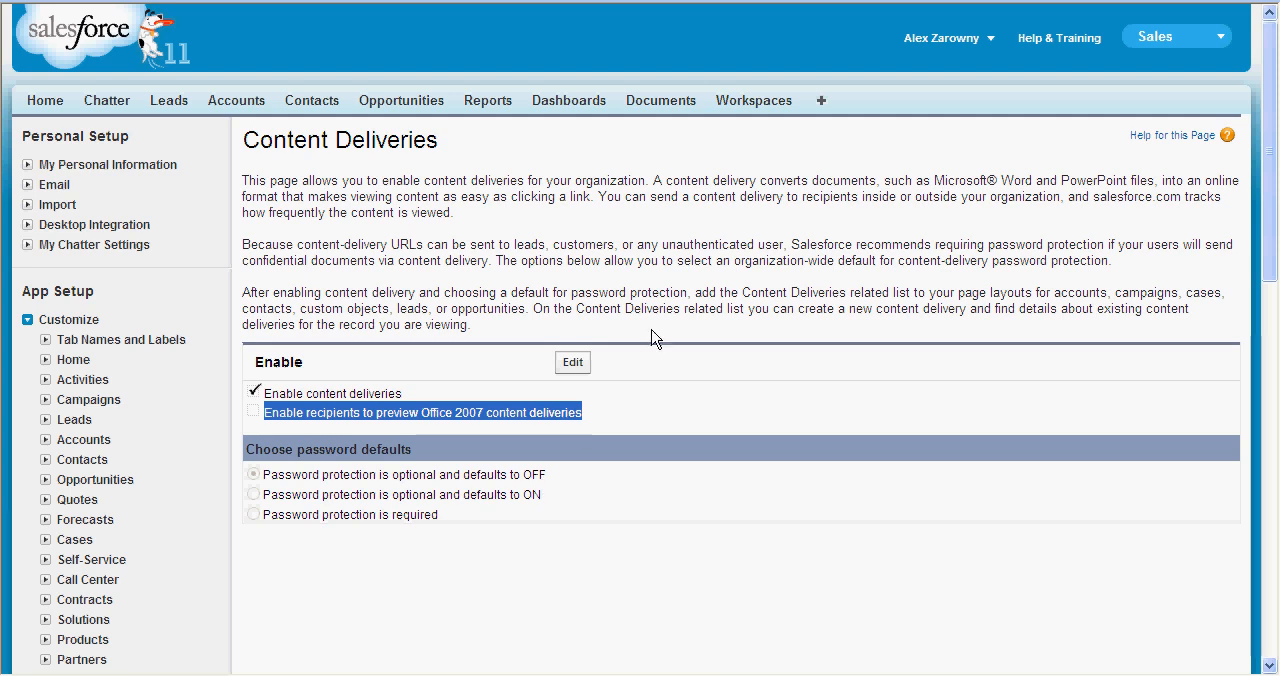
{"action": "left_click", "coordinate": [753, 100]}
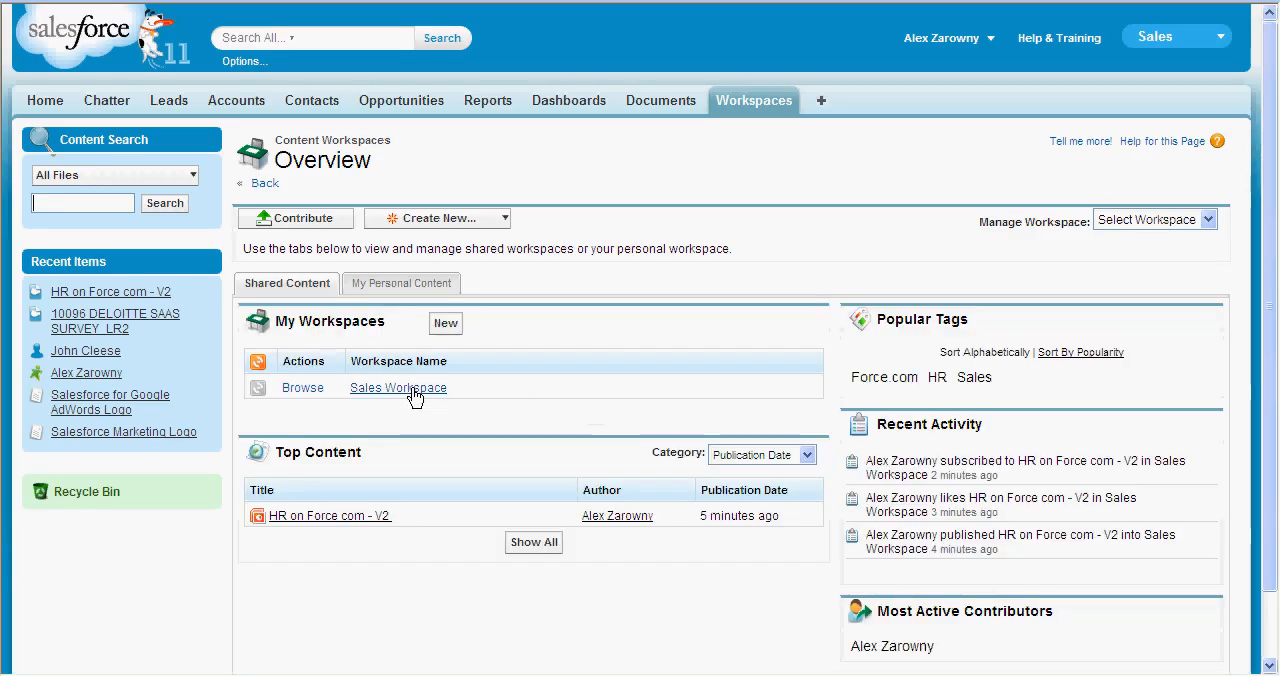
- Open HR on Force.com - V2 and show its PowerPoint or PDF download options
{"action": "left_click", "coordinate": [397, 387]}
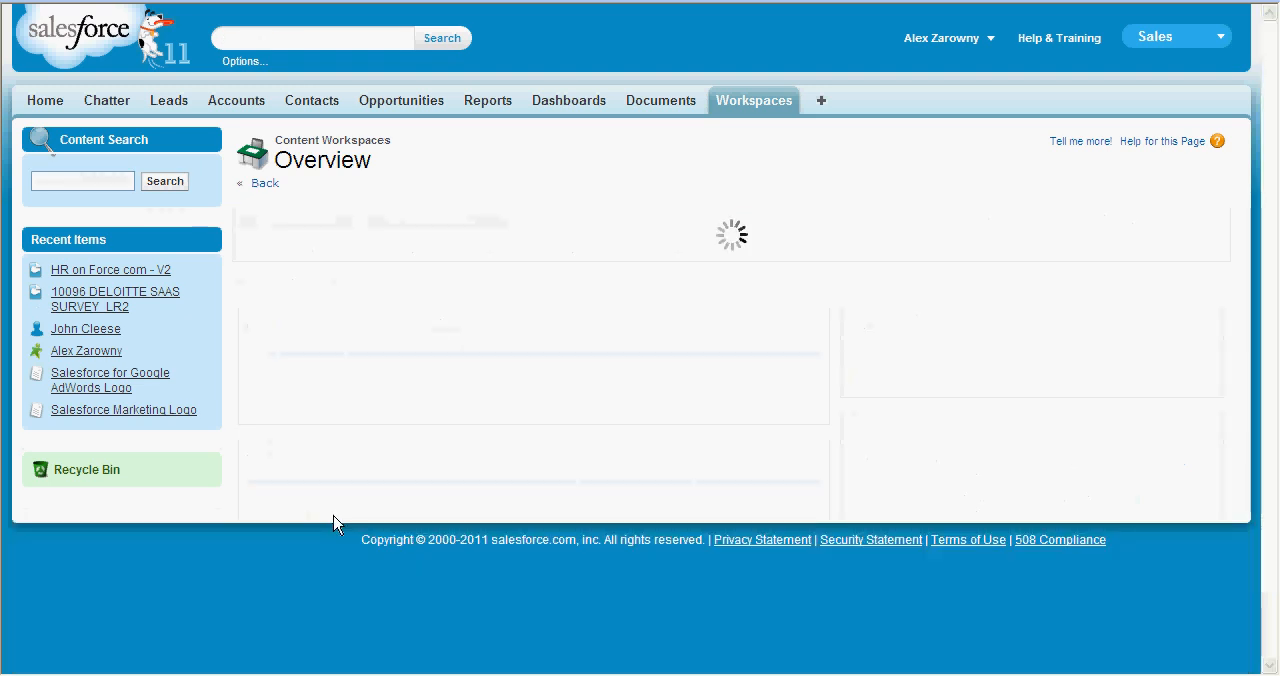
{"action": "mouse_move", "coordinate": [600, 308]}
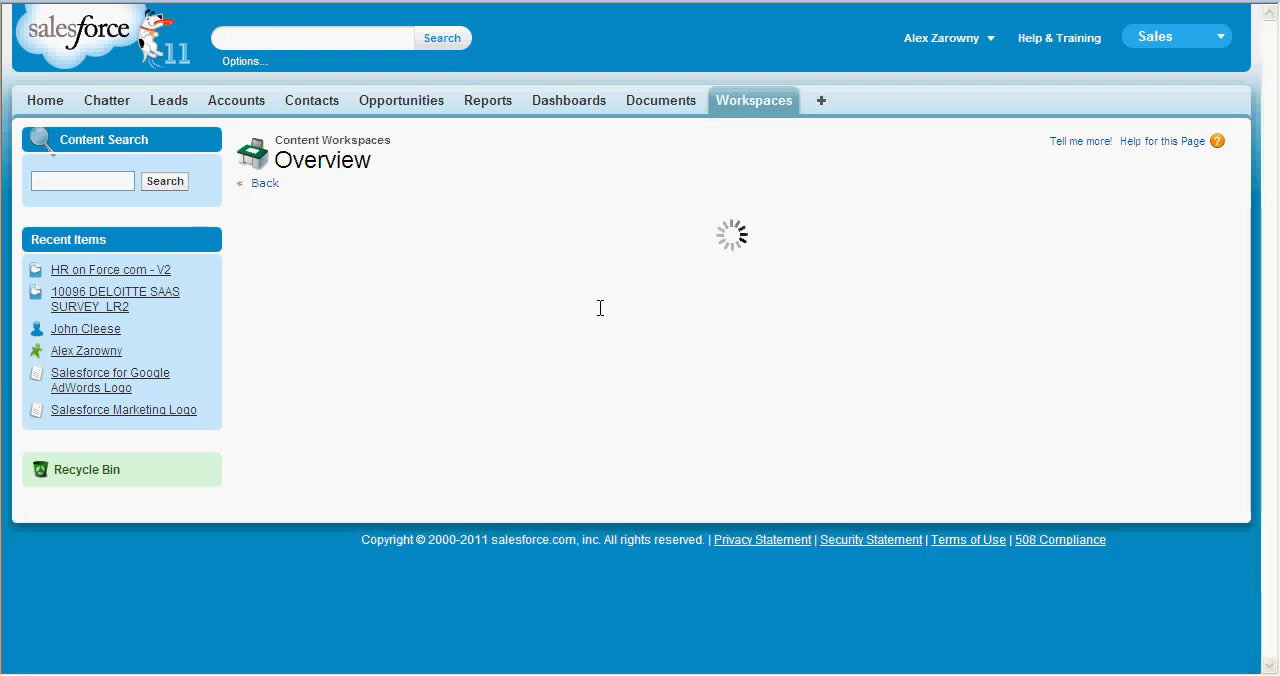
{"action": "left_click", "coordinate": [110, 269]}
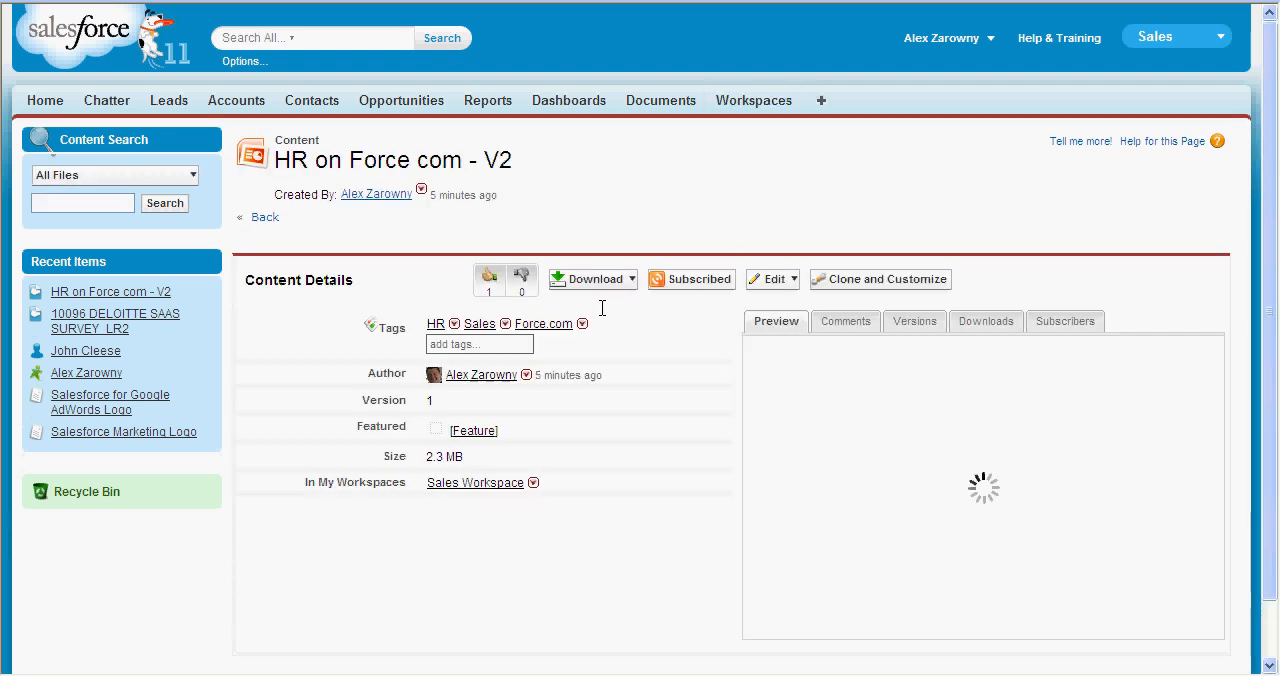
{"action": "left_click", "coordinate": [630, 278]}
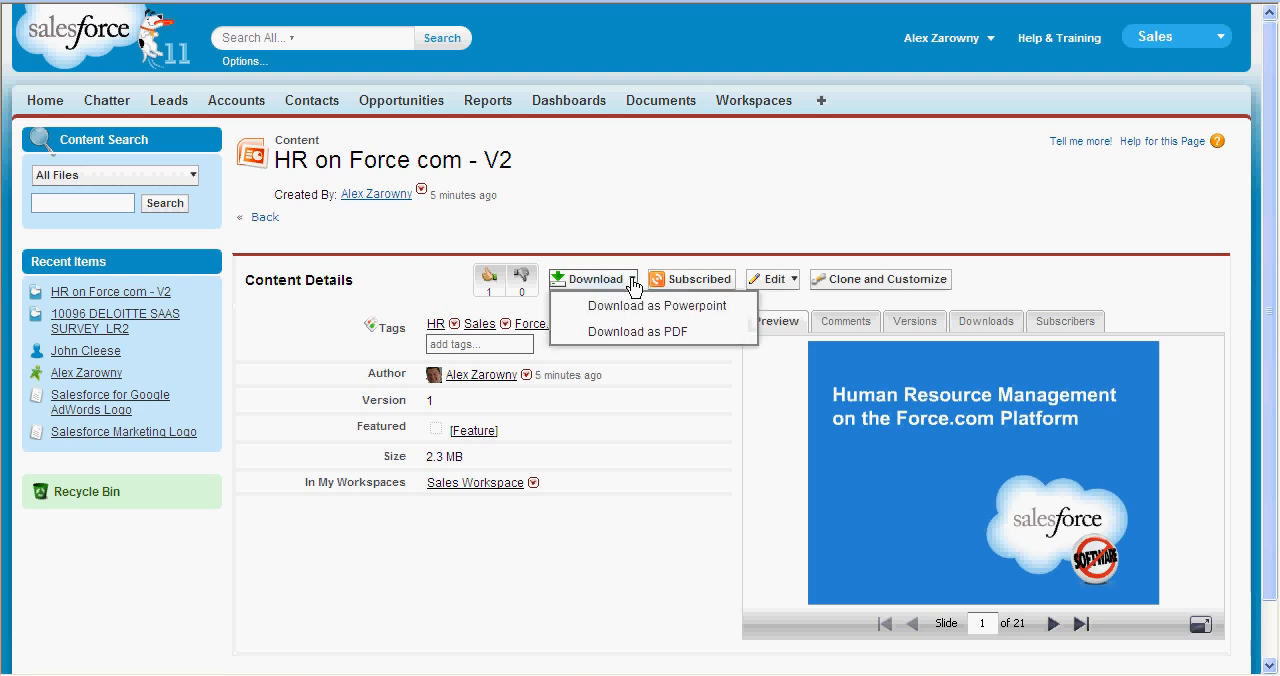
{"action": "mouse_move", "coordinate": [638, 331]}
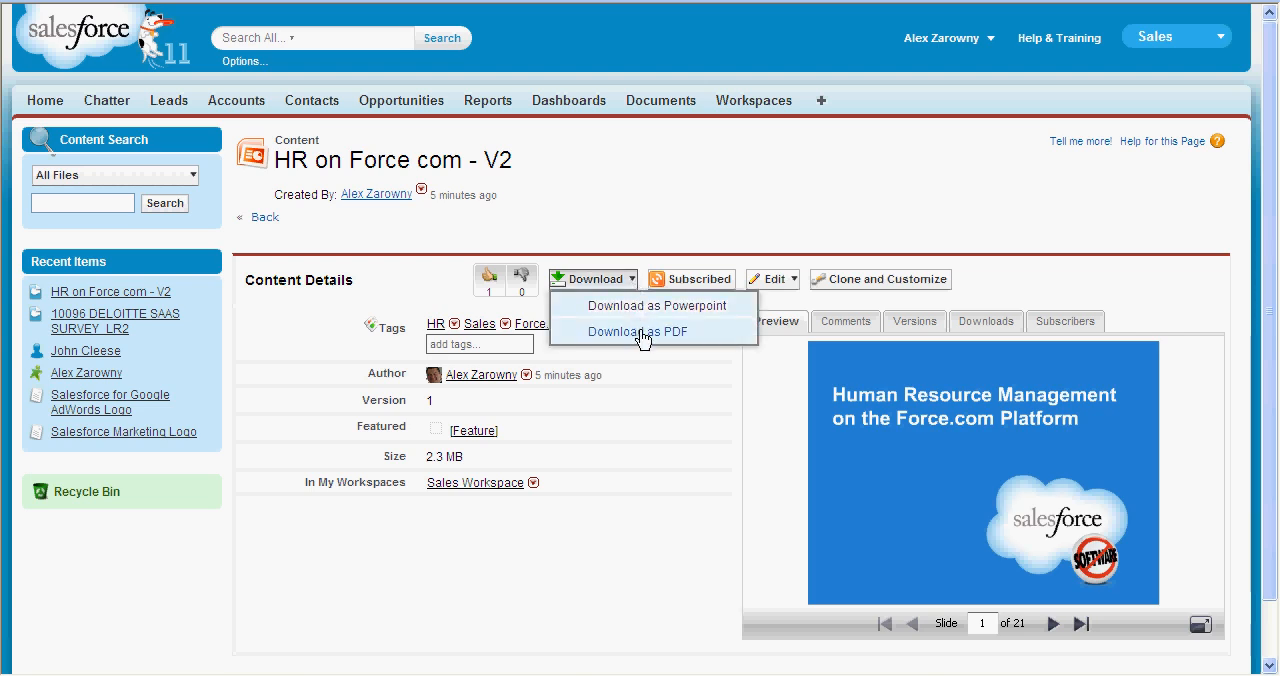
{"action": "mouse_move", "coordinate": [890, 295]}
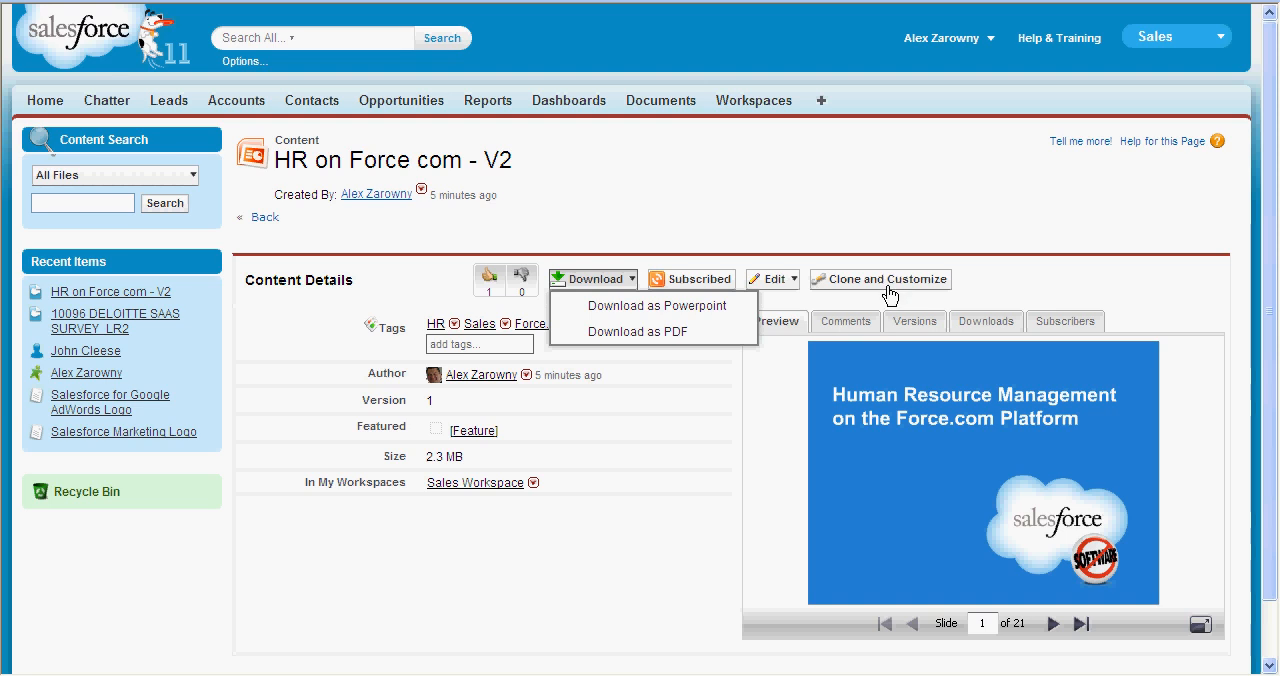
{"action": "mouse_move", "coordinate": [888, 279]}
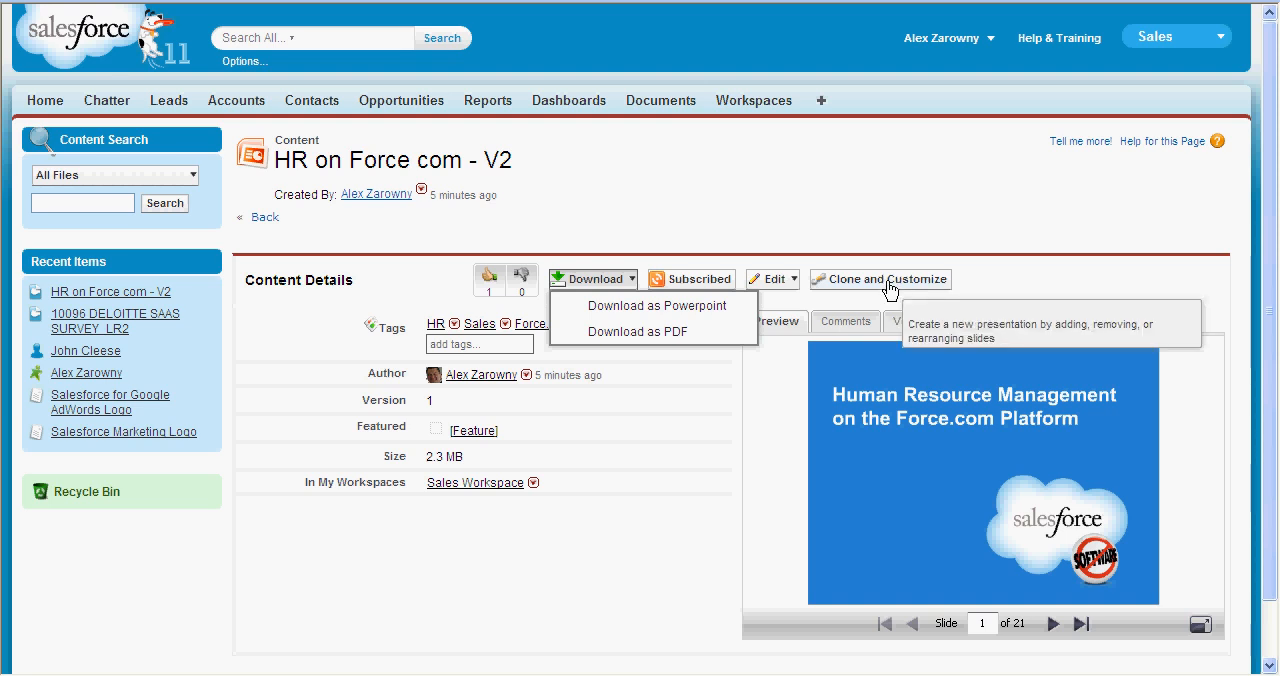
- Clone and customize HR on Force.com - V2, deleting the Holiday schedules slide
{"action": "left_click", "coordinate": [878, 279]}
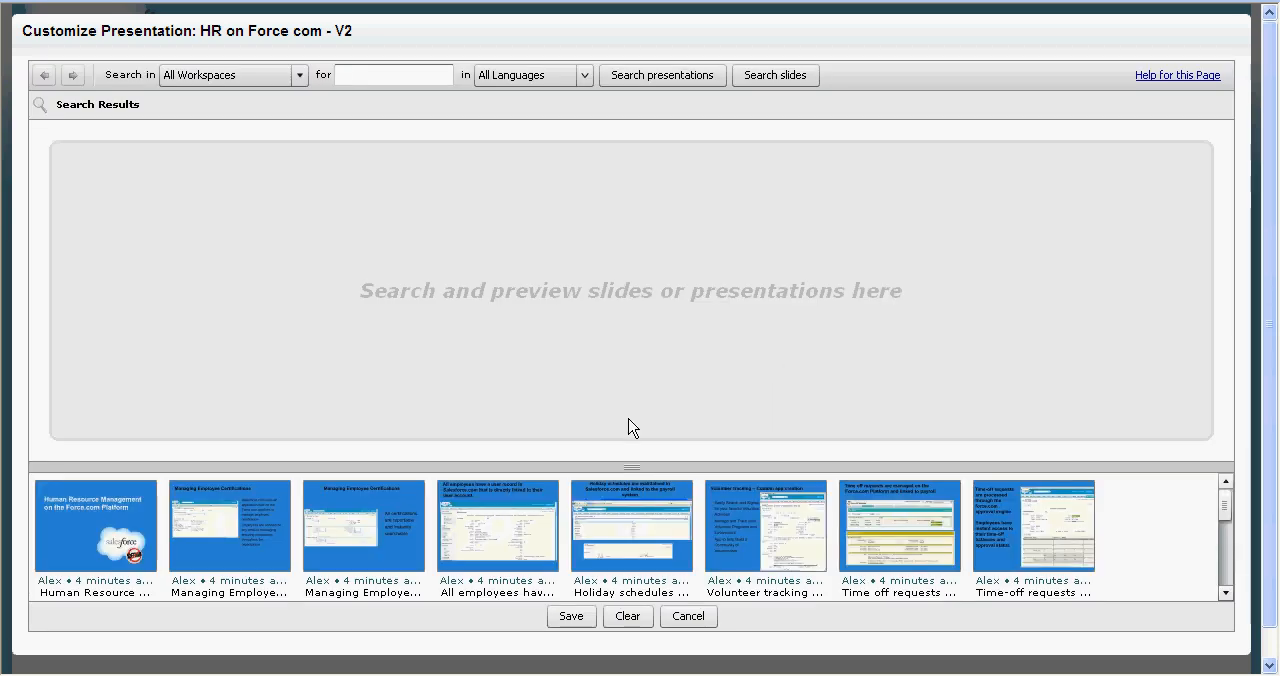
{"action": "mouse_move", "coordinate": [585, 500]}
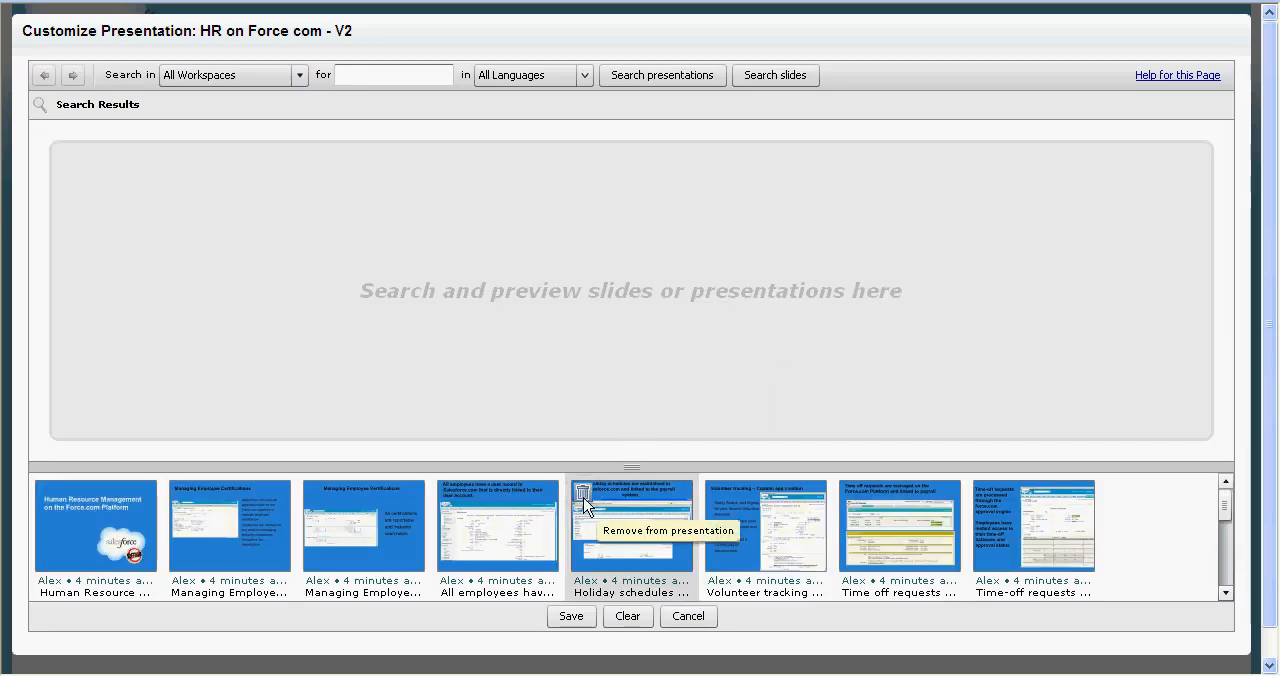
{"action": "left_click", "coordinate": [585, 493]}
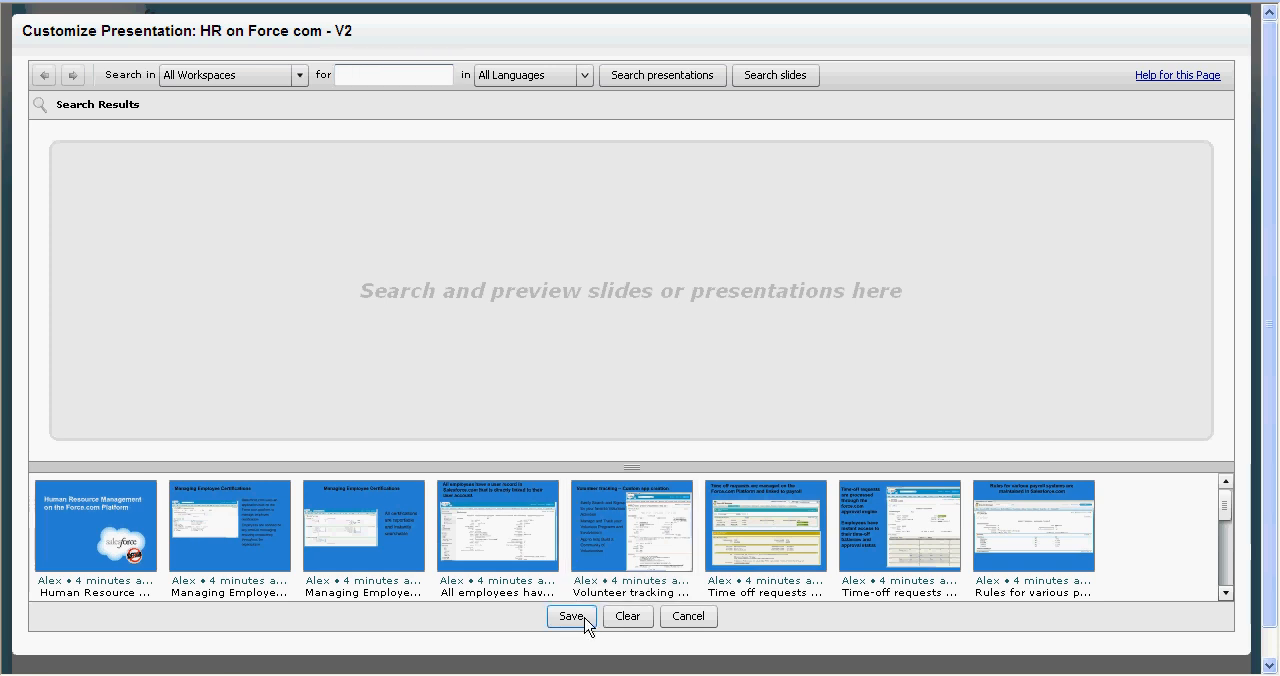
- Publish the deck as New Presentation to Sales Workspace, tagged HR, Sales and Force.com
{"action": "left_click", "coordinate": [571, 616]}
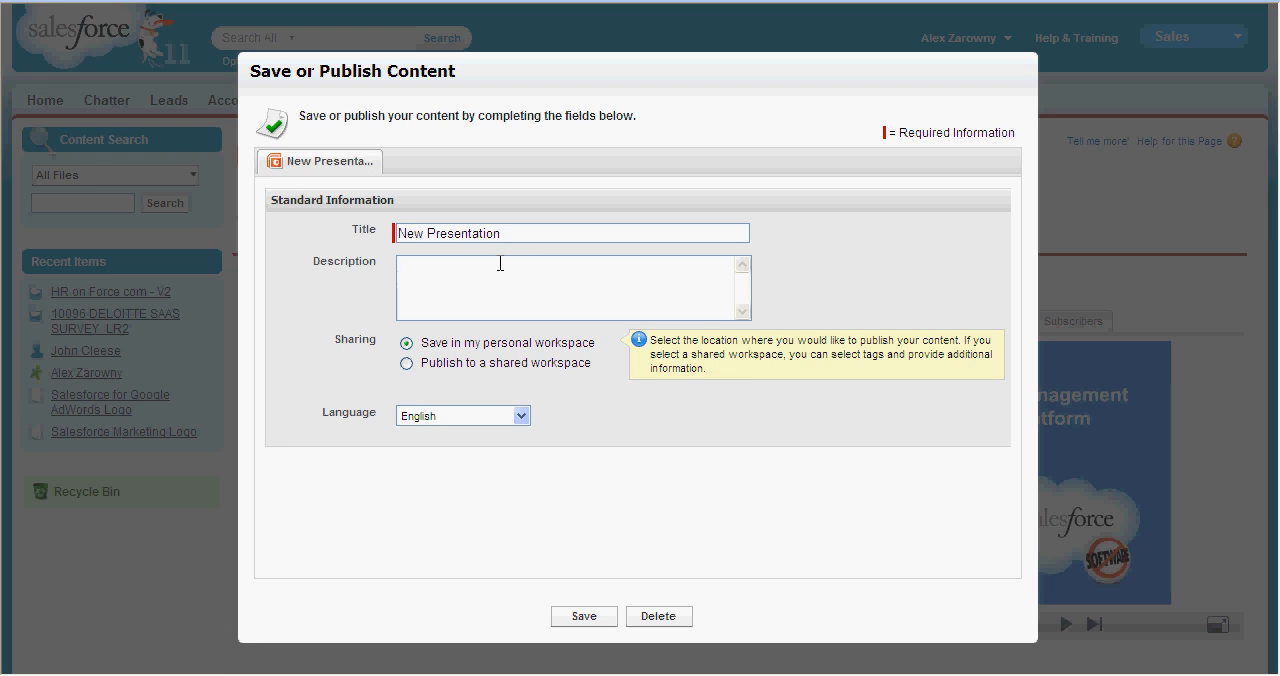
{"action": "left_click", "coordinate": [406, 363]}
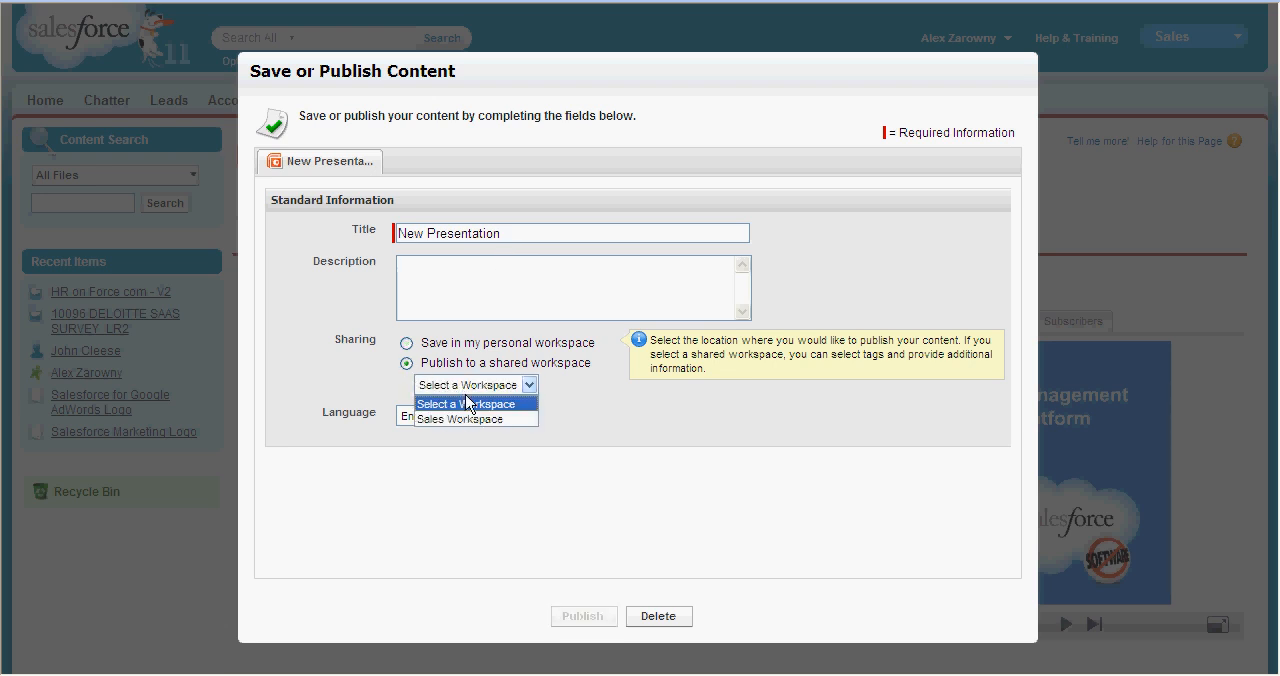
{"action": "left_click", "coordinate": [458, 418]}
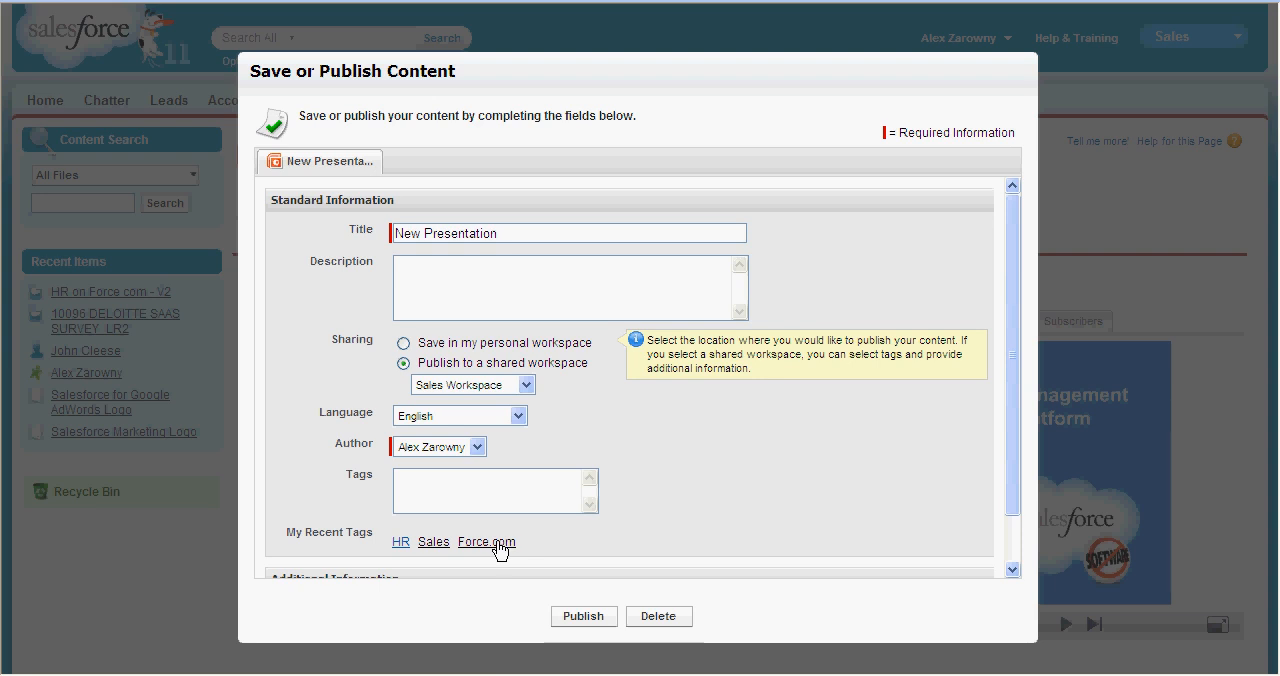
{"action": "mouse_move", "coordinate": [623, 544]}
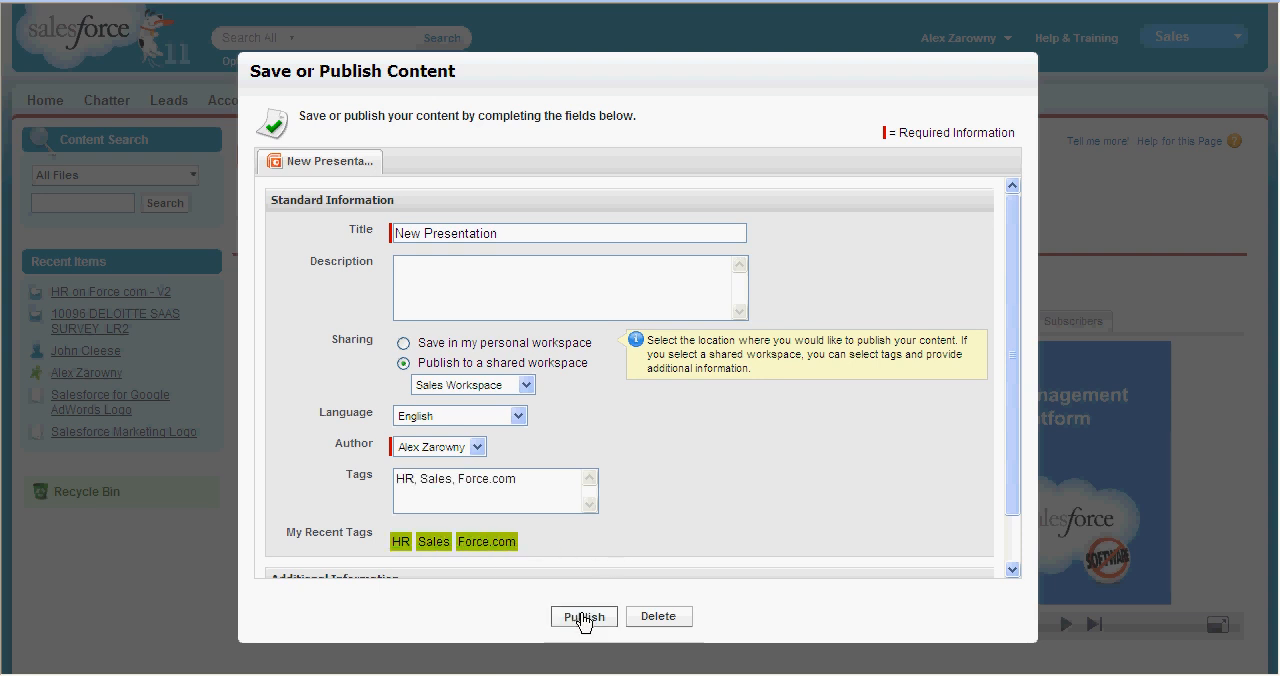
{"action": "left_click", "coordinate": [584, 616]}
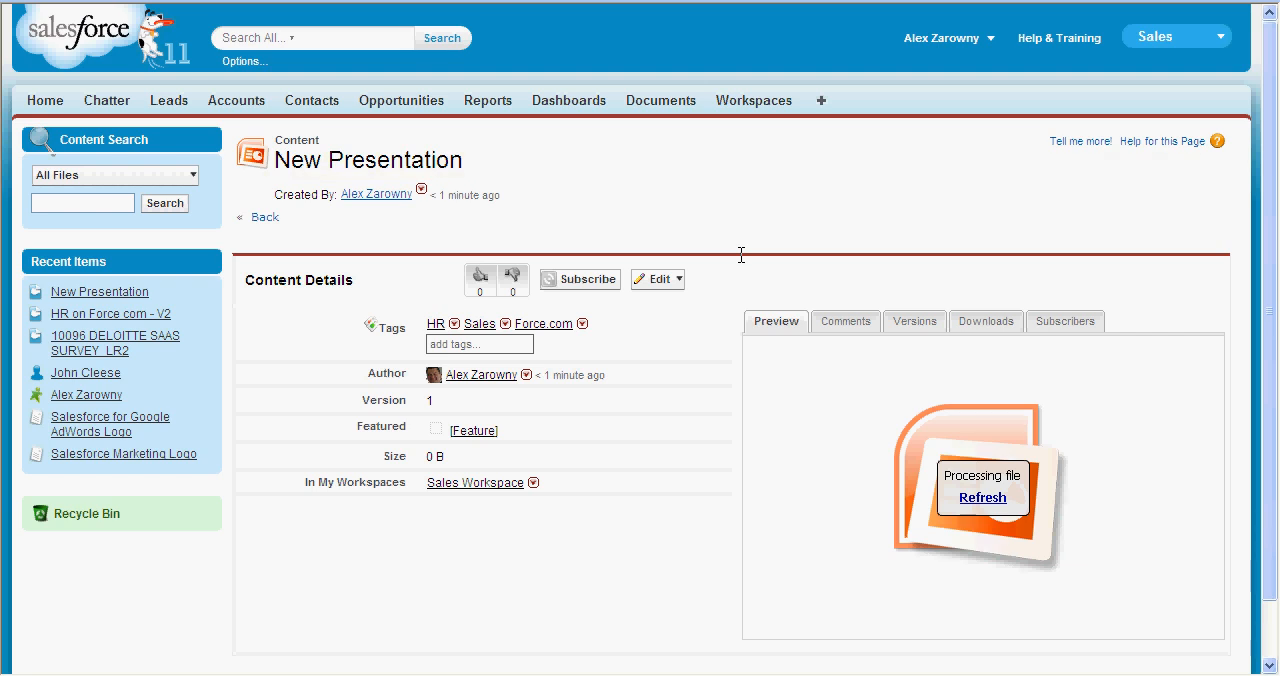
{"action": "left_click", "coordinate": [753, 100]}
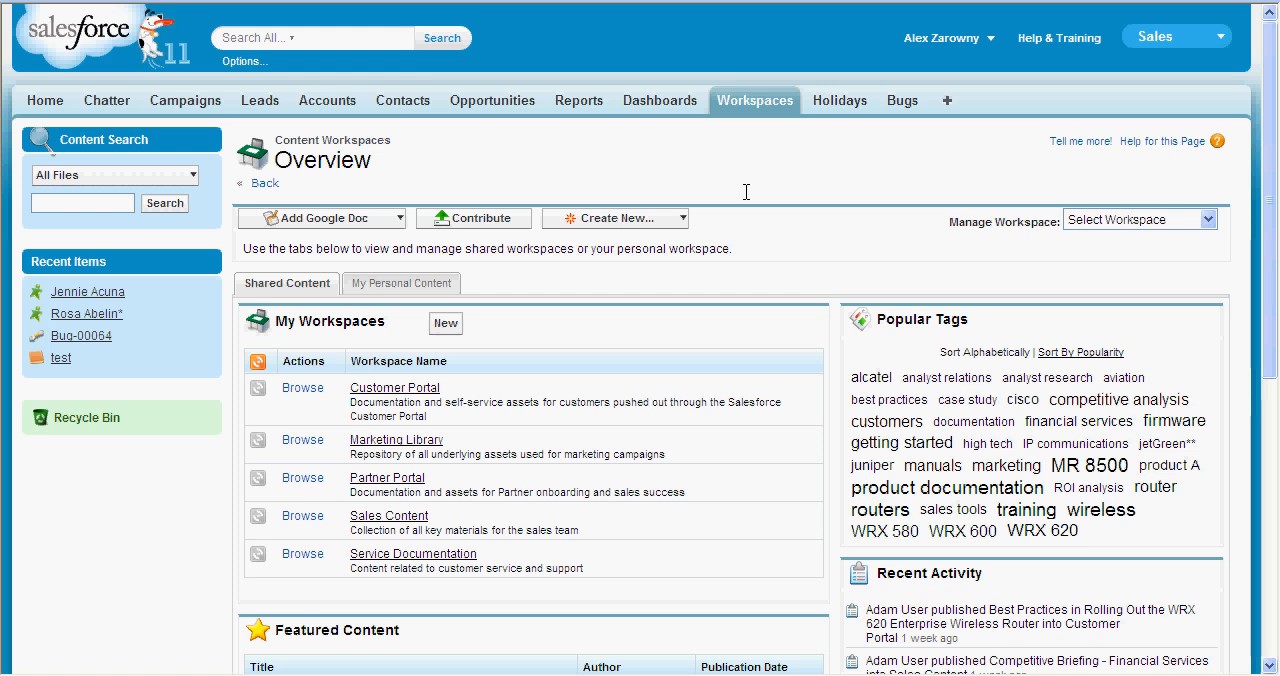
{"action": "mouse_move", "coordinate": [515, 430]}
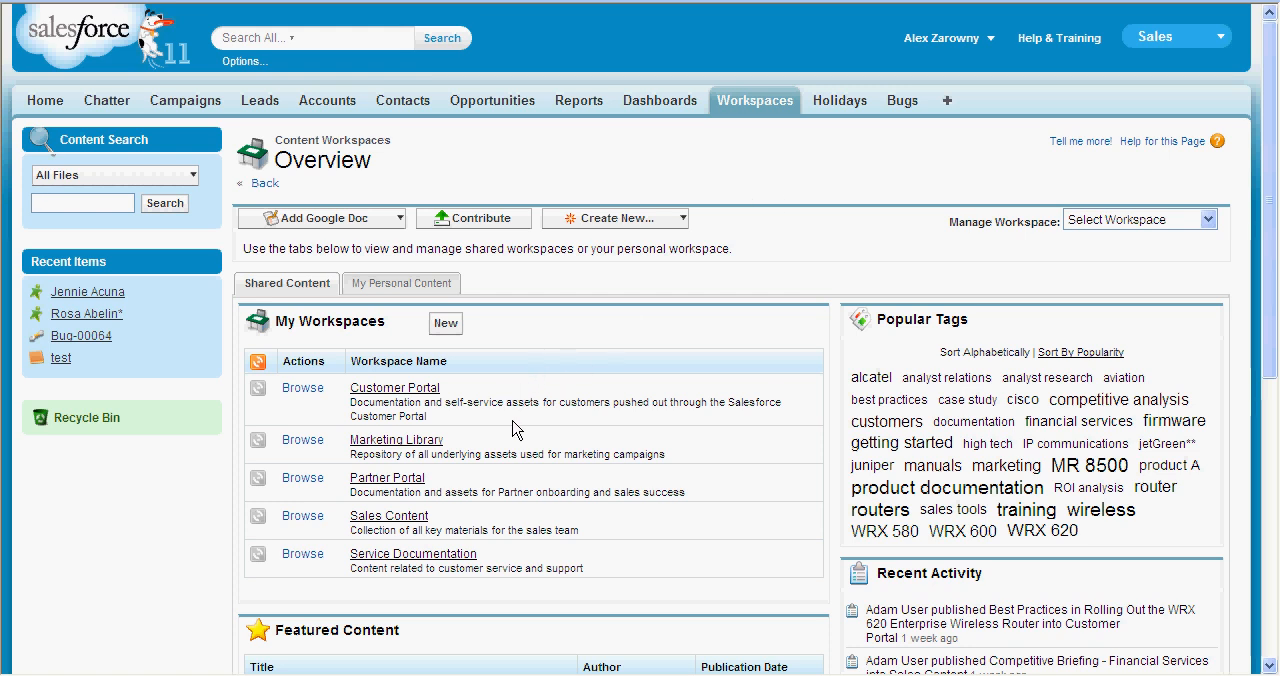
{"action": "mouse_move", "coordinate": [510, 443]}
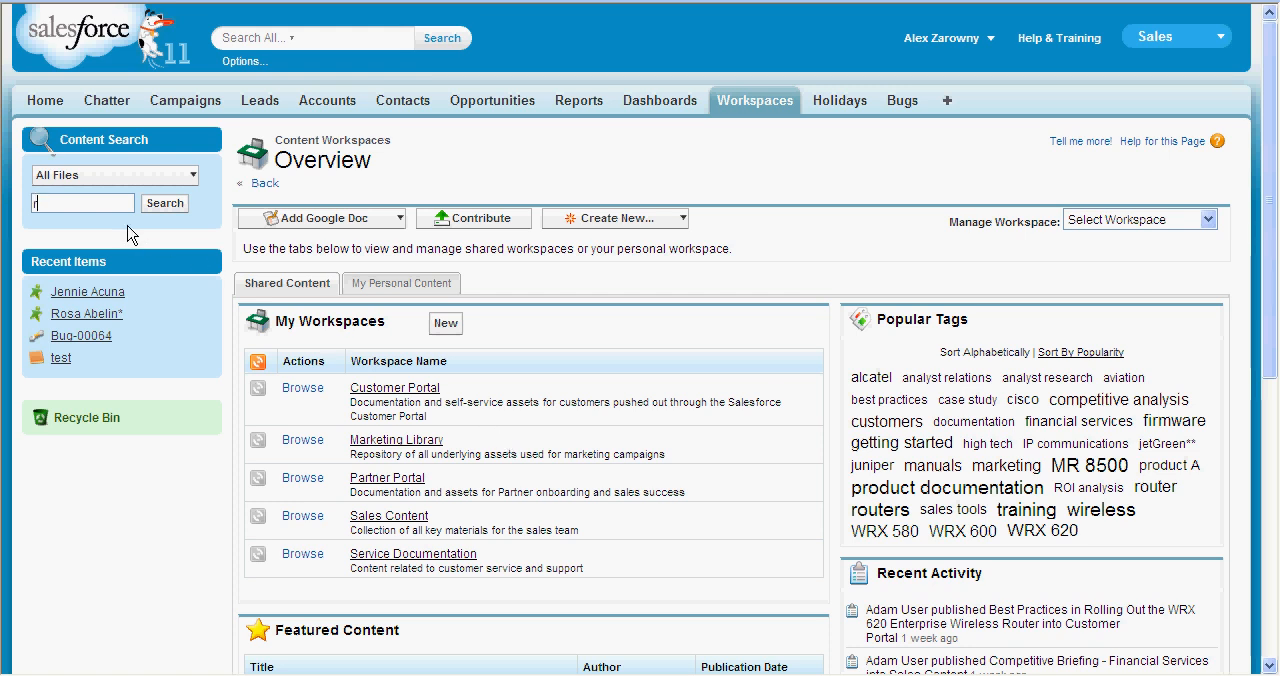
- Enter 'router' as the content search term on the Workspaces overview
{"action": "type", "text": "router"}
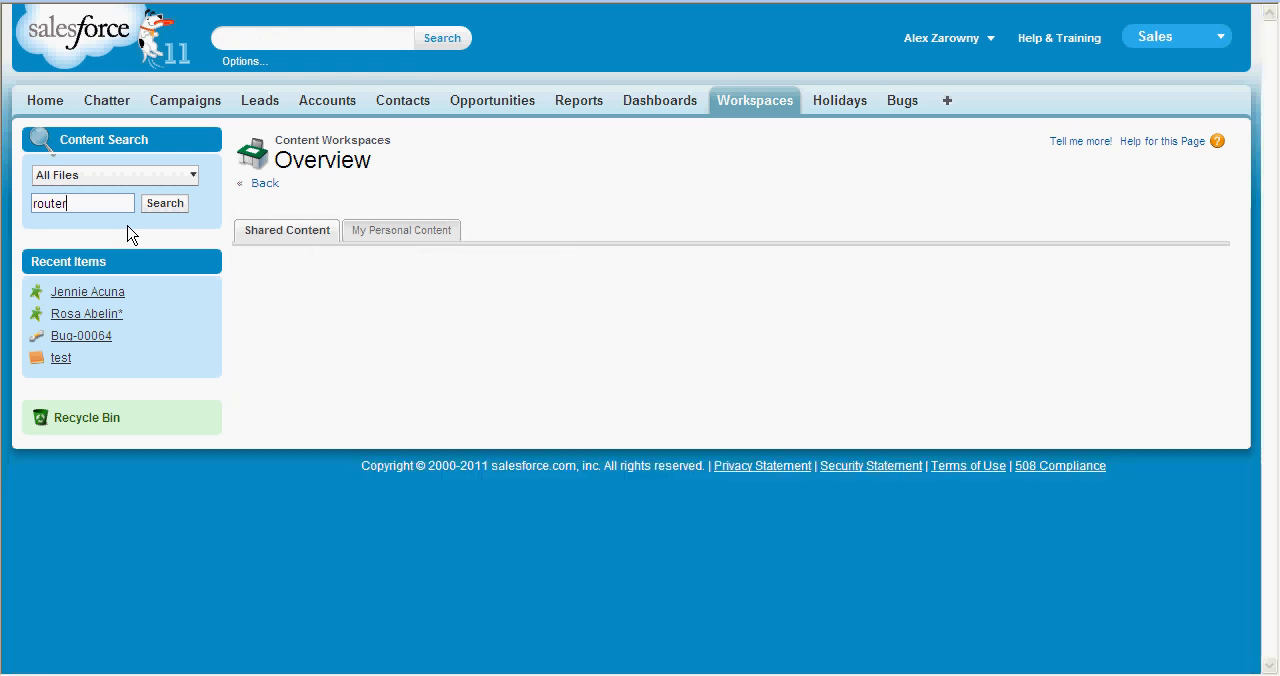
- Run the content search for 'router', returning 21 results led by MR 8500 decks
{"action": "left_click", "coordinate": [164, 203]}
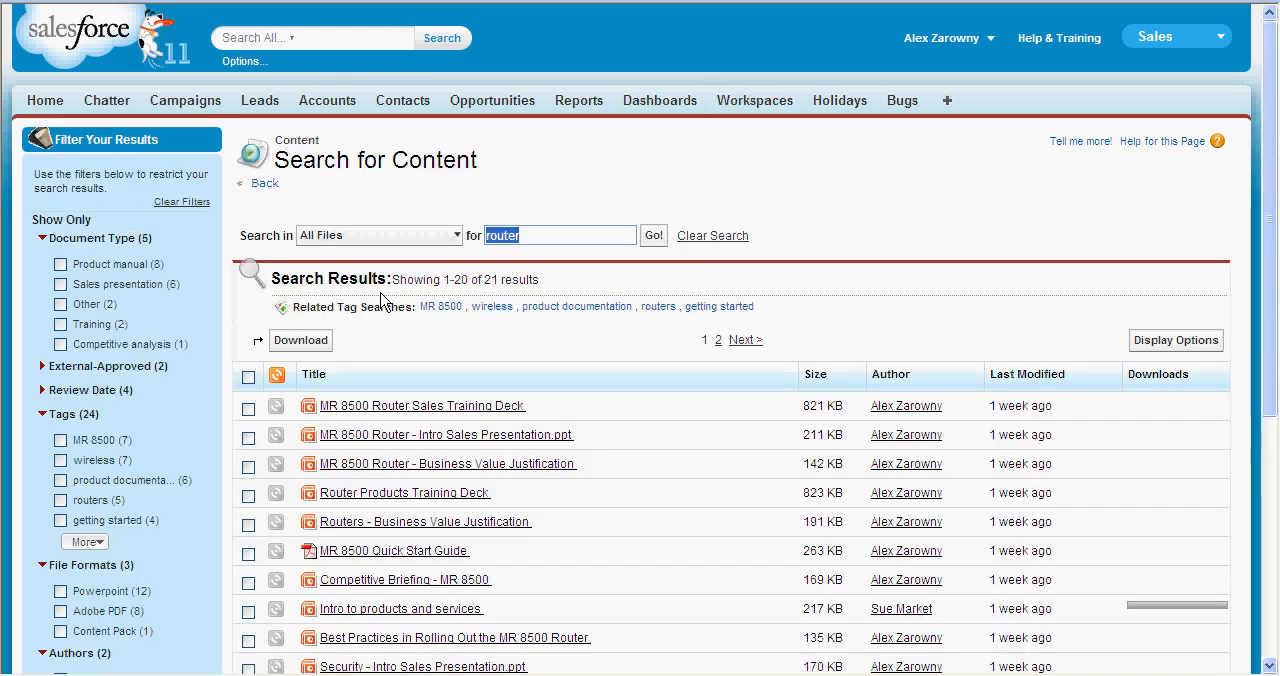
{"action": "mouse_move", "coordinate": [648, 396]}
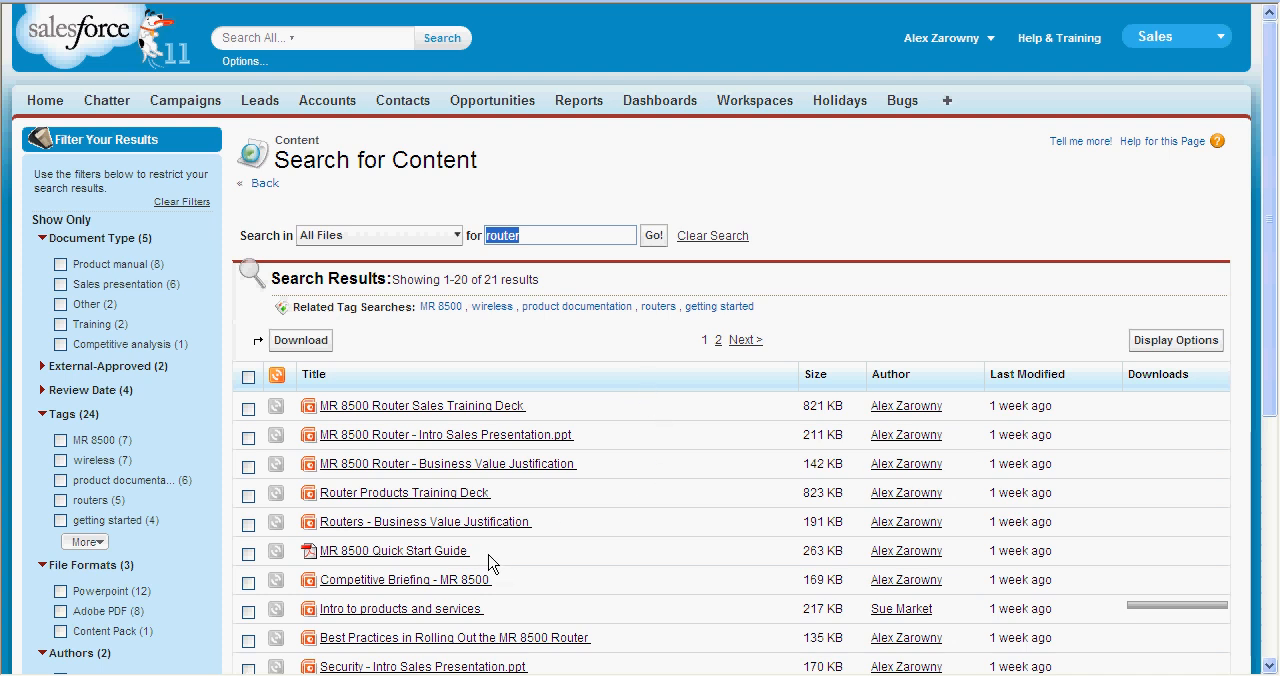
{"action": "mouse_move", "coordinate": [422, 405]}
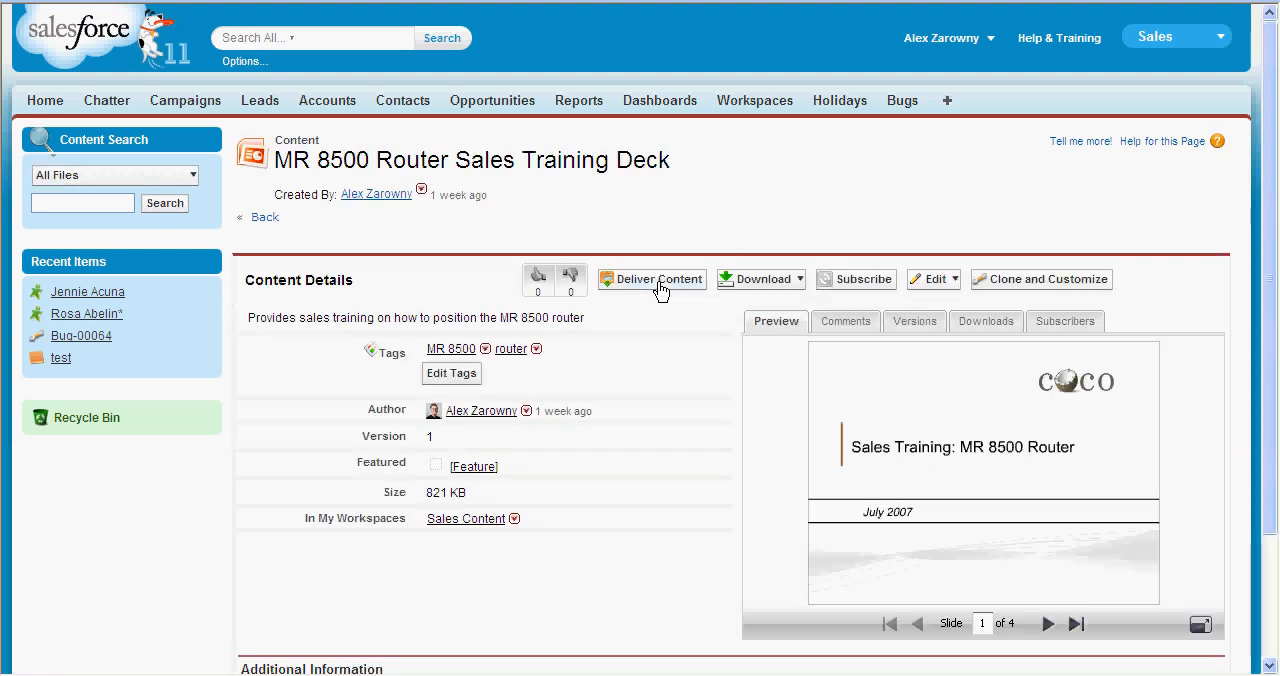
- Start a content delivery for the MR 8500 Router Sales Training Deck
{"action": "left_click", "coordinate": [651, 279]}
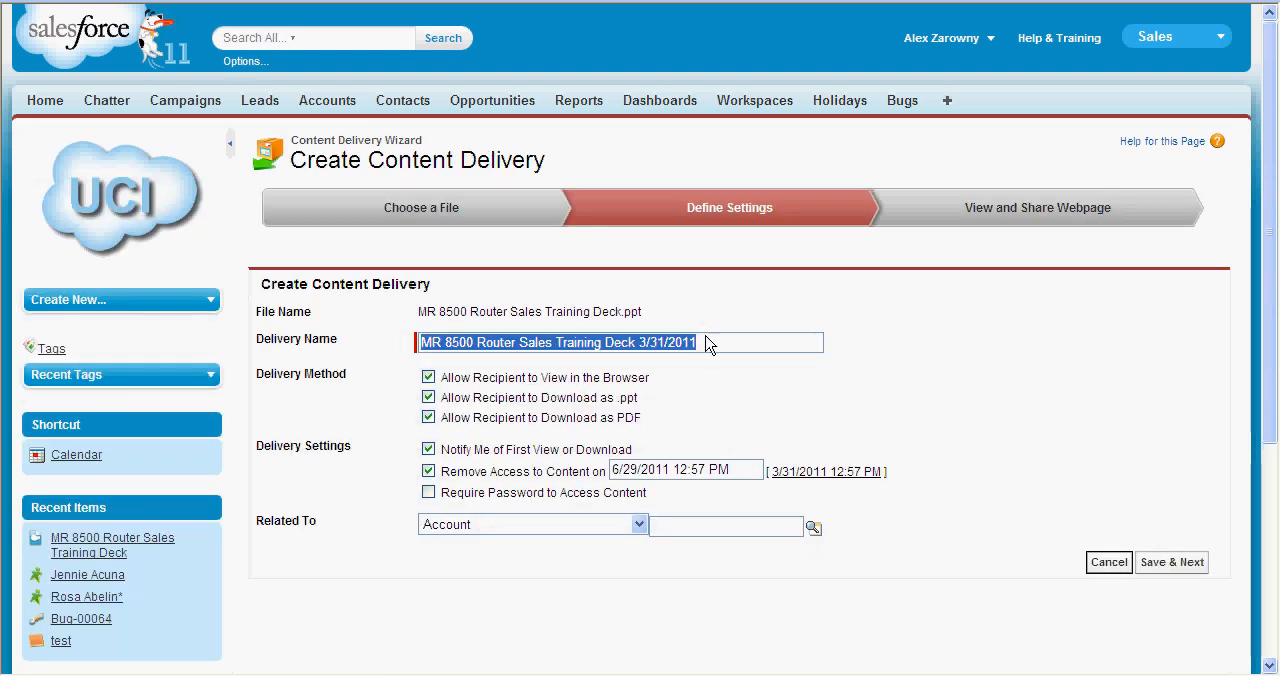
{"action": "mouse_move", "coordinate": [668, 390]}
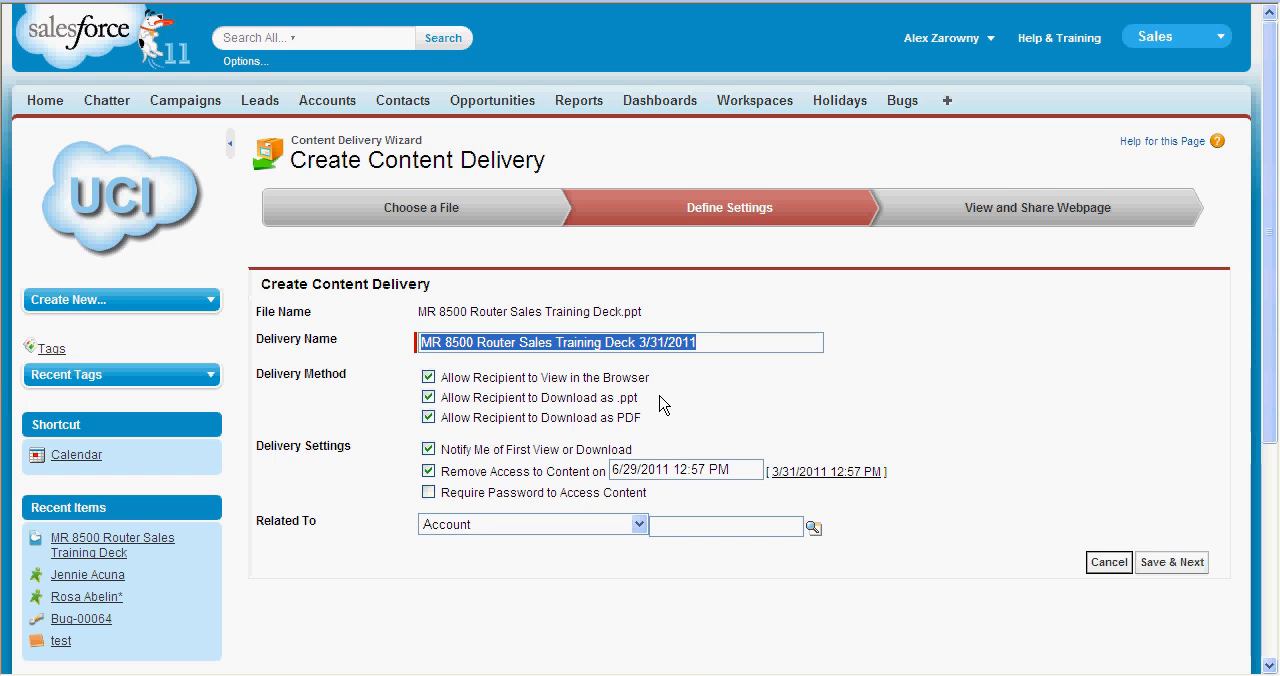
{"action": "mouse_move", "coordinate": [650, 430]}
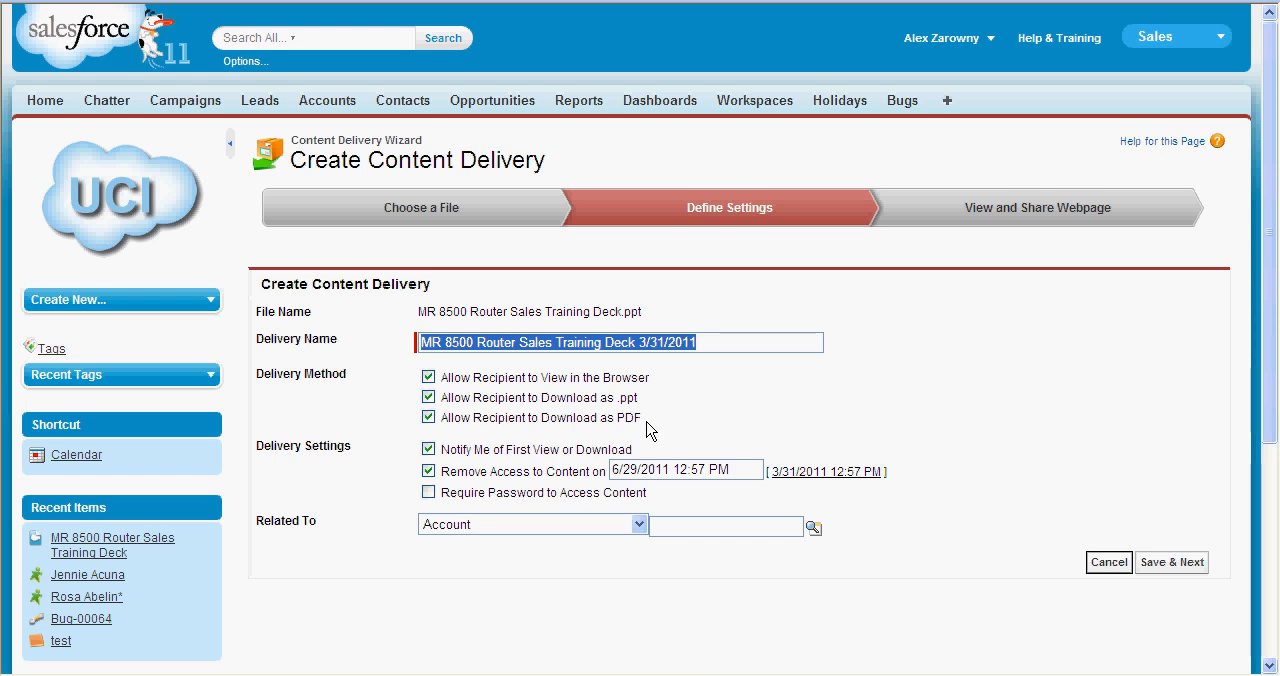
{"action": "mouse_move", "coordinate": [642, 452]}
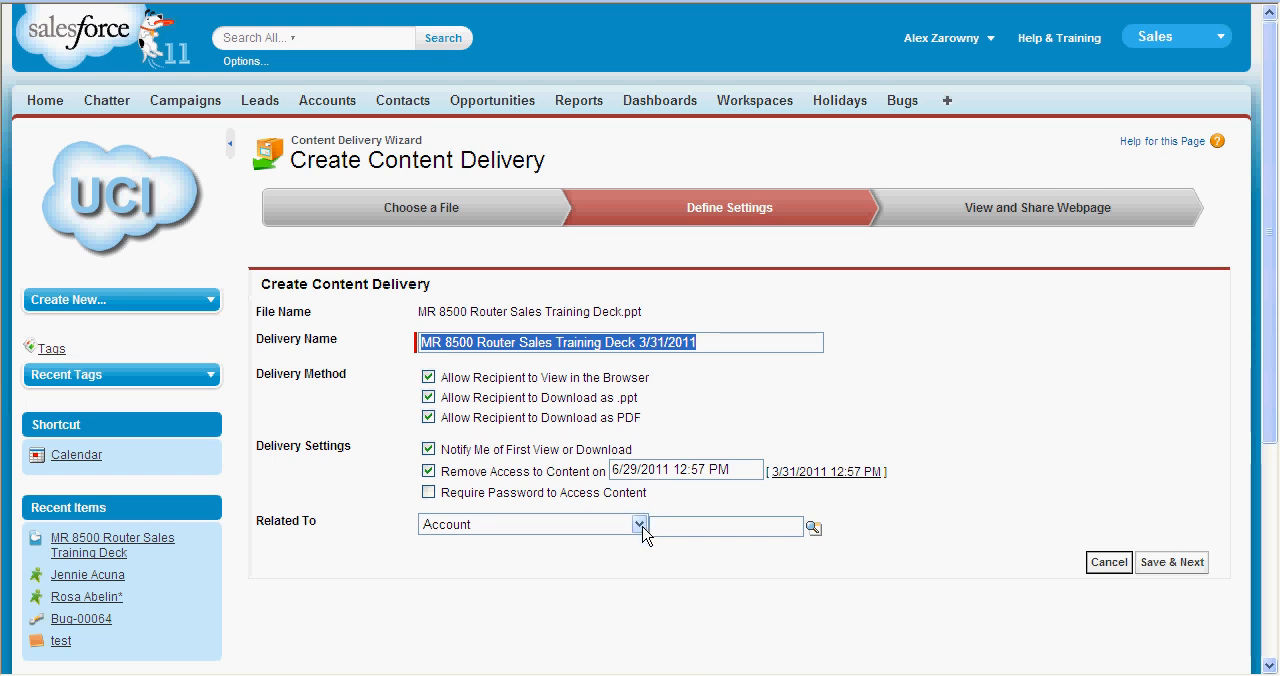
{"action": "mouse_move", "coordinate": [1012, 559]}
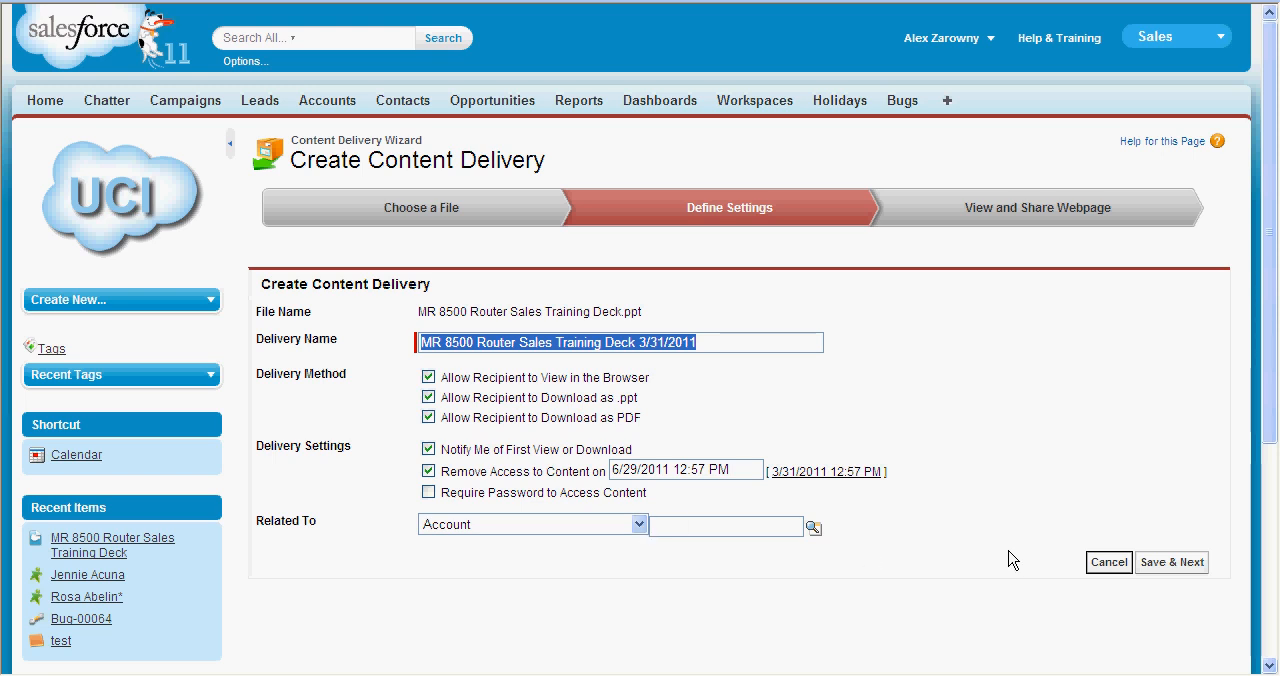
- Look up 'United', relate the delivery to United Partners*, and save to generate the link
{"action": "left_click", "coordinate": [725, 525]}
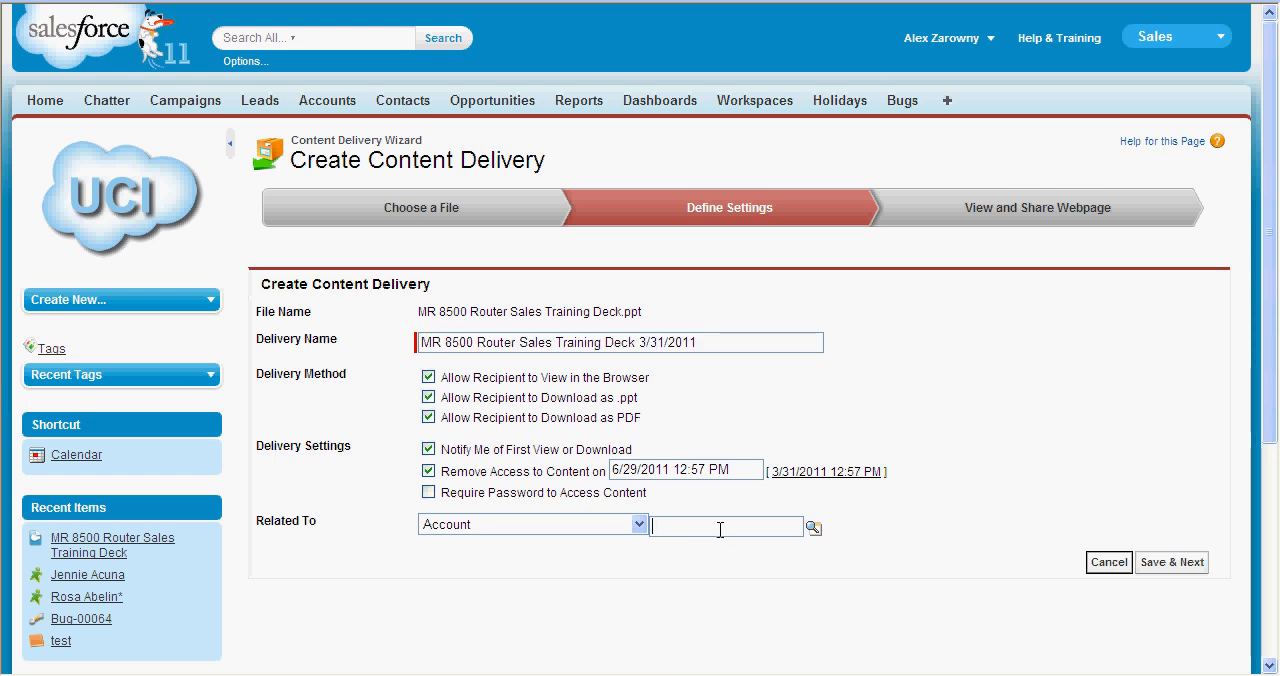
{"action": "type", "text": "United"}
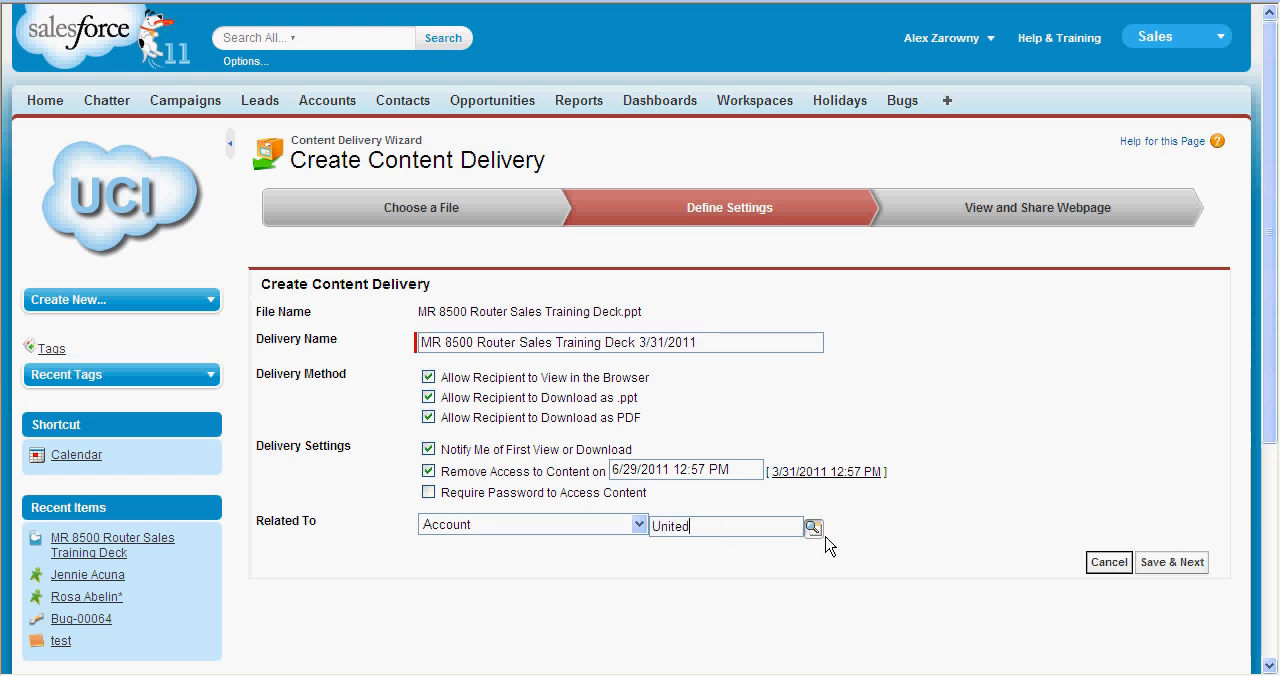
{"action": "left_click", "coordinate": [813, 526]}
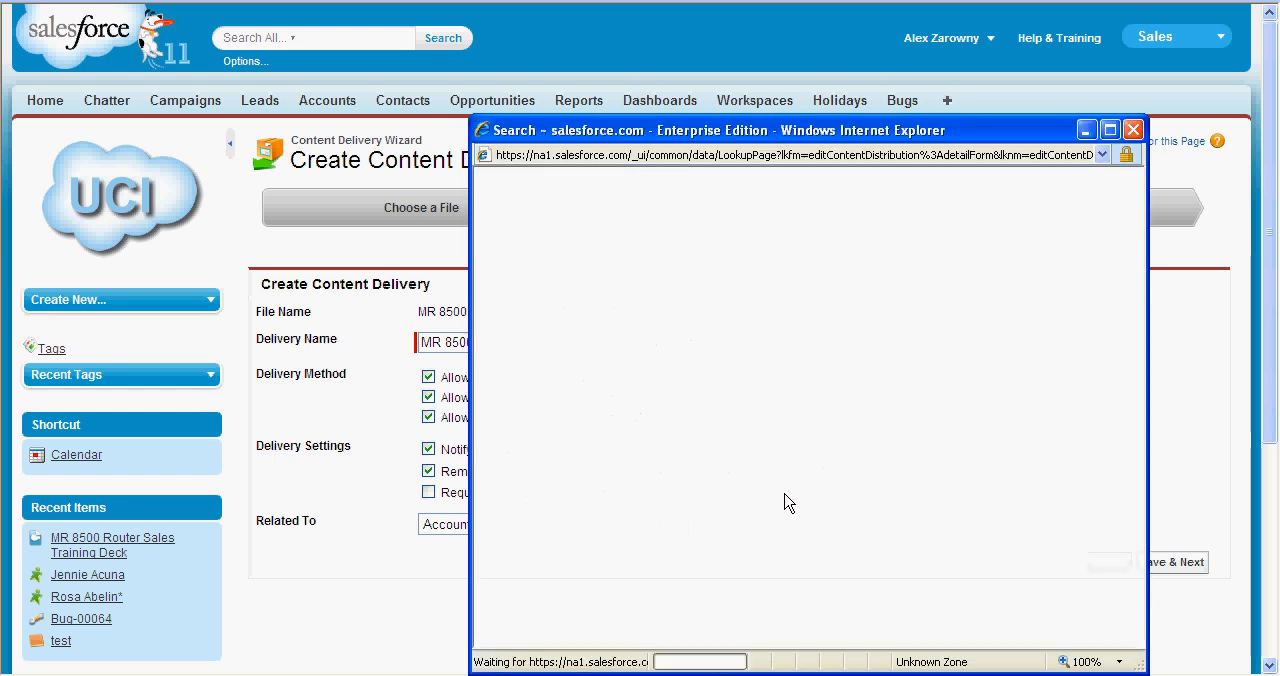
{"action": "left_click", "coordinate": [711, 225]}
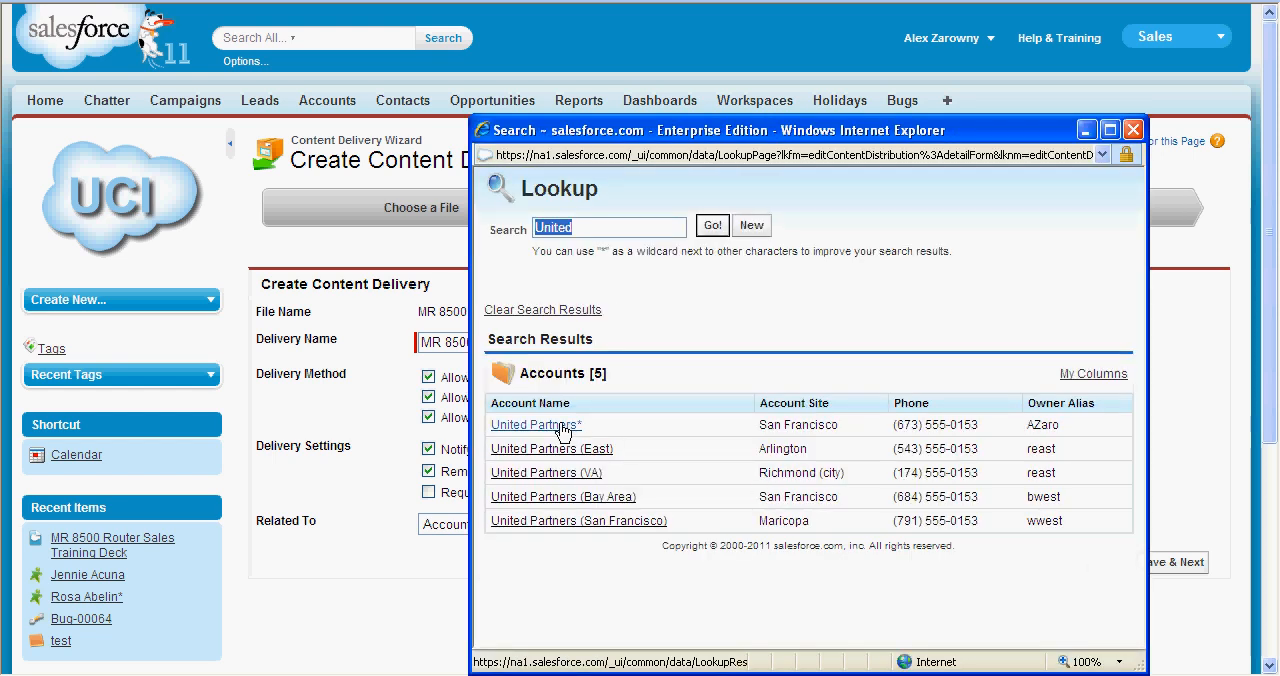
{"action": "left_click", "coordinate": [535, 424]}
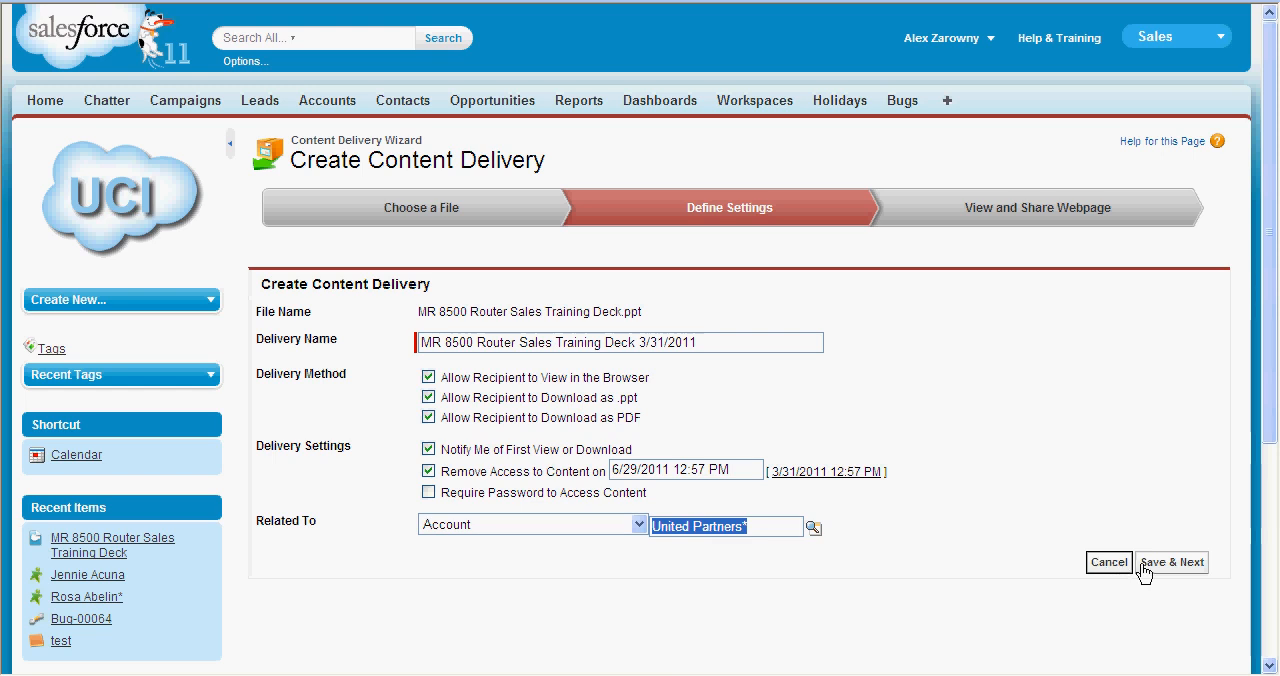
{"action": "left_click", "coordinate": [1171, 561]}
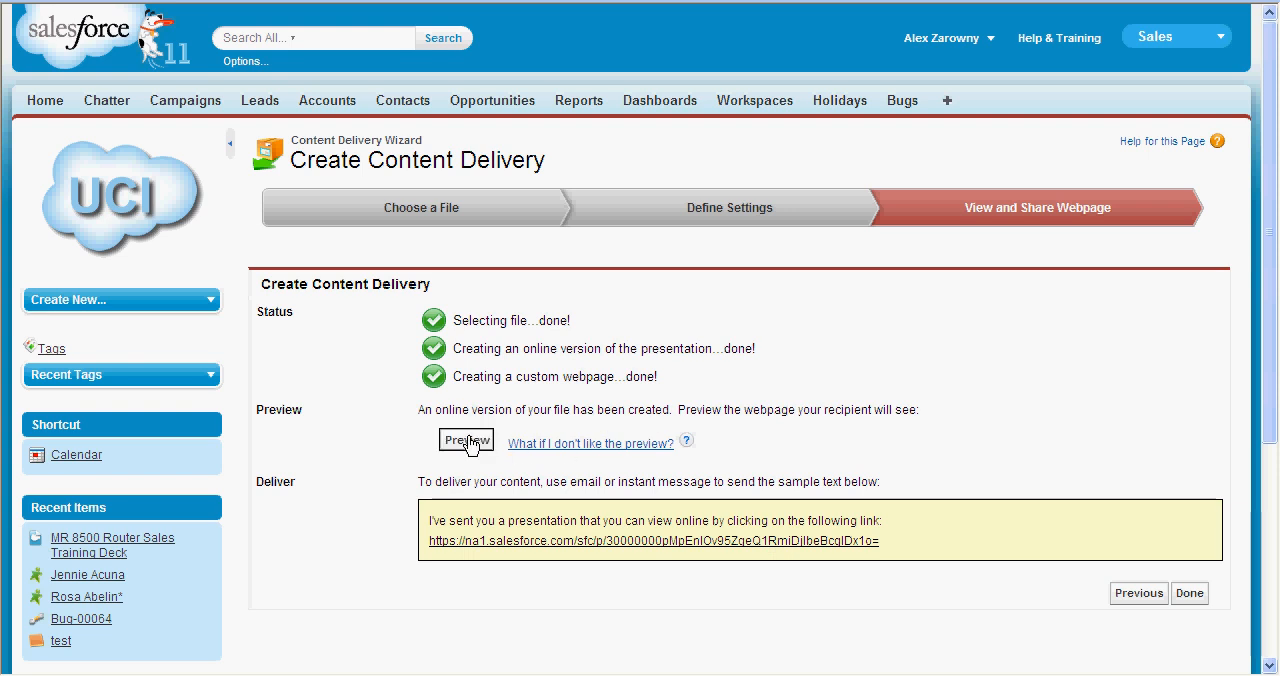
{"action": "left_click", "coordinate": [466, 440]}
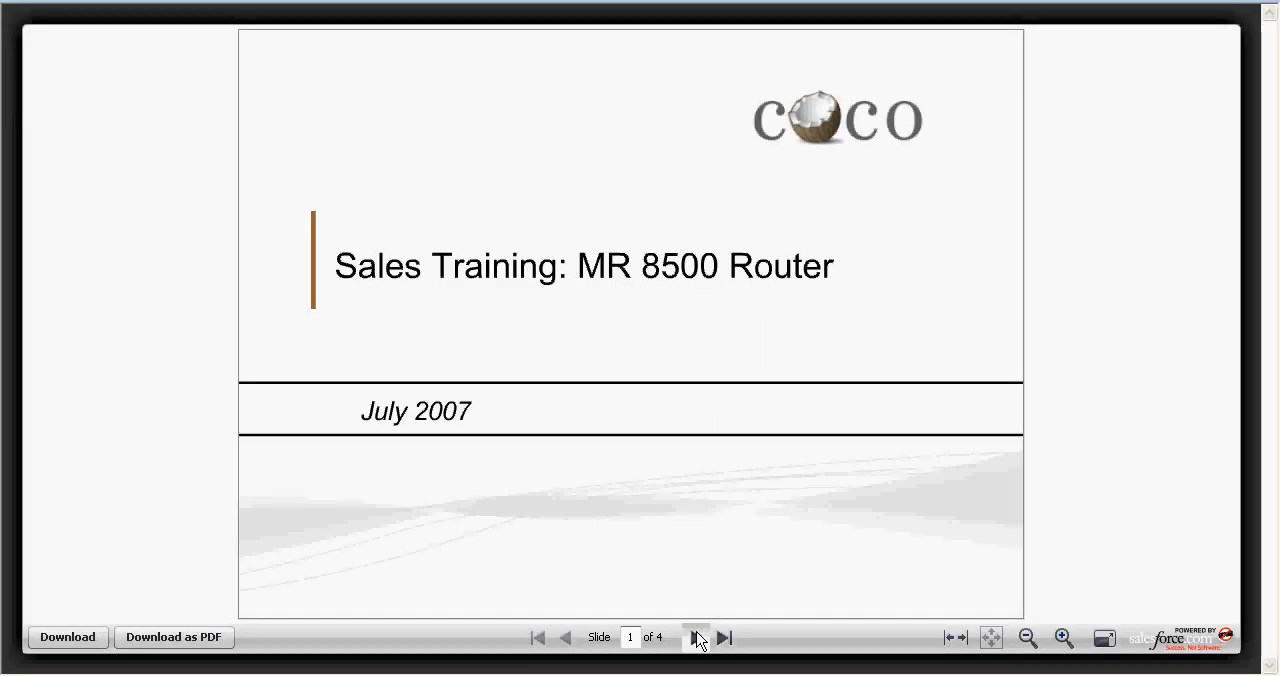
{"action": "left_click", "coordinate": [696, 637]}
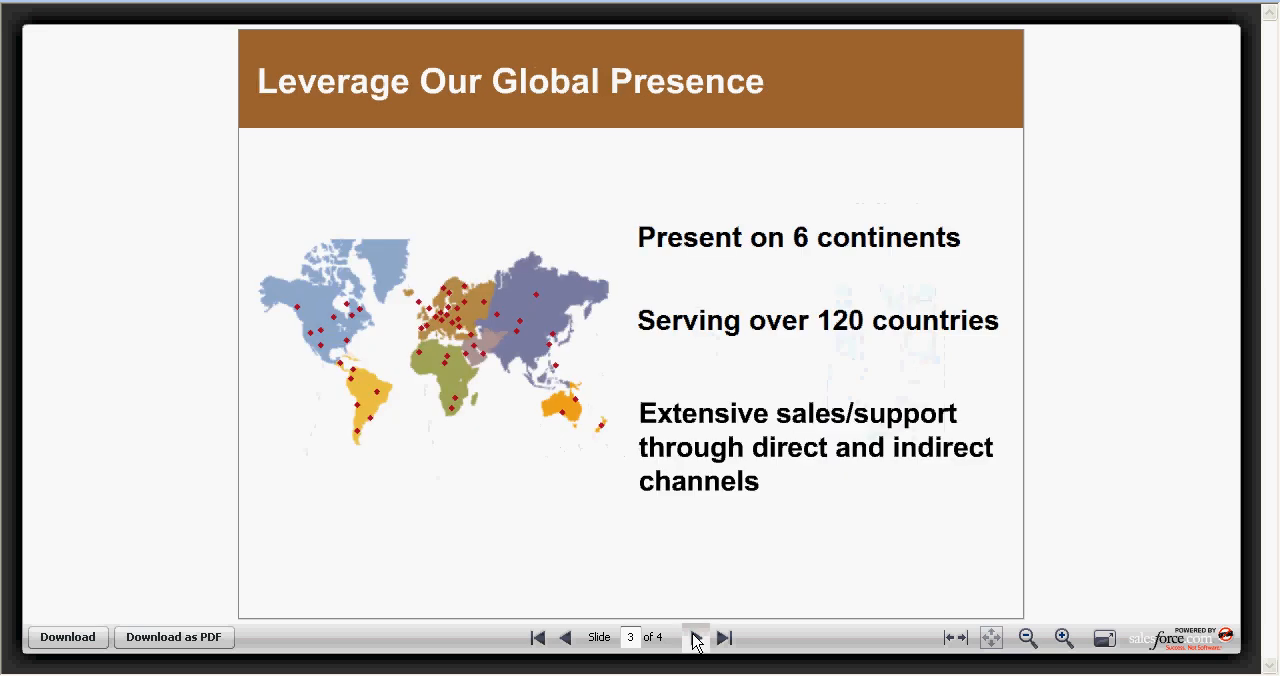
{"action": "left_click", "coordinate": [695, 637]}
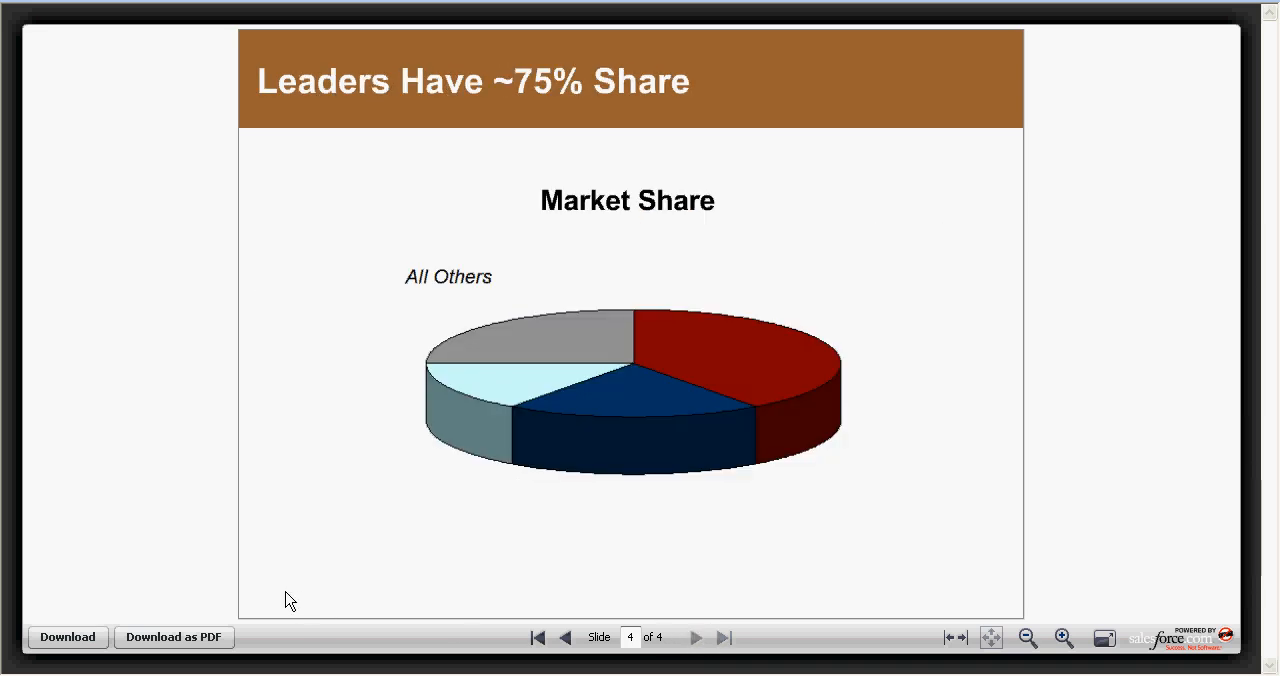
{"action": "mouse_move", "coordinate": [174, 637]}
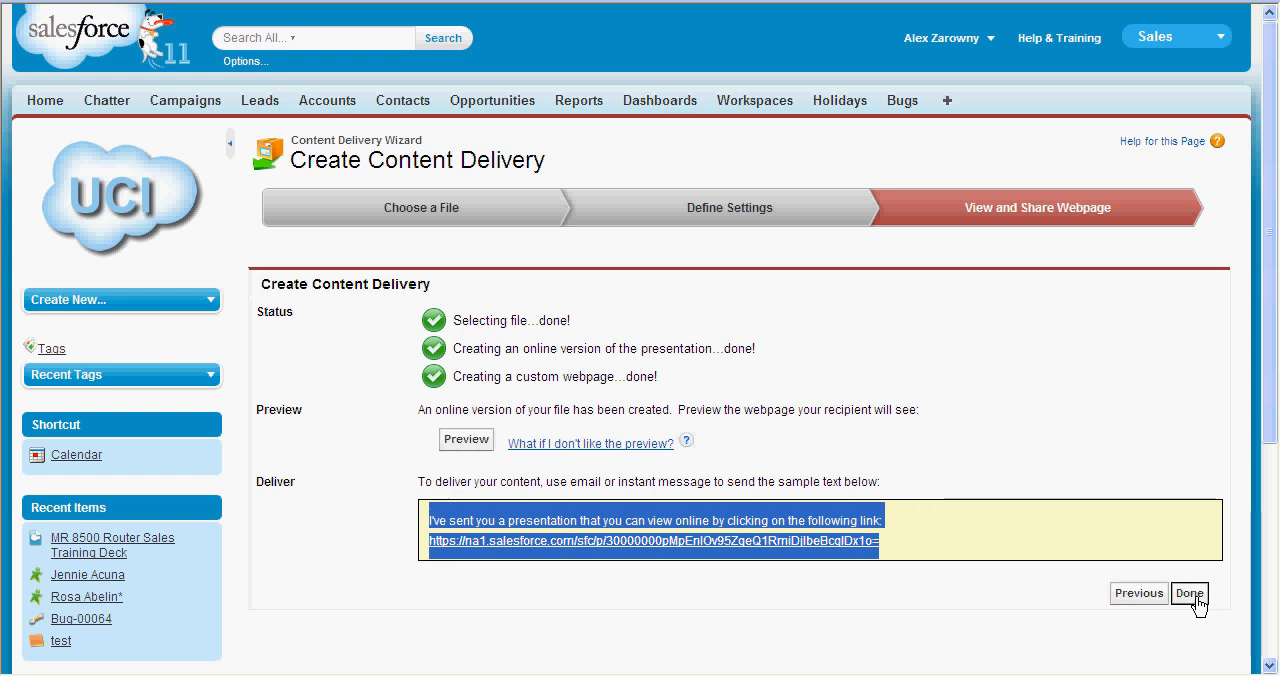
- Finish the delivery wizard to return to the MR 8500 deck's content page
{"action": "left_click", "coordinate": [1189, 593]}
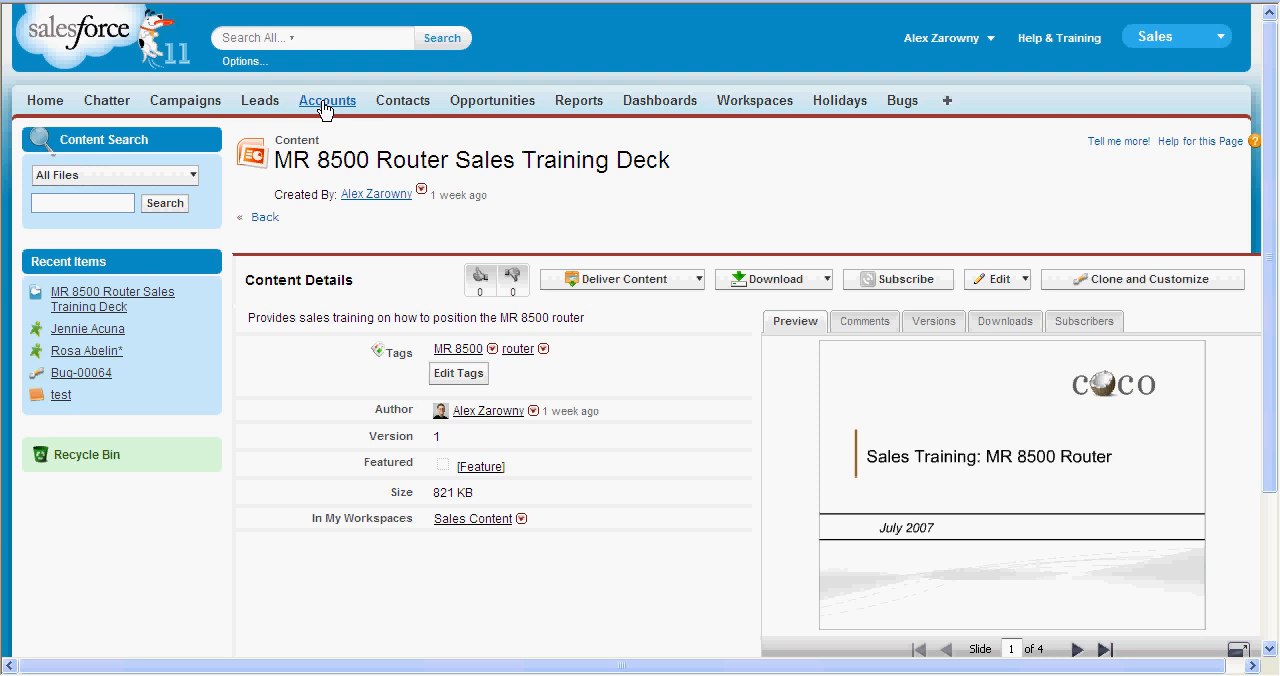
- Open United Partners* and check the MR 8500 deck under Content Deliveries
{"action": "left_click", "coordinate": [327, 100]}
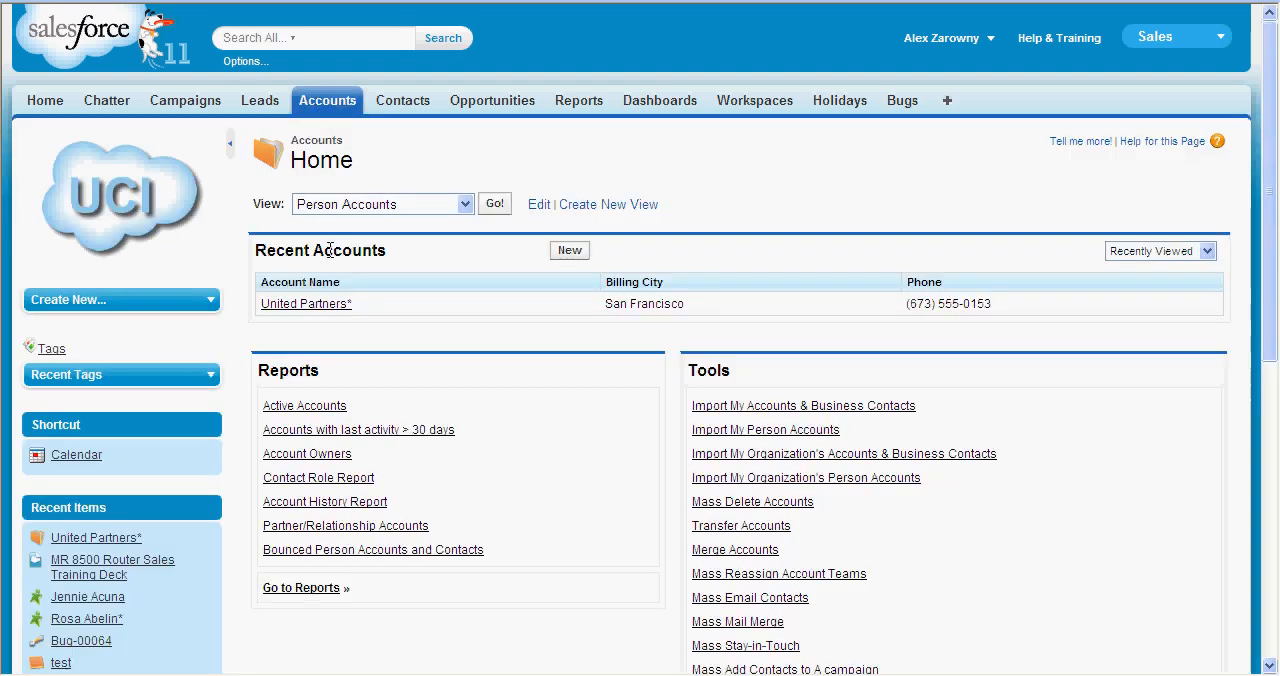
{"action": "mouse_move", "coordinate": [306, 303]}
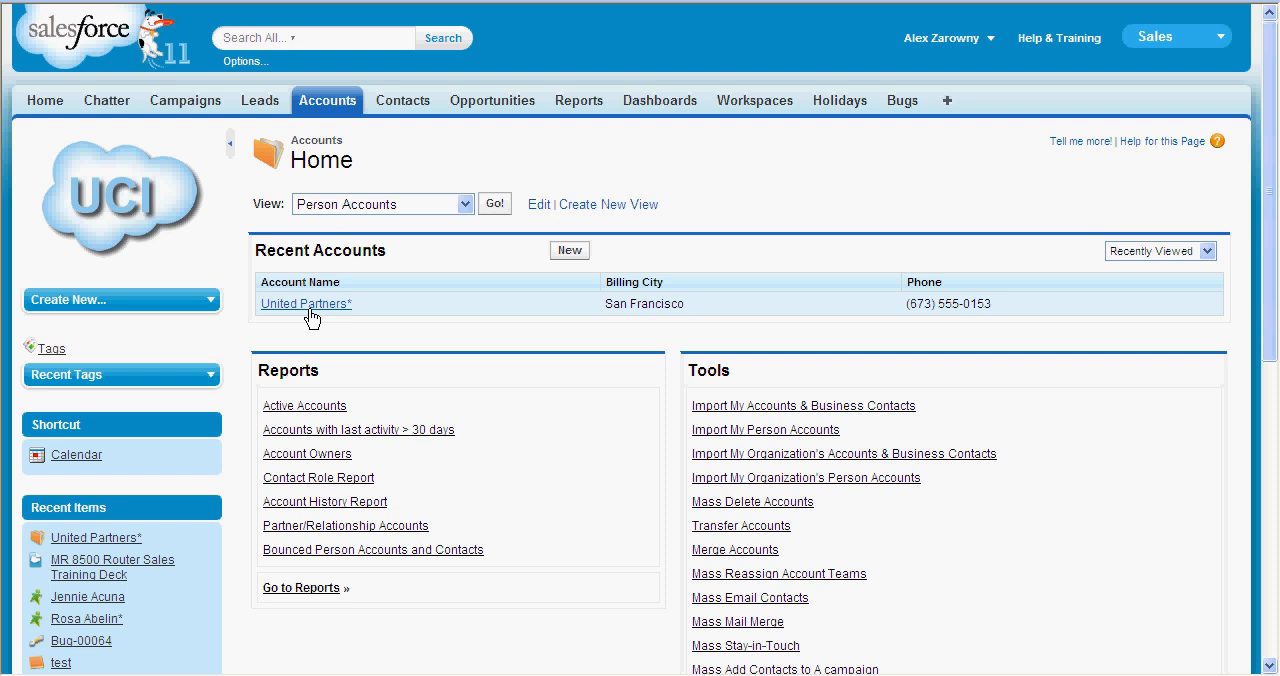
{"action": "left_click", "coordinate": [305, 303]}
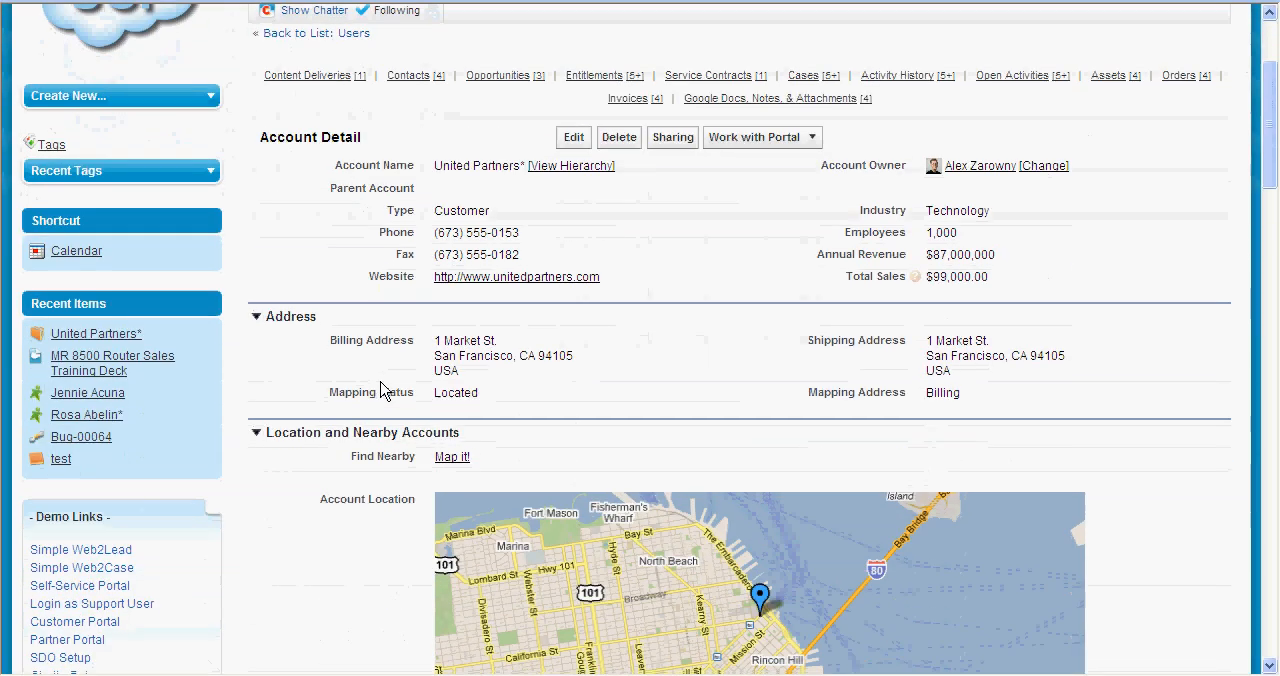
{"action": "scroll", "scroll_direction": "down", "scroll_amount": 3}
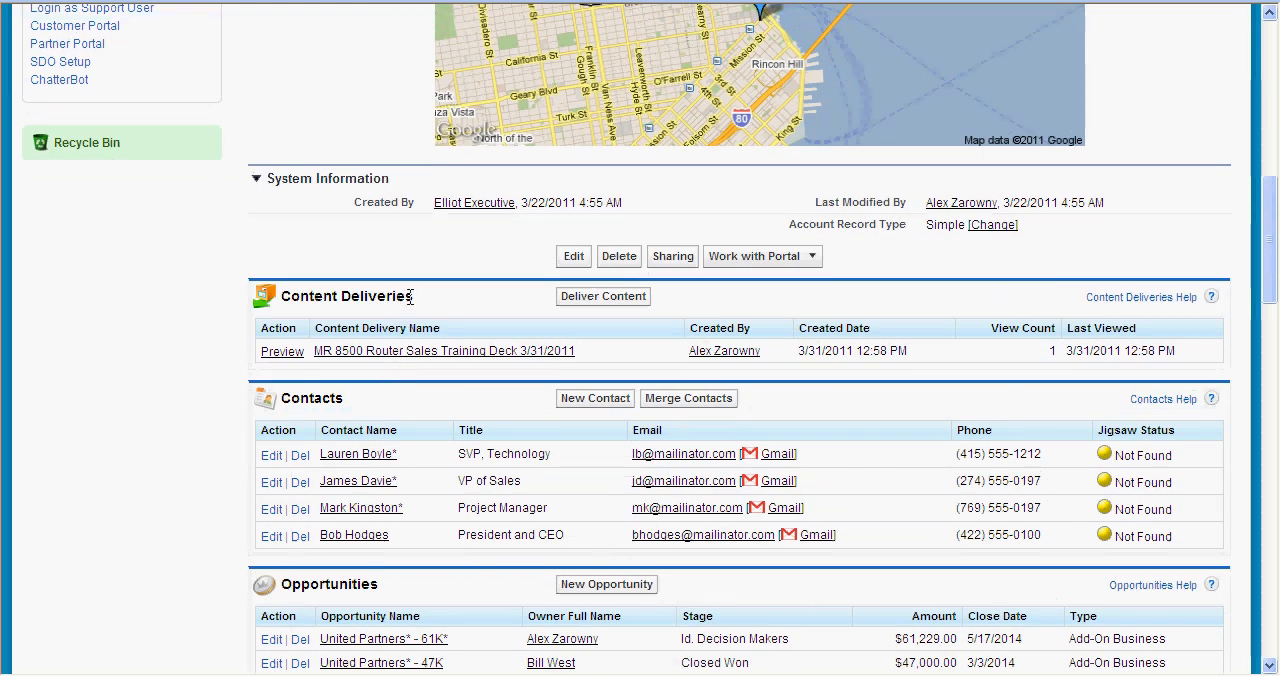
{"action": "double_click", "coordinate": [348, 296]}
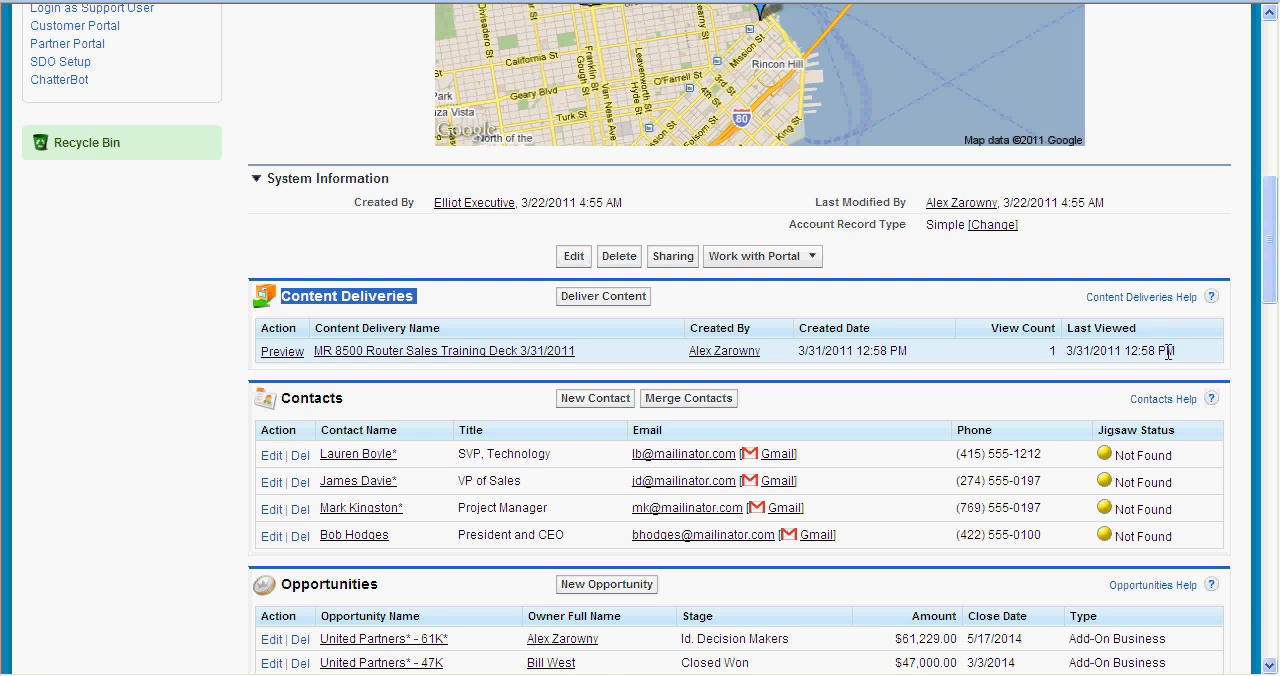
{"action": "scroll", "scroll_direction": "up", "scroll_amount": 3}
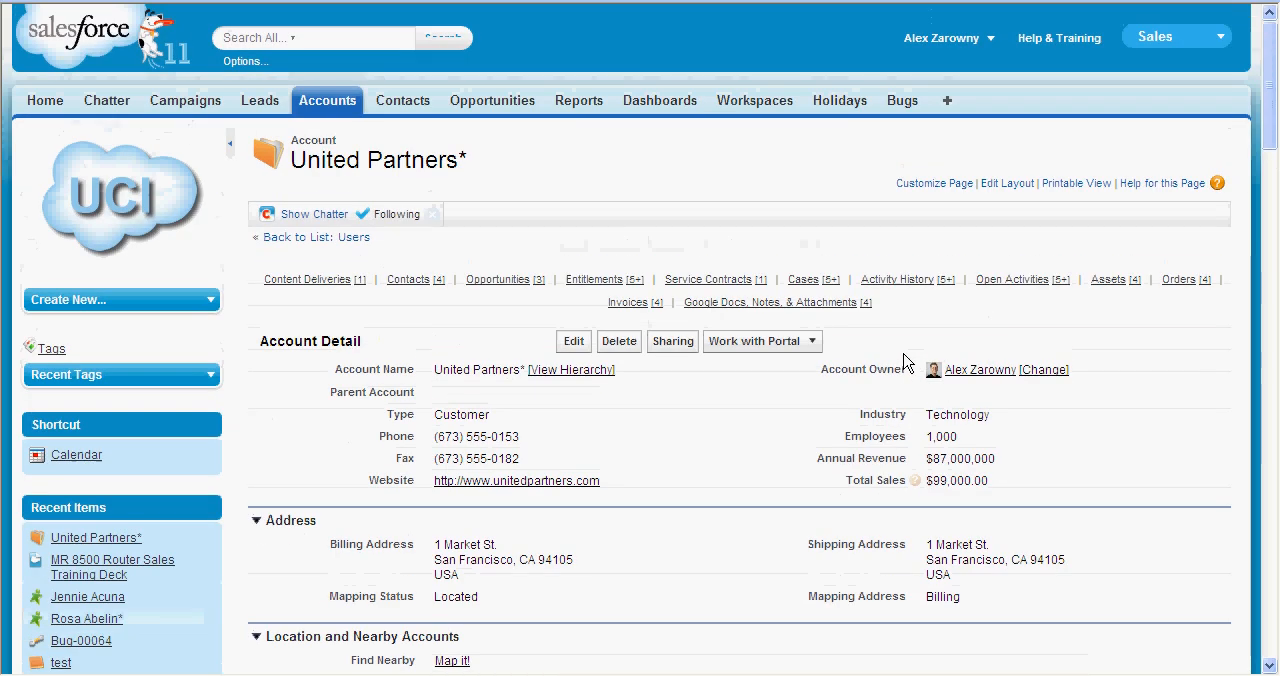
{"action": "mouse_move", "coordinate": [750, 135]}
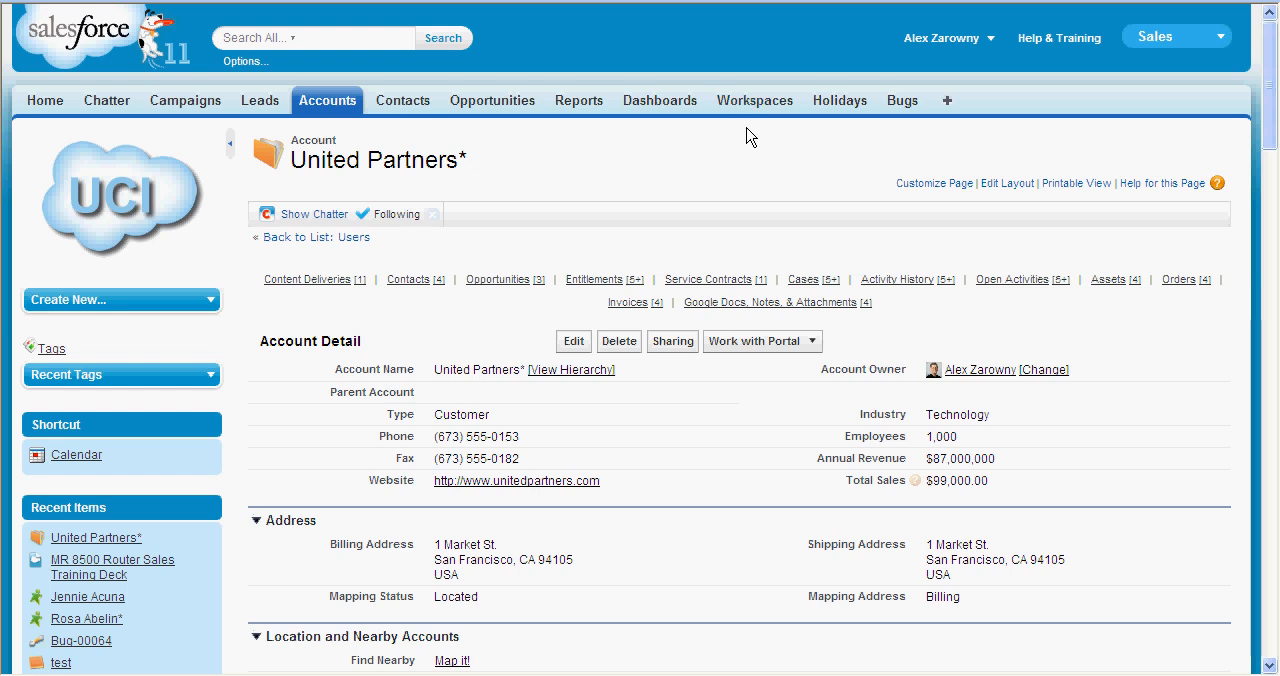
- Search content for 'router' from the Workspaces tab, bringing back 21 results
{"action": "left_click", "coordinate": [754, 100]}
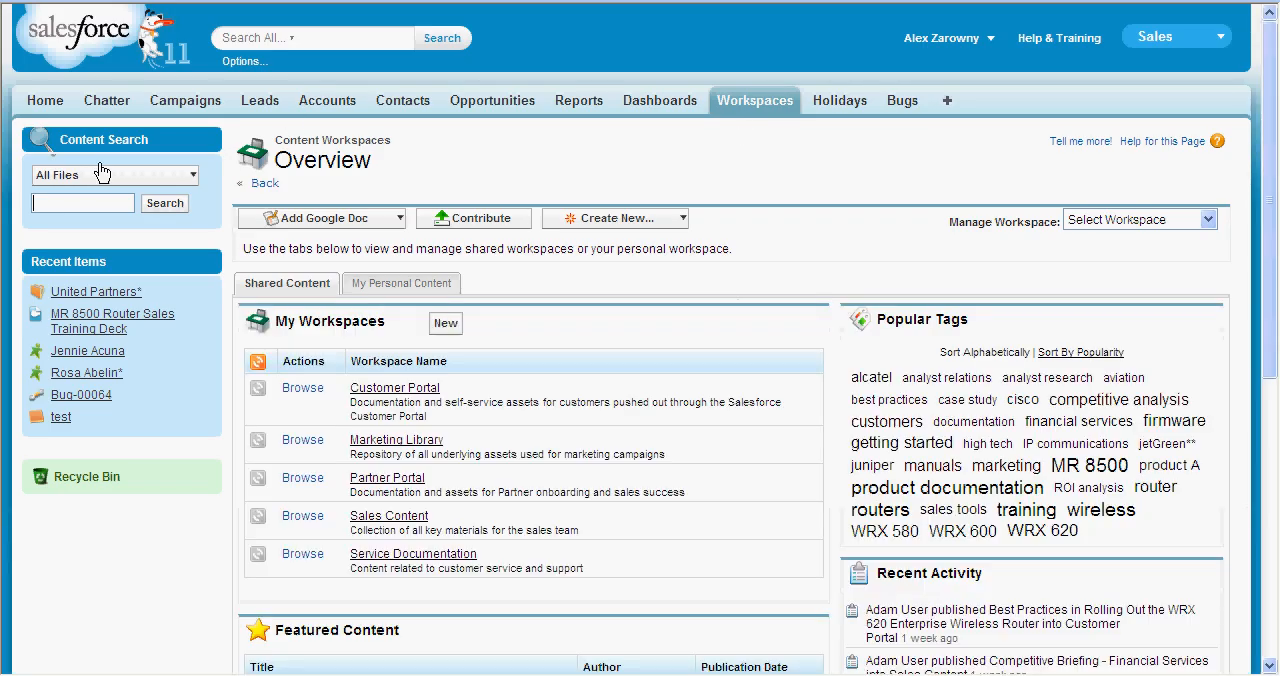
{"action": "left_click", "coordinate": [82, 202]}
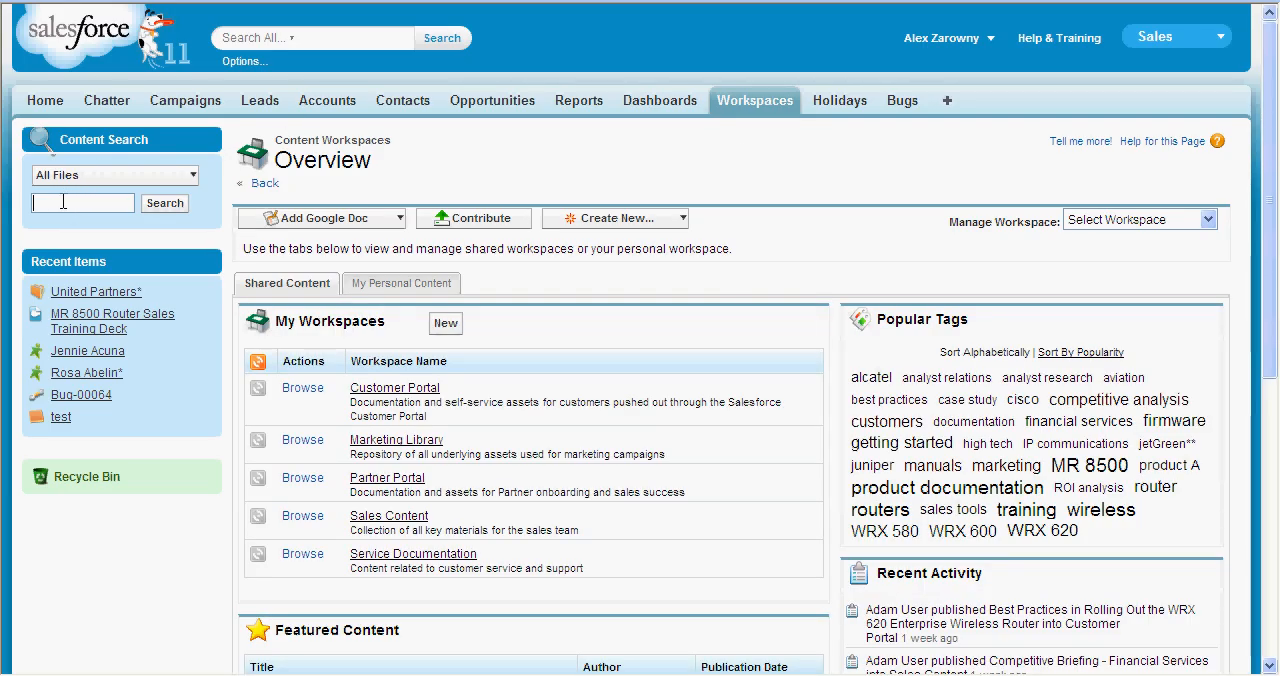
{"action": "type", "text": "router"}
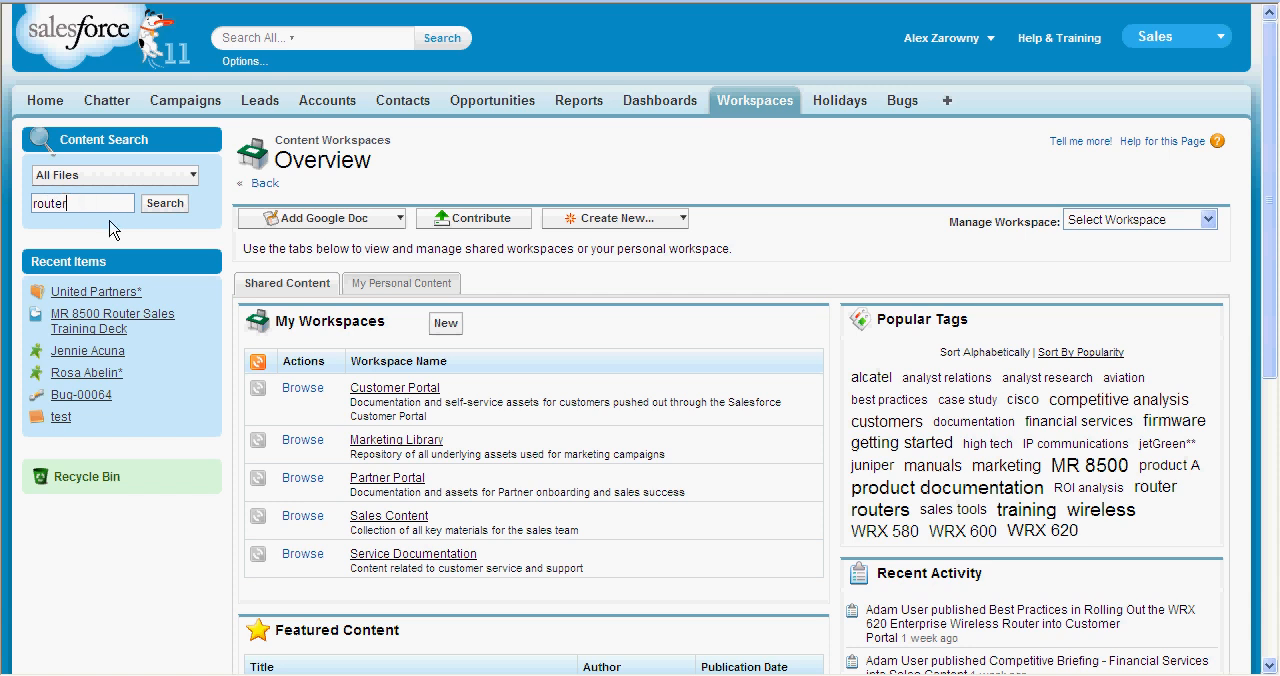
{"action": "left_click", "coordinate": [164, 203]}
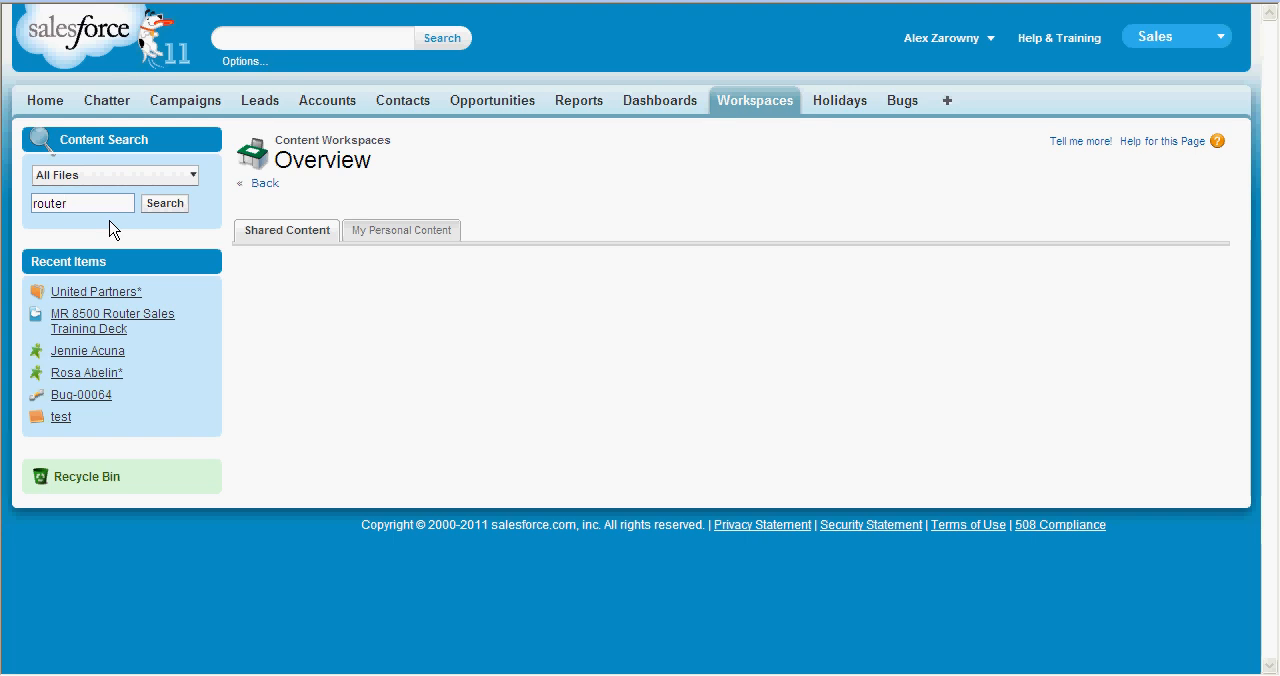
{"action": "left_click", "coordinate": [164, 203]}
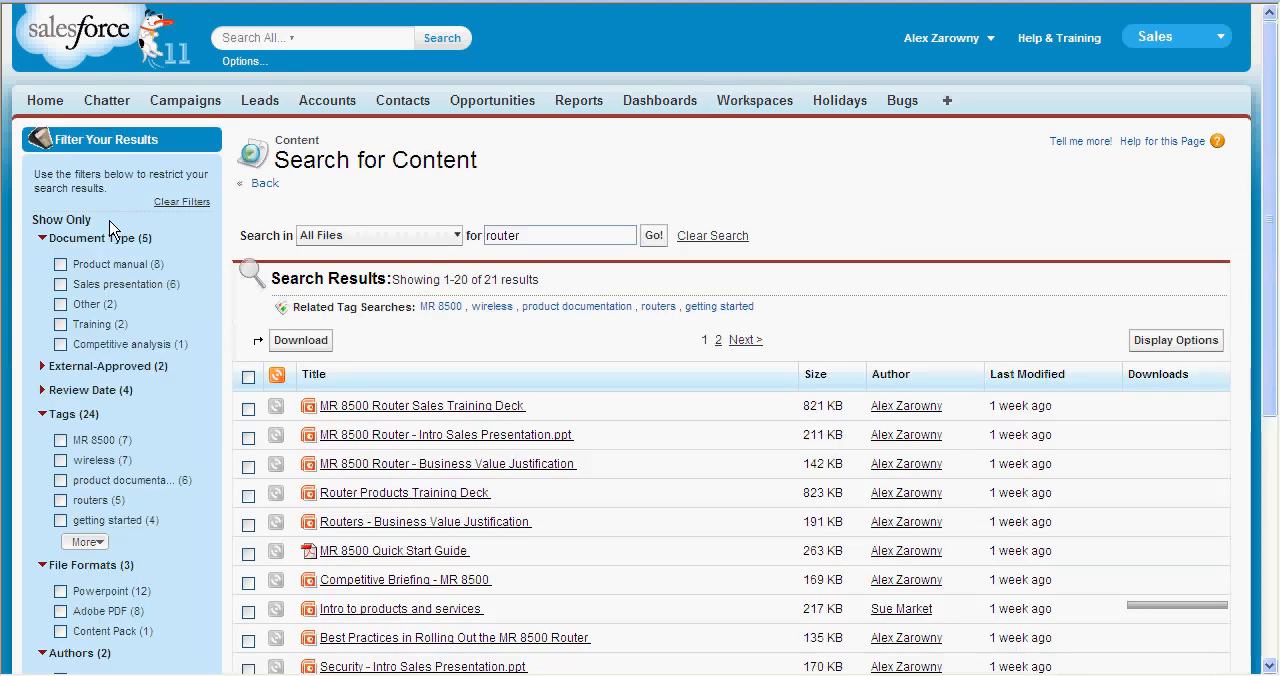
{"action": "mouse_move", "coordinate": [123, 238]}
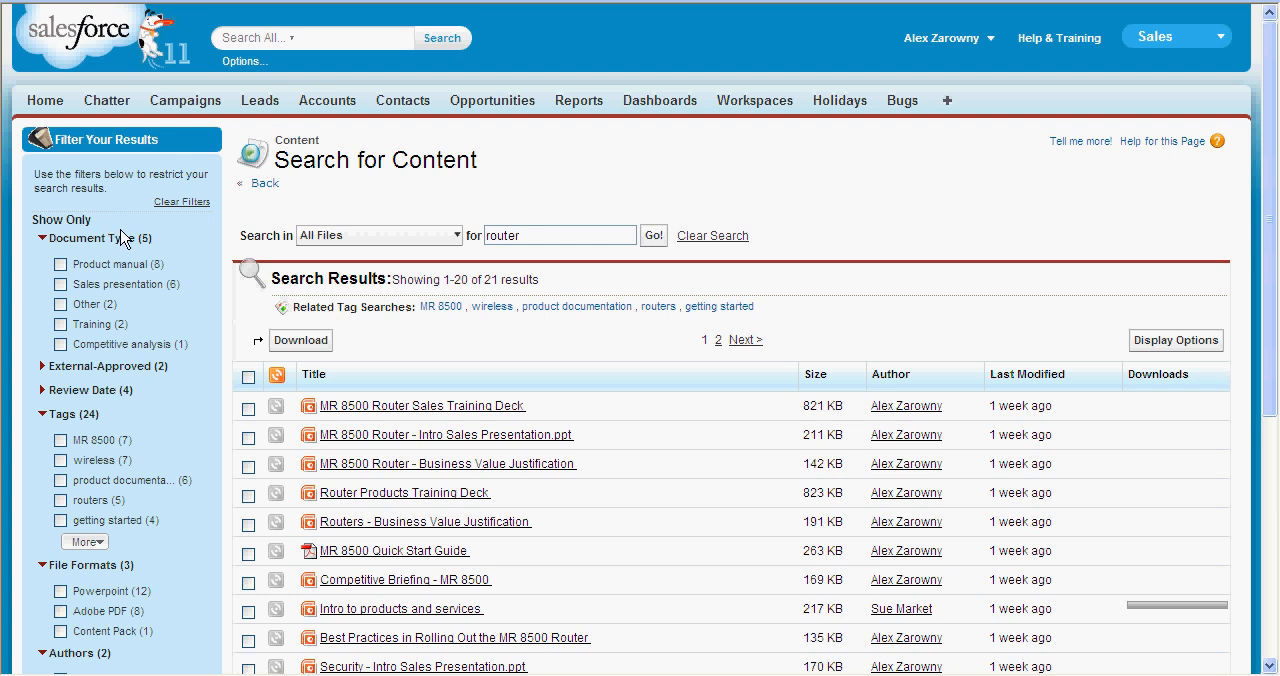
{"action": "mouse_move", "coordinate": [371, 410]}
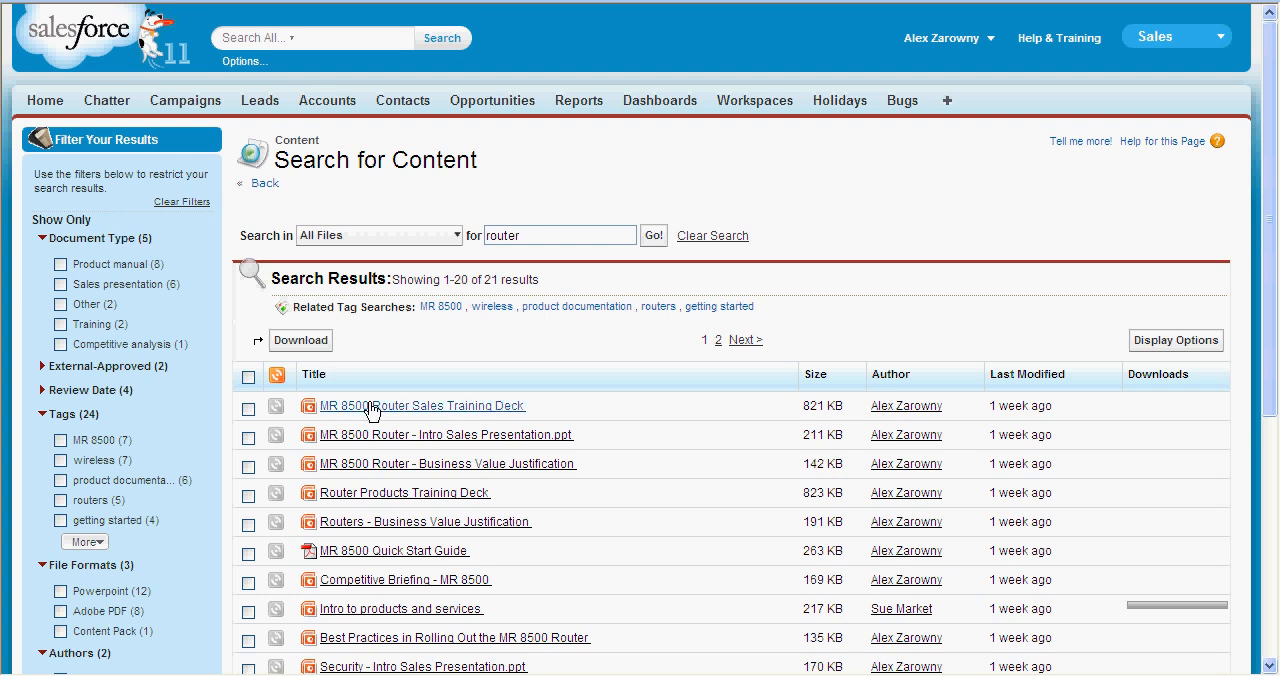
- Cycle through Router Sales Pack* files, ending on Routers - Business Value Justification
{"action": "scroll", "scroll_direction": "down", "scroll_amount": 3}
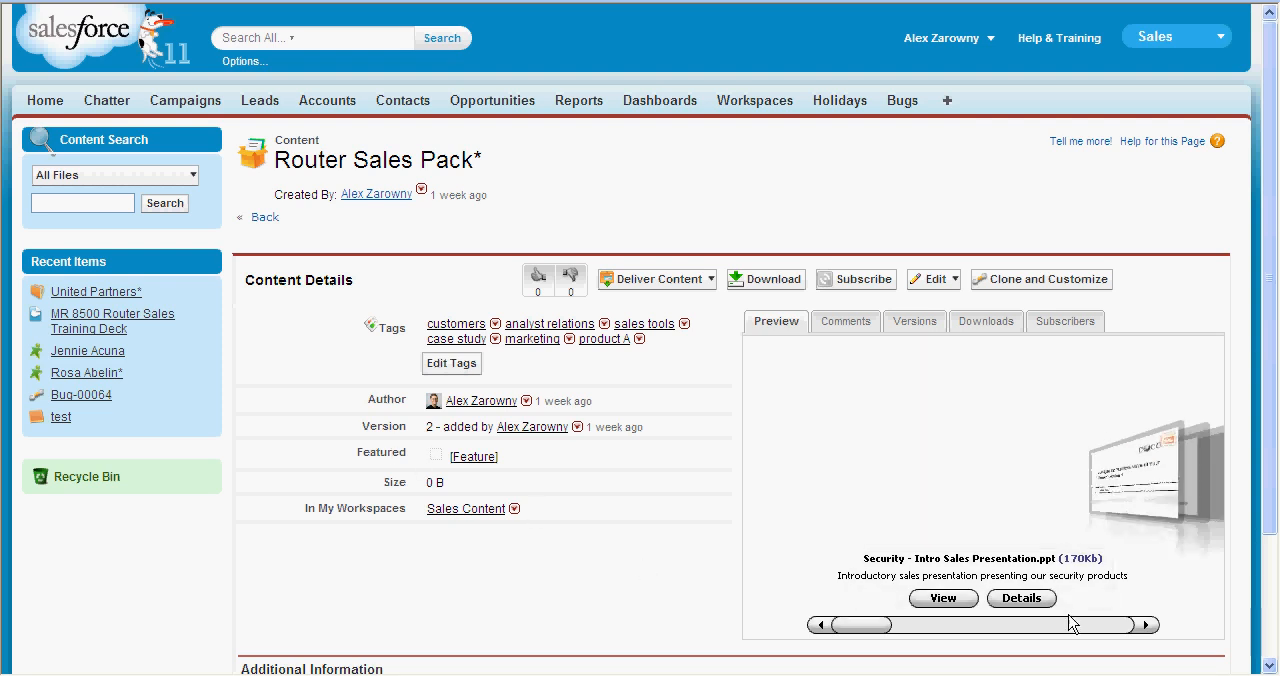
{"action": "left_click", "coordinate": [1145, 624]}
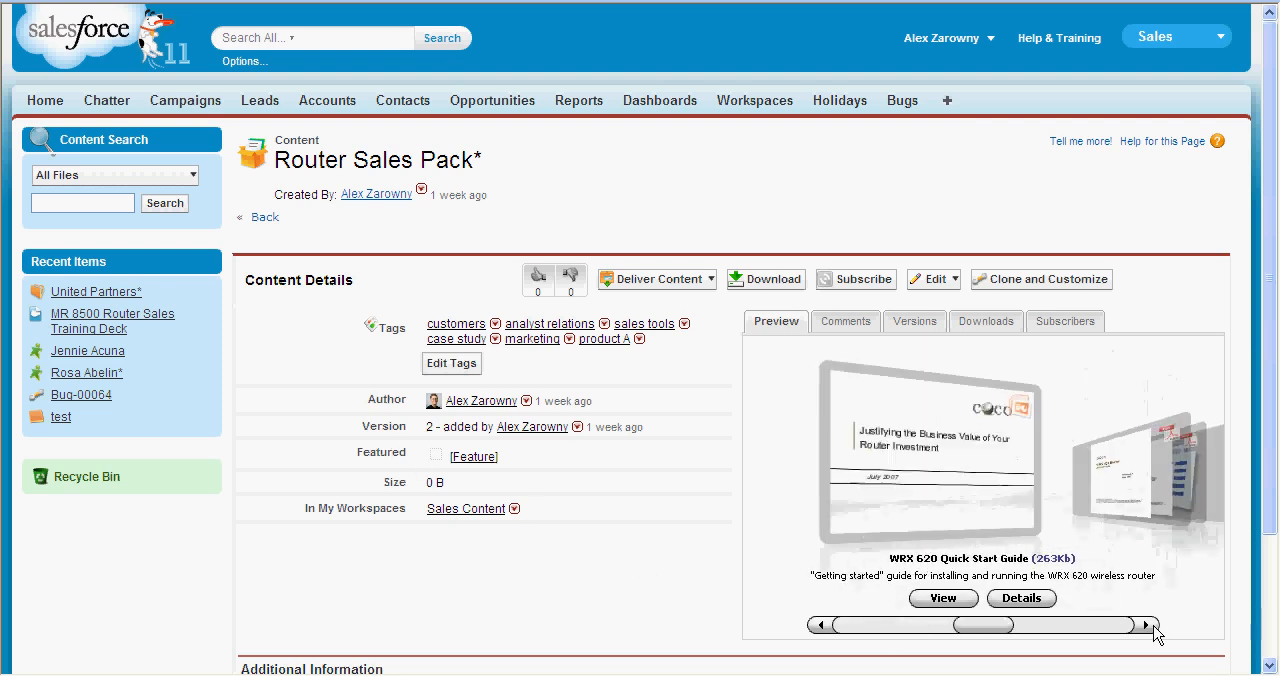
{"action": "left_click", "coordinate": [1147, 624]}
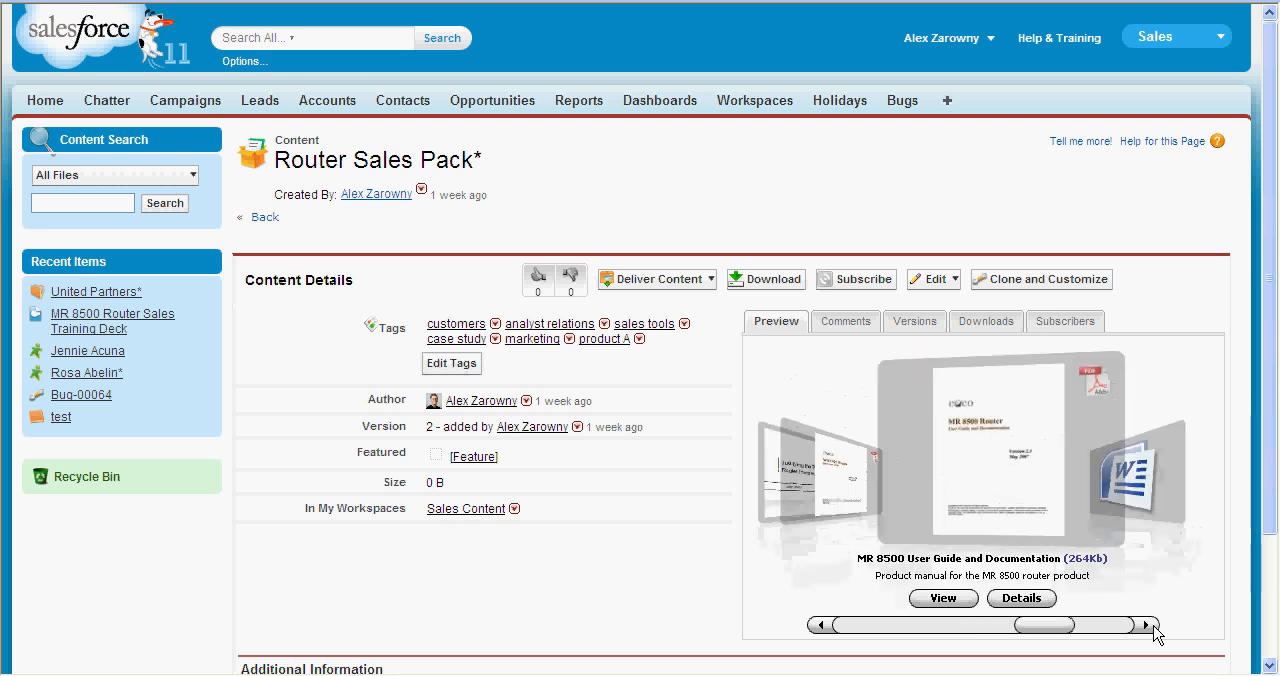
{"action": "left_click", "coordinate": [1150, 624]}
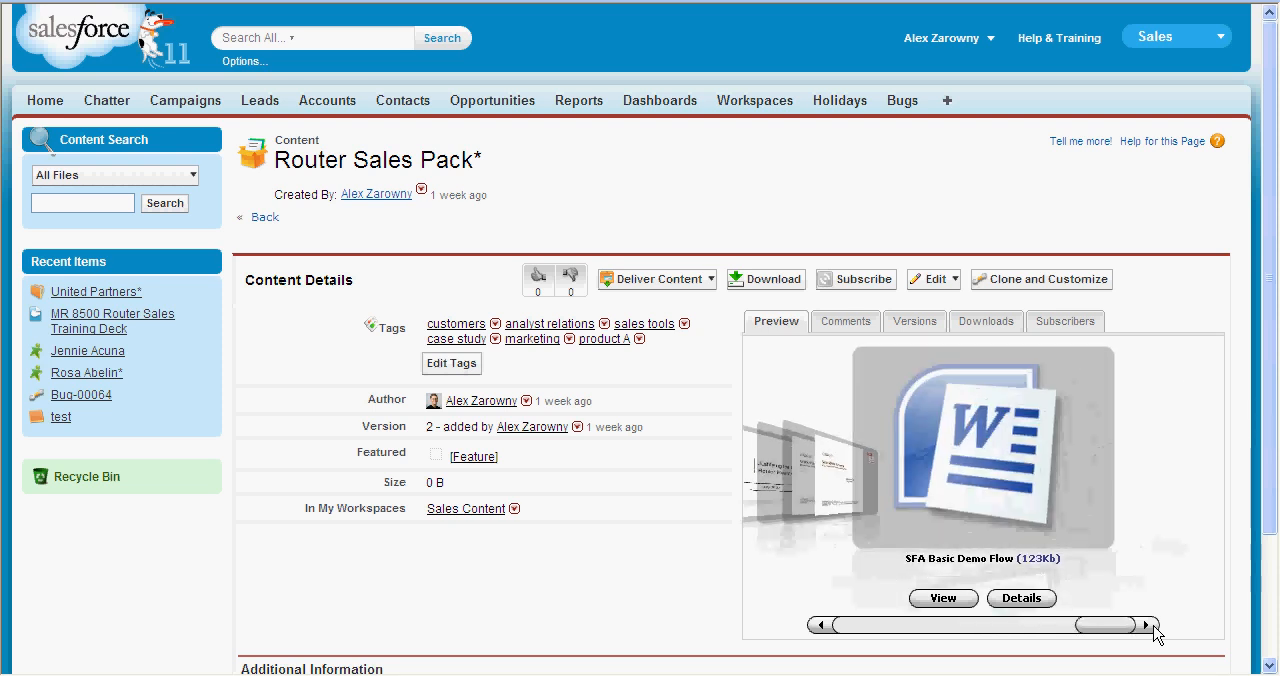
{"action": "left_click", "coordinate": [820, 625]}
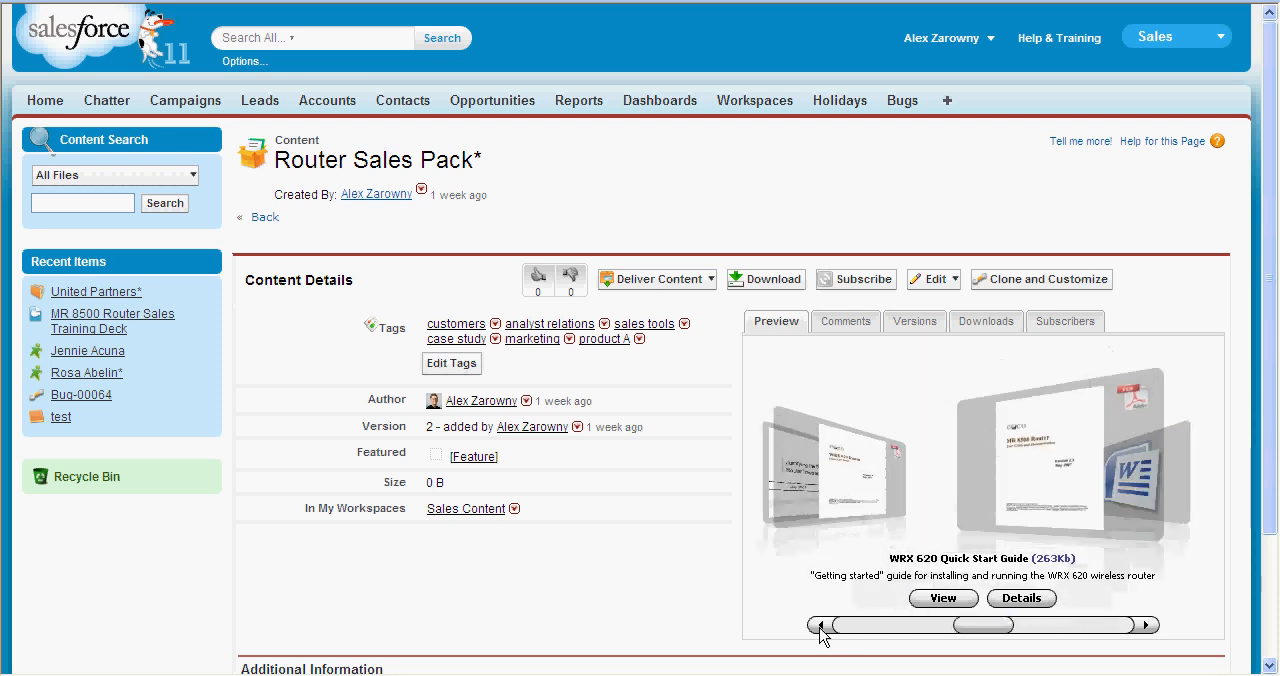
{"action": "left_click", "coordinate": [815, 625]}
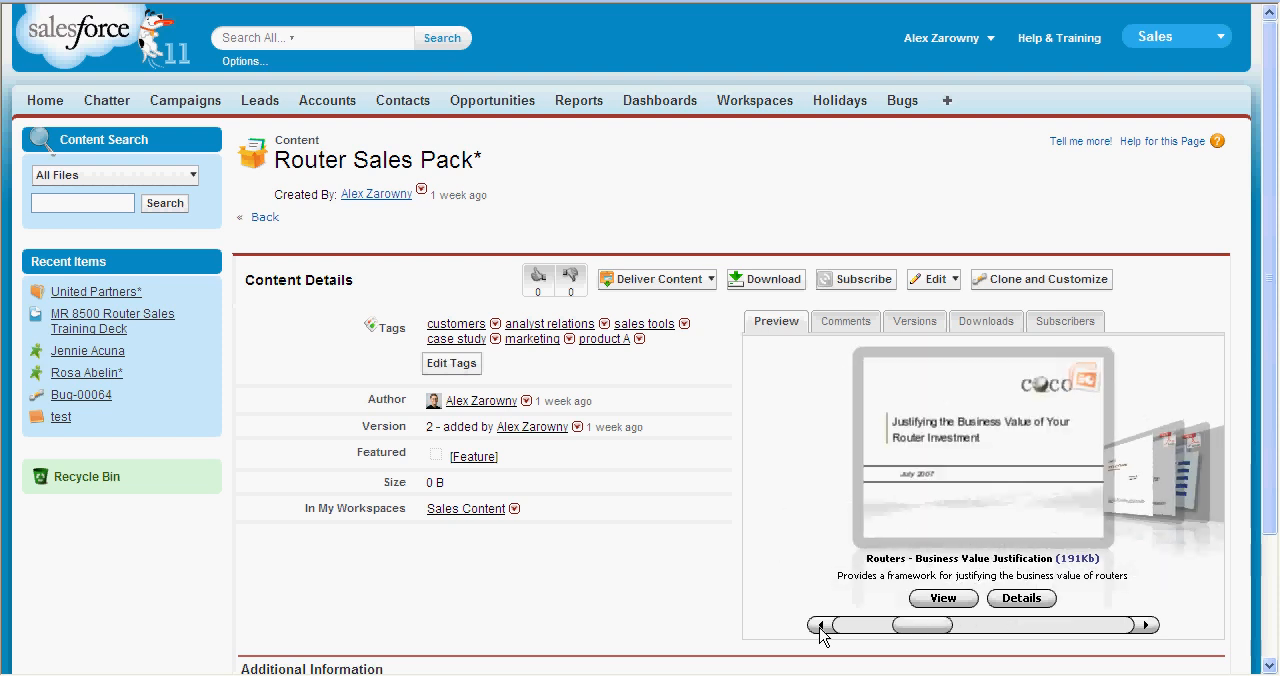